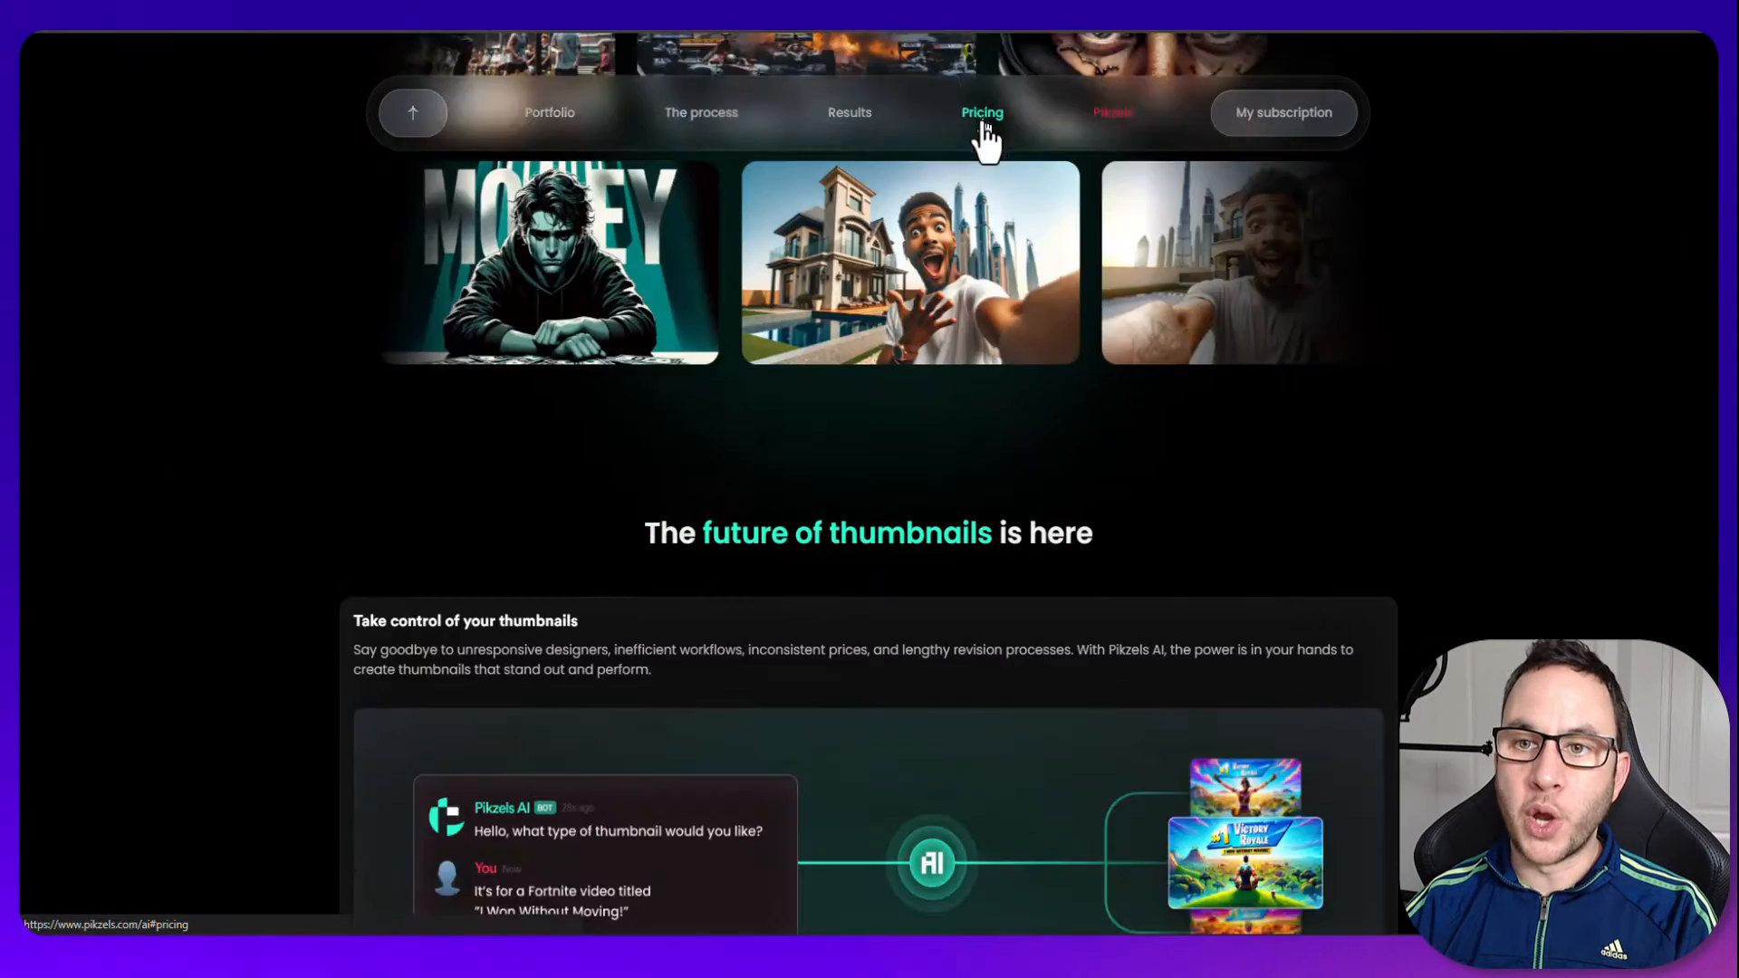
Show the $30/mo plan's 500 credits, feature list and per-thumbnail credit costs on the Pricing page.
click(982, 113)
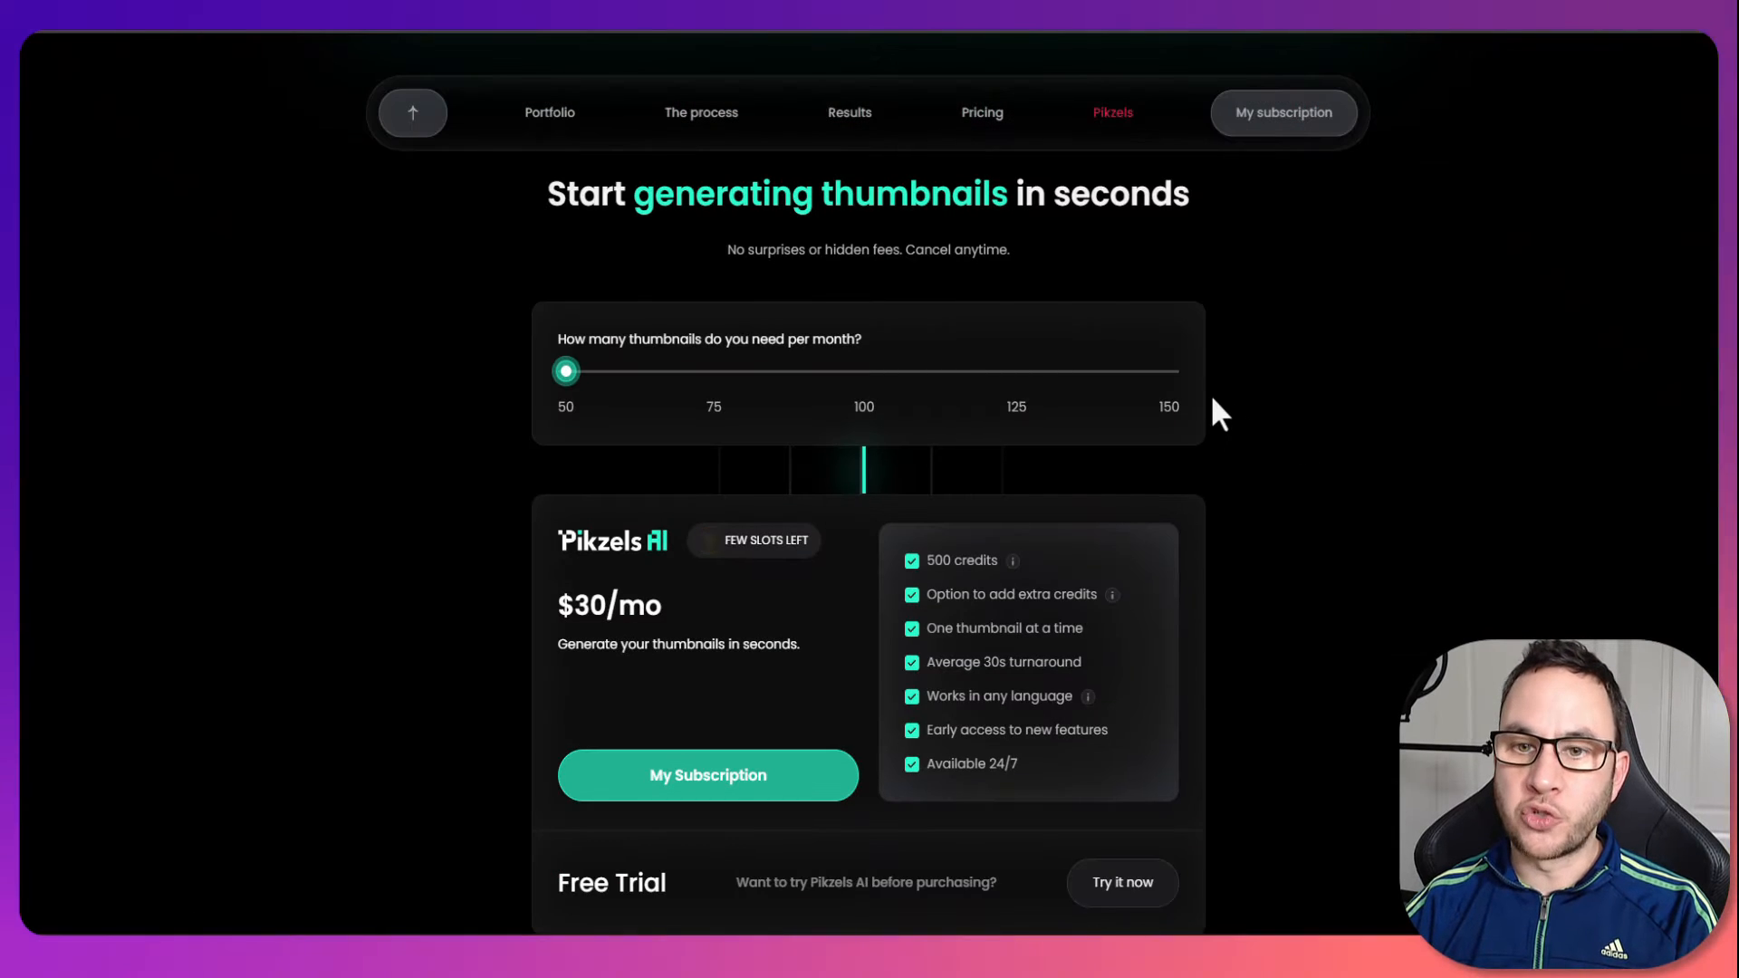
mouse_move(511, 417)
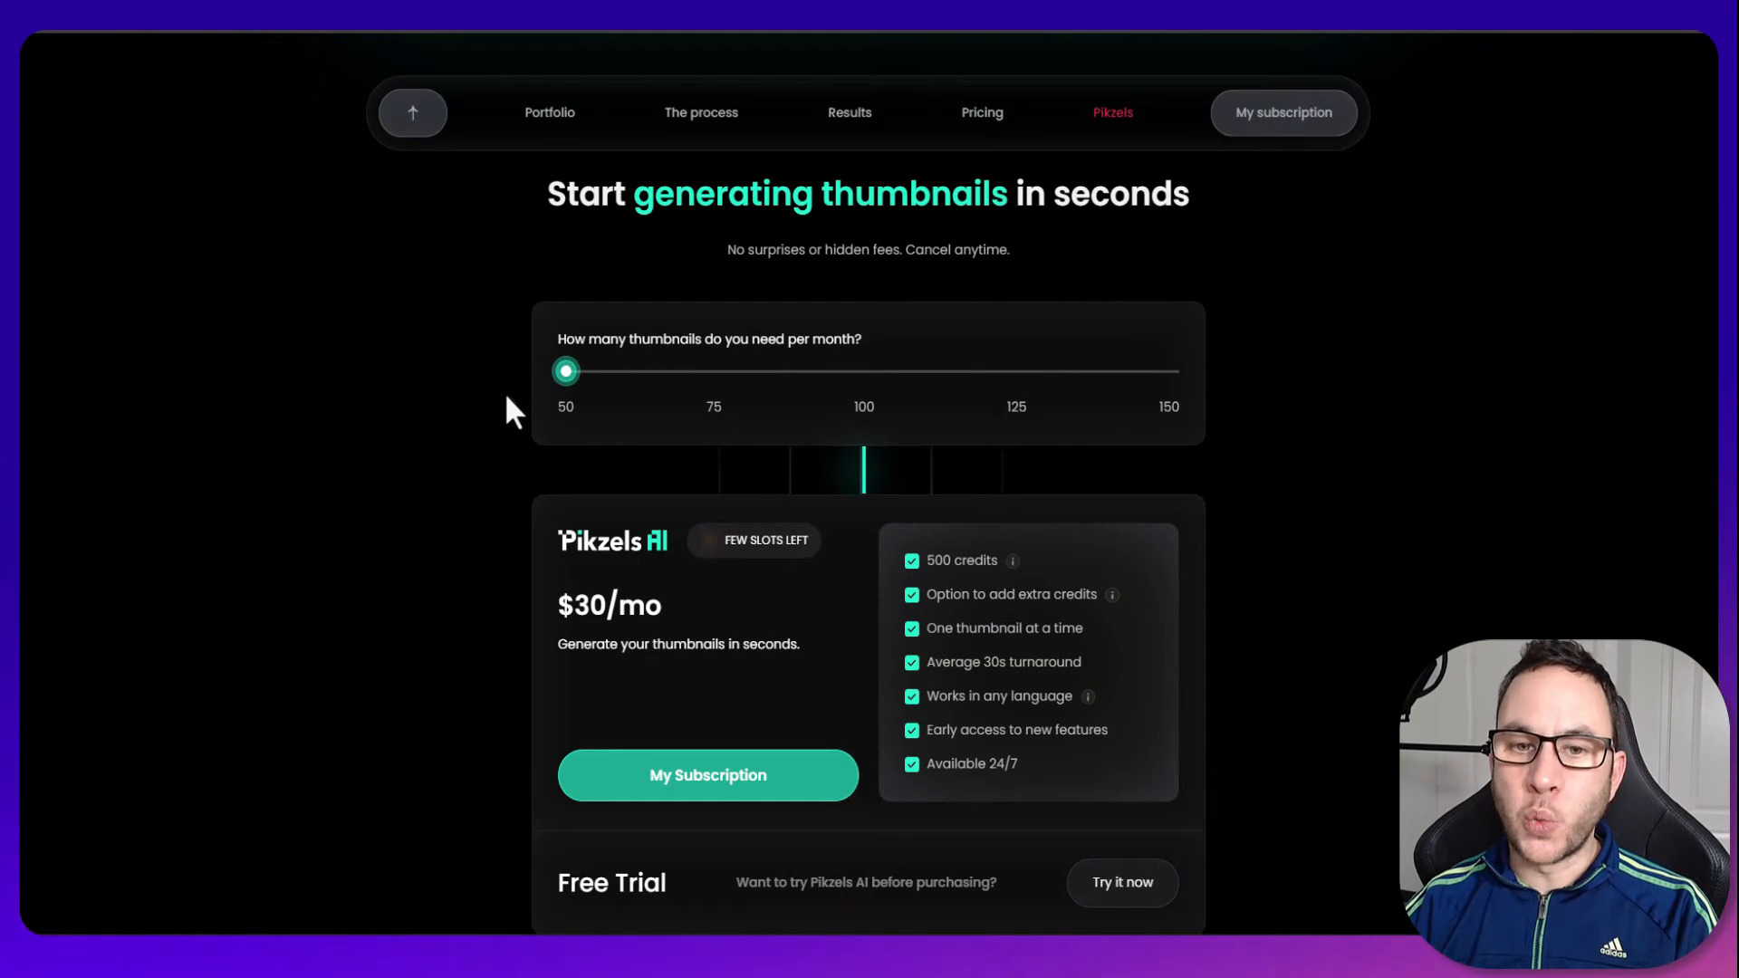
mouse_move(480, 355)
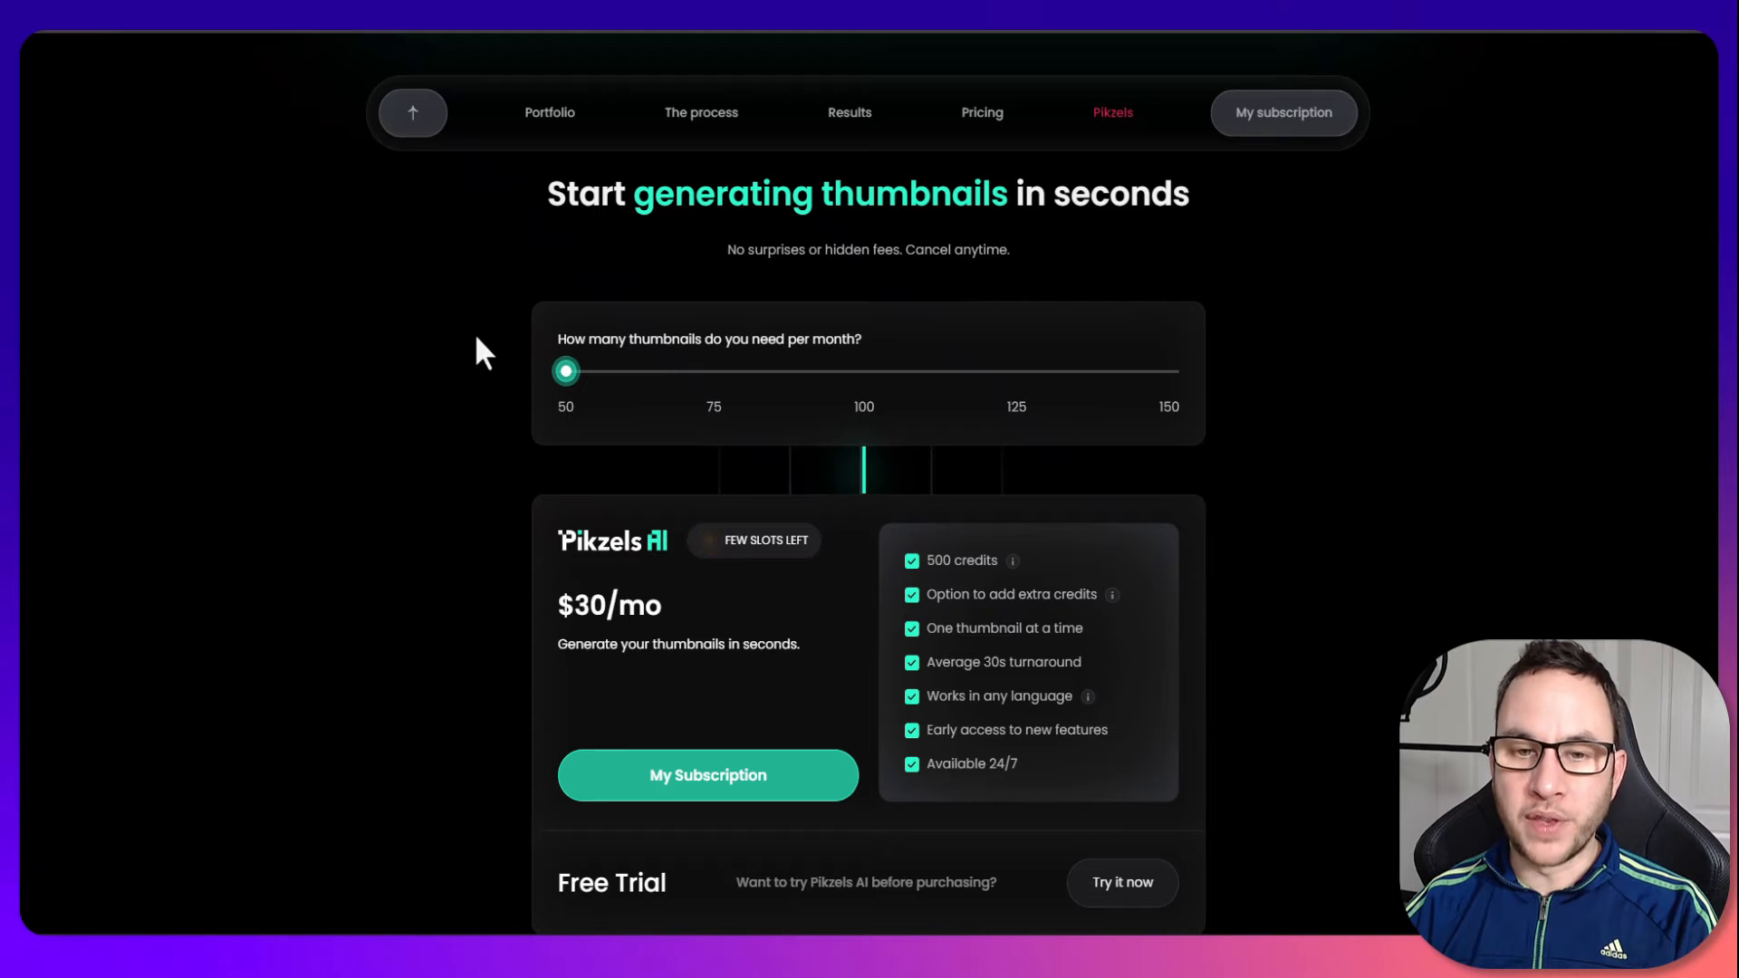
mouse_move(466, 376)
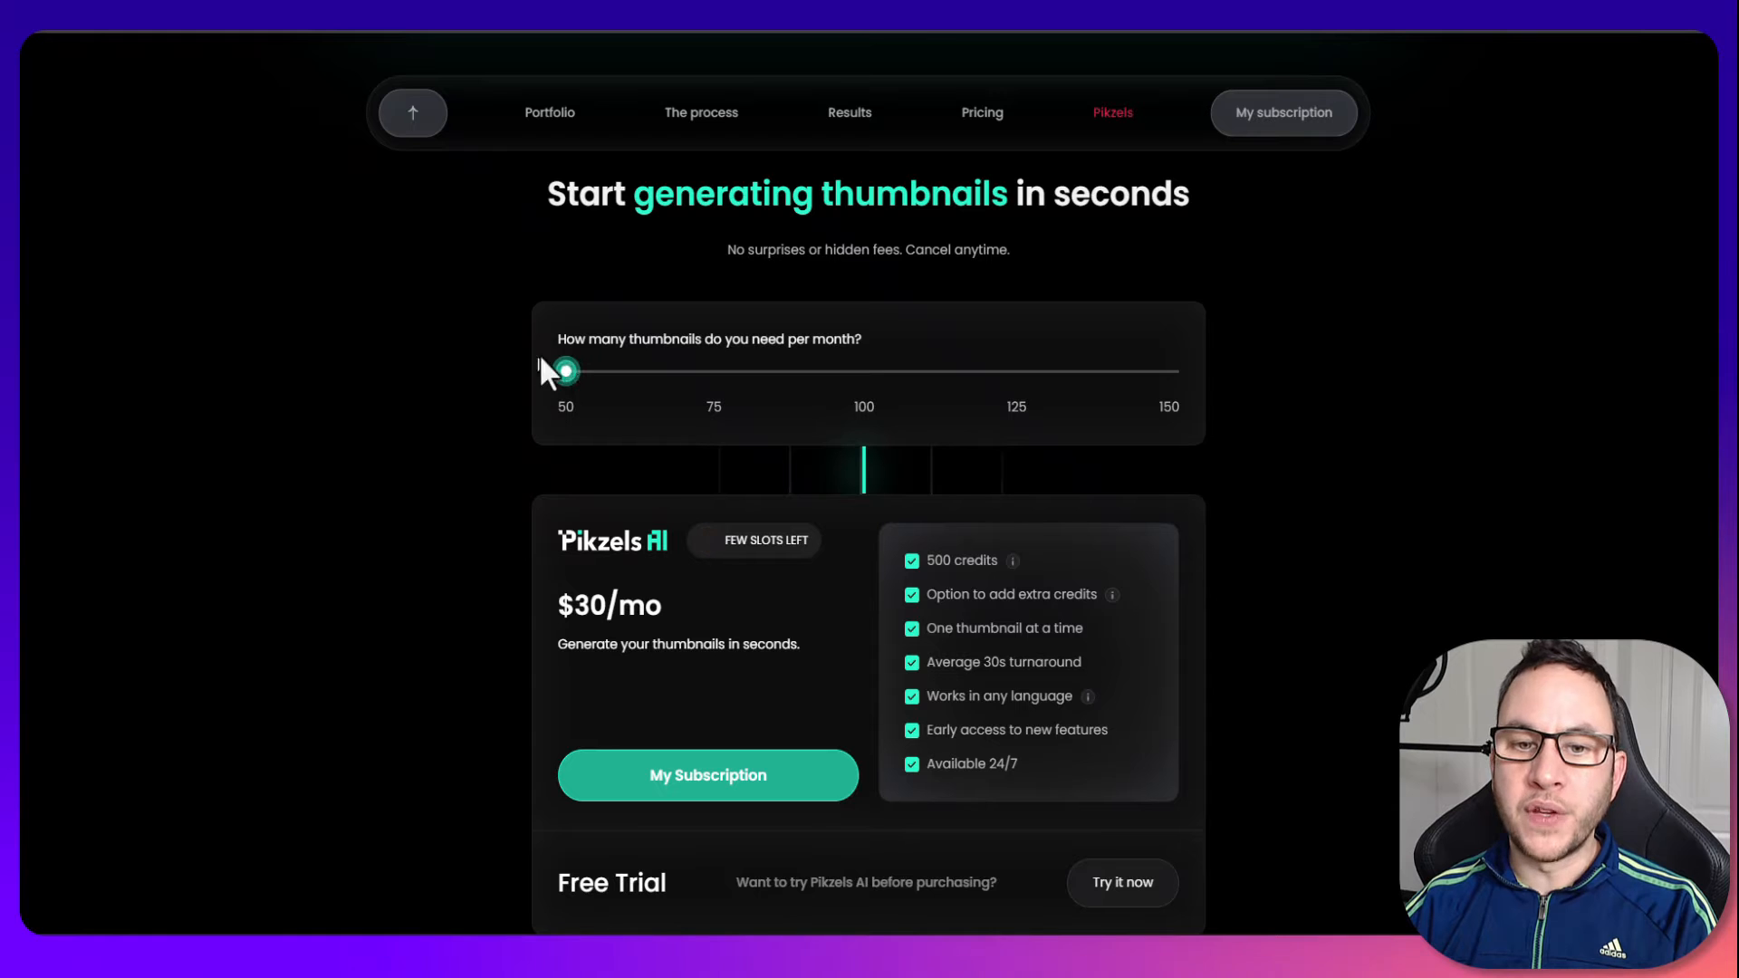
scroll(down, 3)
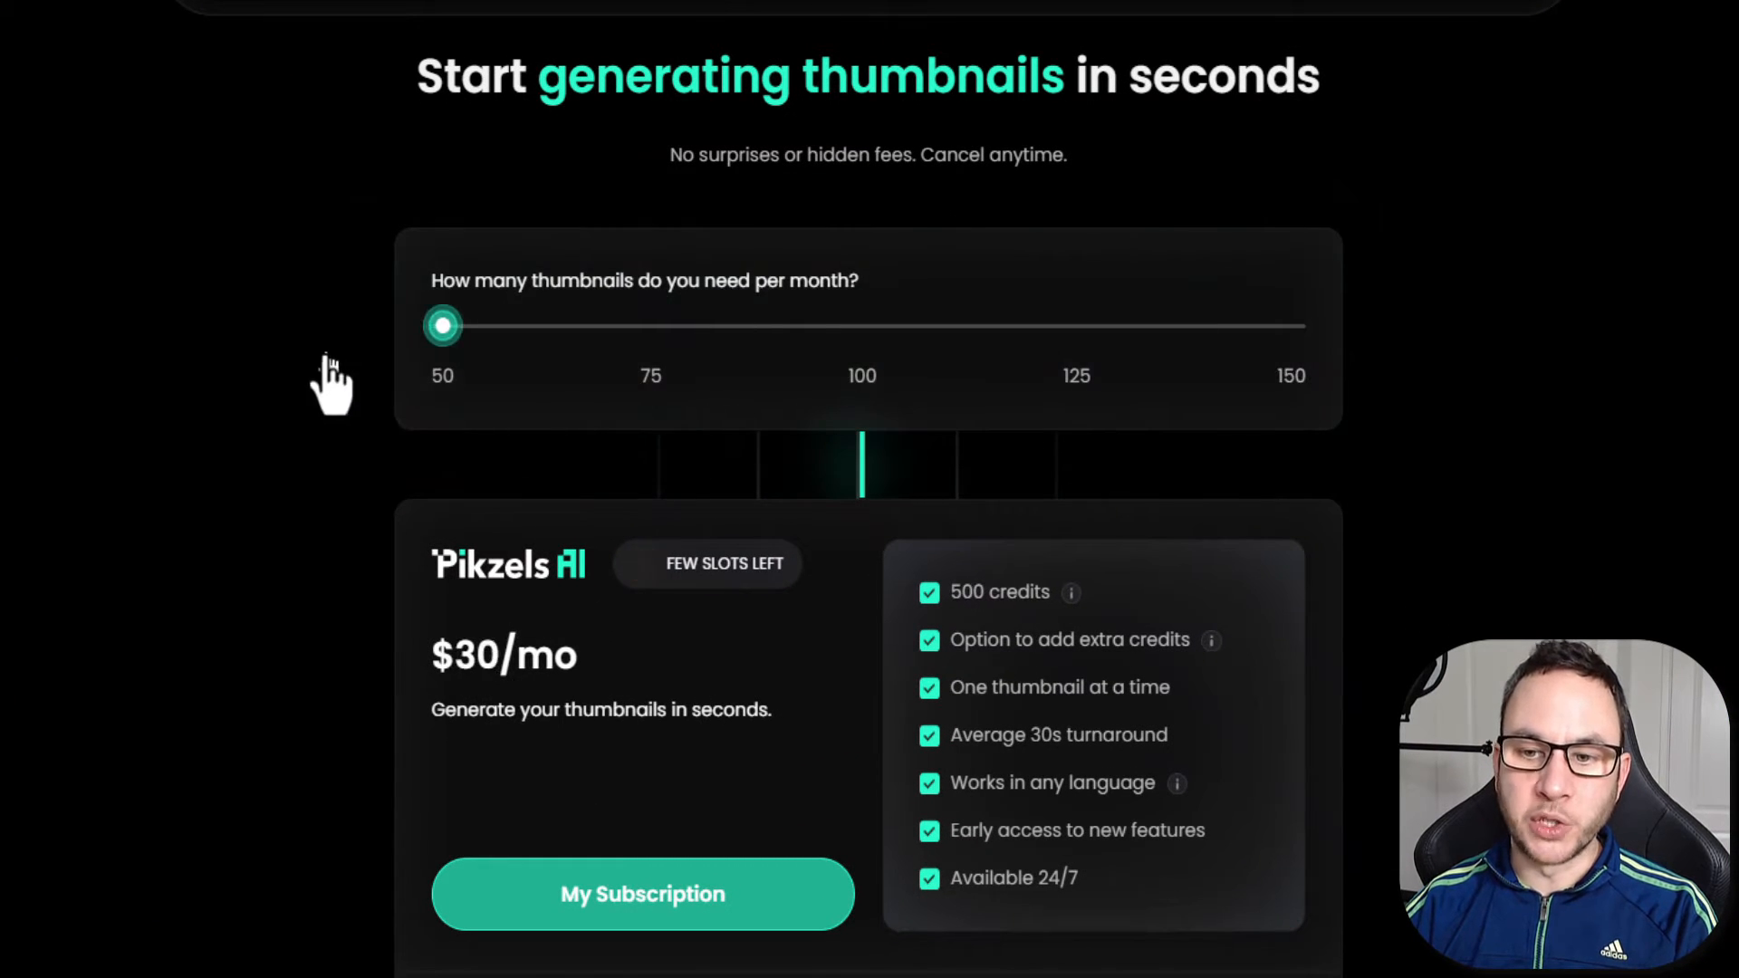
scroll(down, 3)
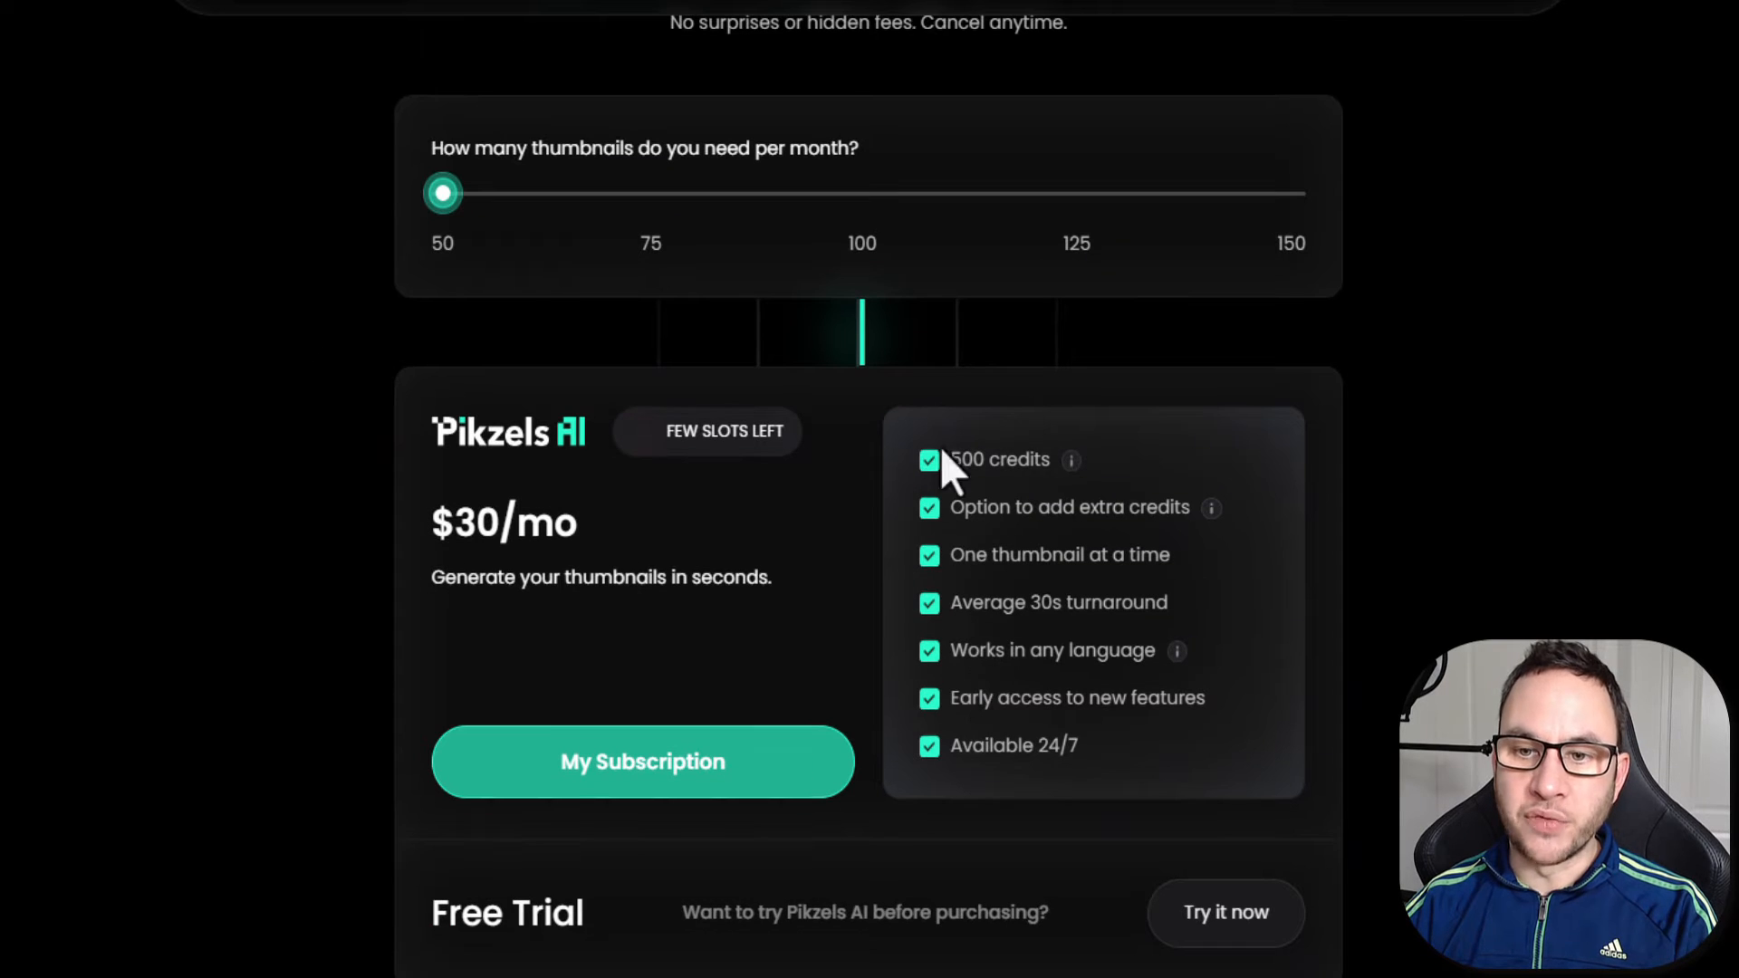
mouse_move(1308, 638)
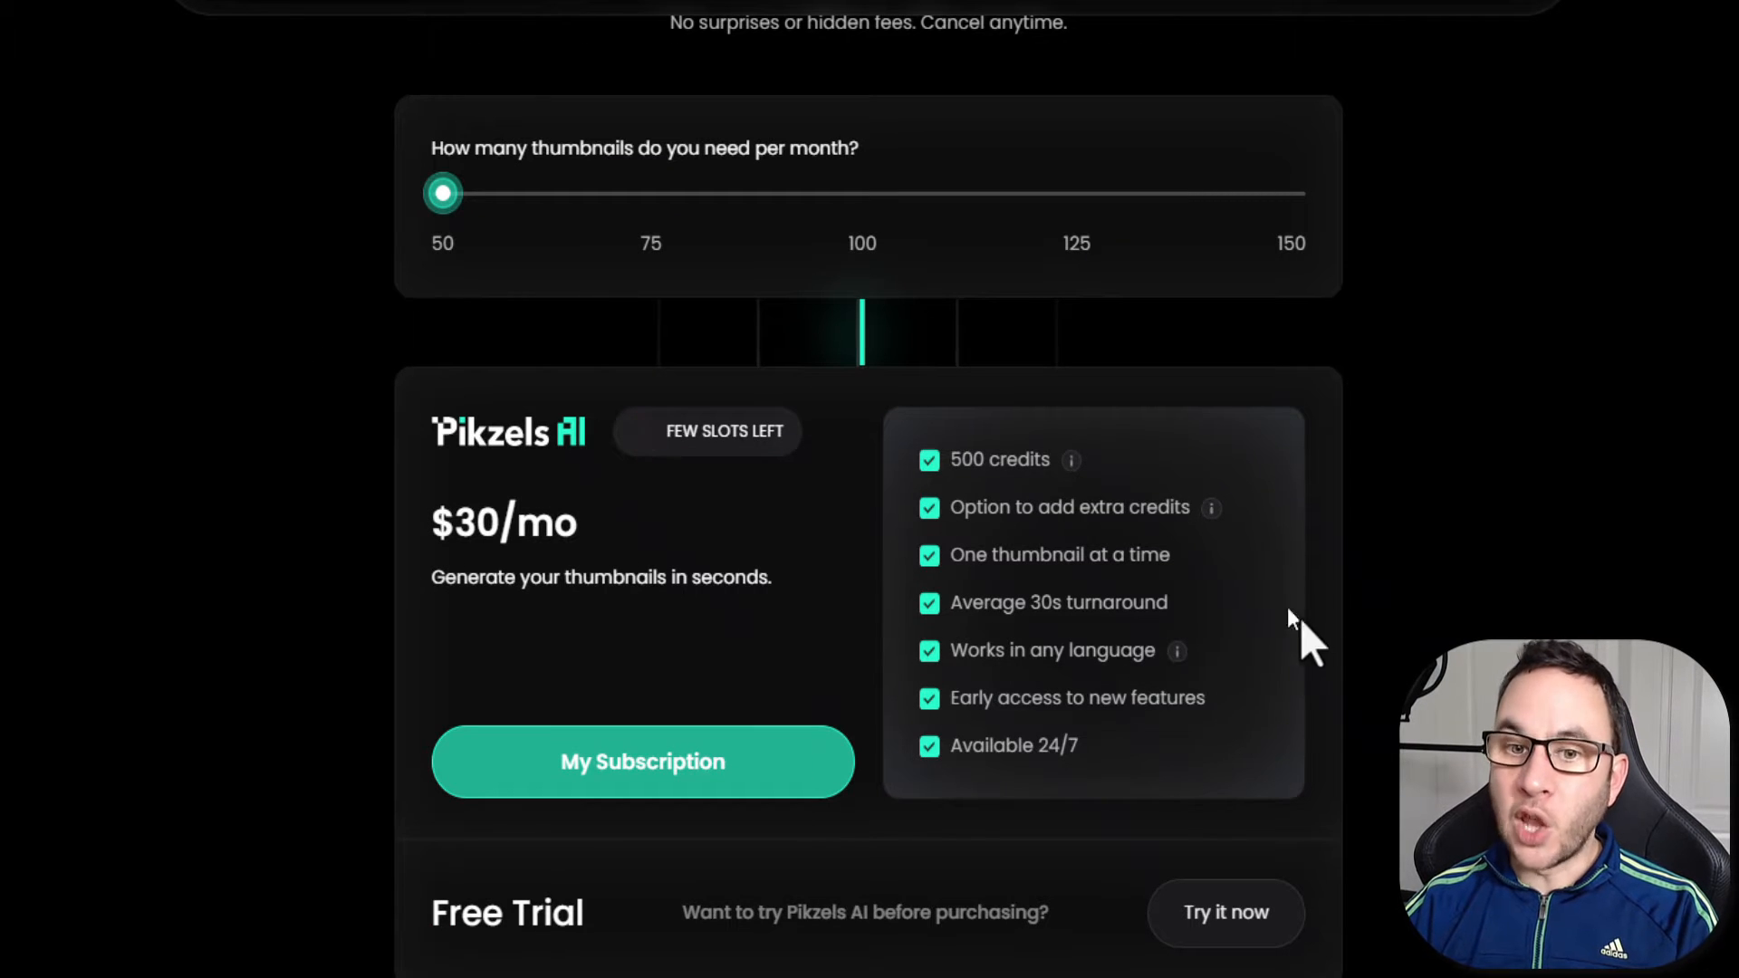
mouse_move(1331, 516)
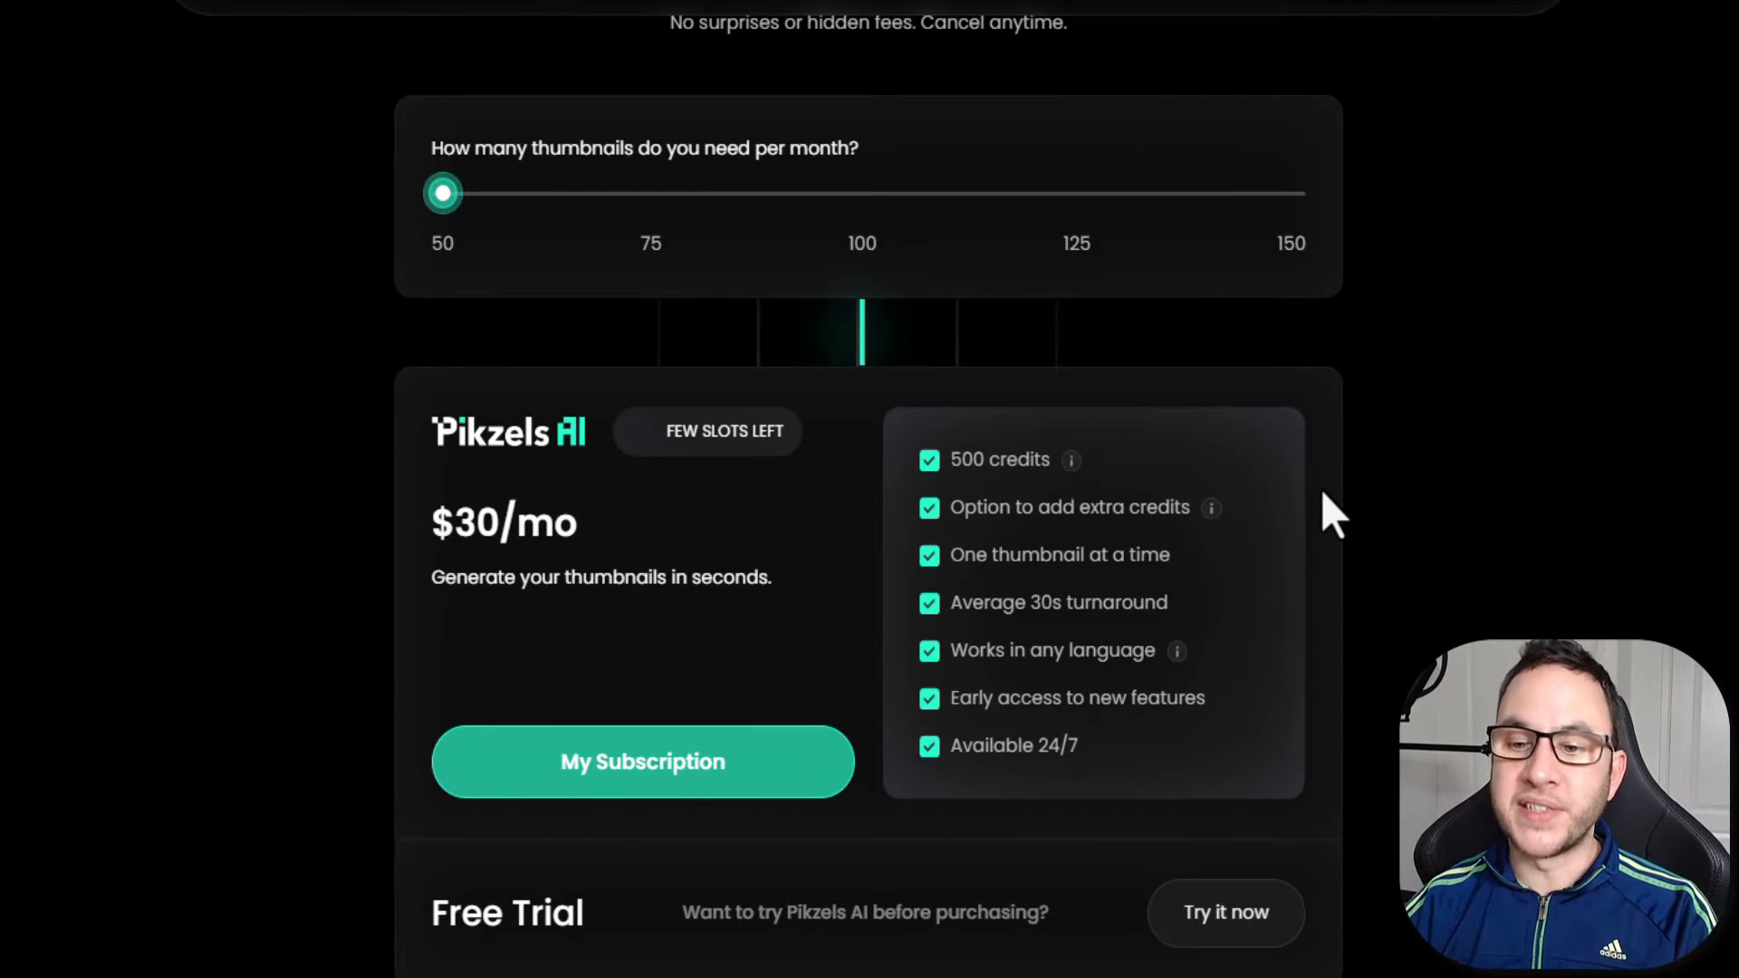
mouse_move(993, 493)
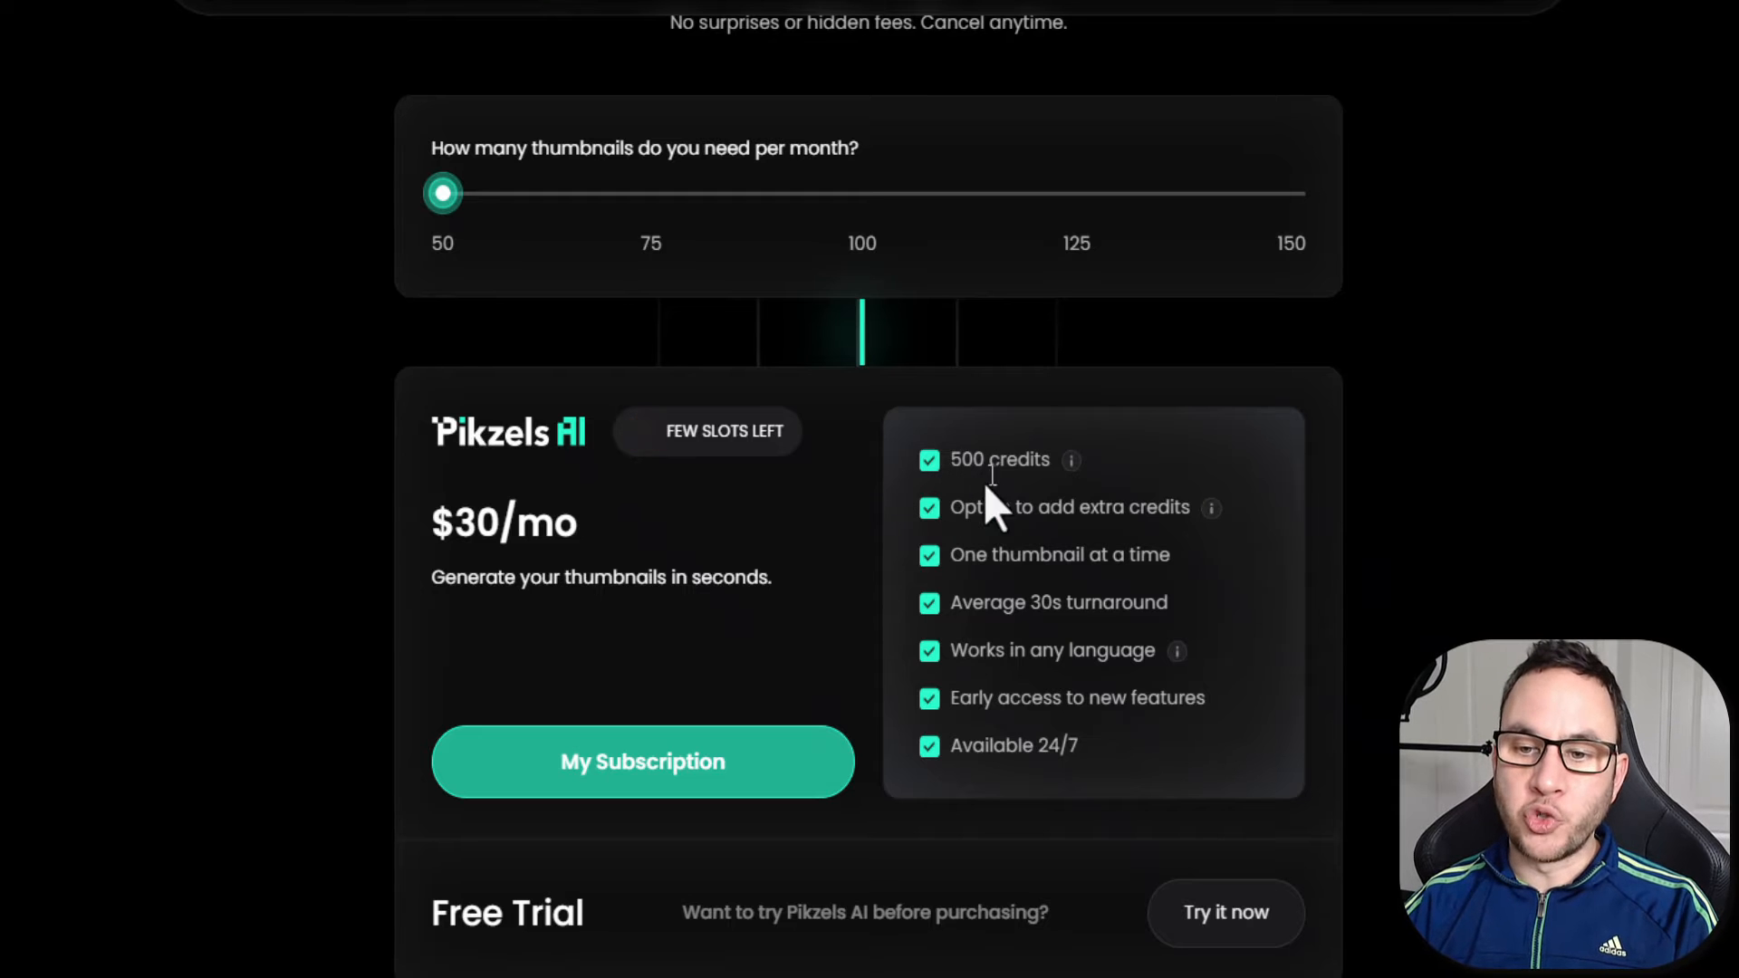
mouse_move(1071, 458)
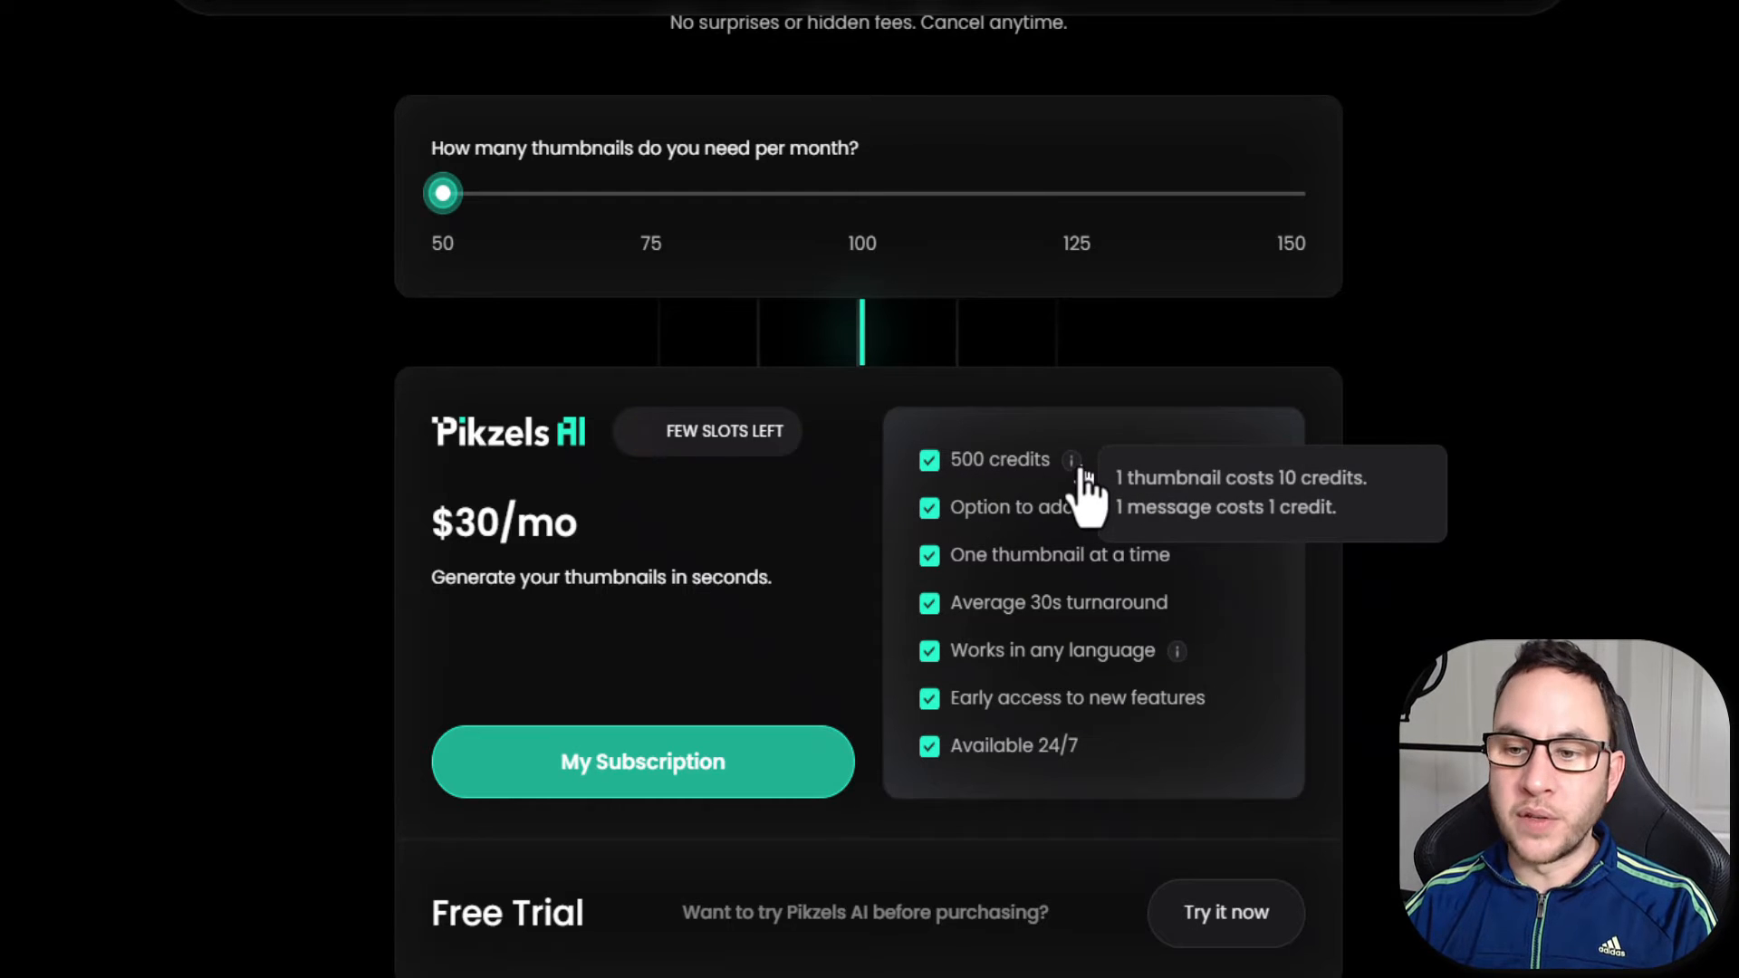
mouse_move(947, 476)
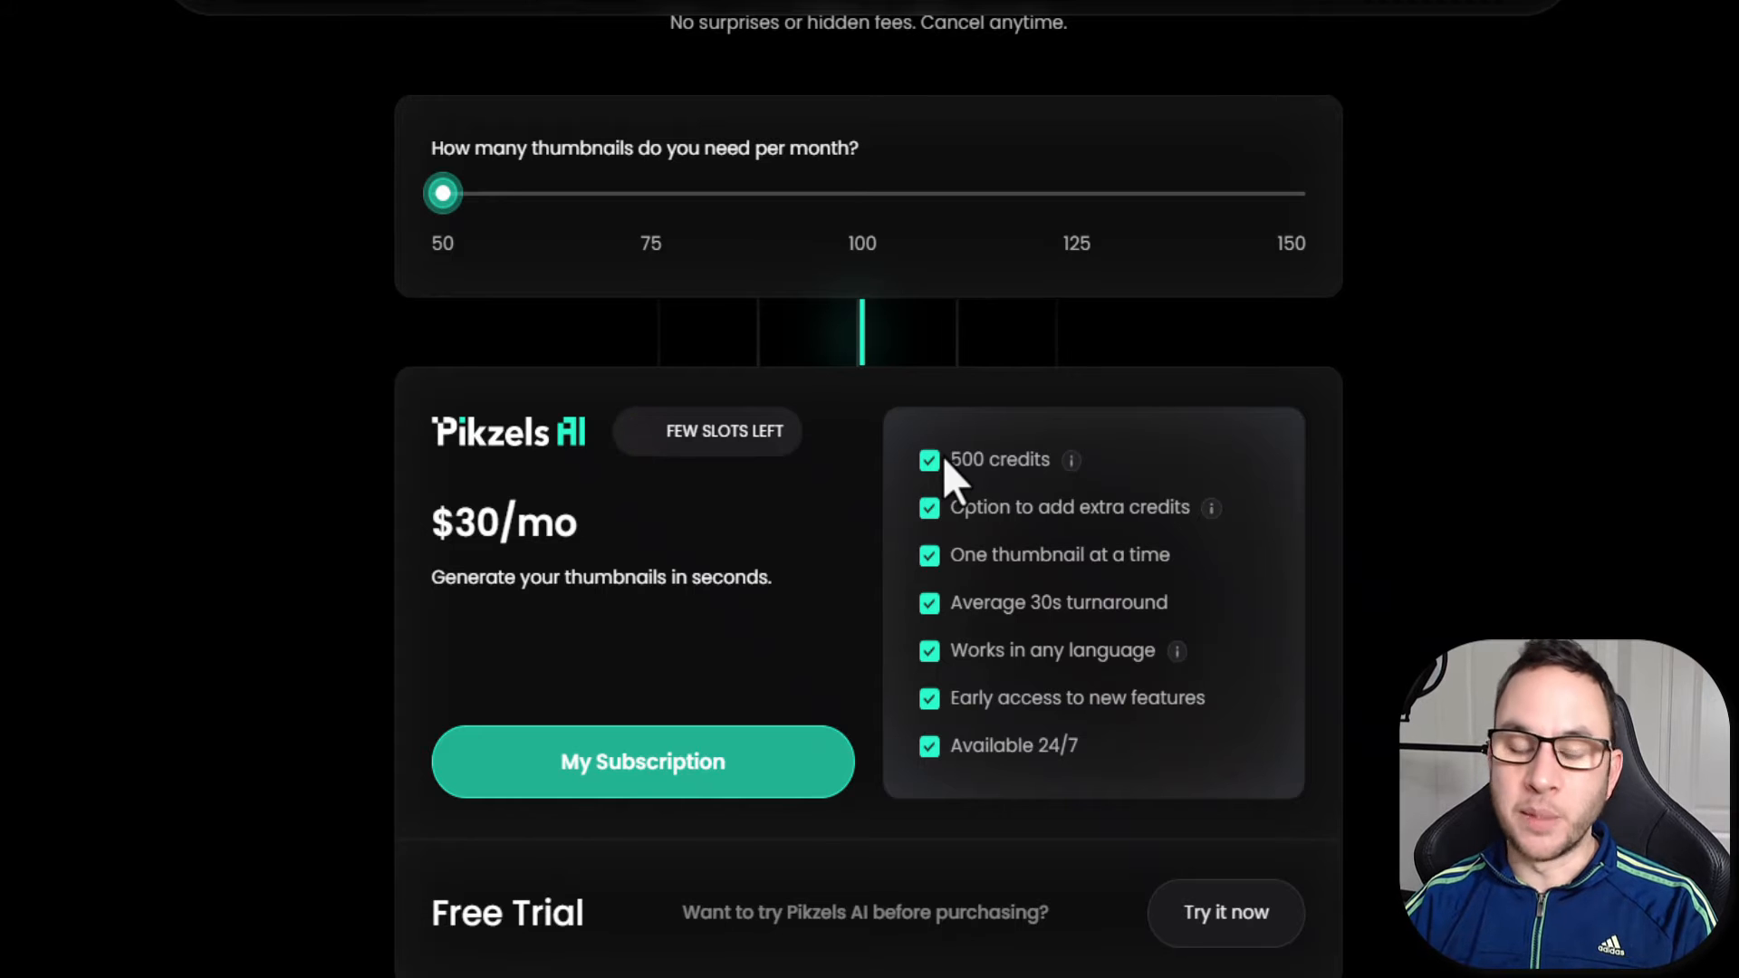
mouse_move(1226, 605)
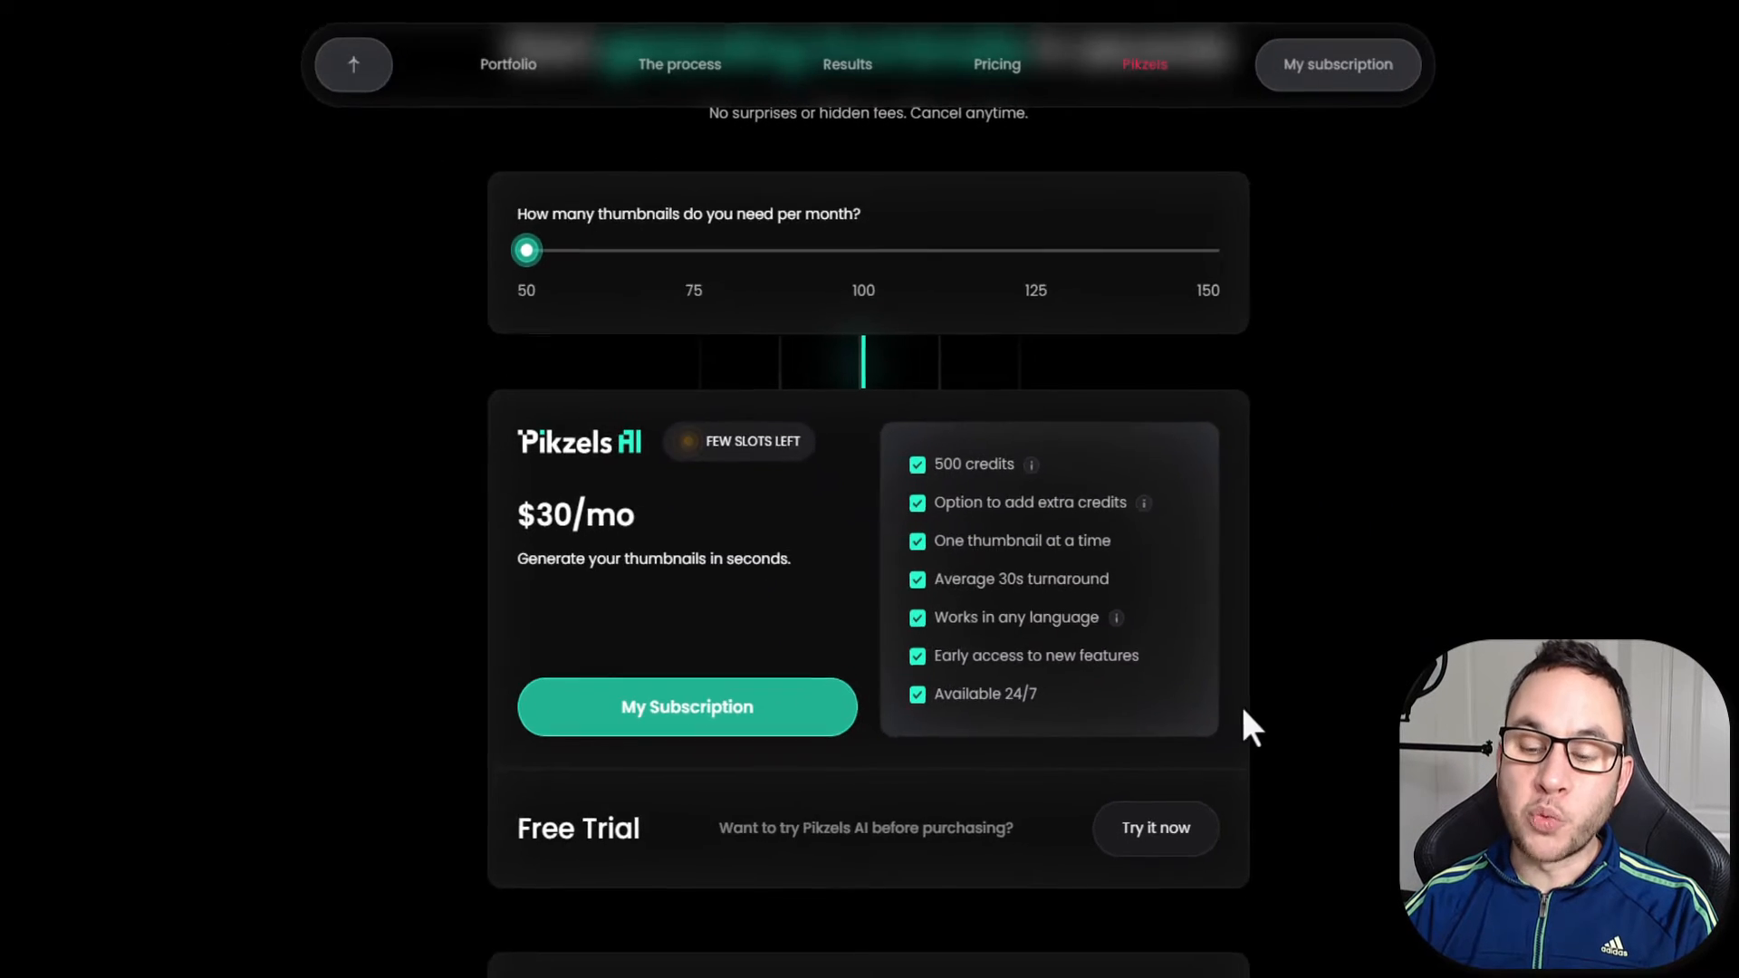
scroll(down, 3)
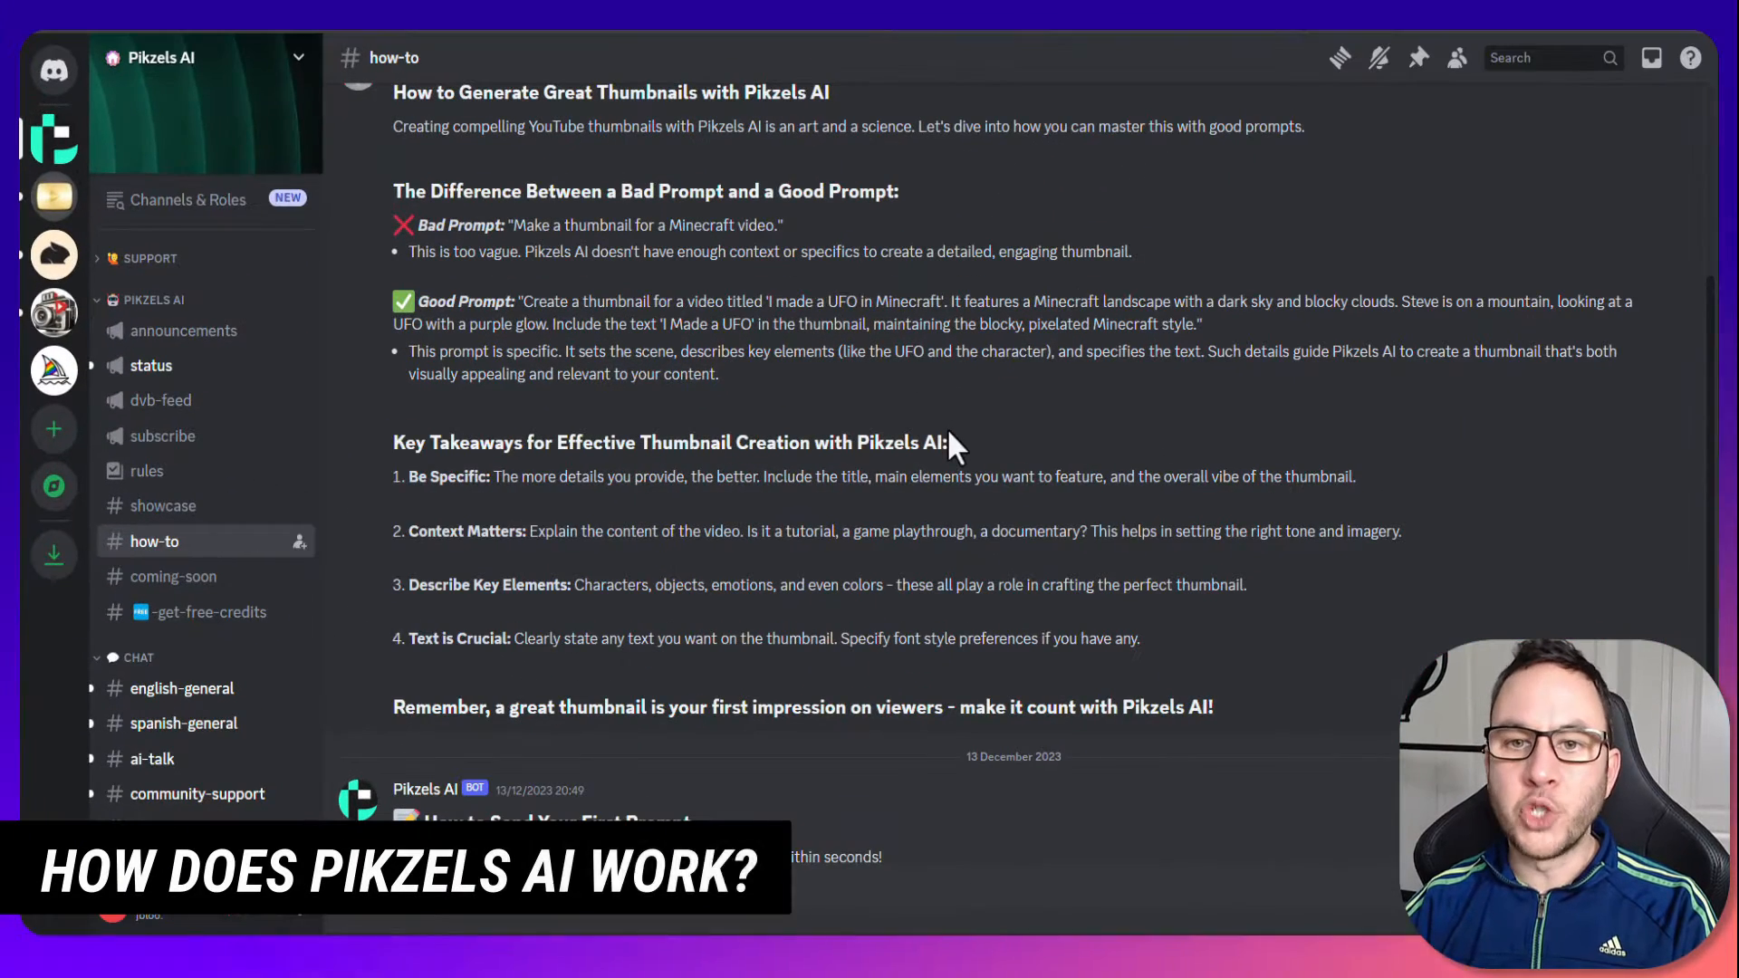
mouse_move(708, 563)
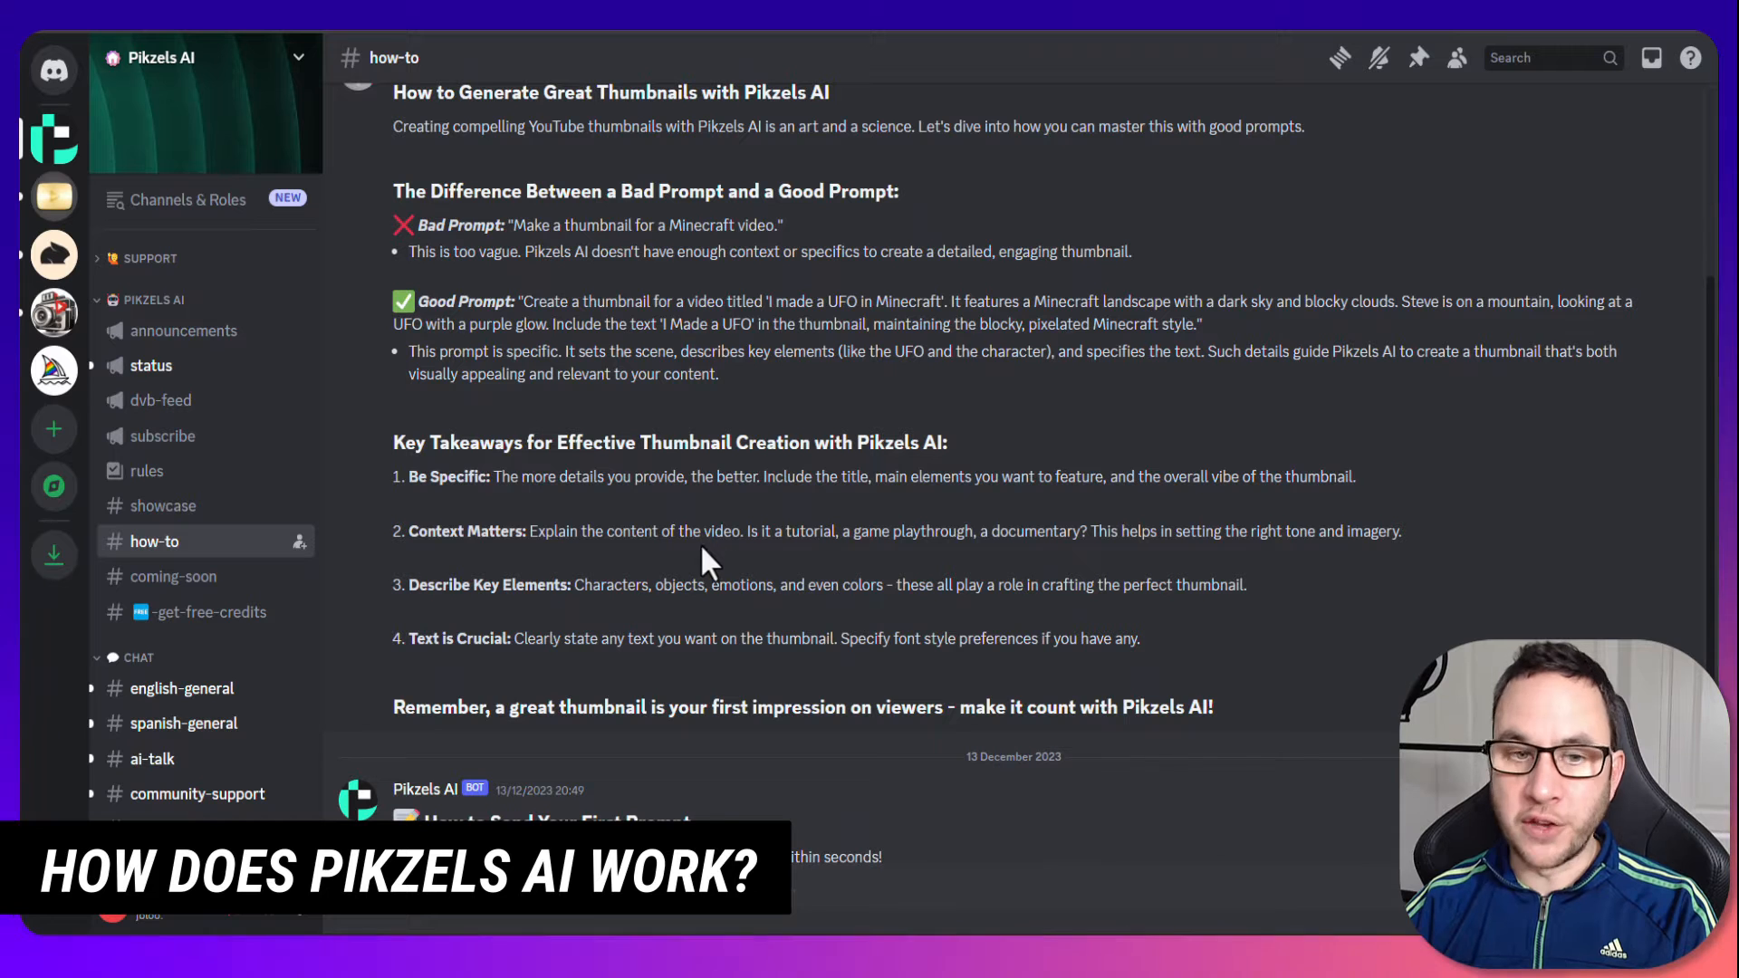
Read the bad-versus-good prompt guidance in #how-to, then bring up the Pikzels AI bot's profile card.
scroll(up, 3)
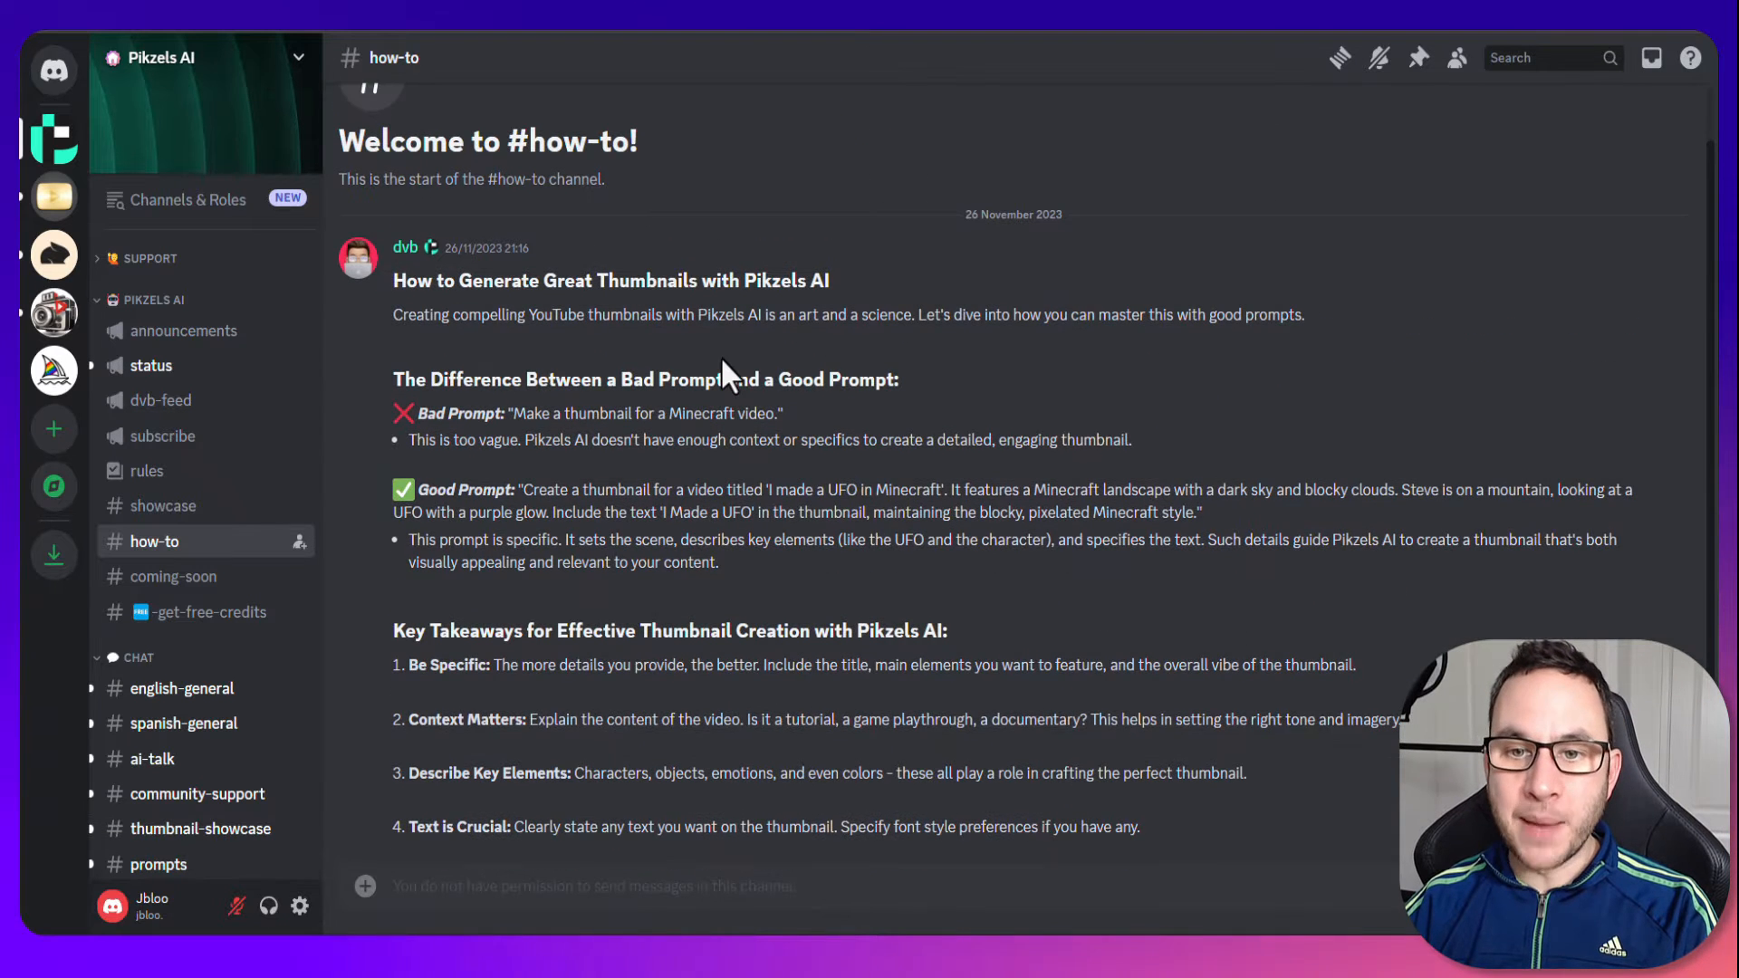
mouse_move(742, 366)
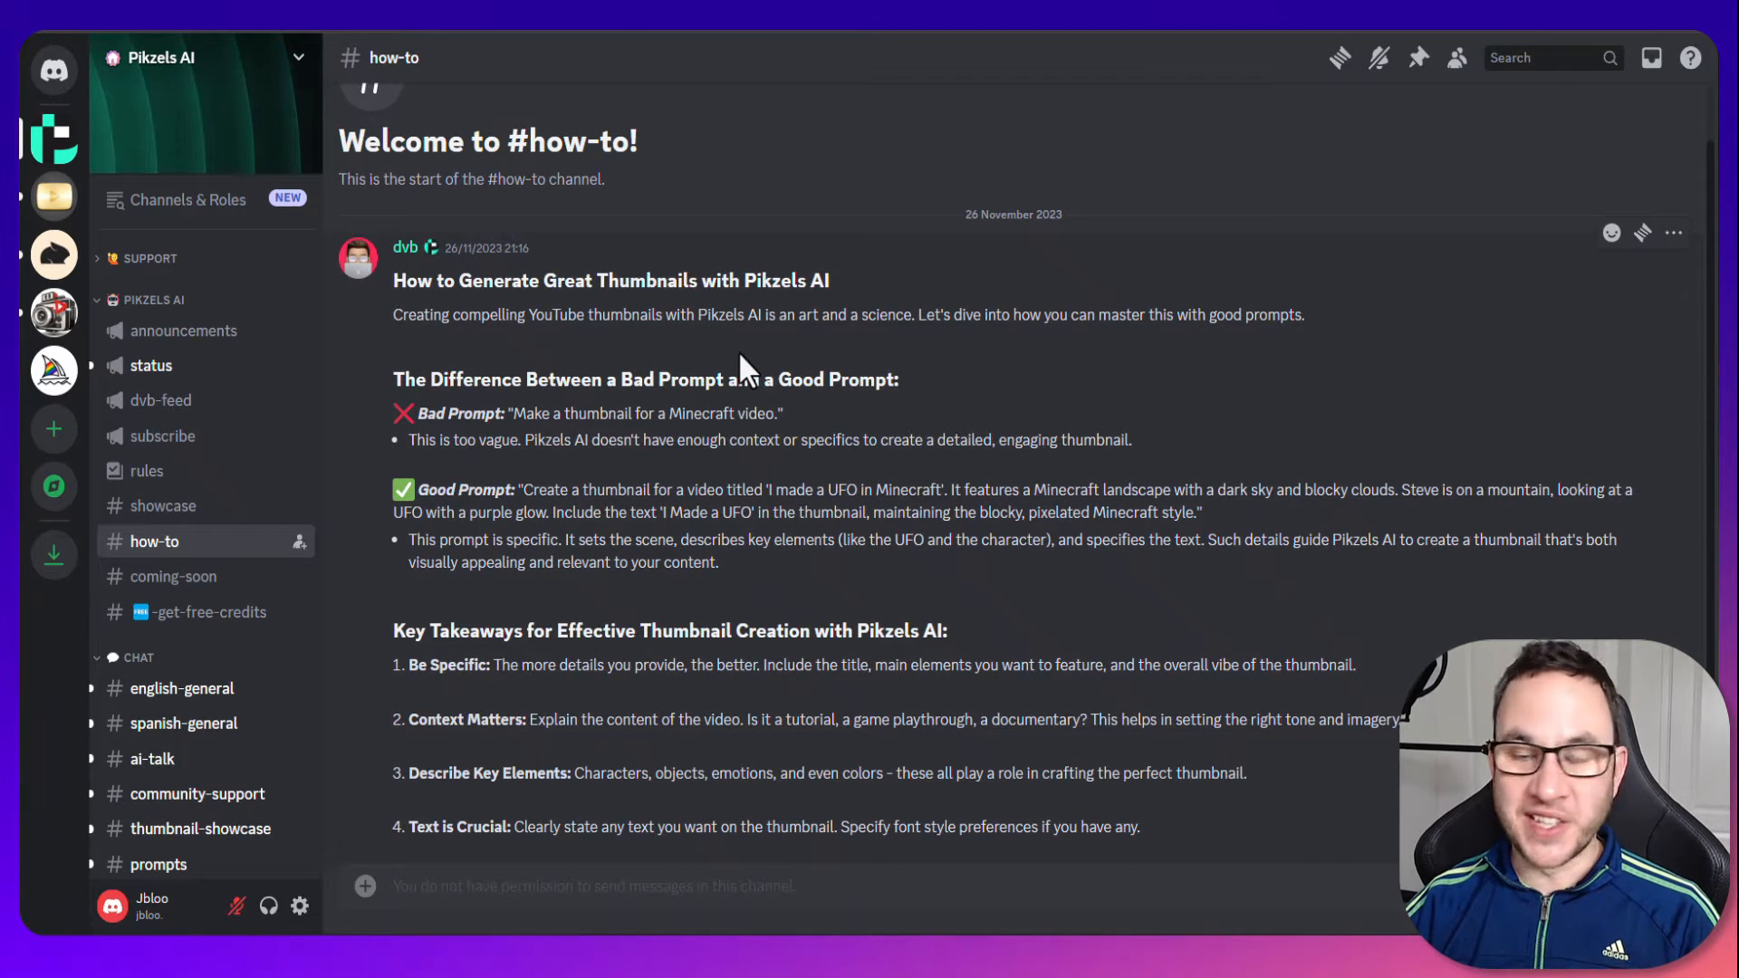
mouse_move(730, 404)
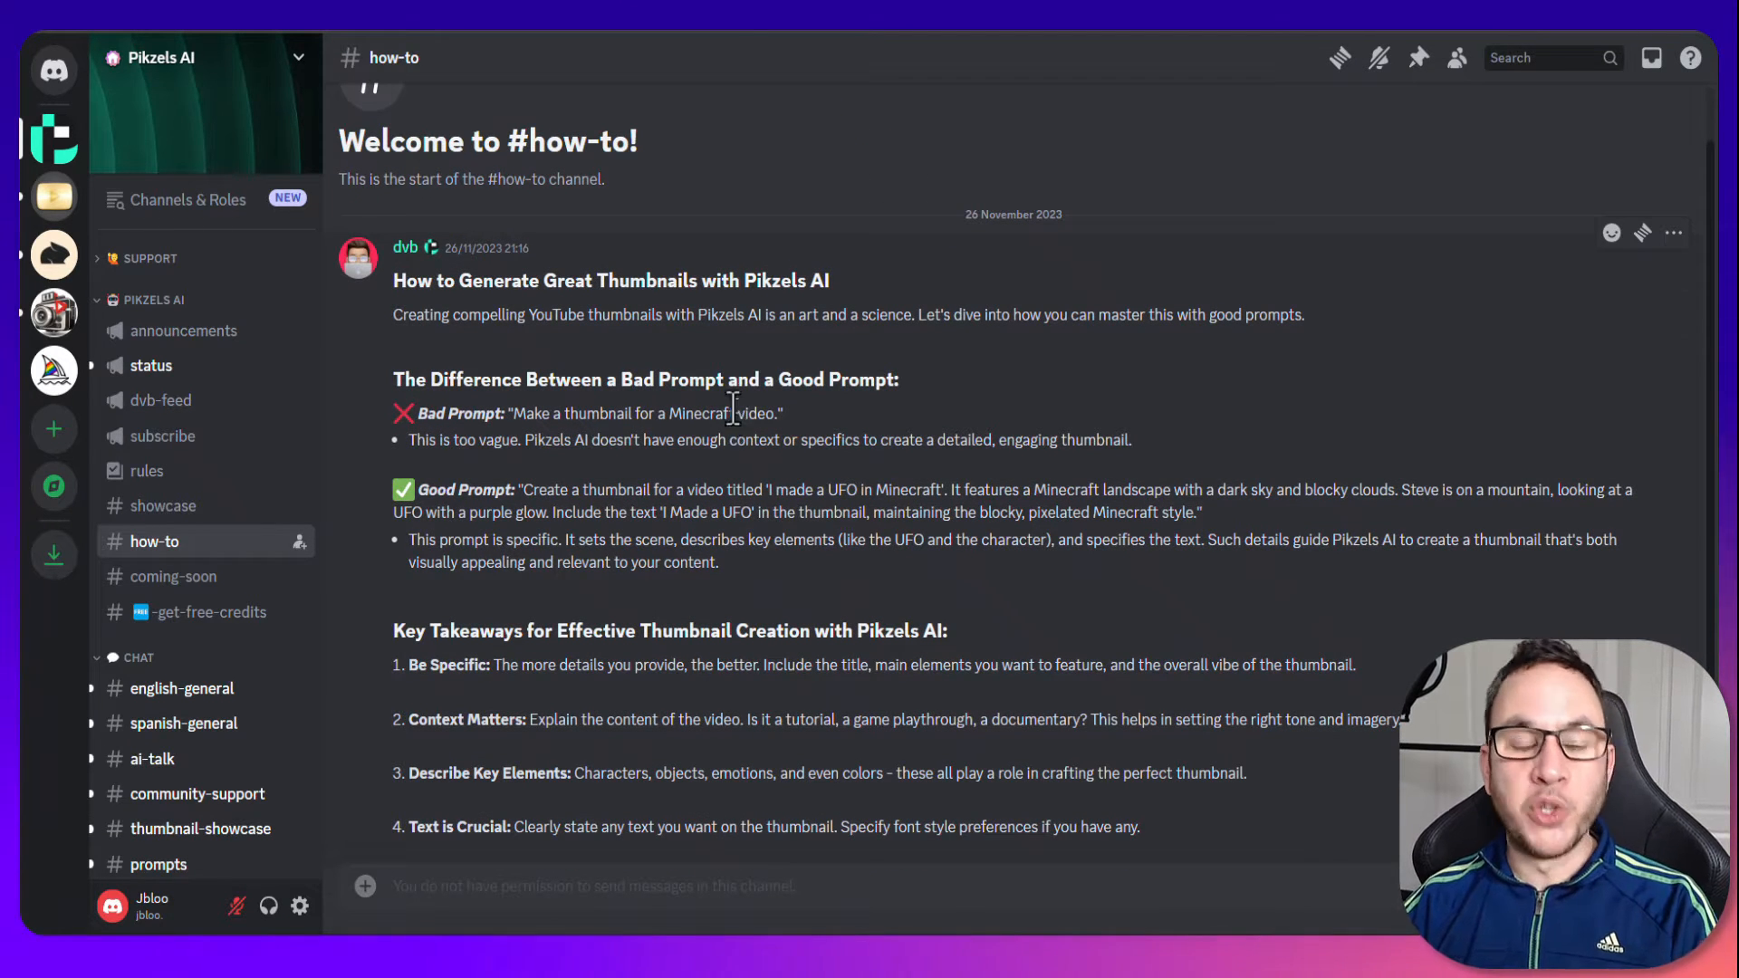
mouse_move(156, 338)
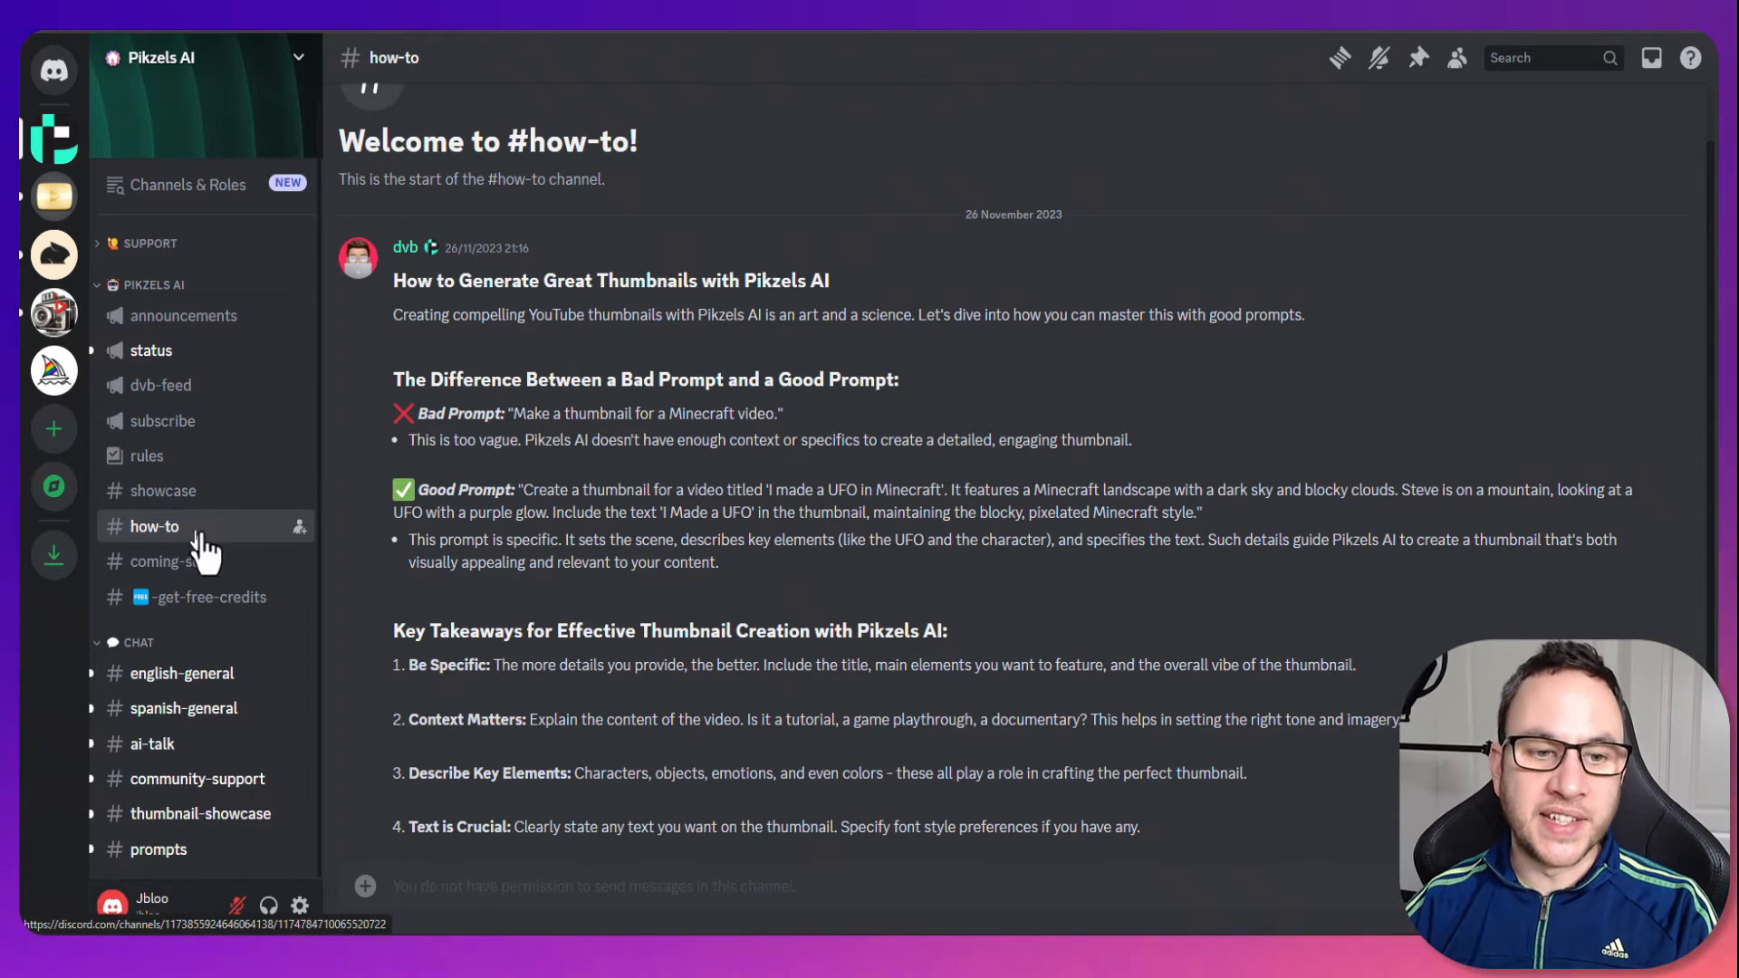
scroll(down, 3)
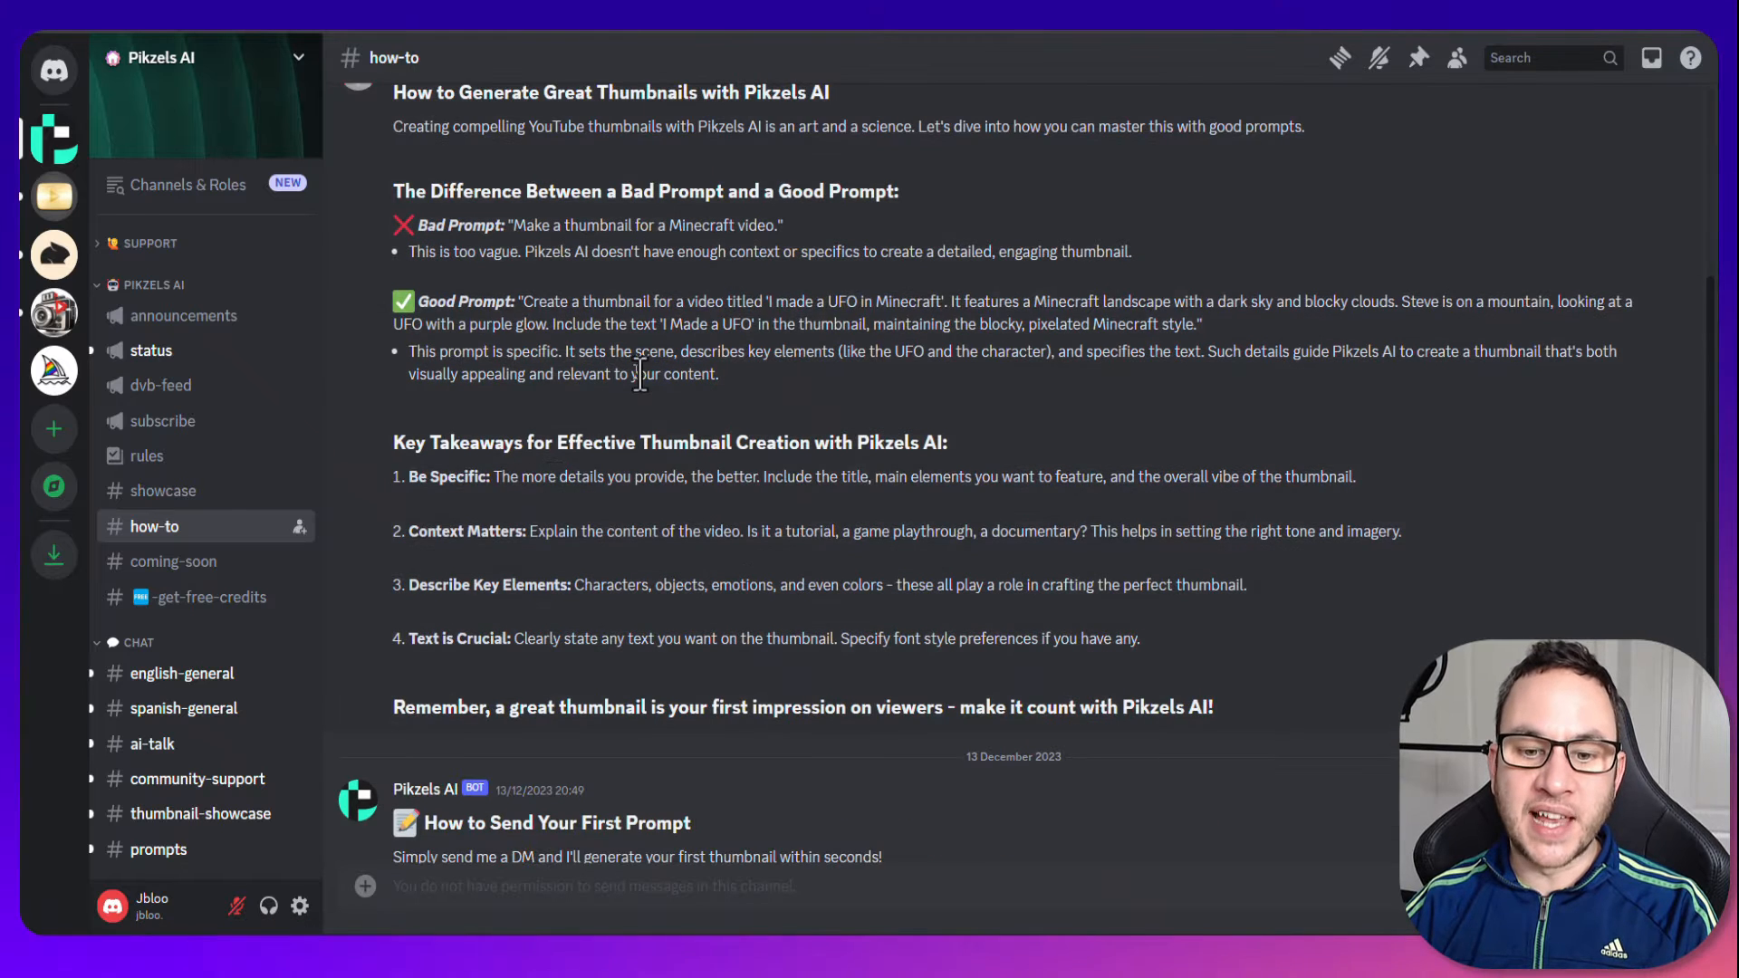
scroll(up, 3)
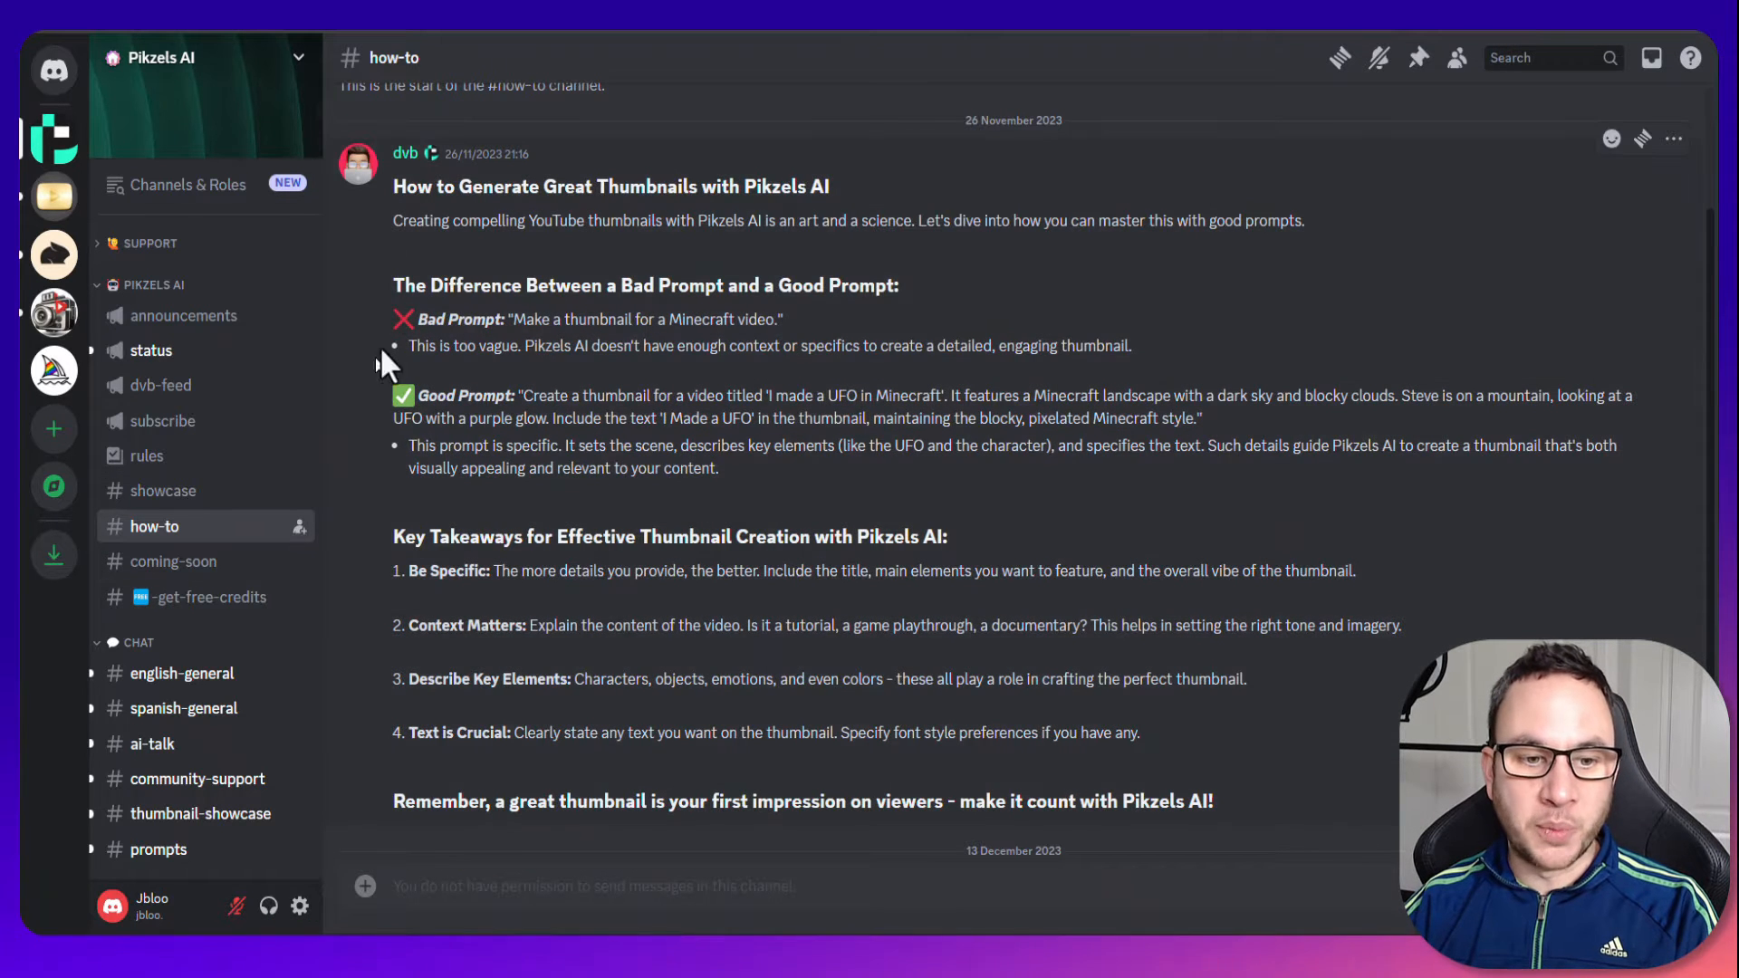
mouse_move(704, 183)
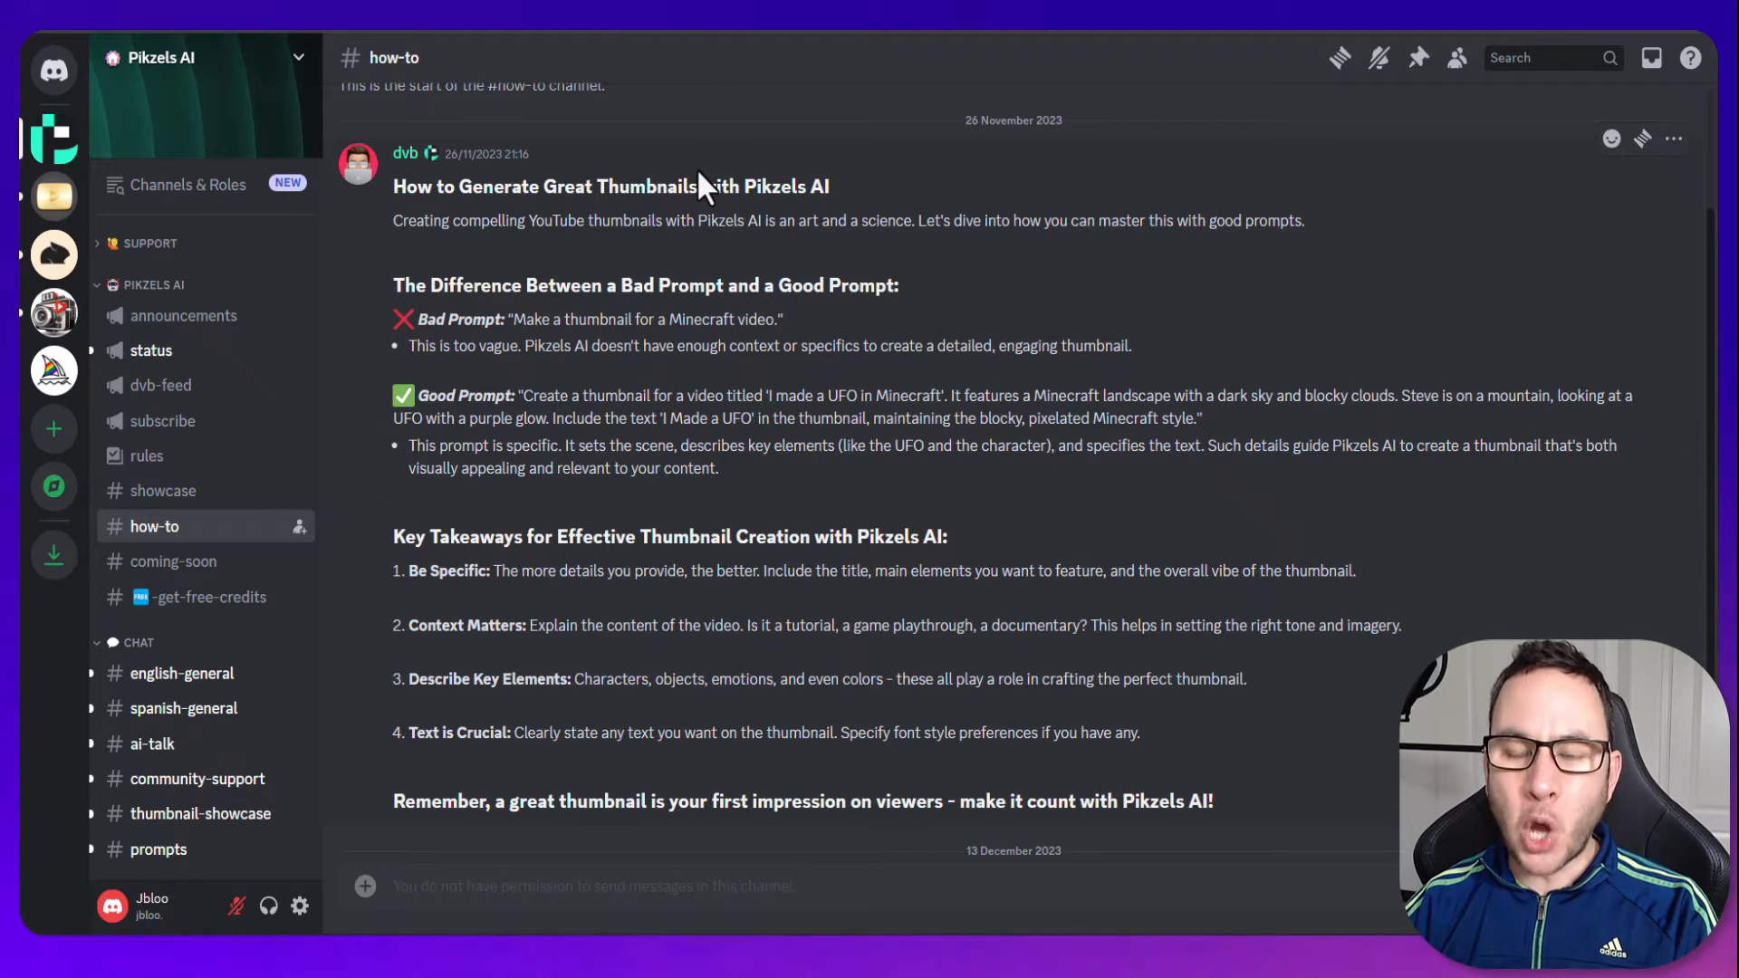
mouse_move(937, 313)
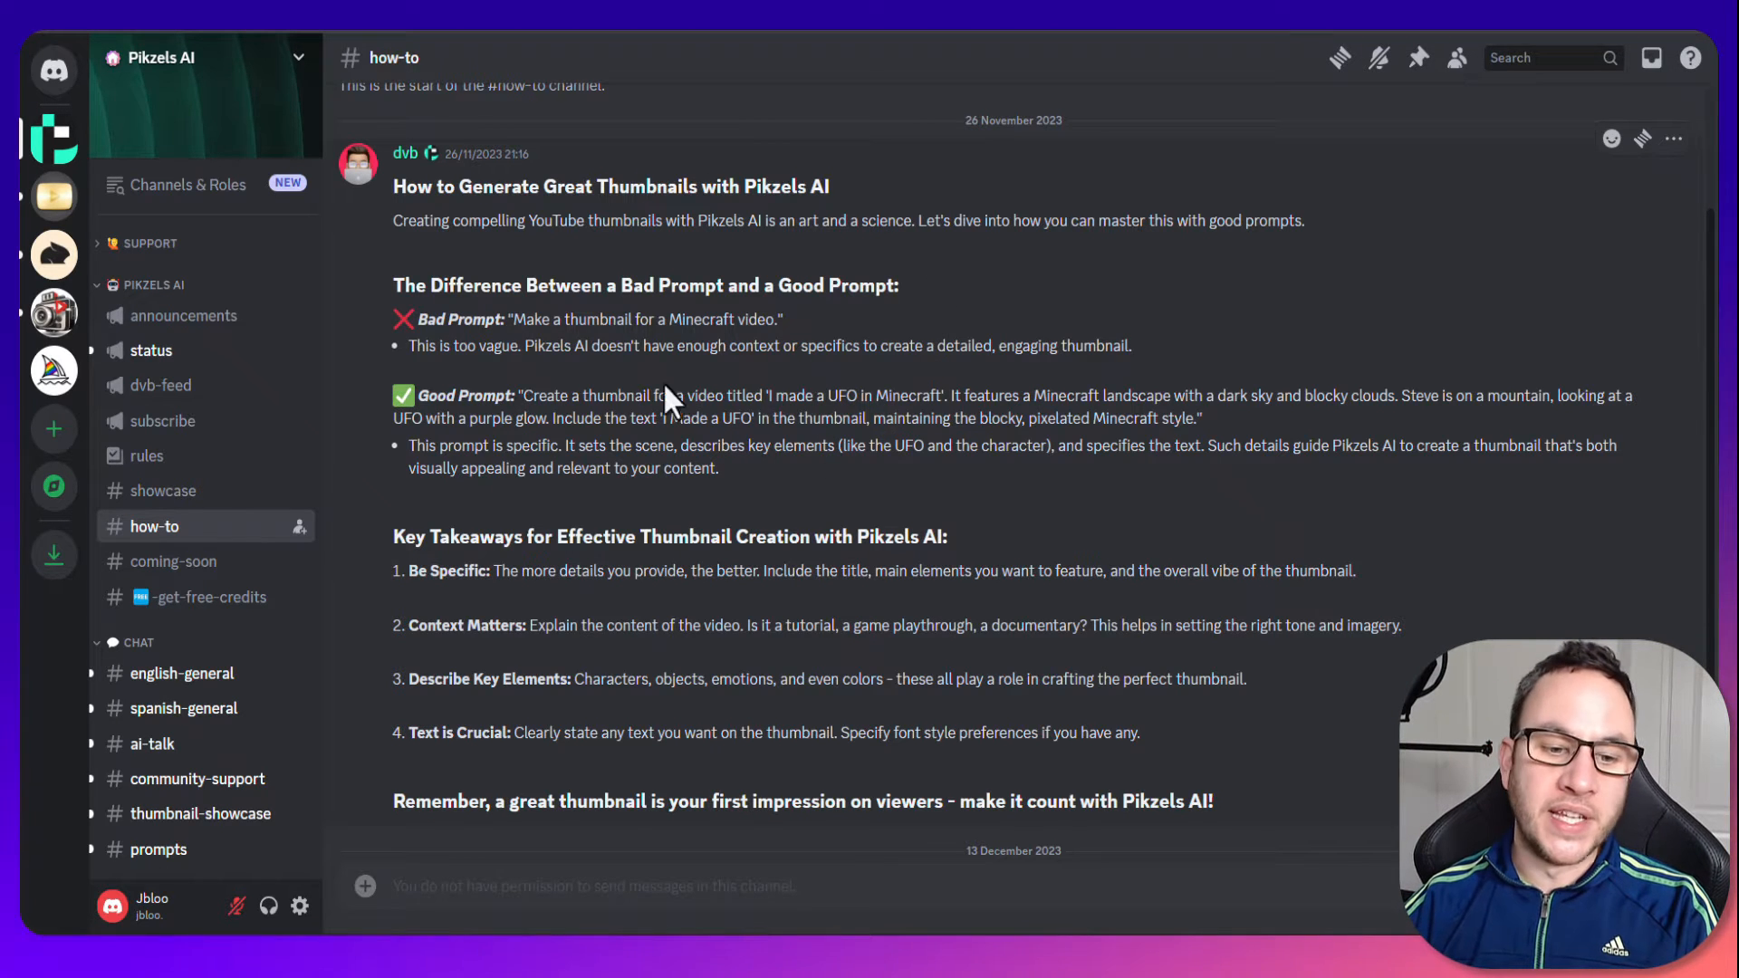
scroll(down, 3)
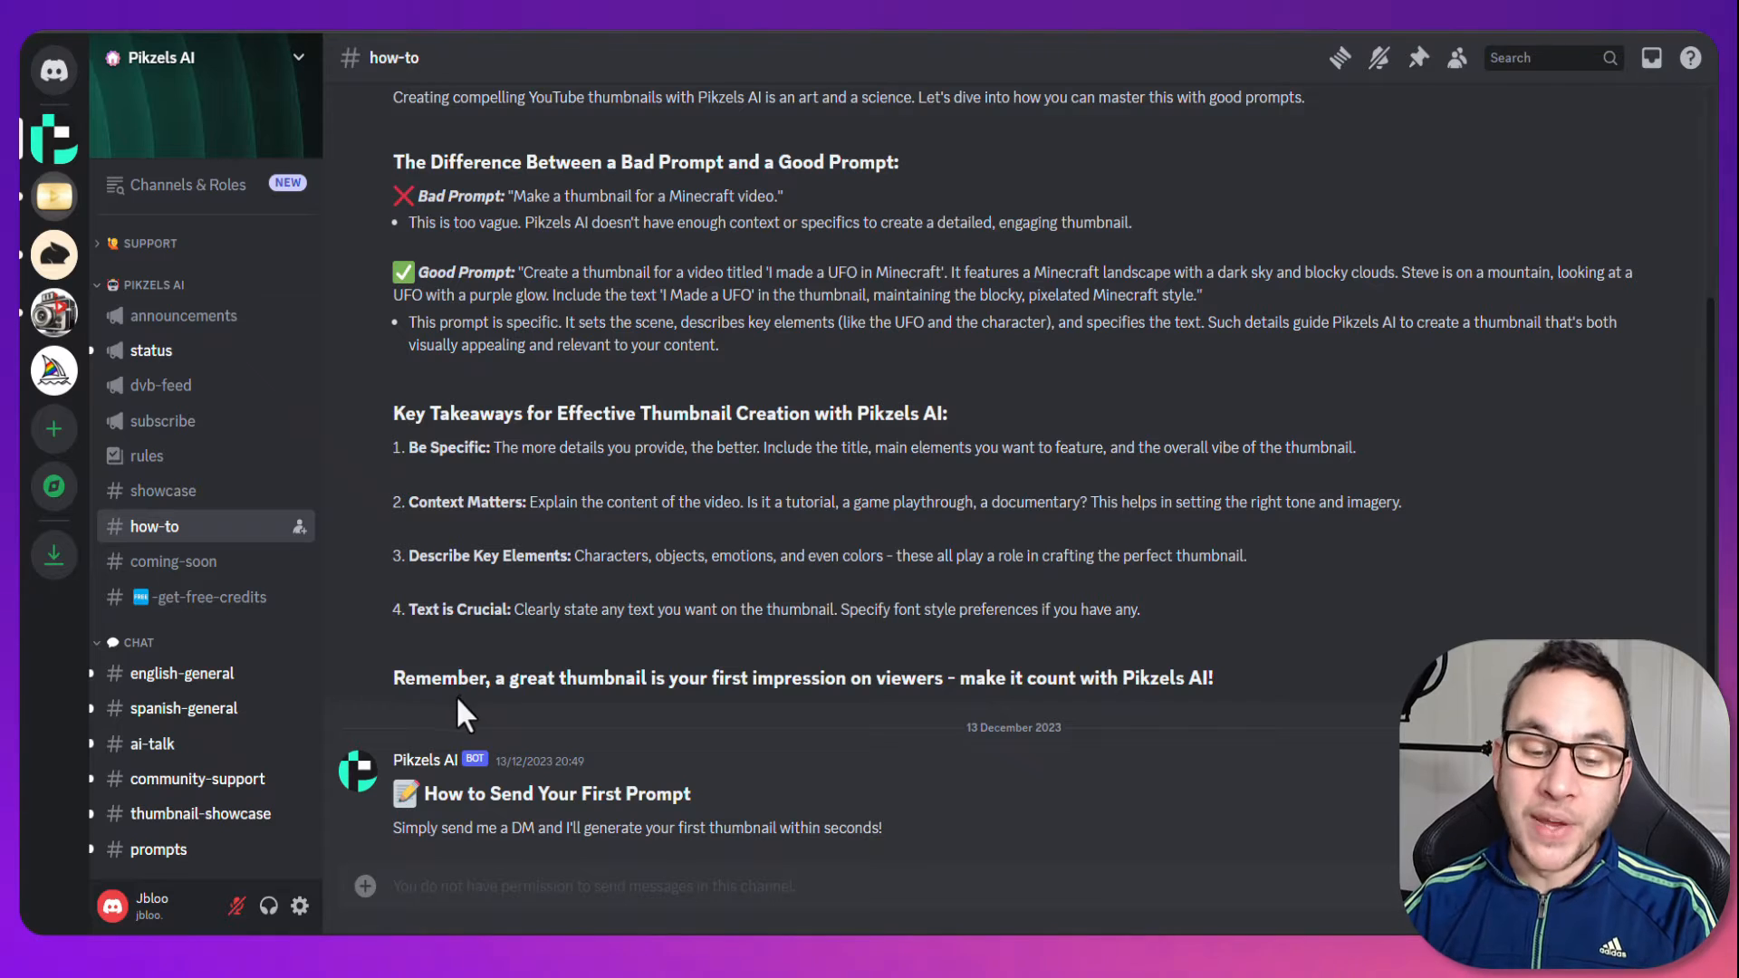
mouse_move(426, 759)
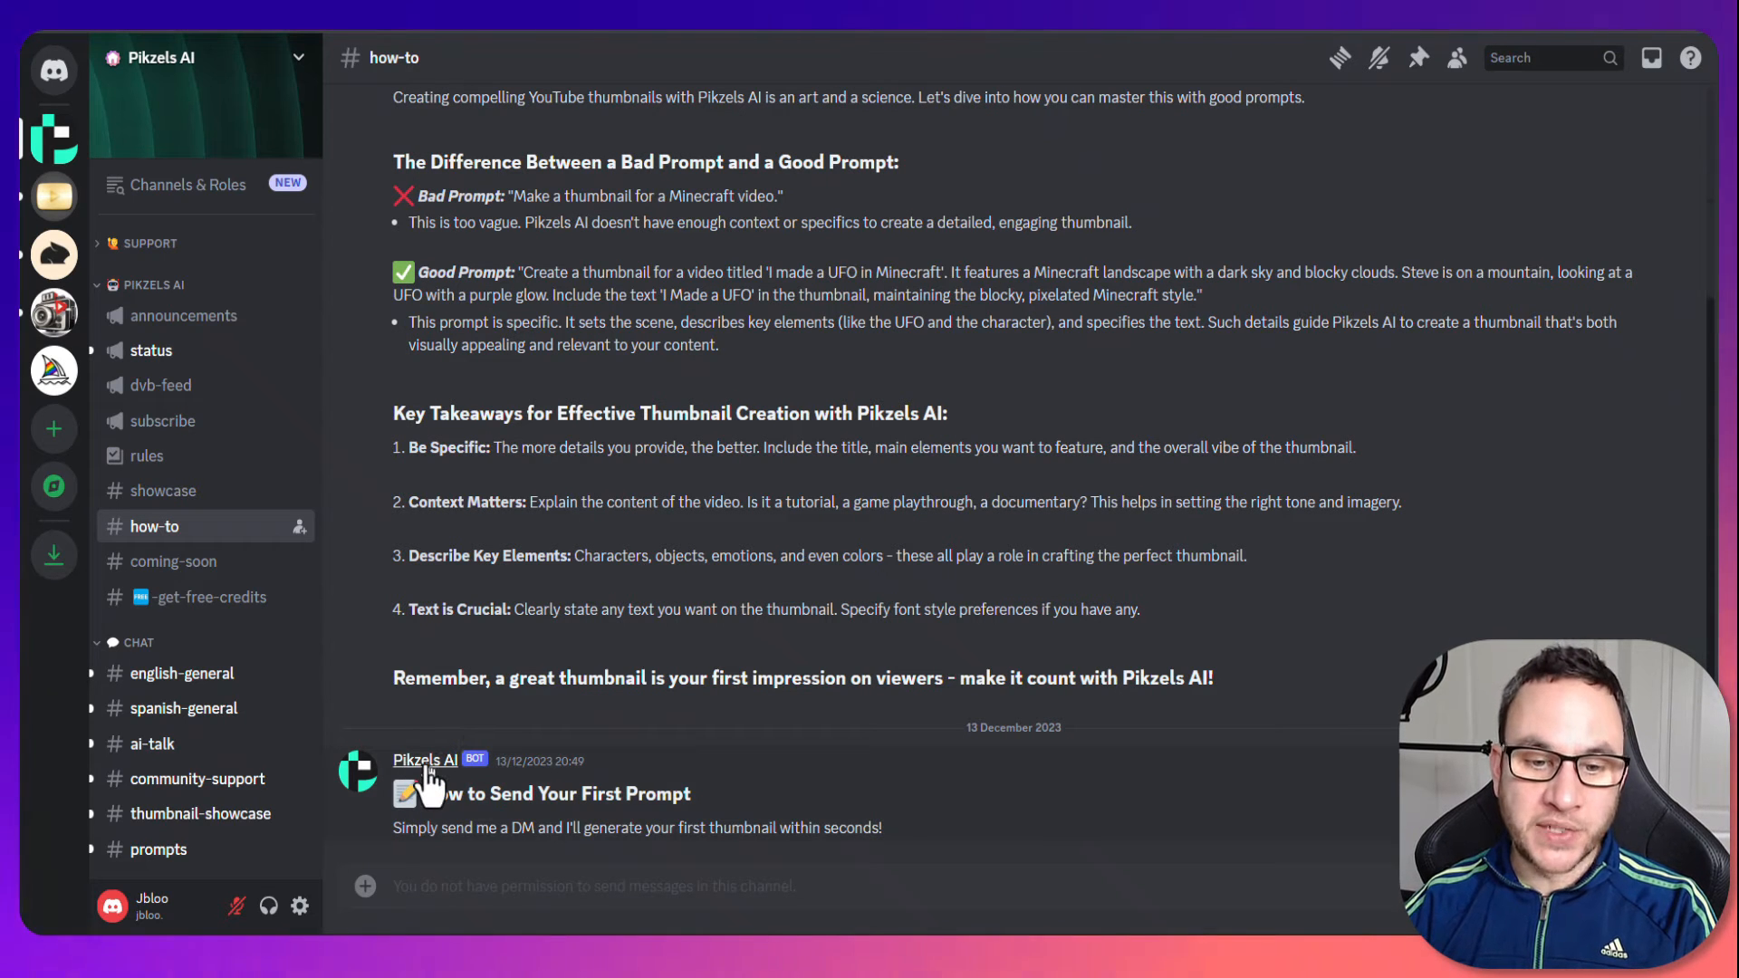
click(423, 759)
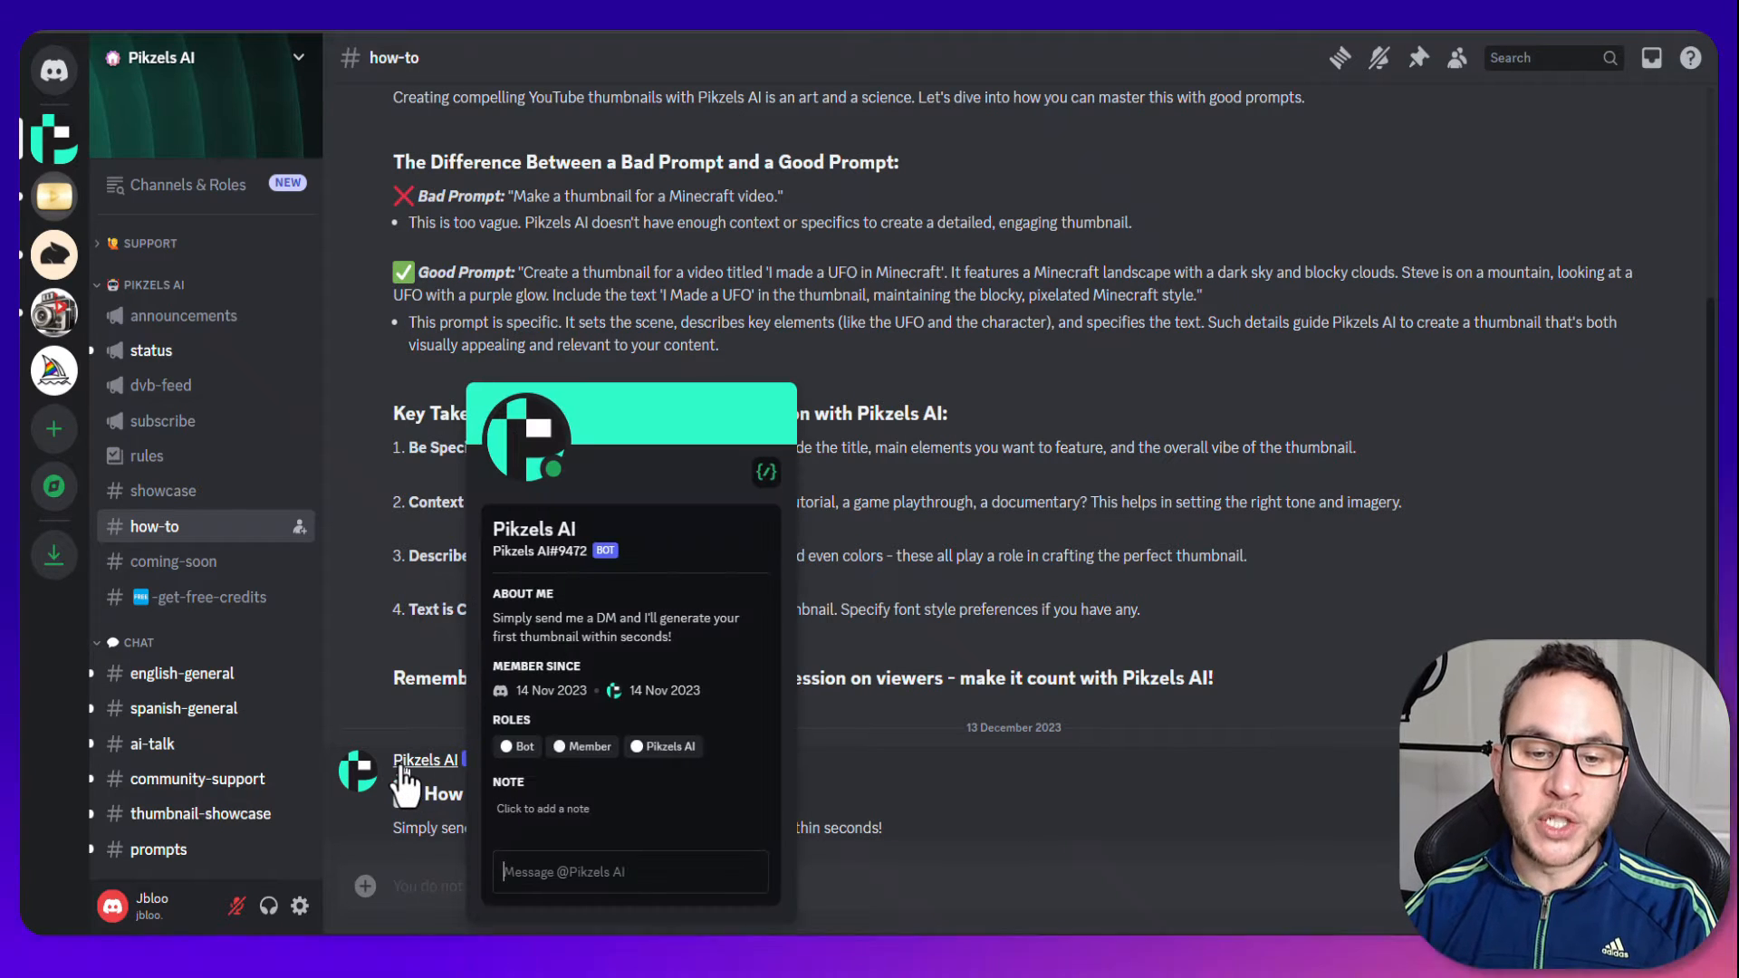
mouse_move(382, 759)
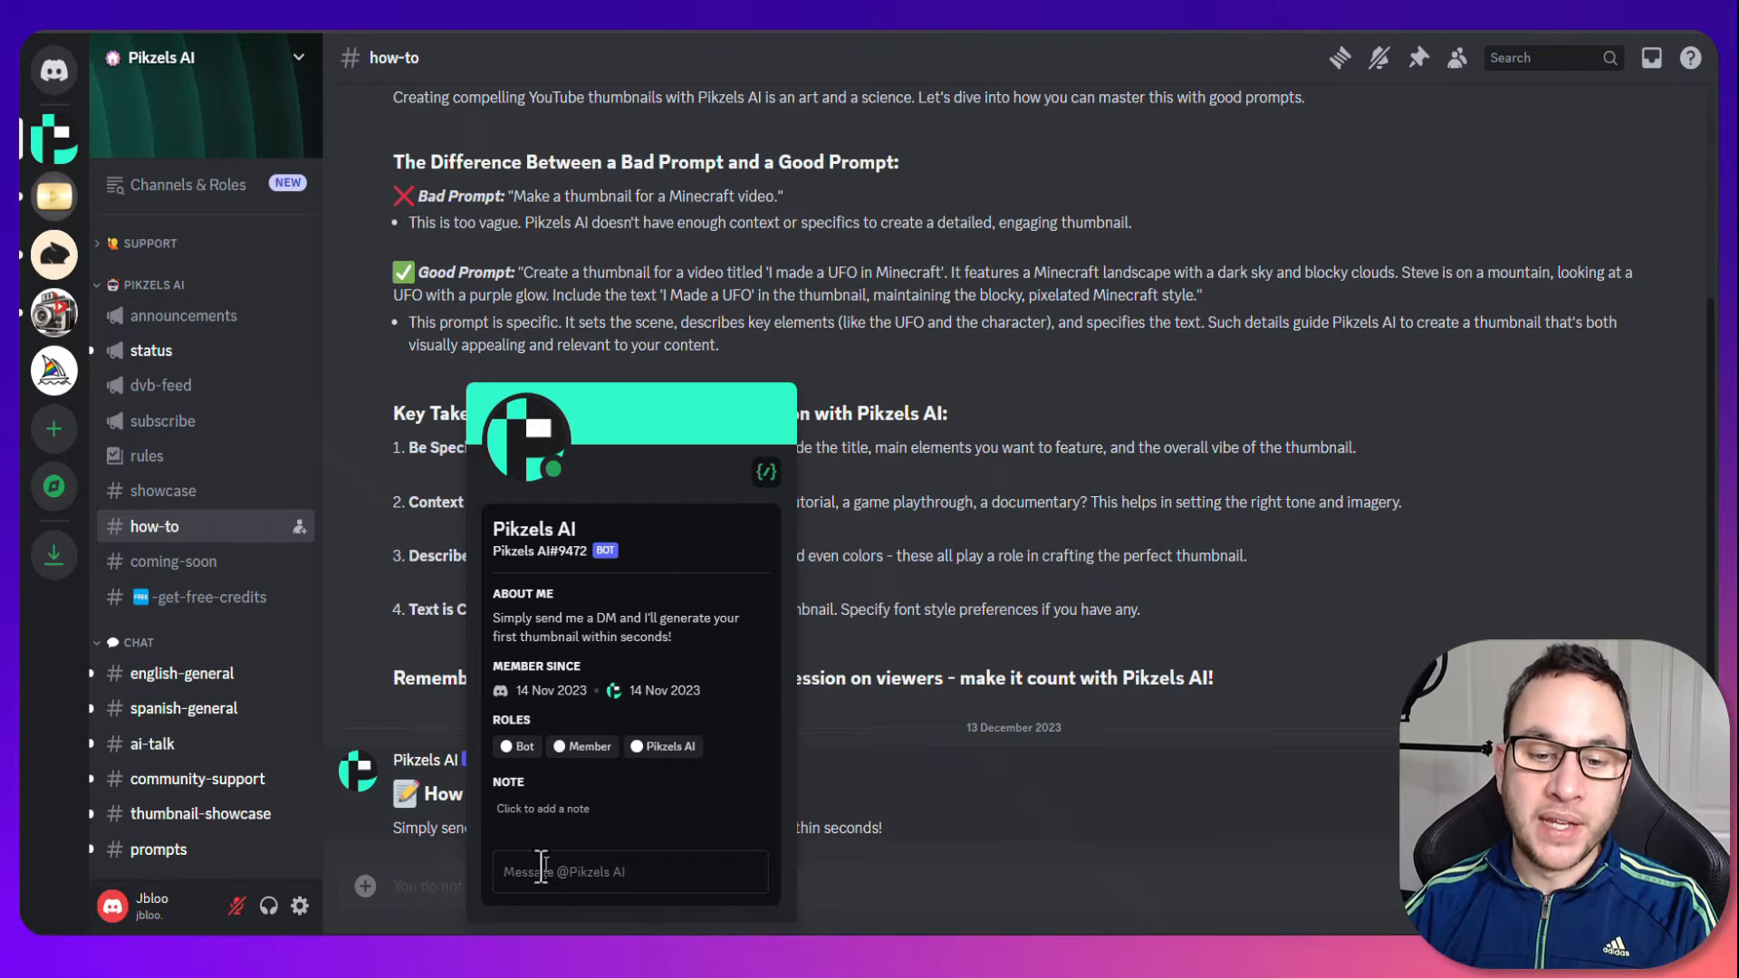
mouse_move(80, 156)
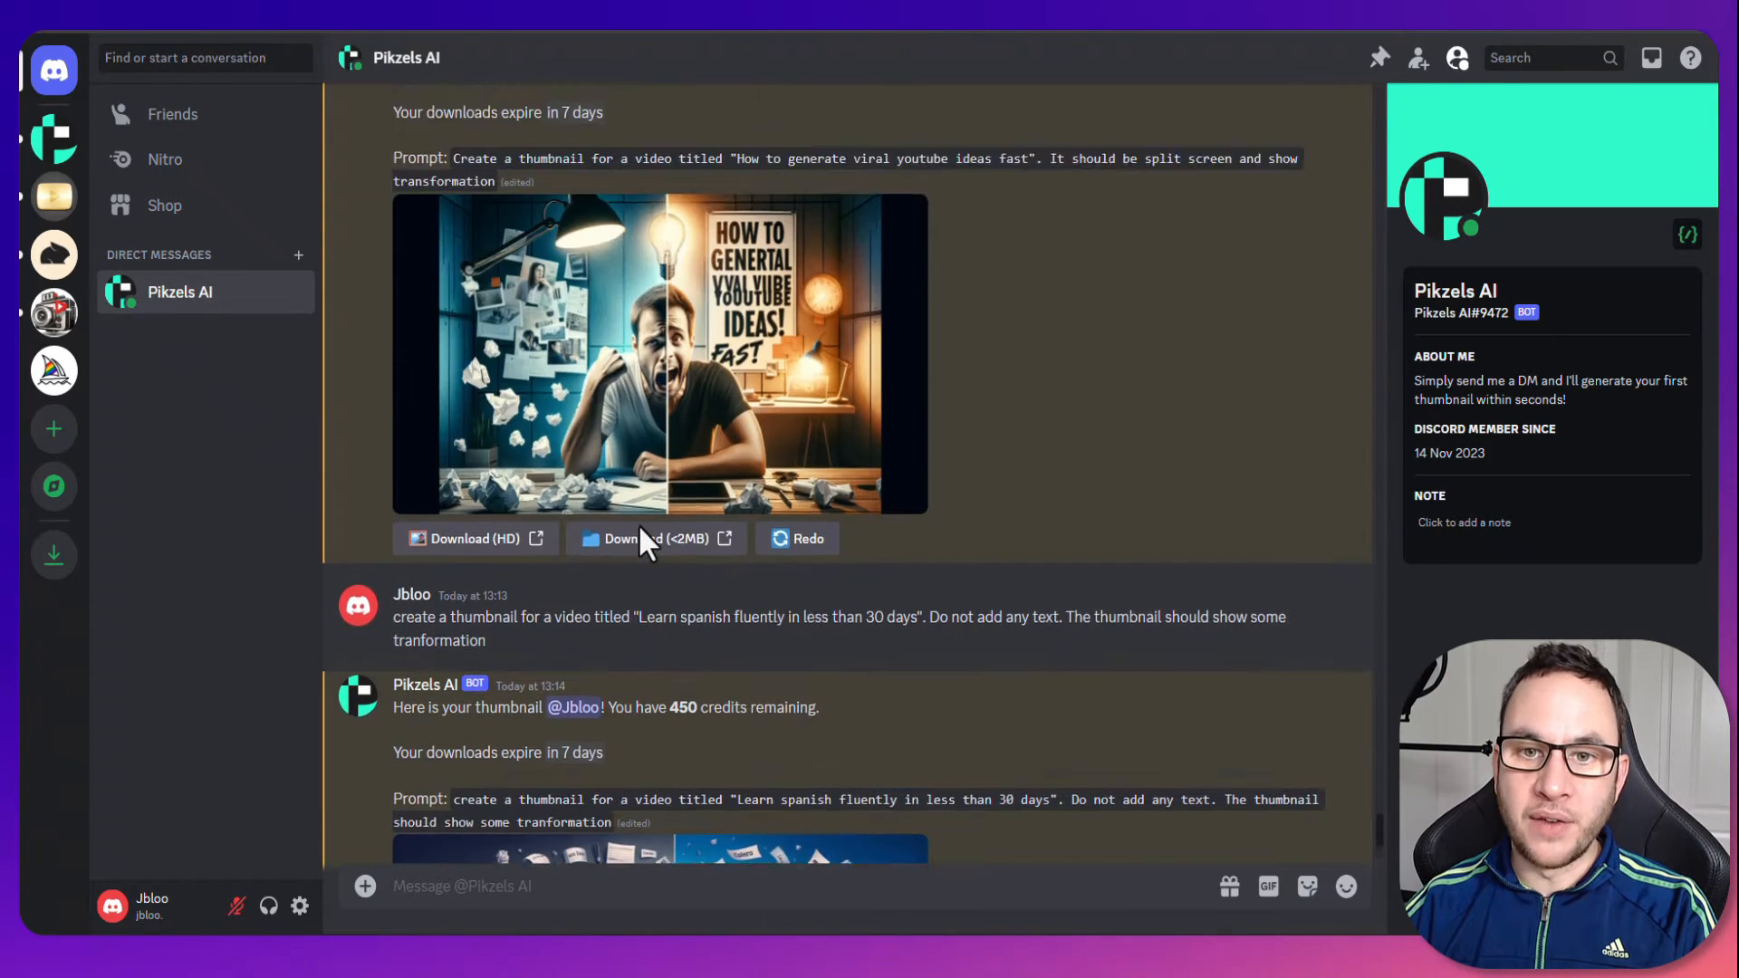
Scroll the Pikzels AI DM down to the latest Spanish-learning video thumbnail.
scroll(down, 3)
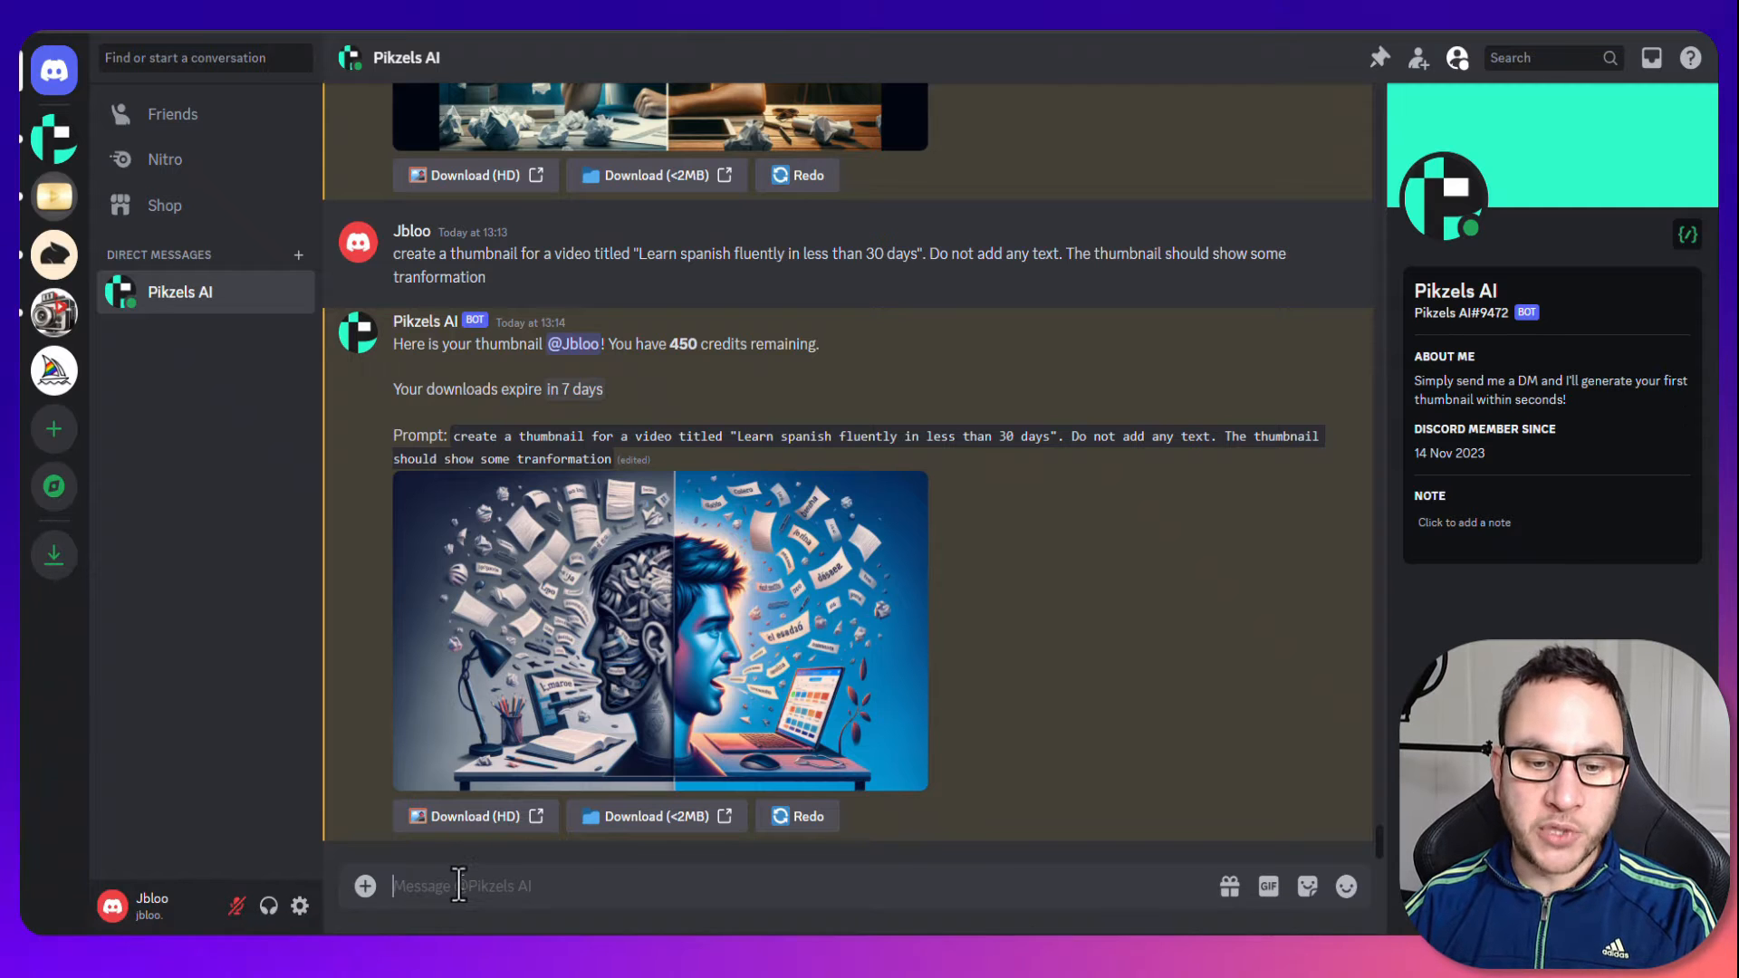
mouse_move(498, 36)
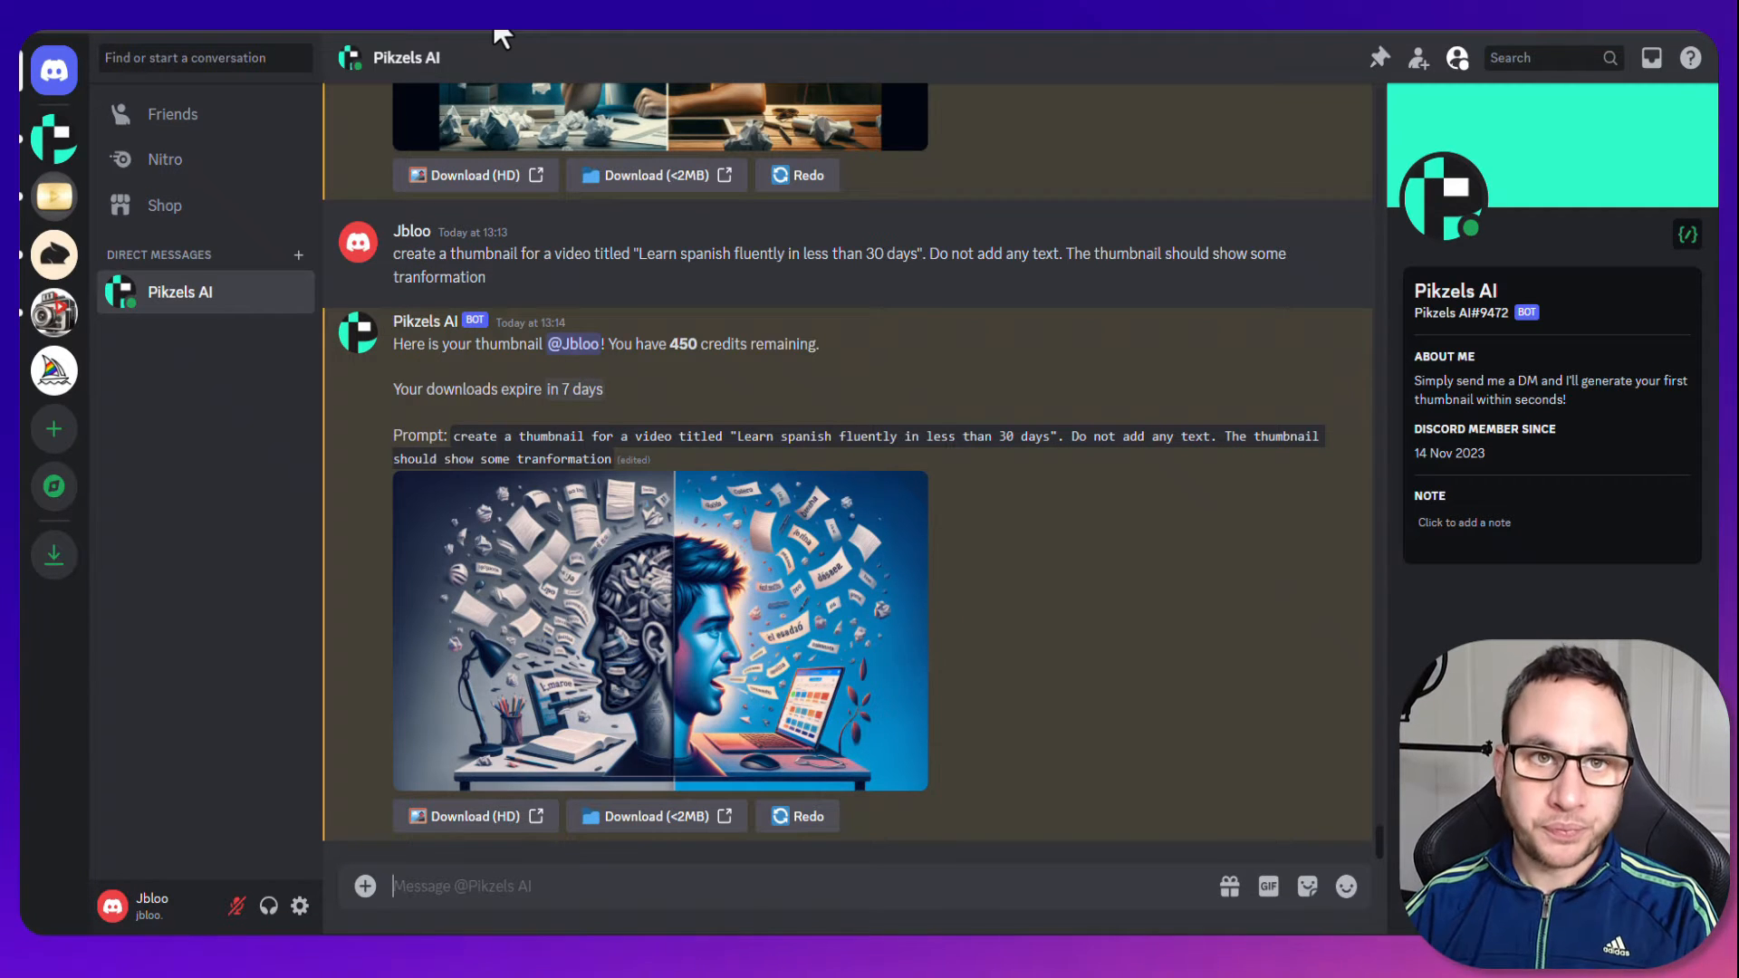
mouse_move(847, 538)
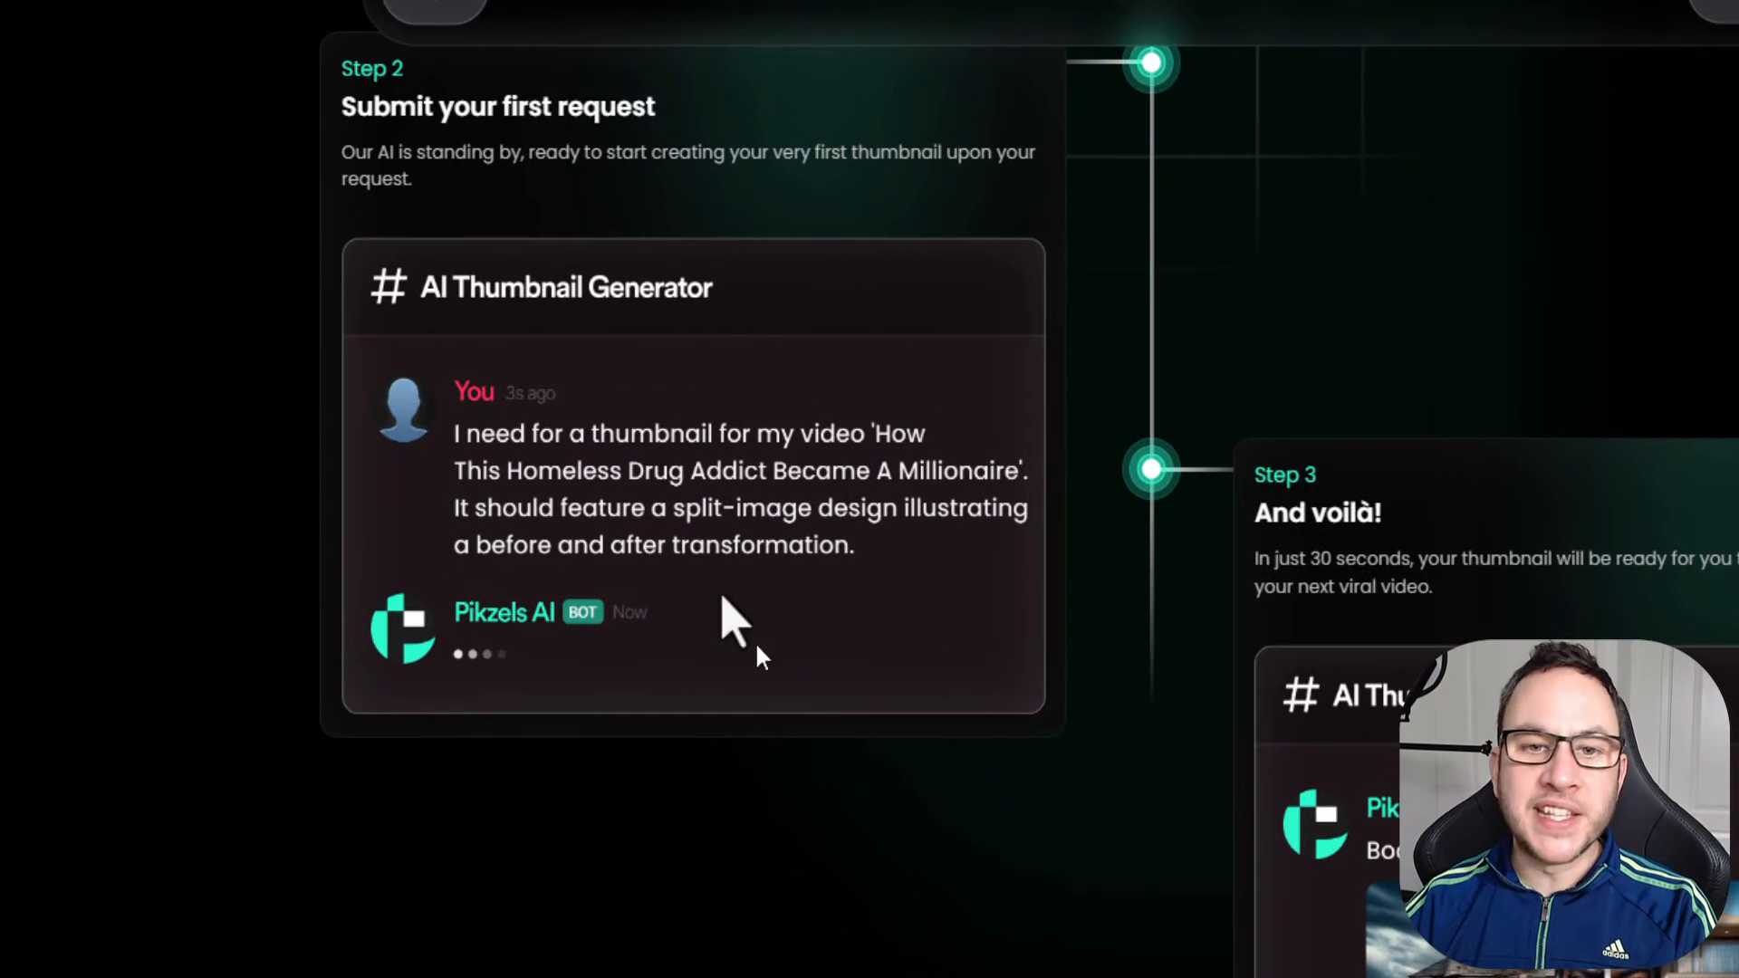
mouse_move(1093, 683)
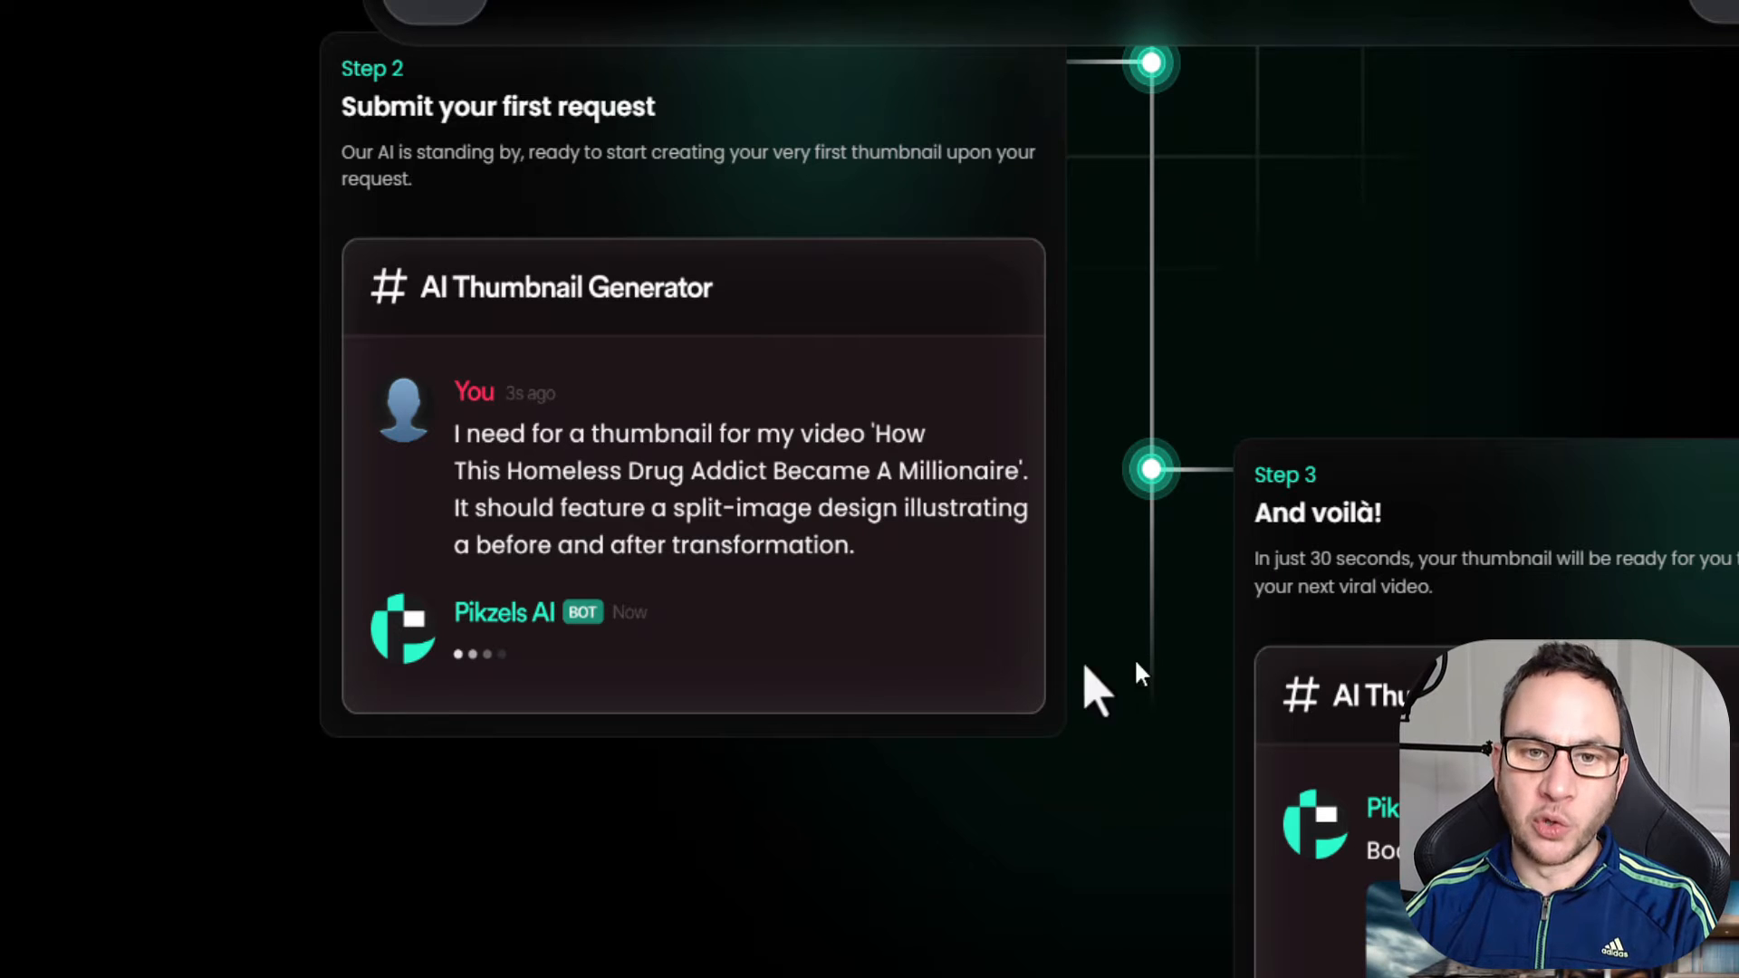
mouse_move(560, 460)
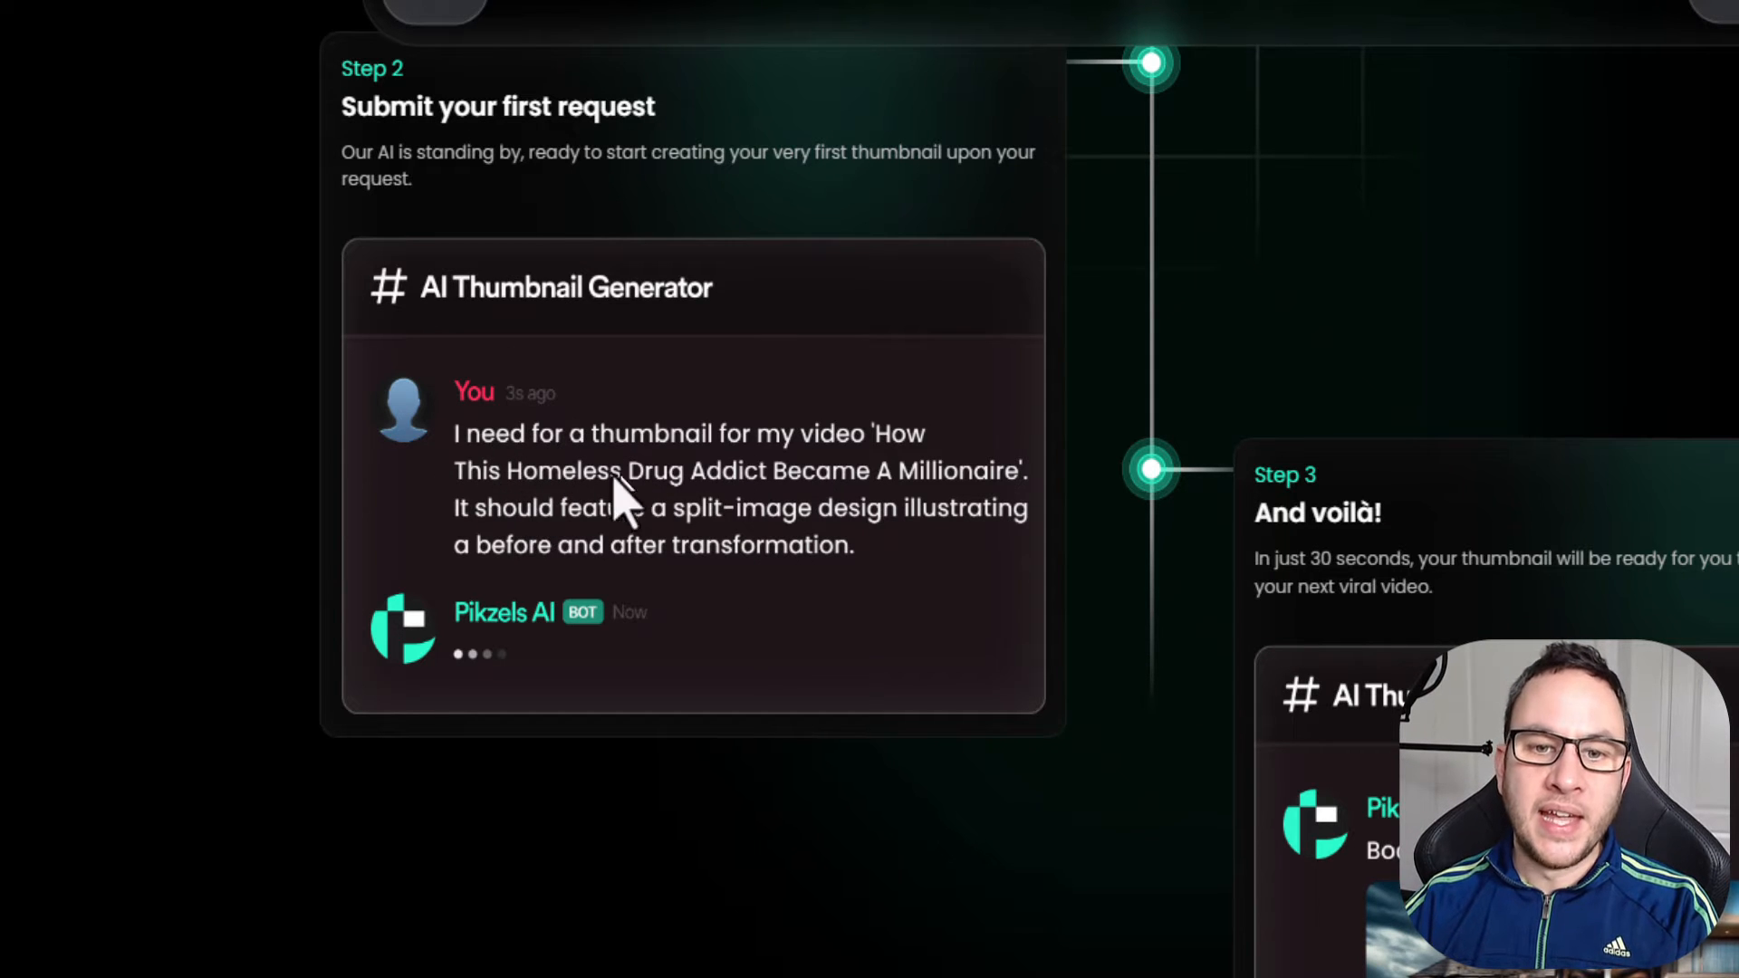
Scroll the homepage to the 'Submit your first request' and 'And voilà!' steps.
scroll(down, 3)
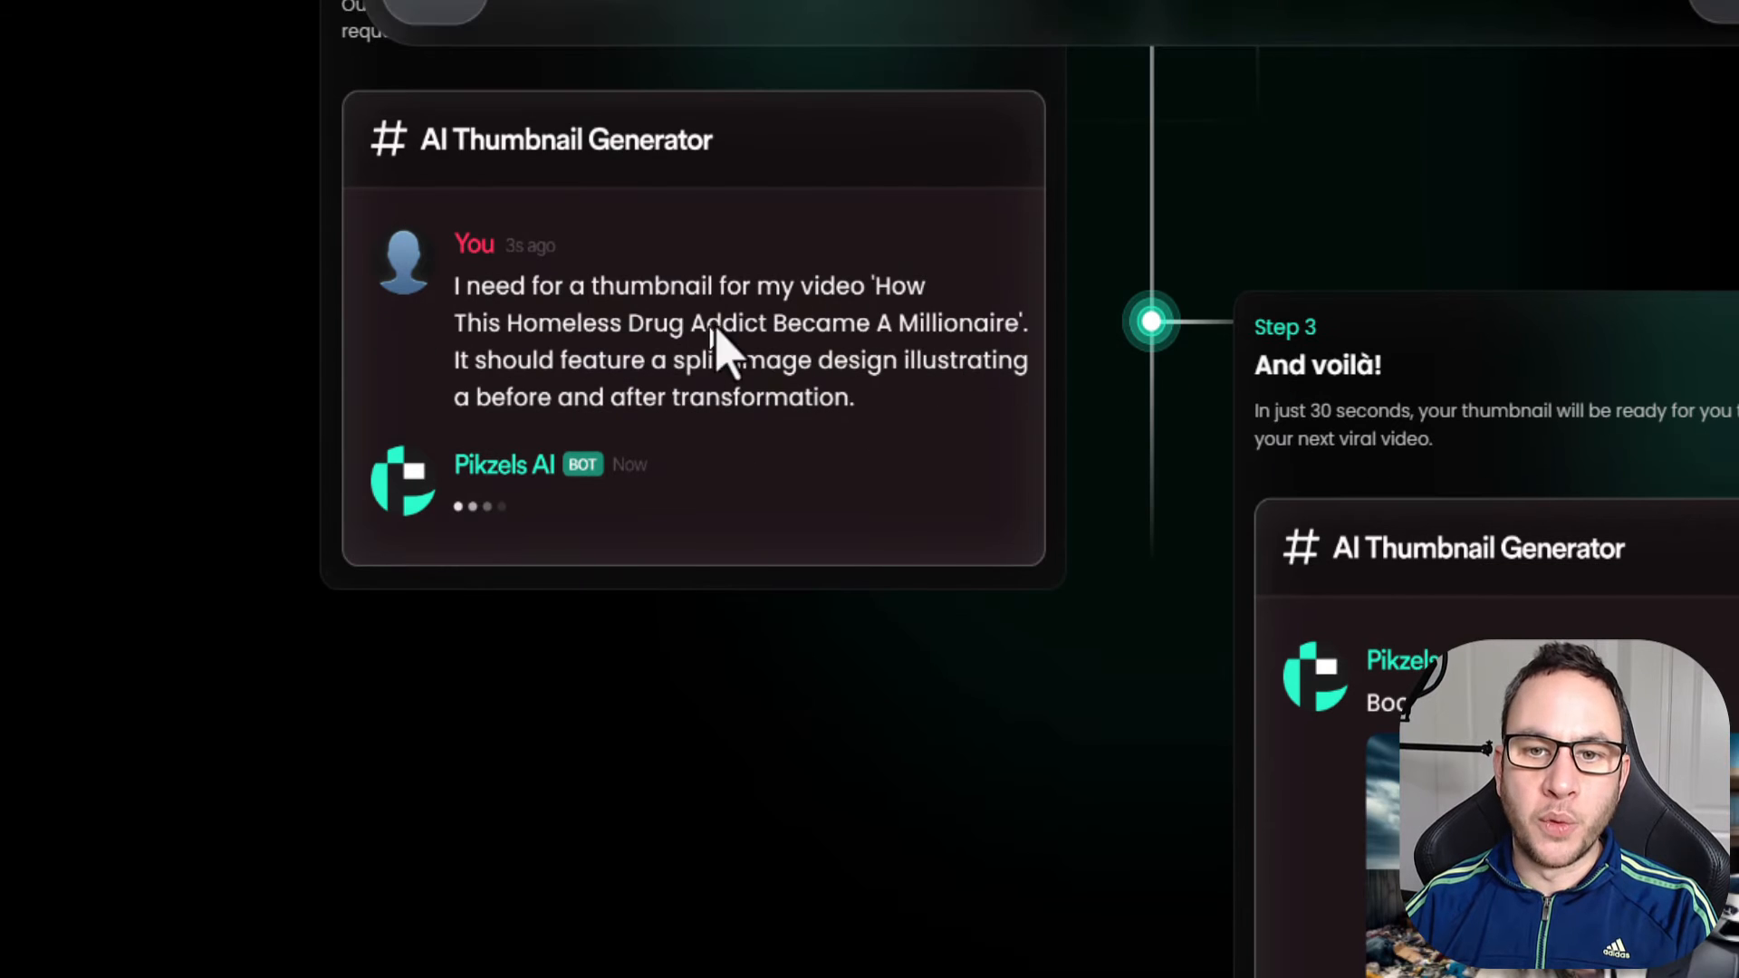
mouse_move(782, 417)
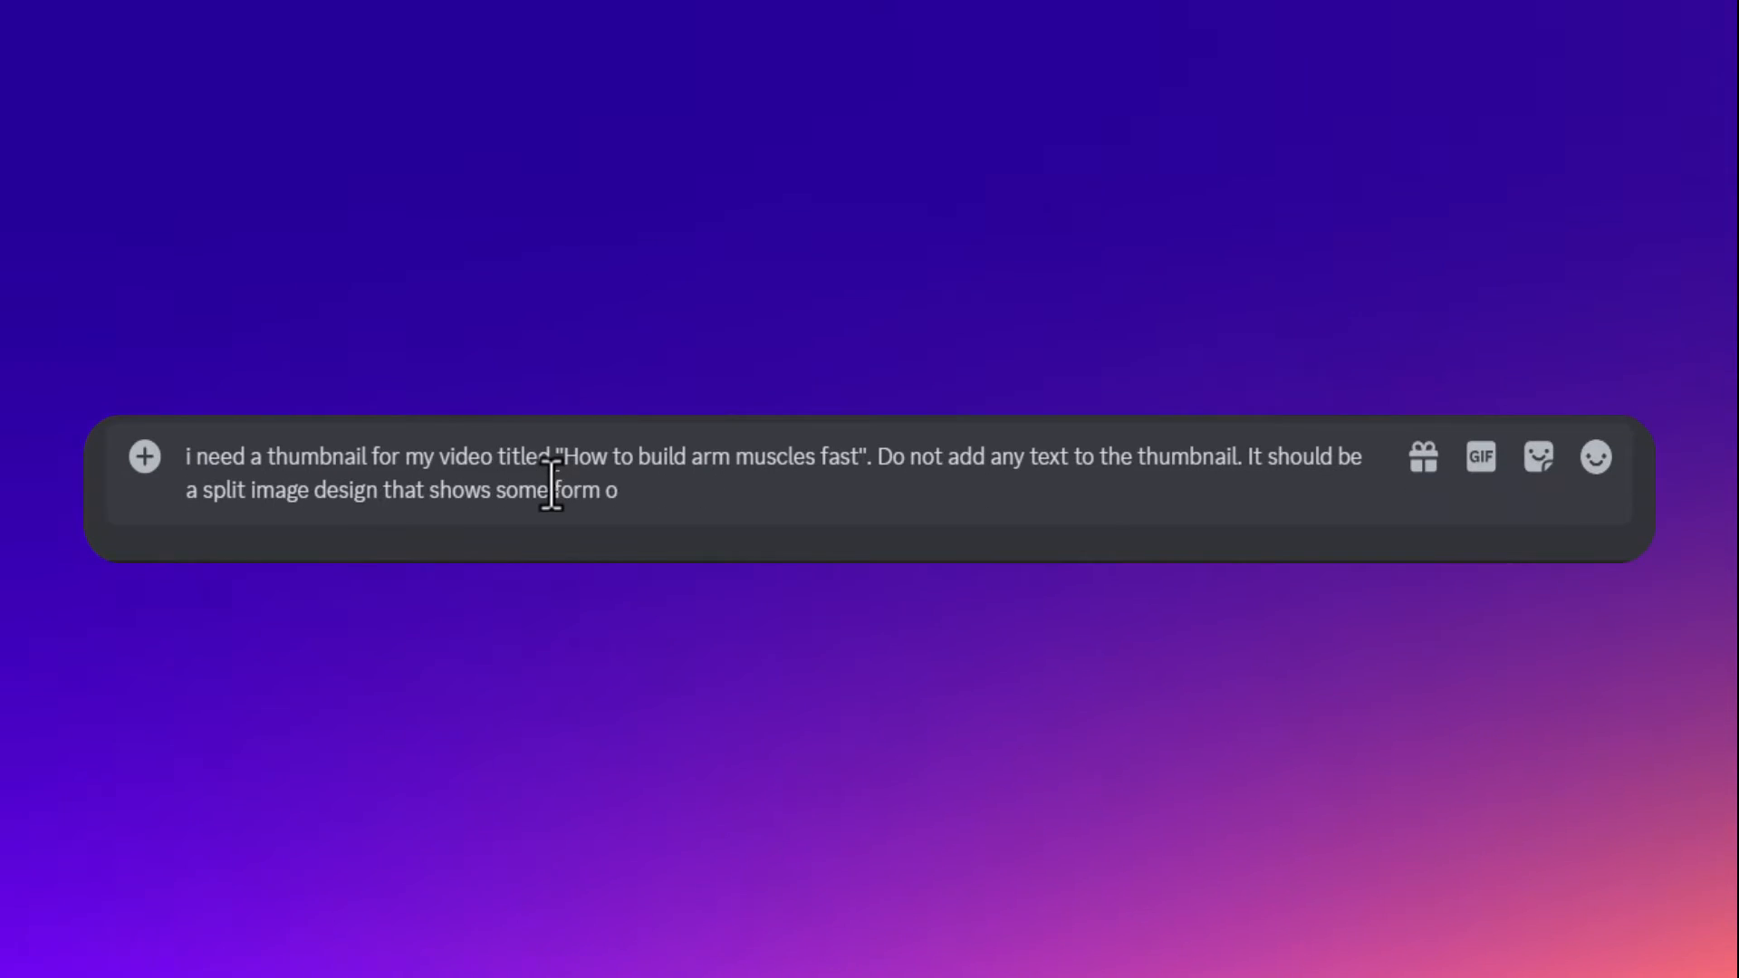
Send the bot a request for a text-free before-and-after split thumbnail for 'How to build arm muscles fast'.
text(f before and after tranformation)
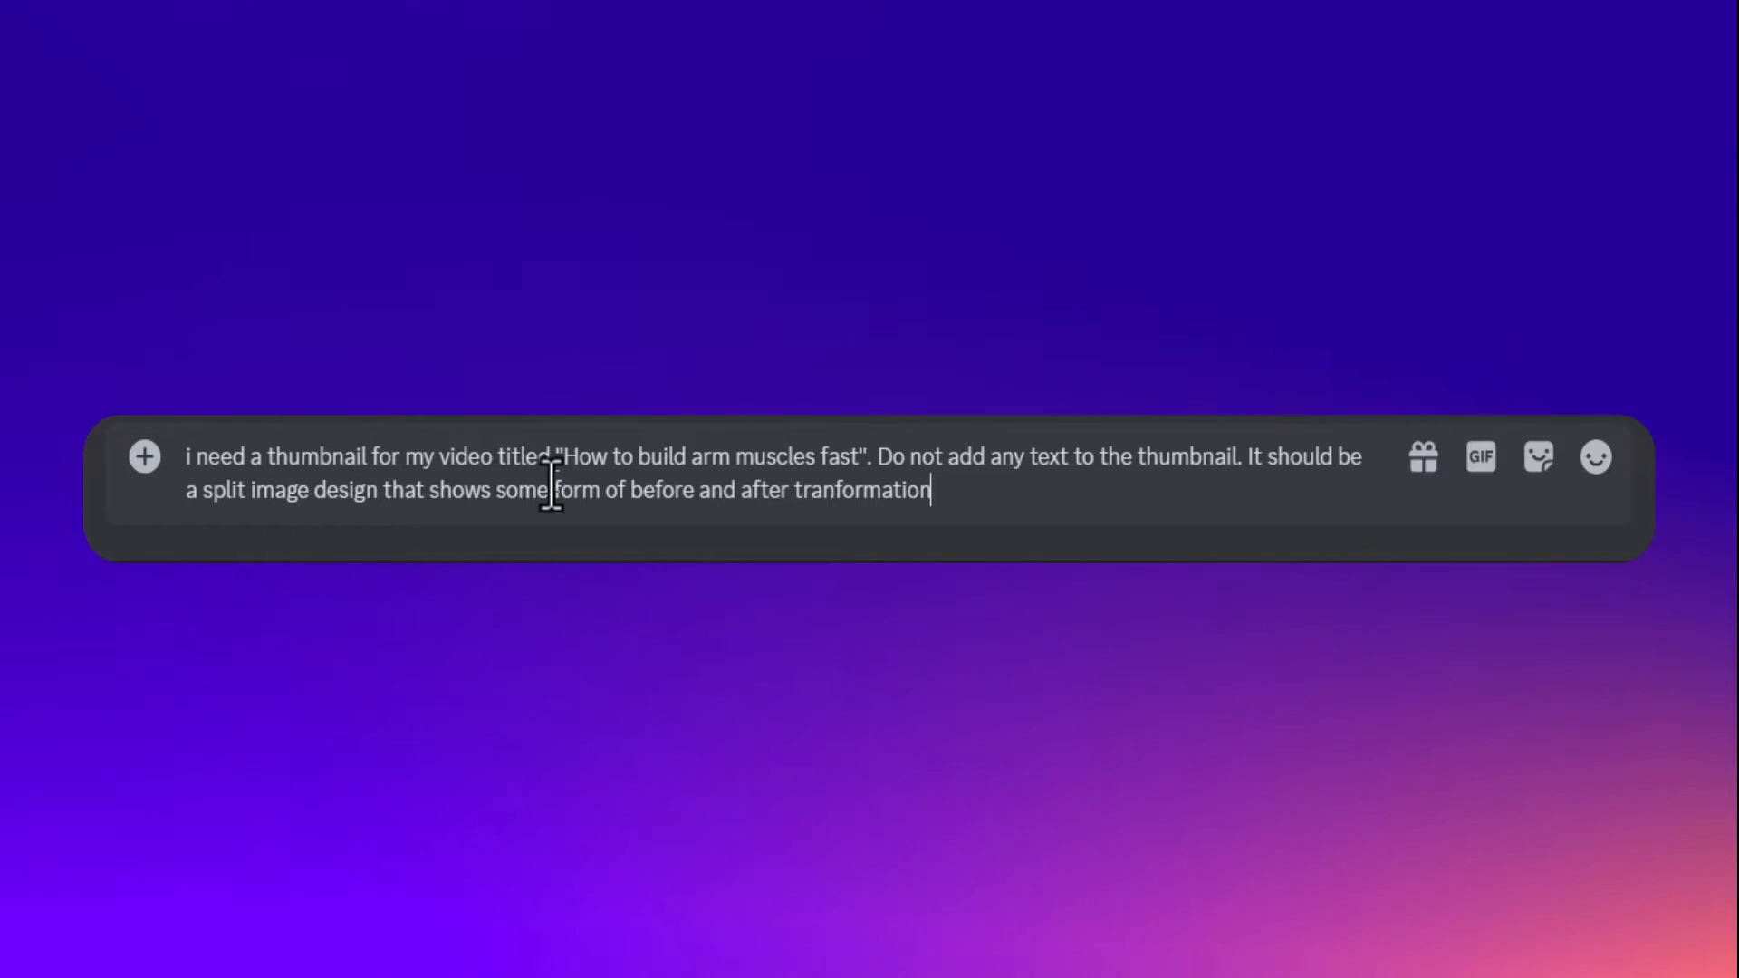
key(Return)
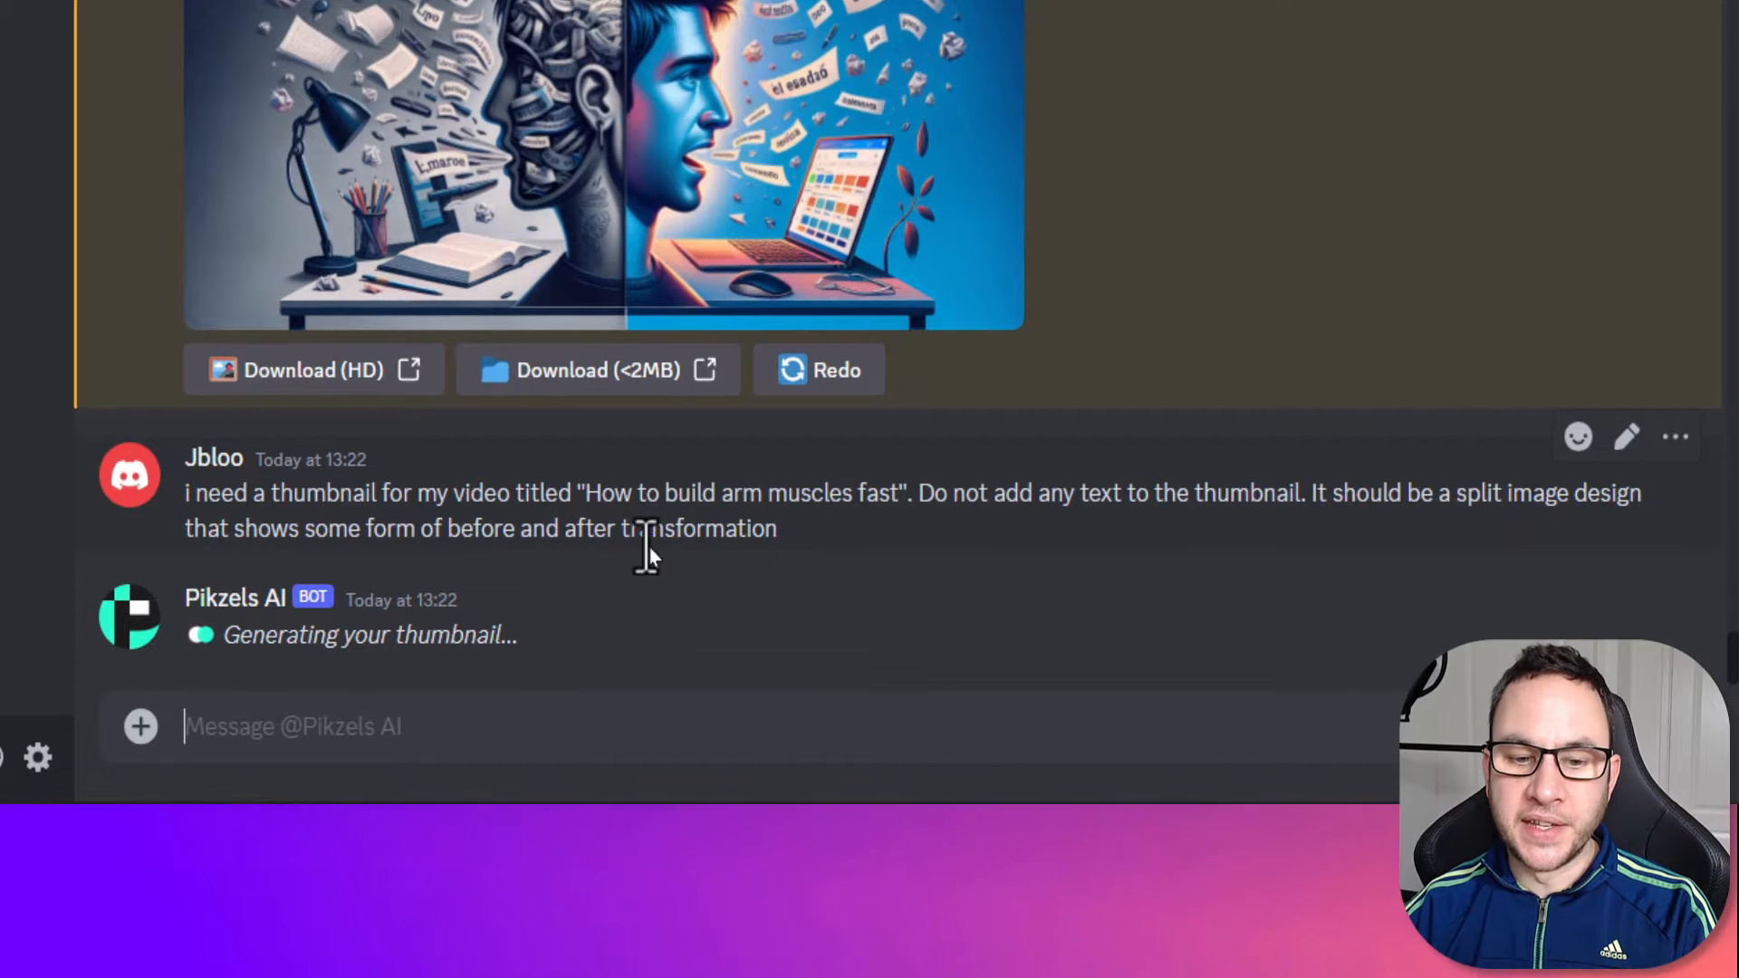
mouse_move(576, 682)
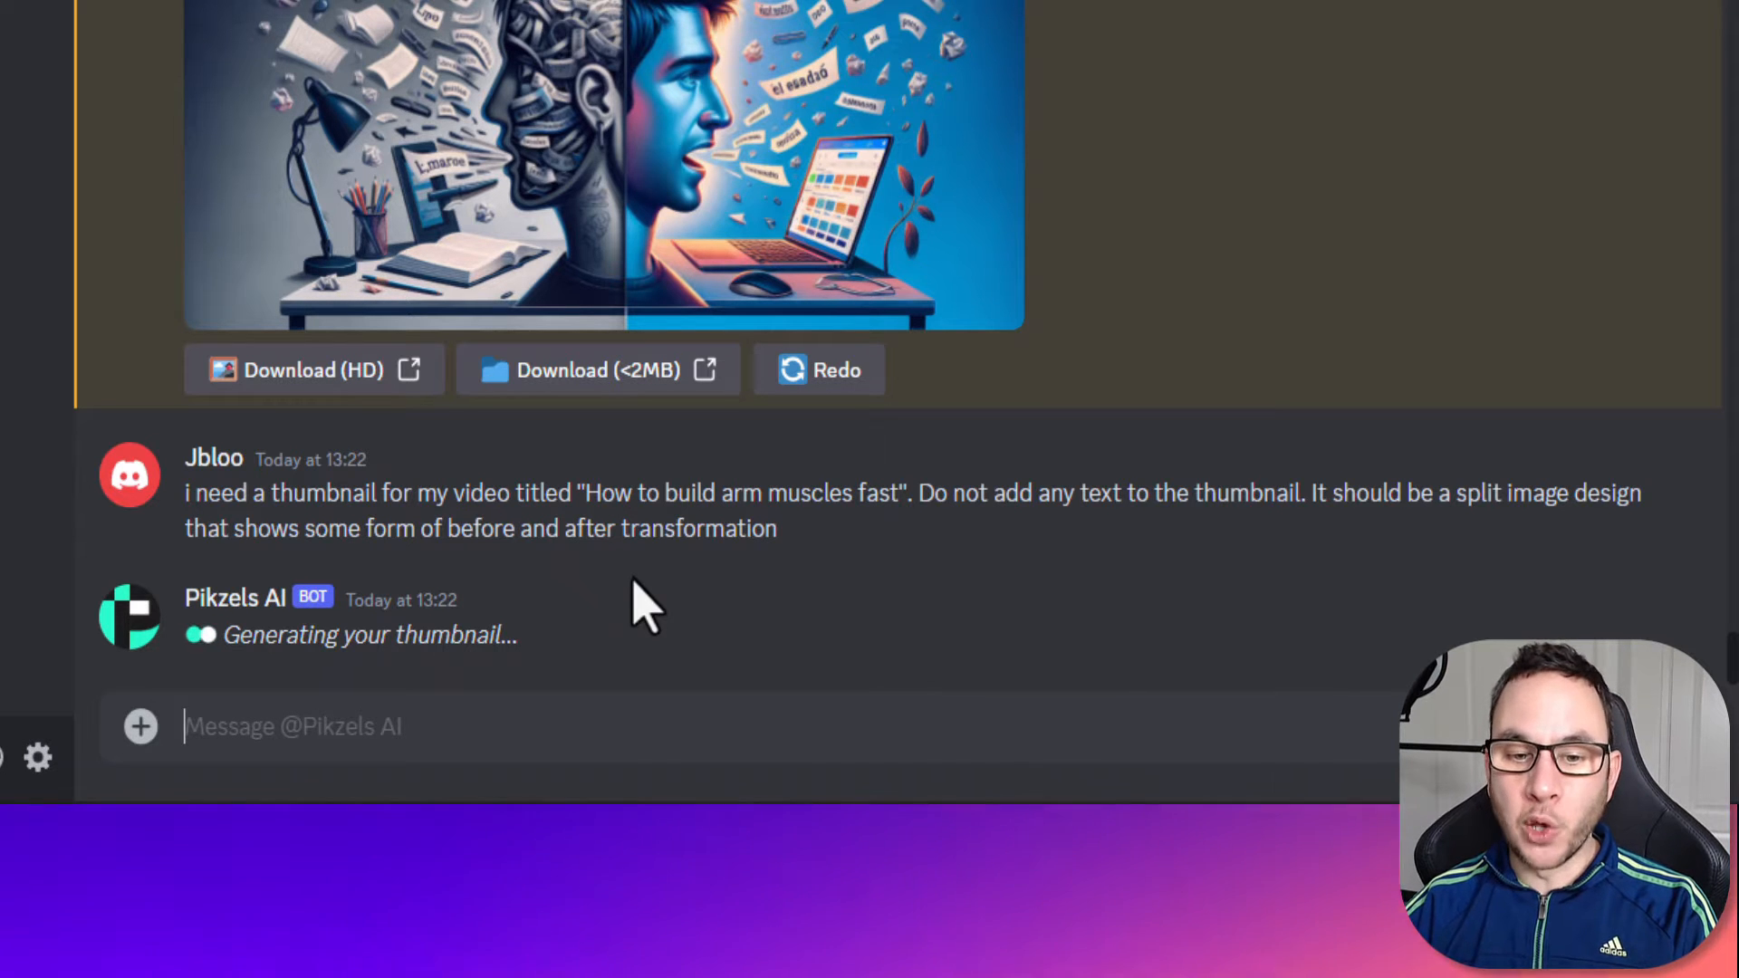
mouse_move(866, 605)
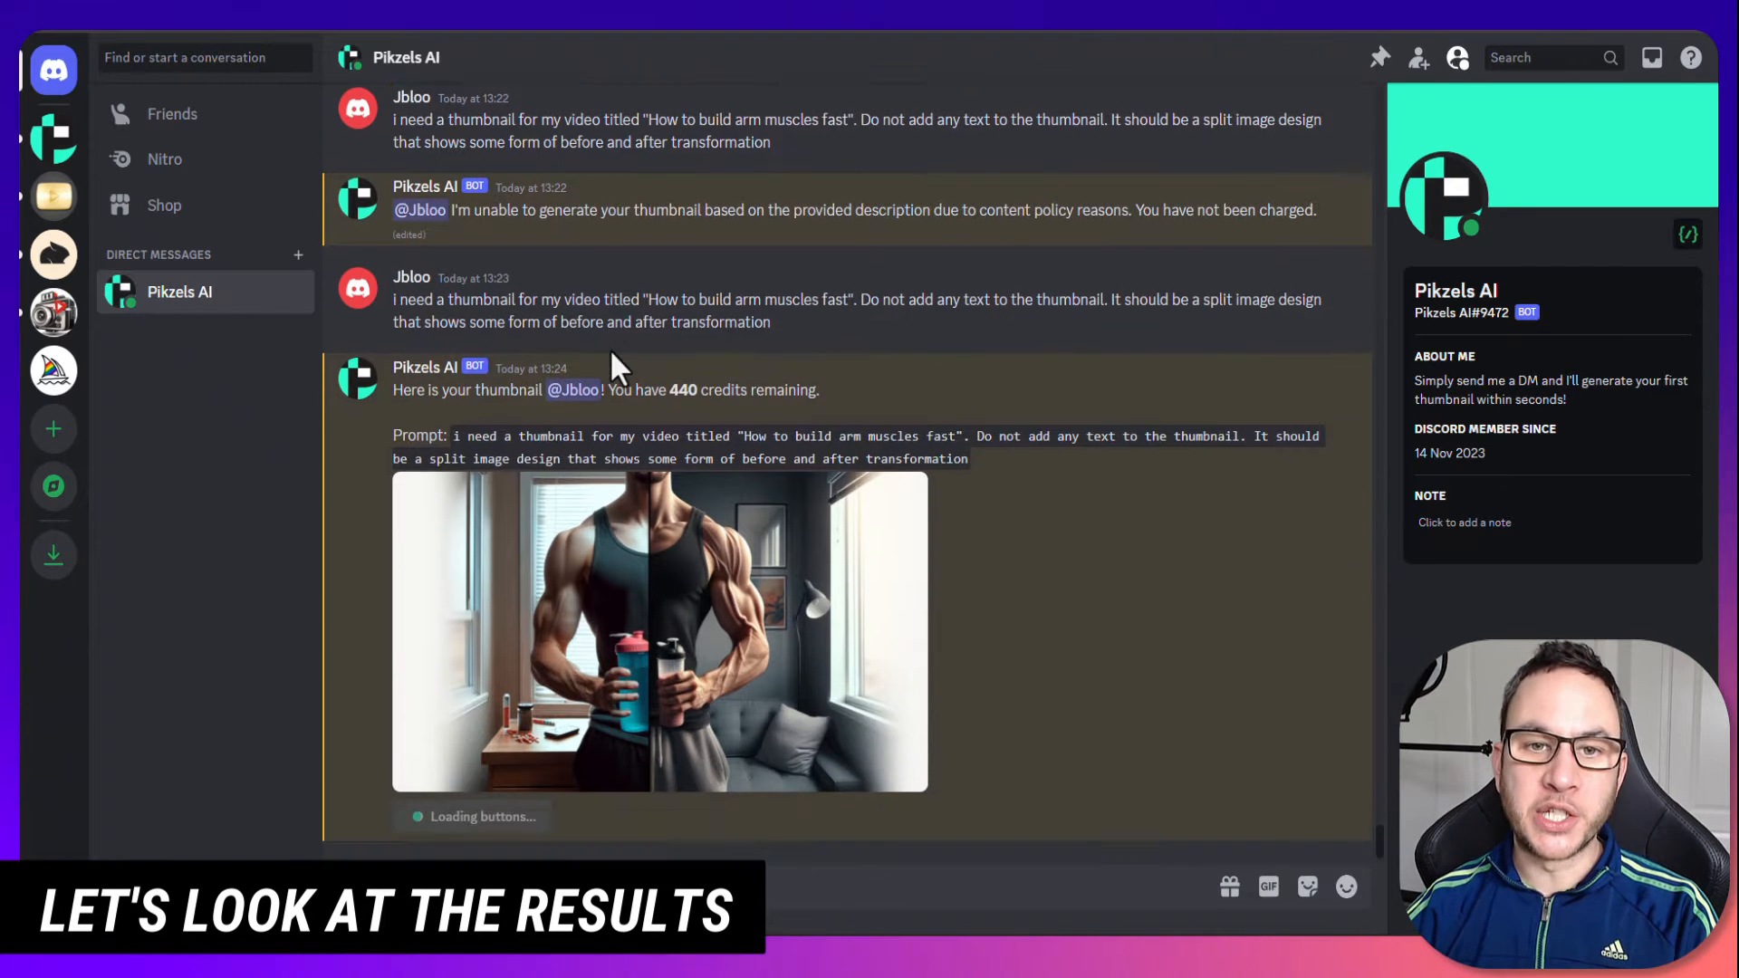
mouse_move(559, 289)
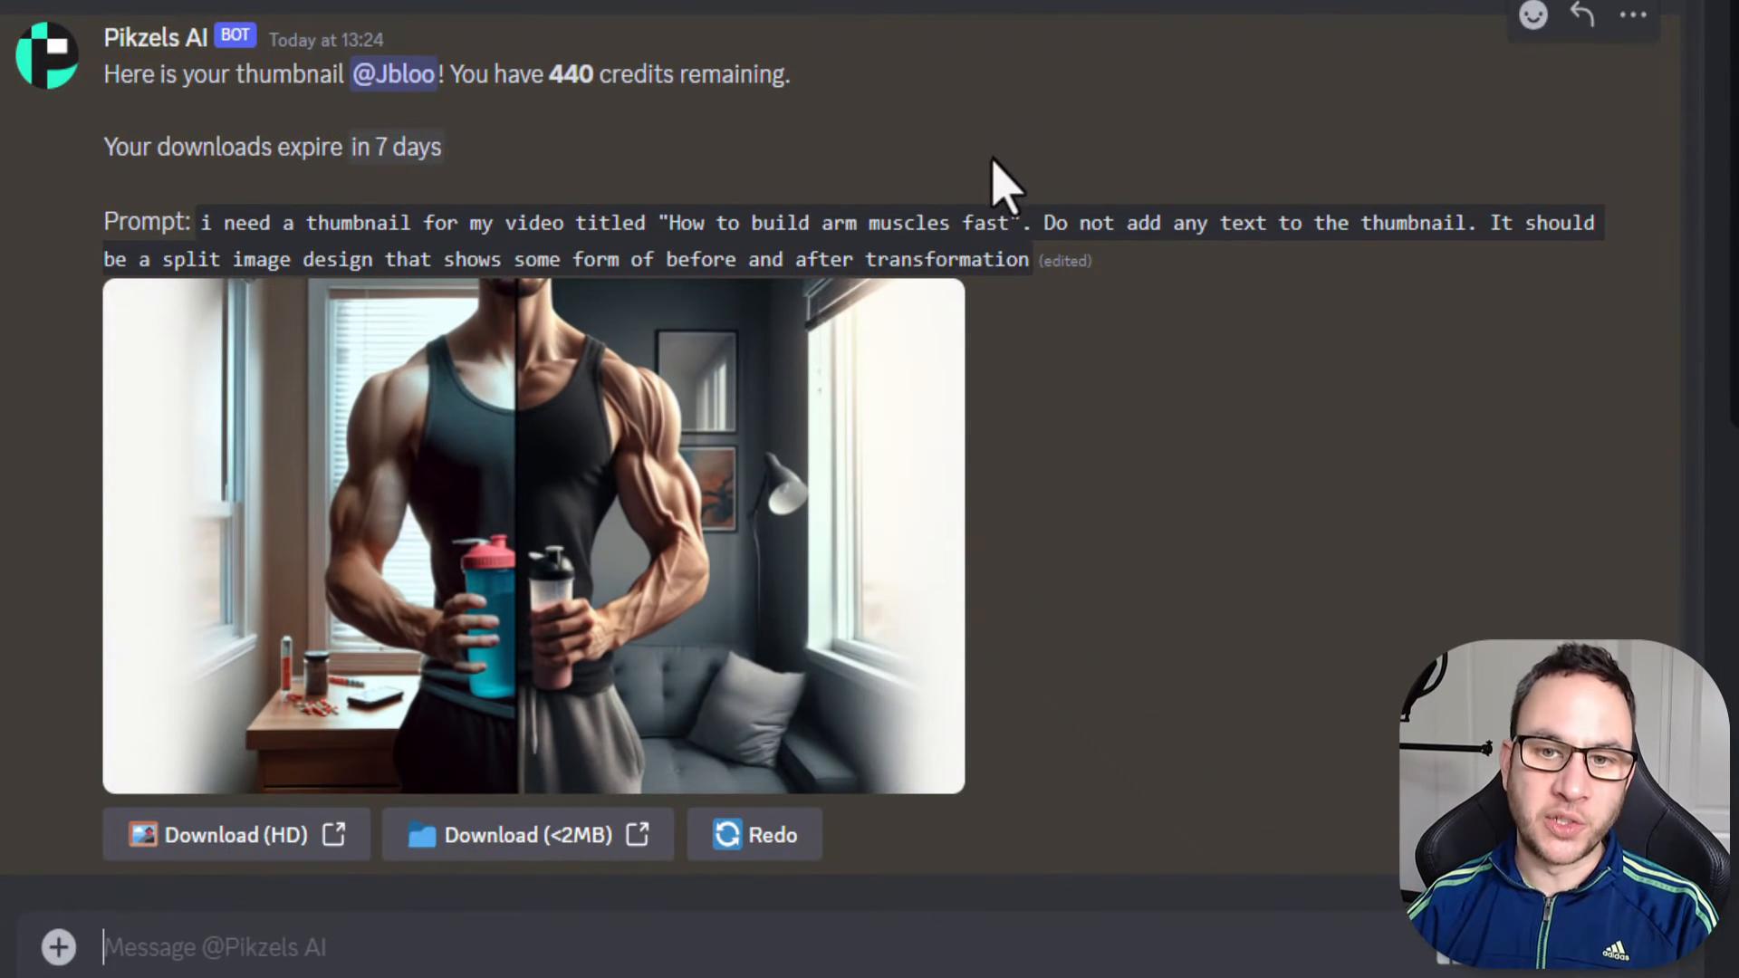
mouse_move(1049, 527)
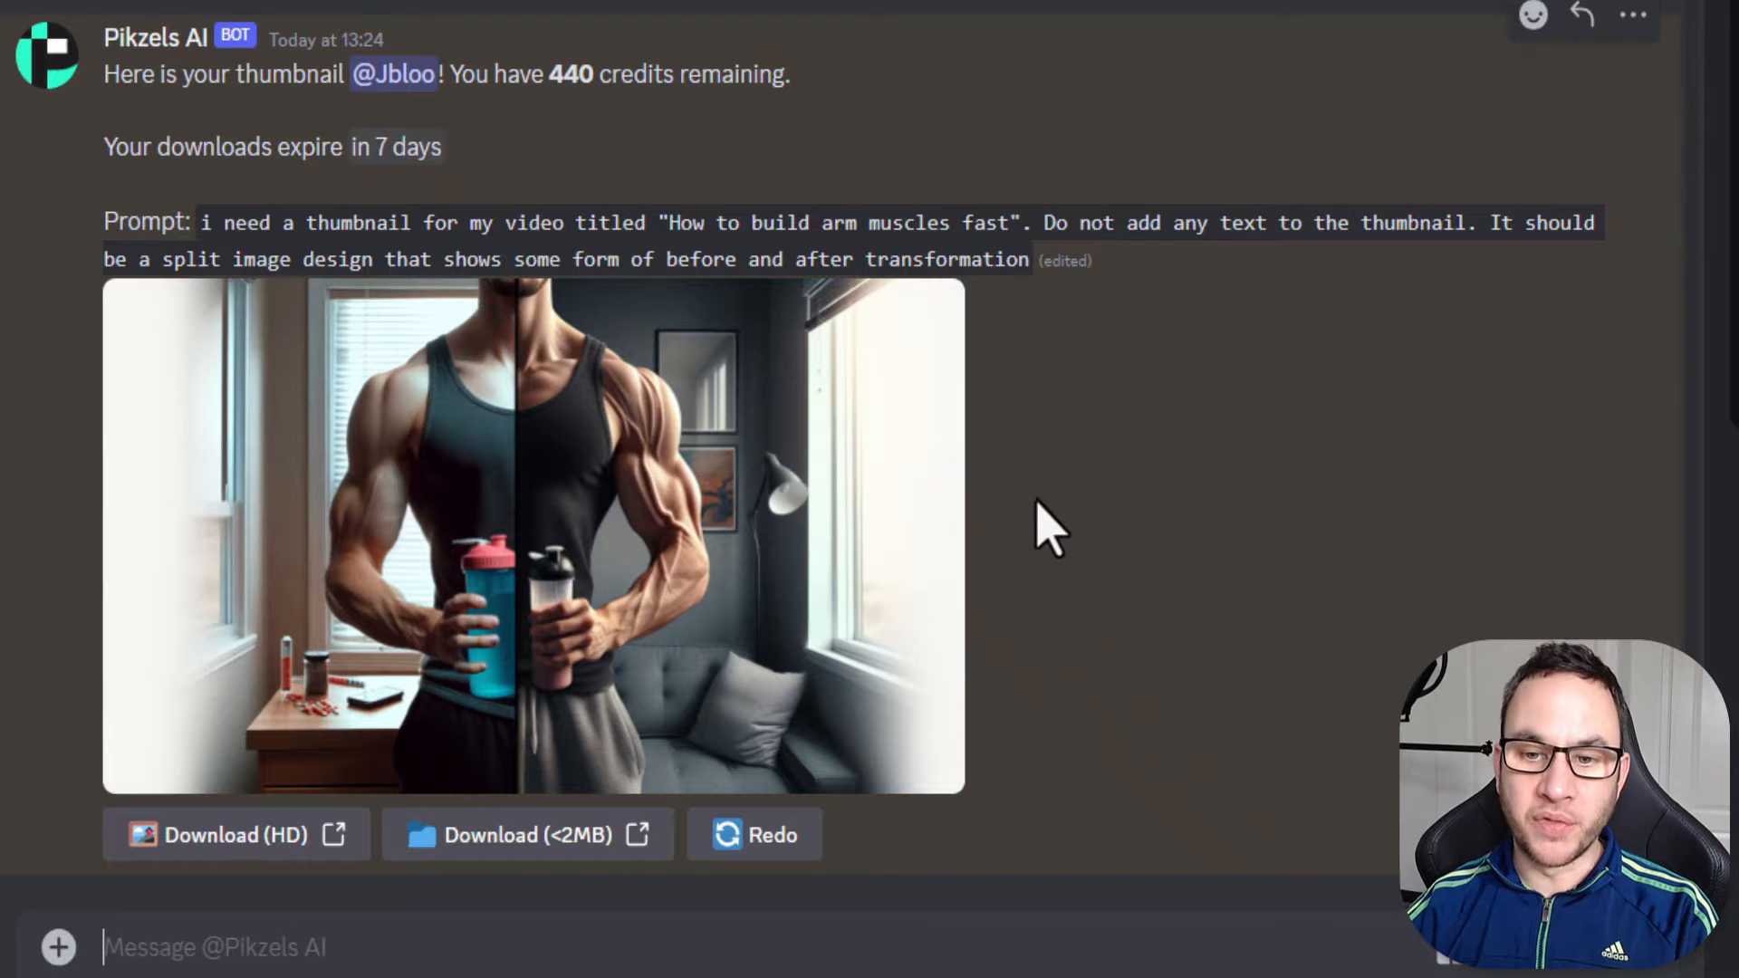
mouse_move(338, 116)
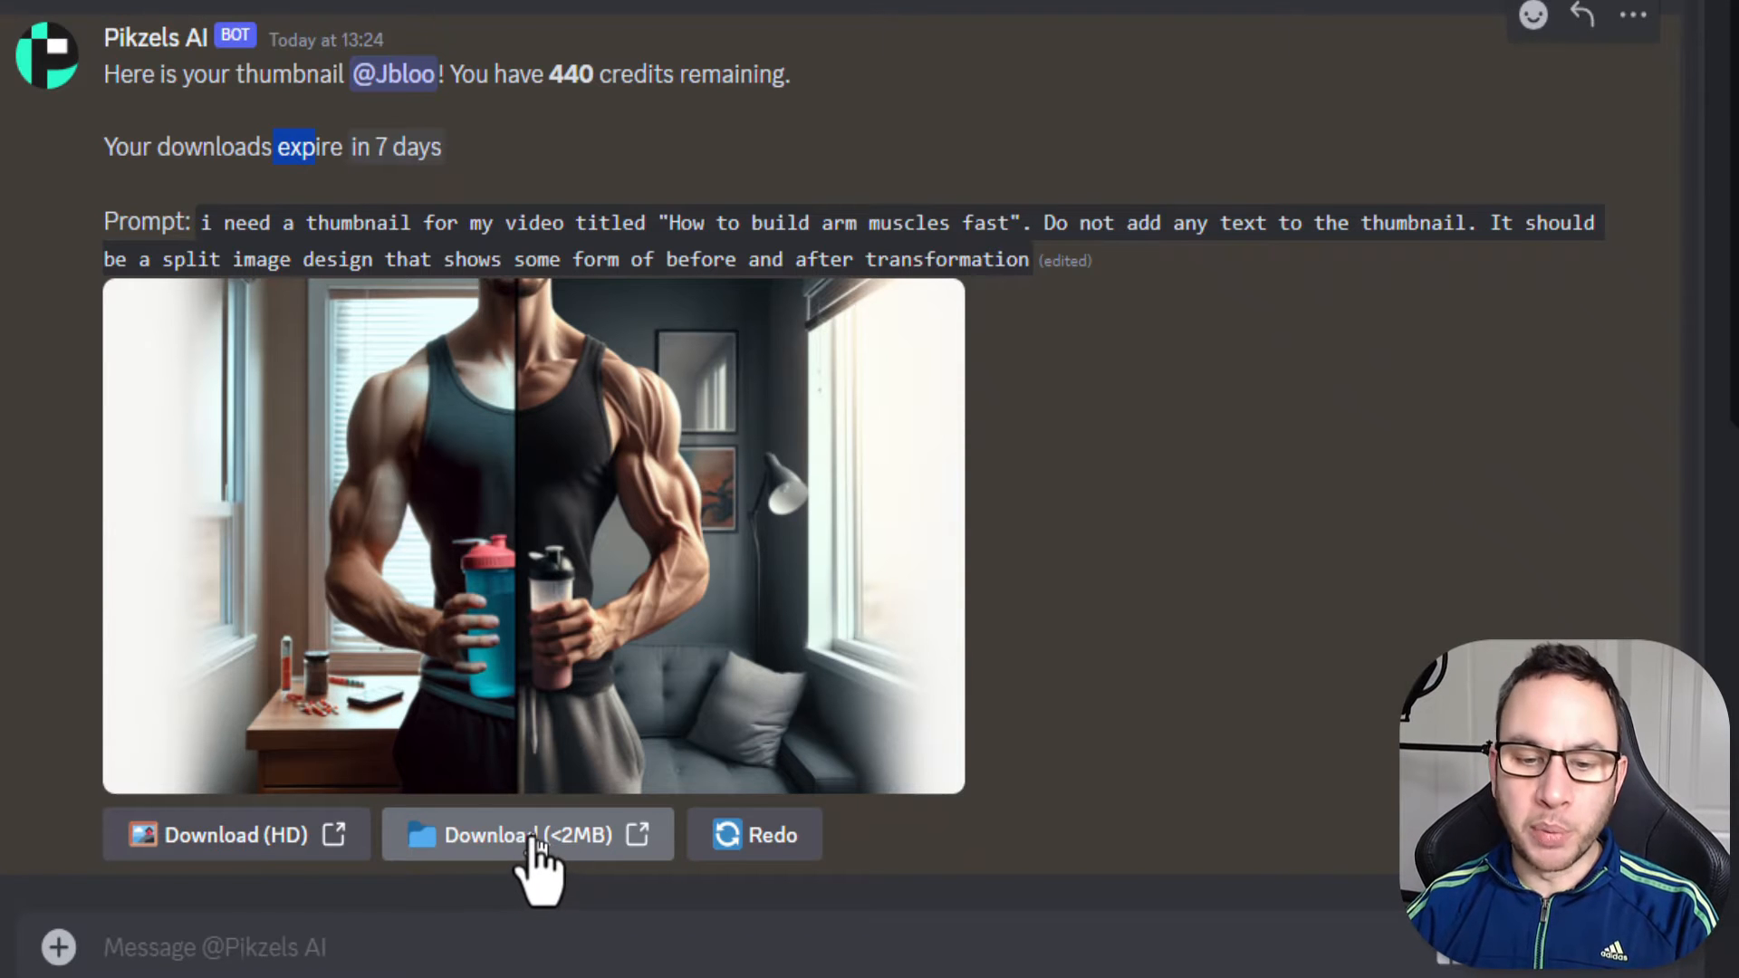
mouse_move(487, 858)
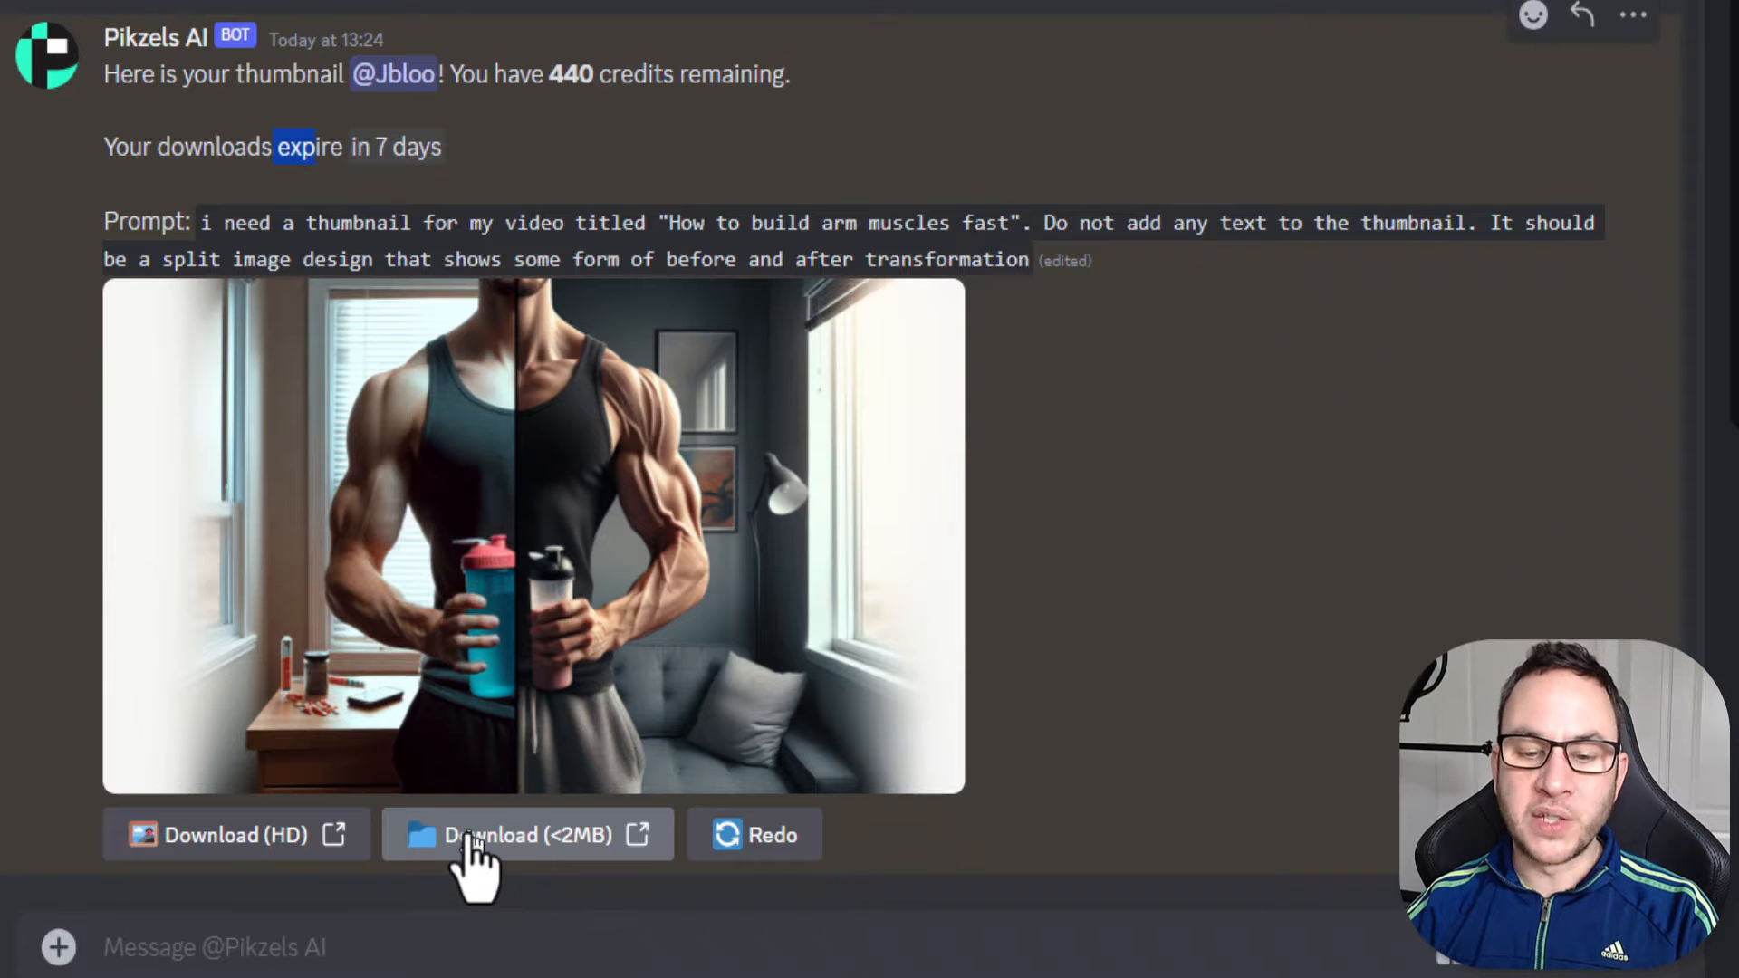
mouse_move(866, 110)
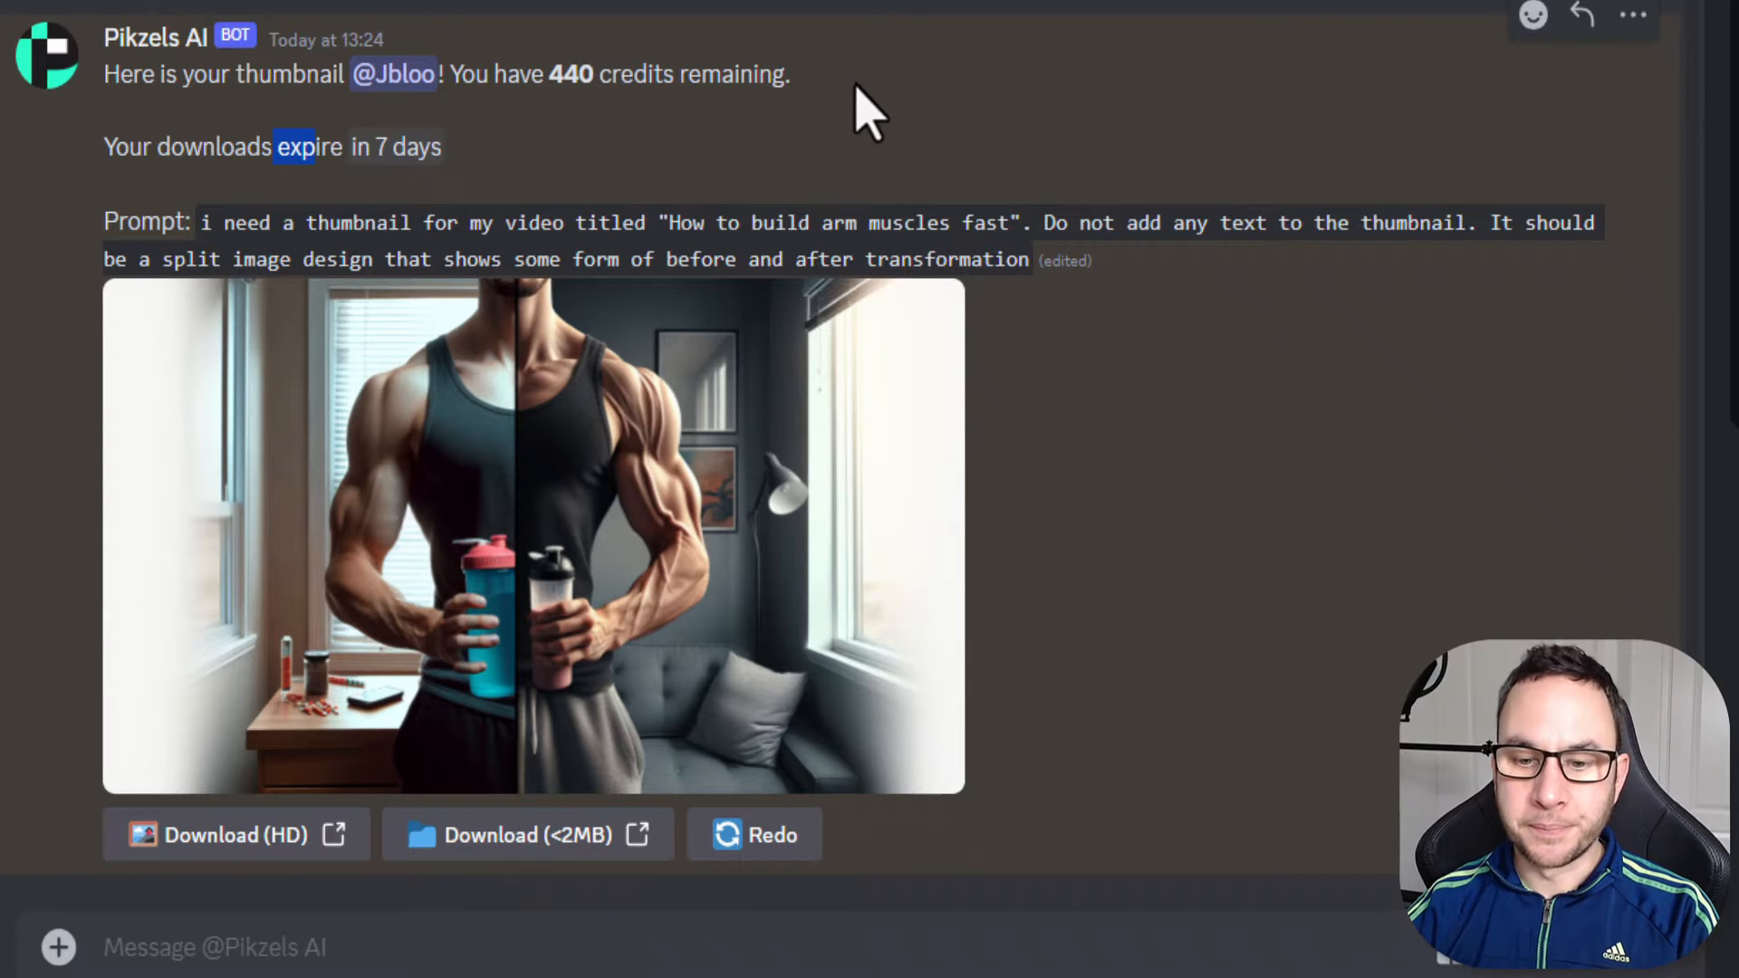
mouse_move(637, 428)
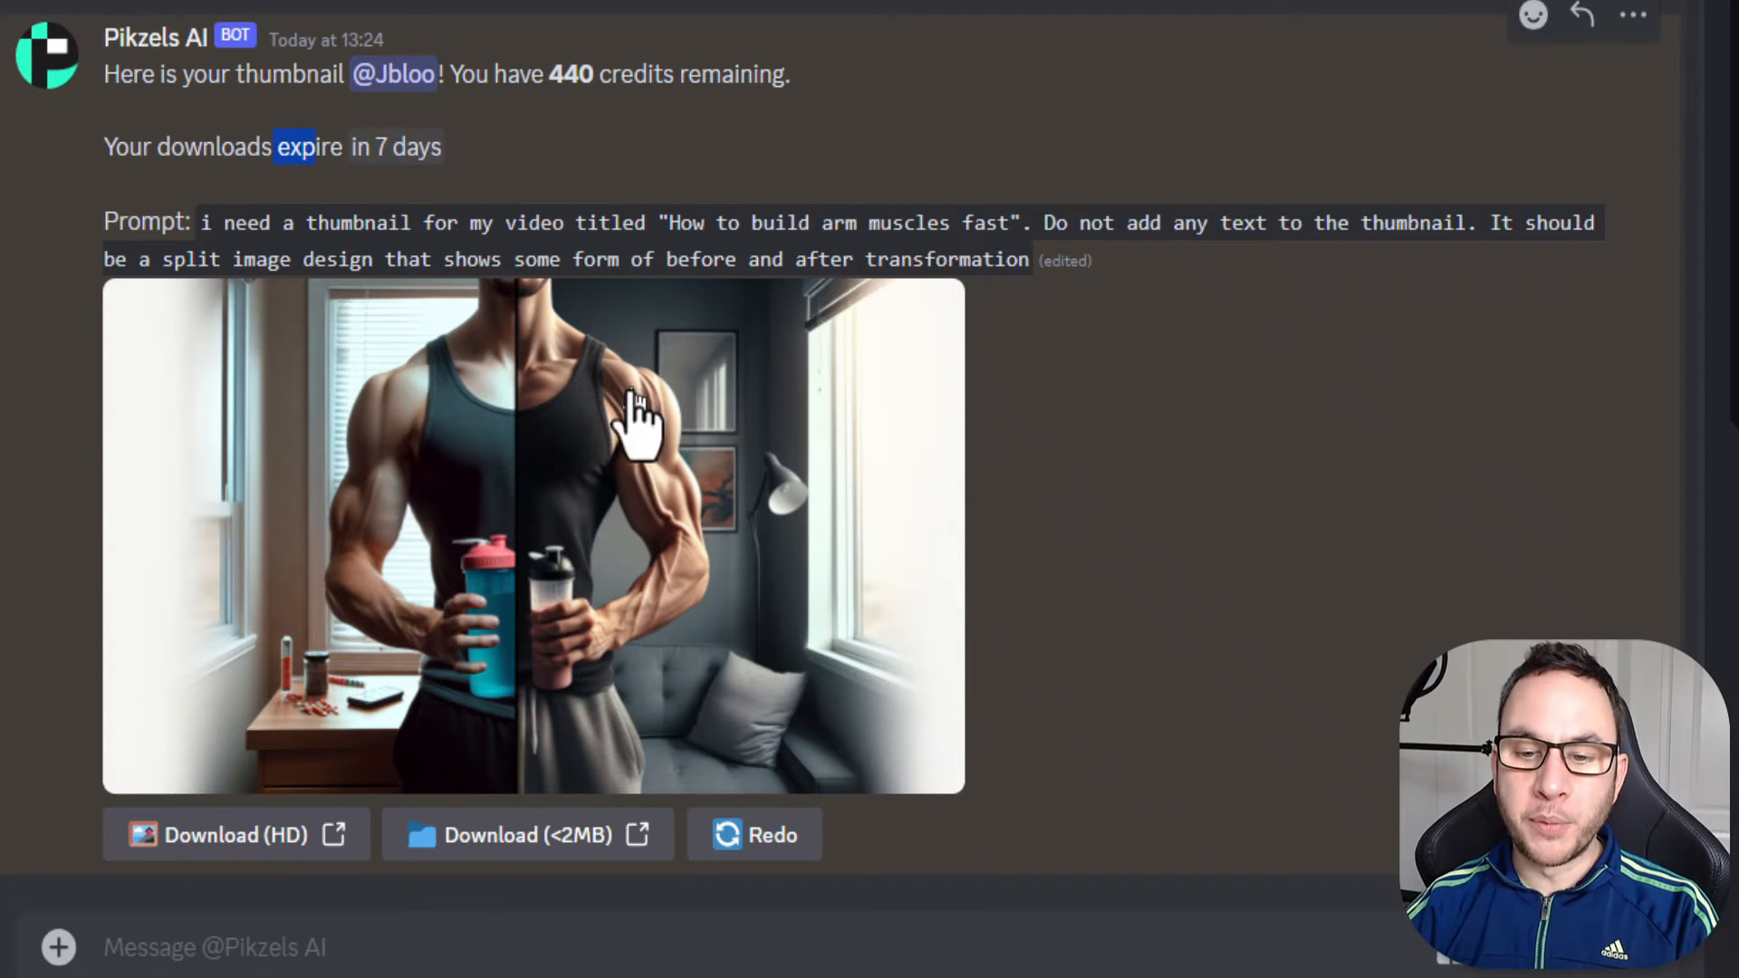
mouse_move(373, 947)
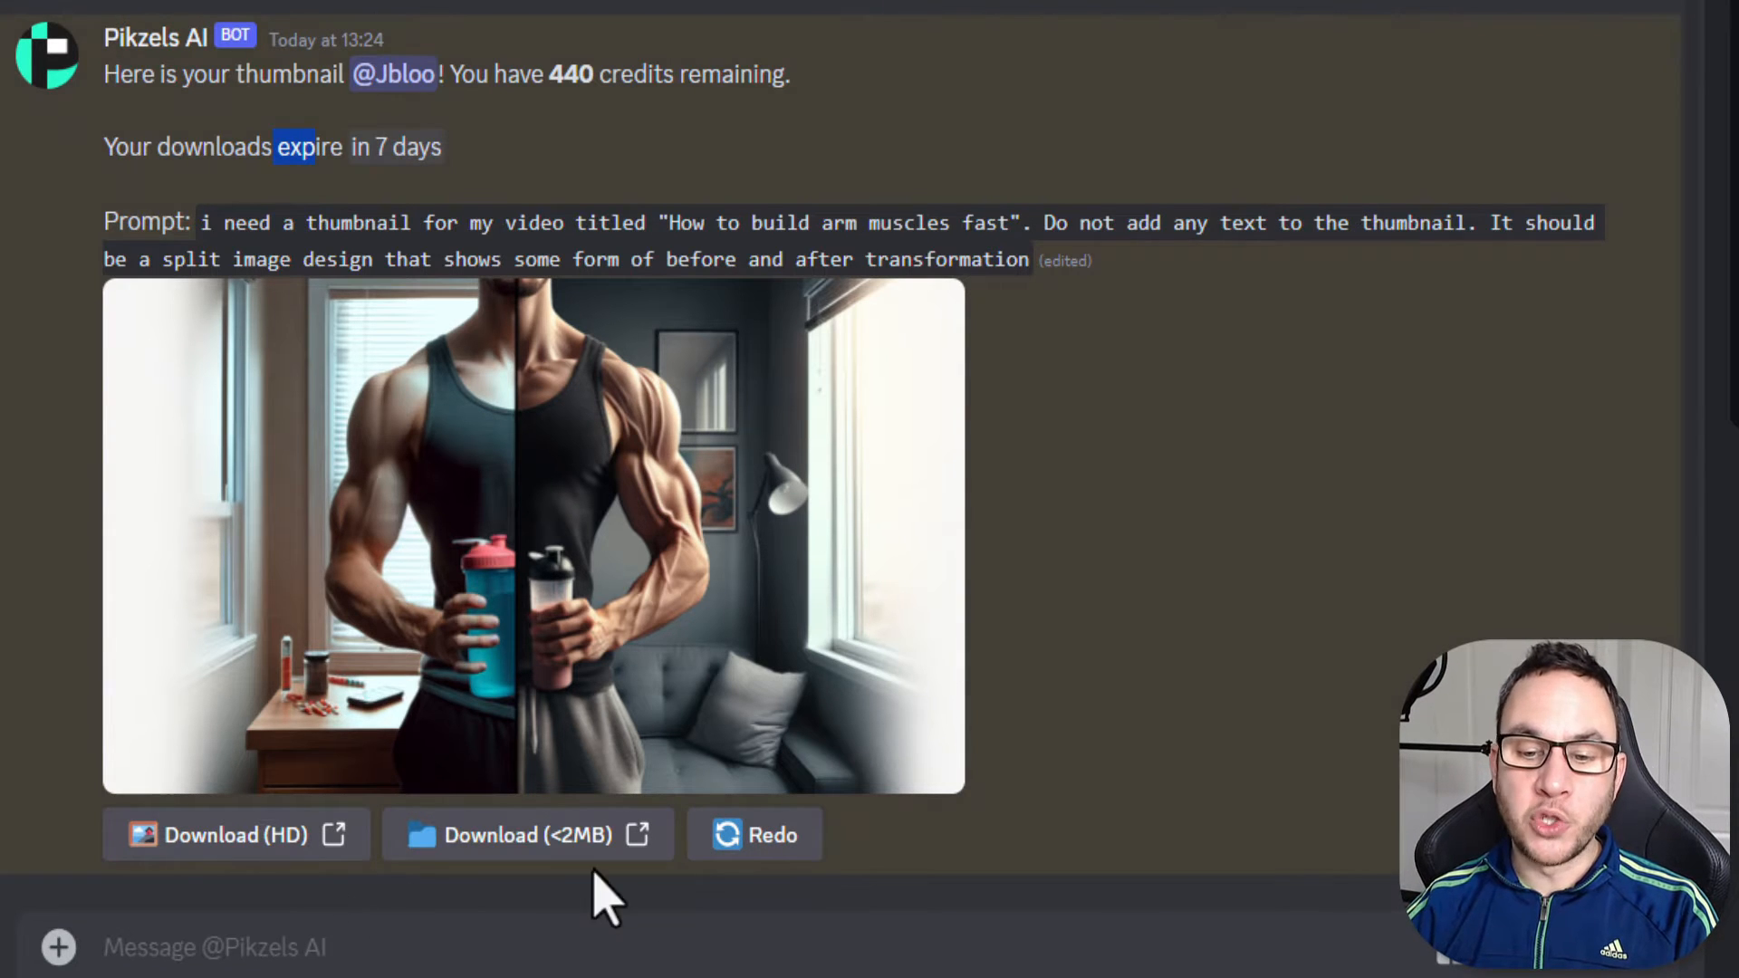
mouse_move(357, 945)
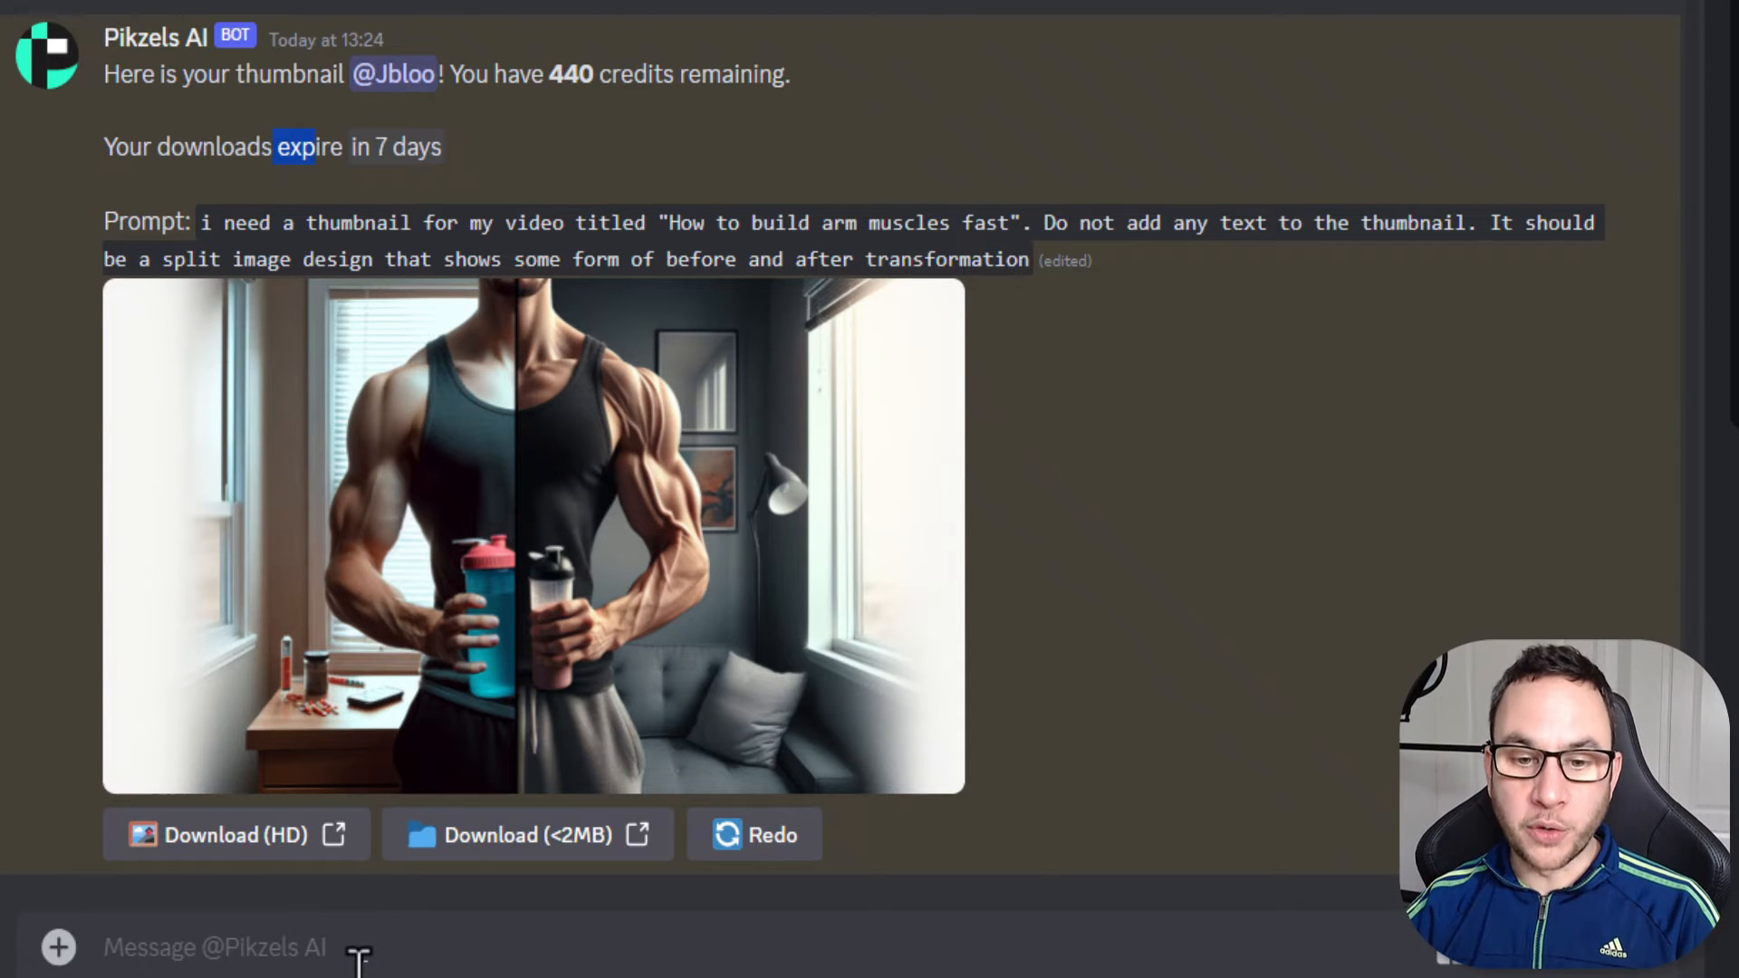
mouse_move(605, 721)
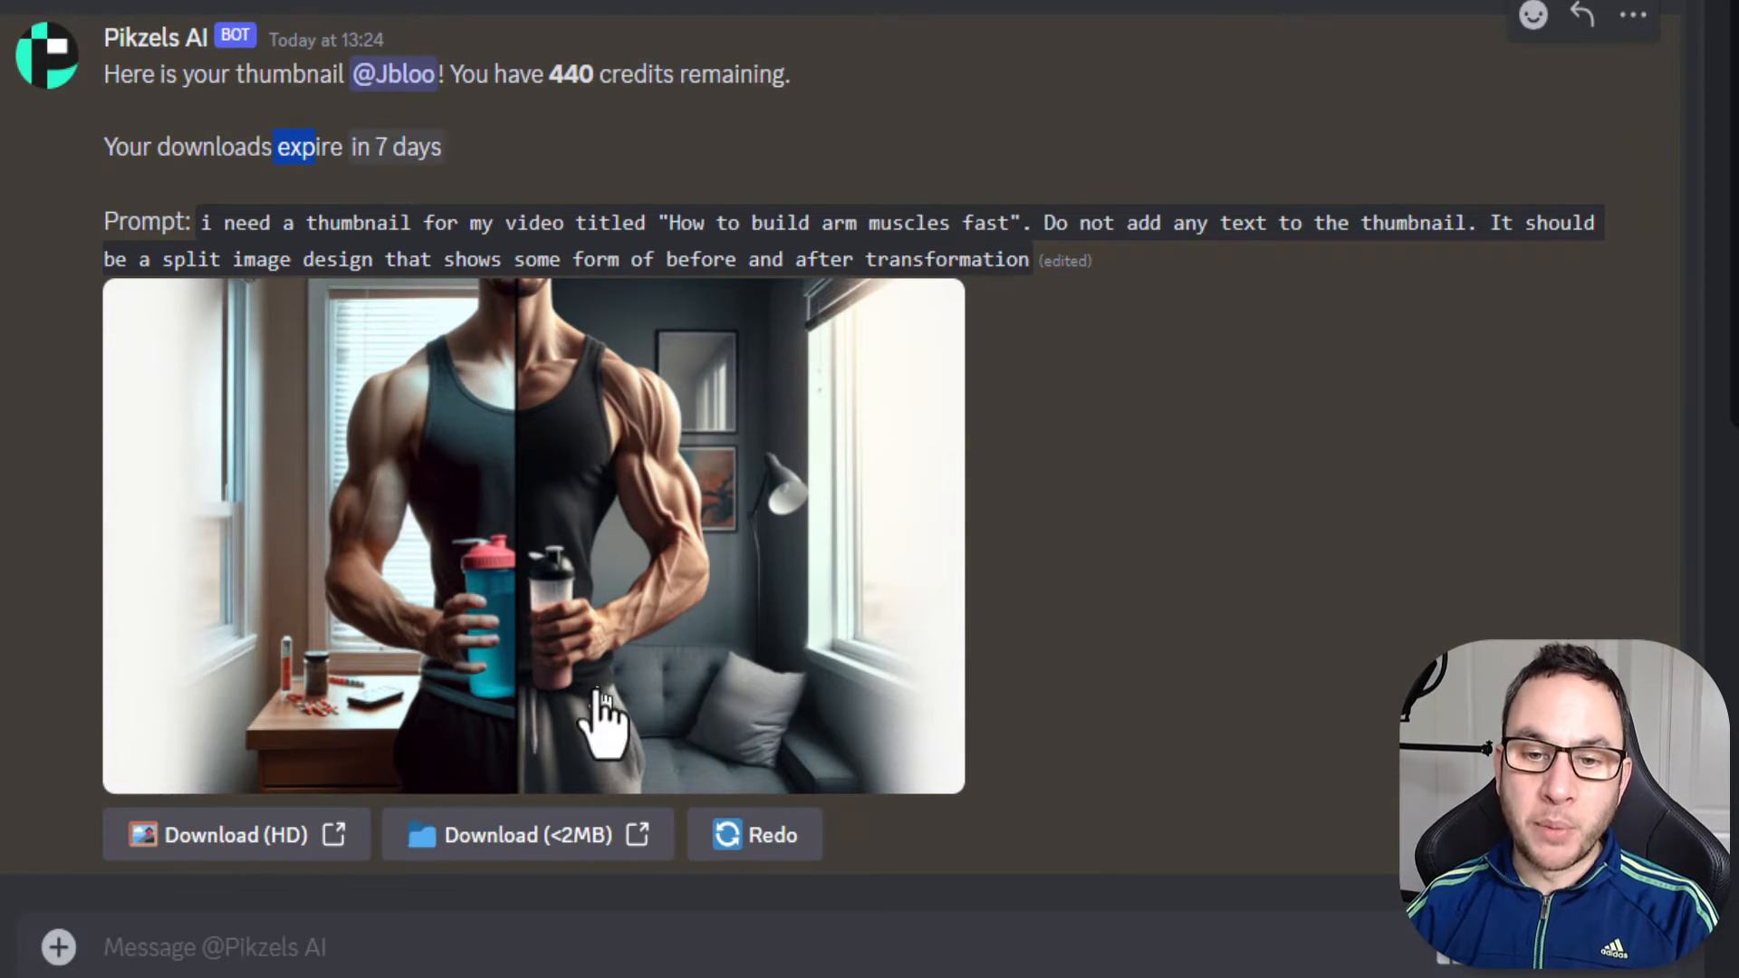
mouse_move(832, 721)
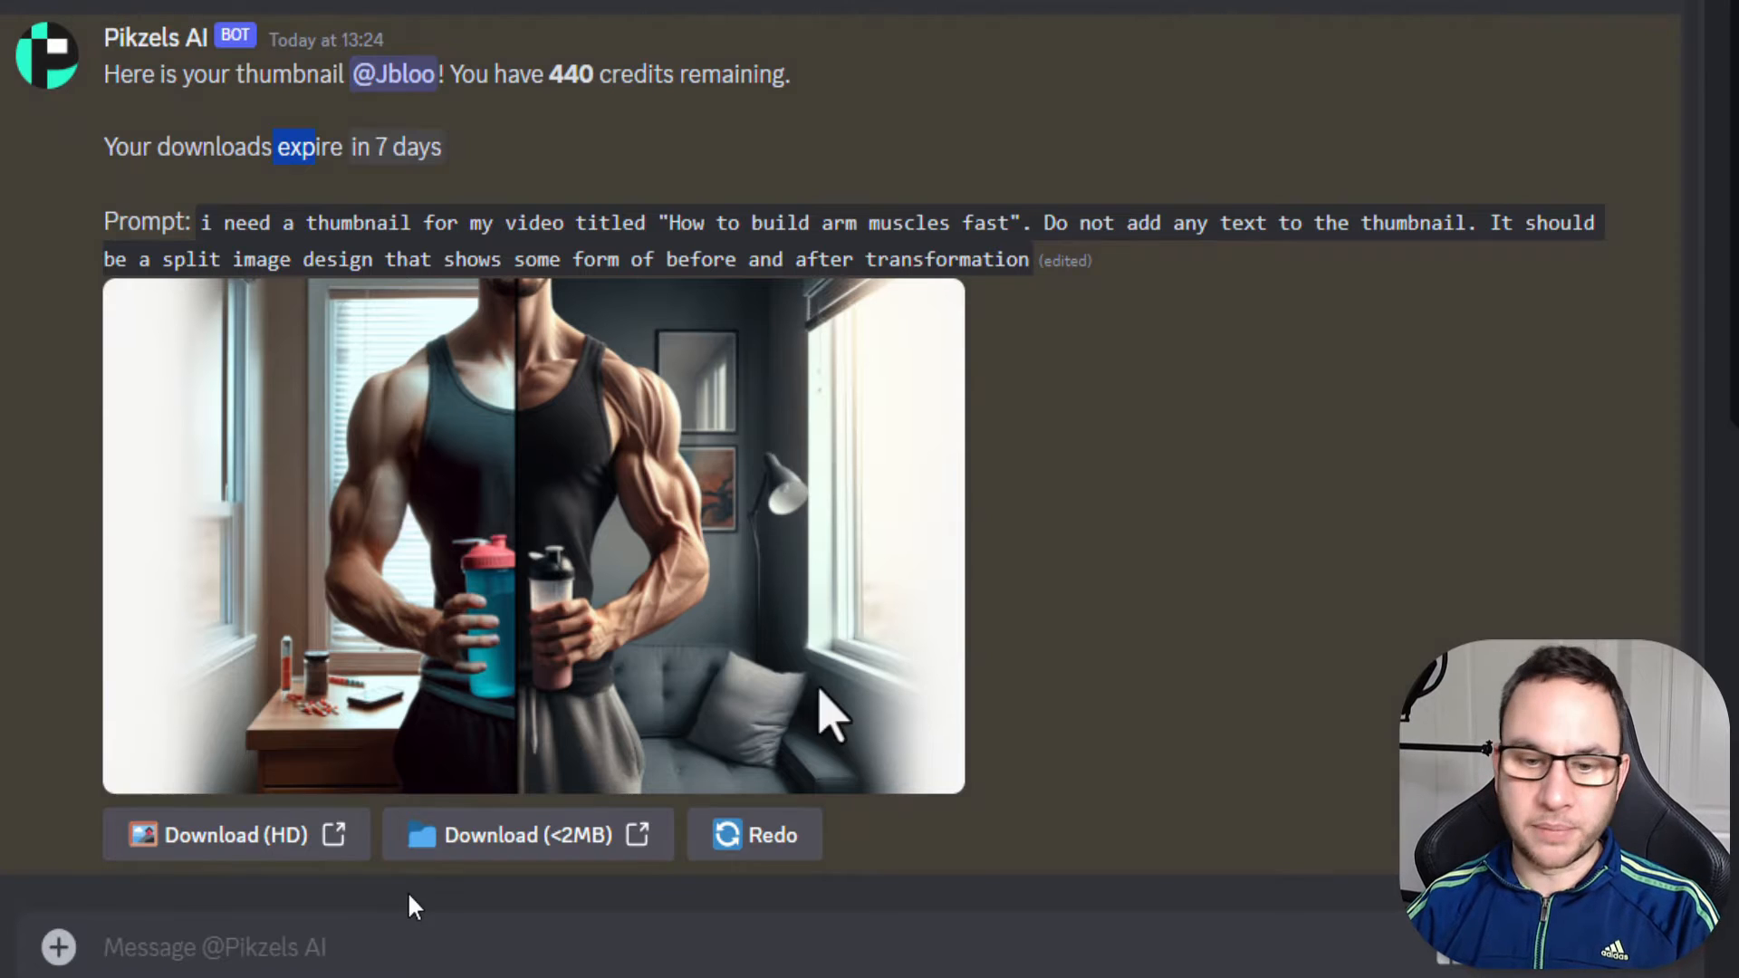
mouse_move(1044, 433)
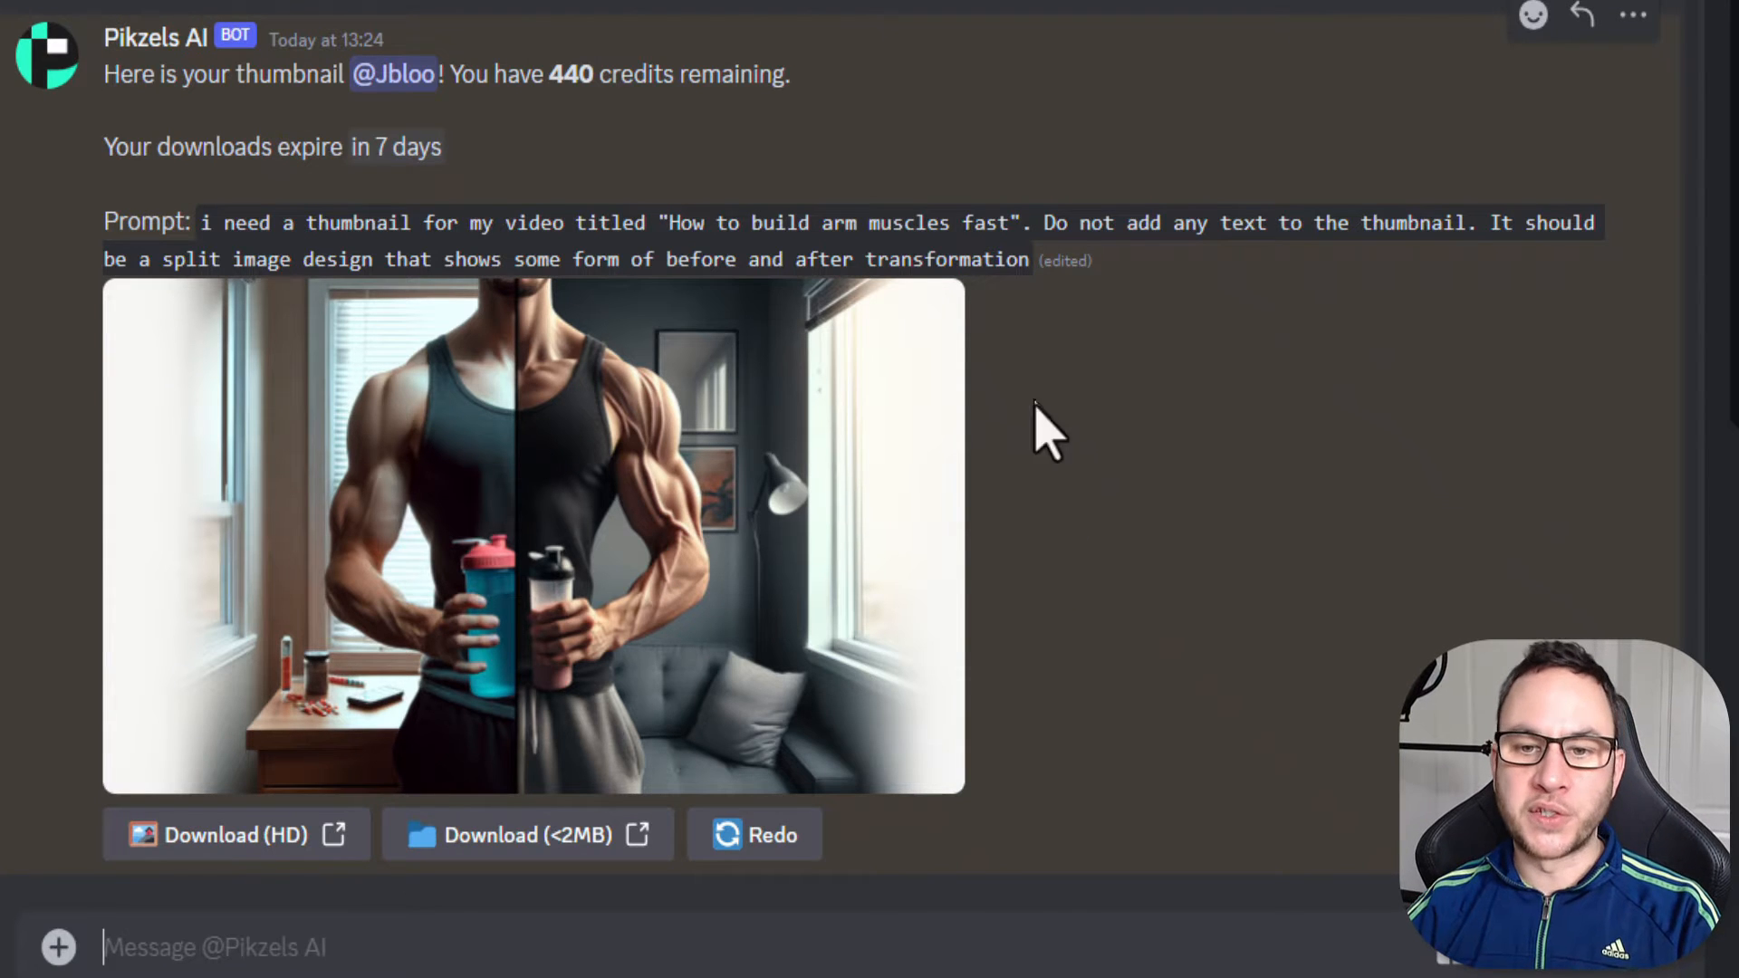
mouse_move(994, 221)
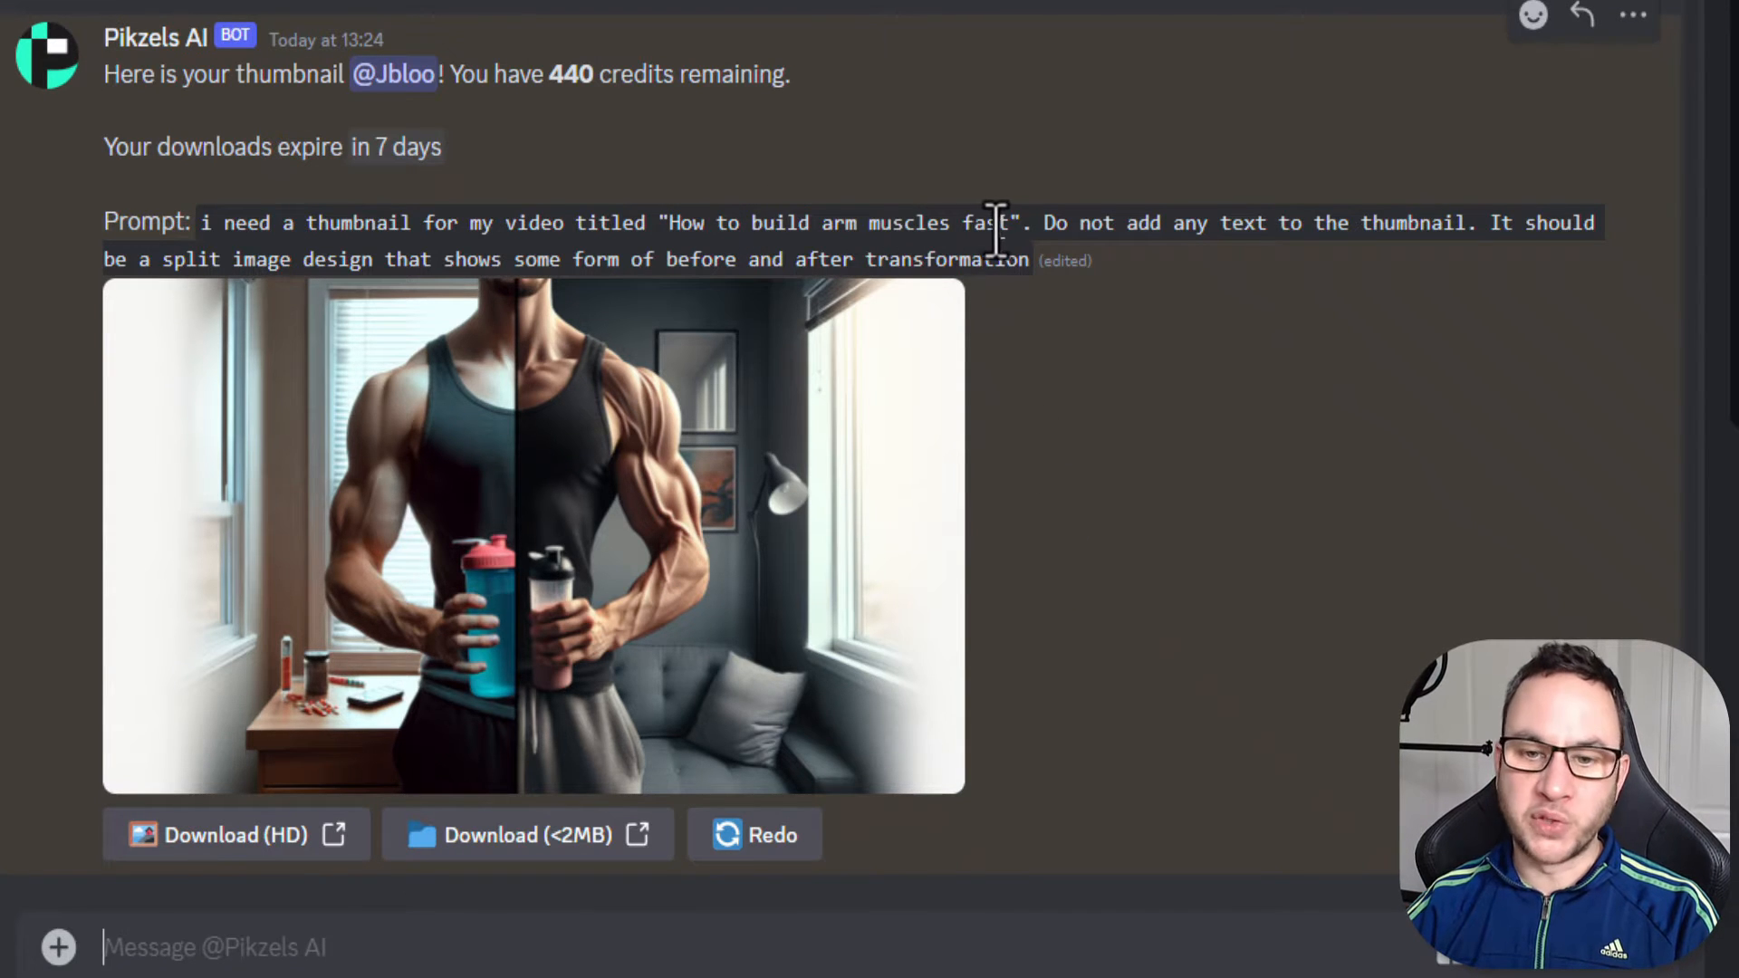
mouse_move(947, 704)
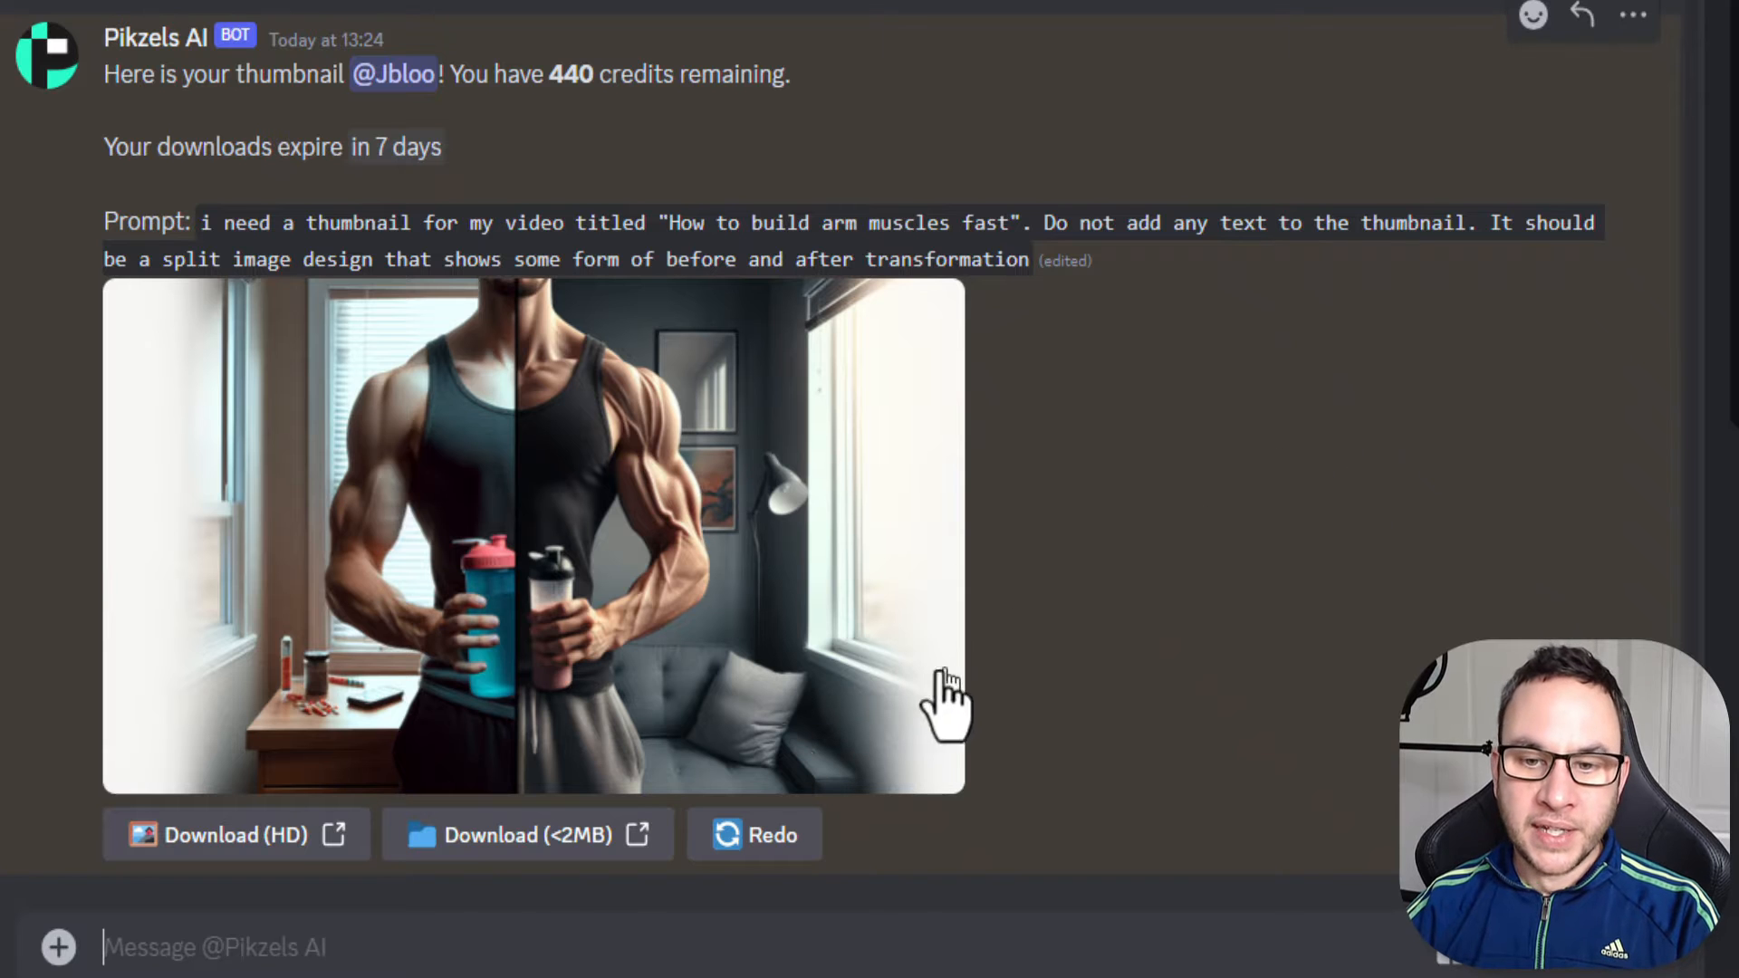
mouse_move(487, 737)
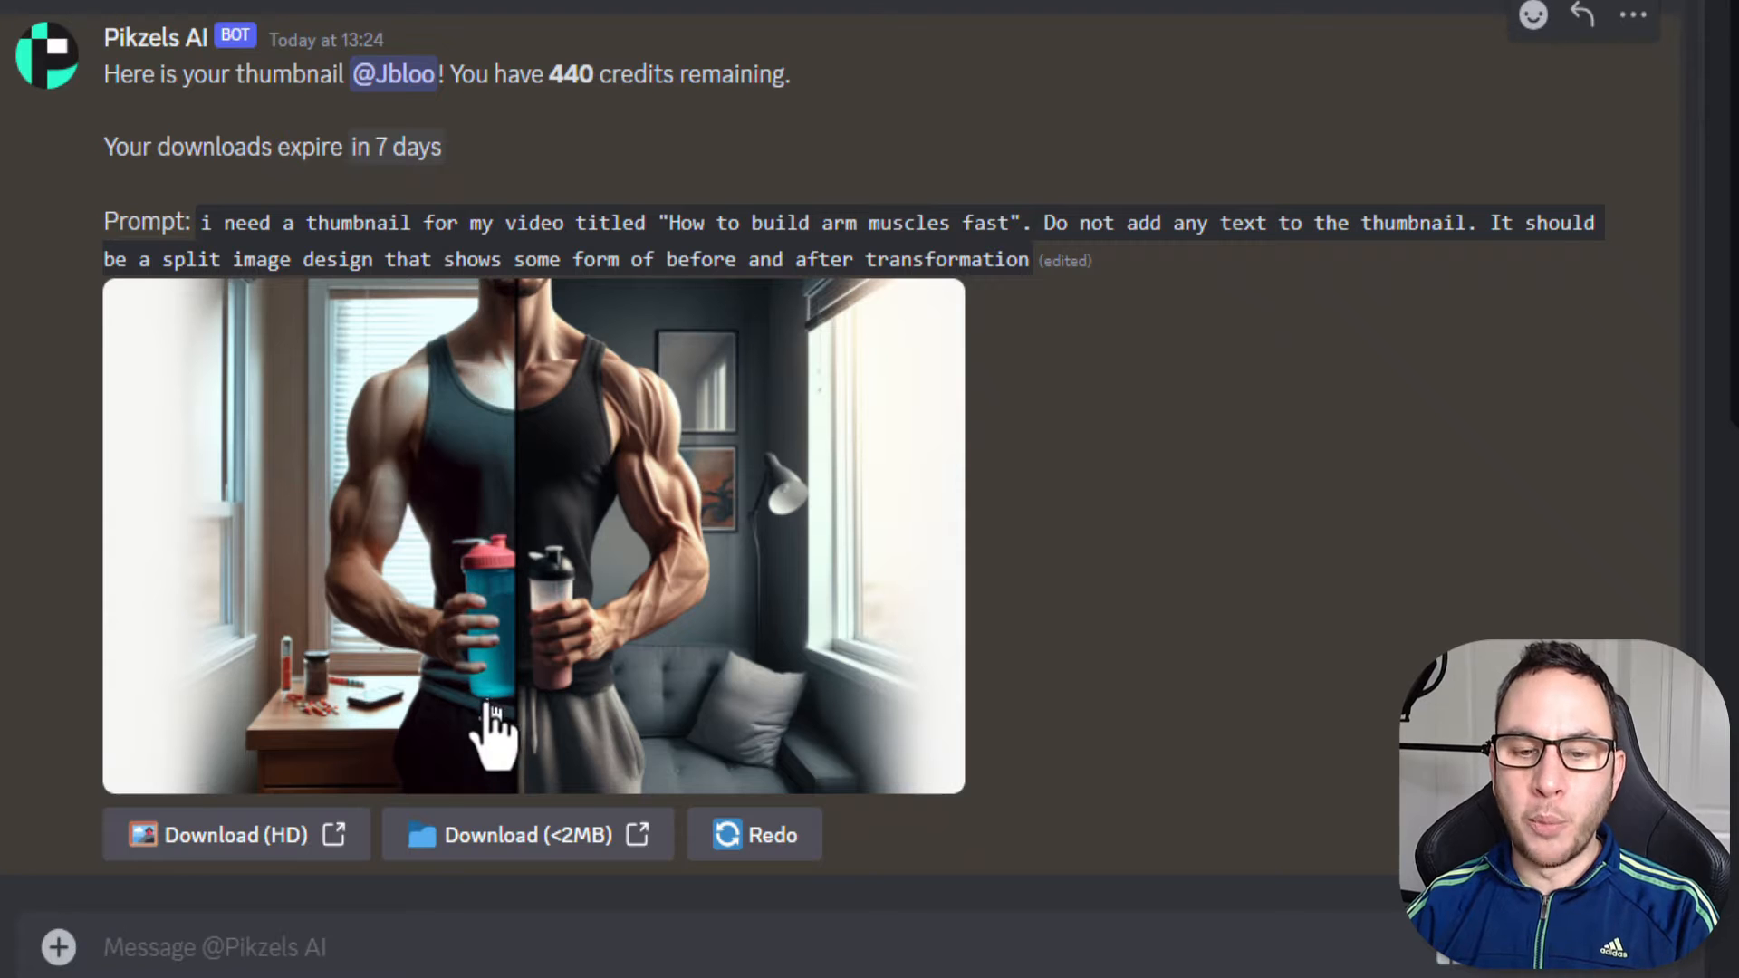
mouse_move(601, 500)
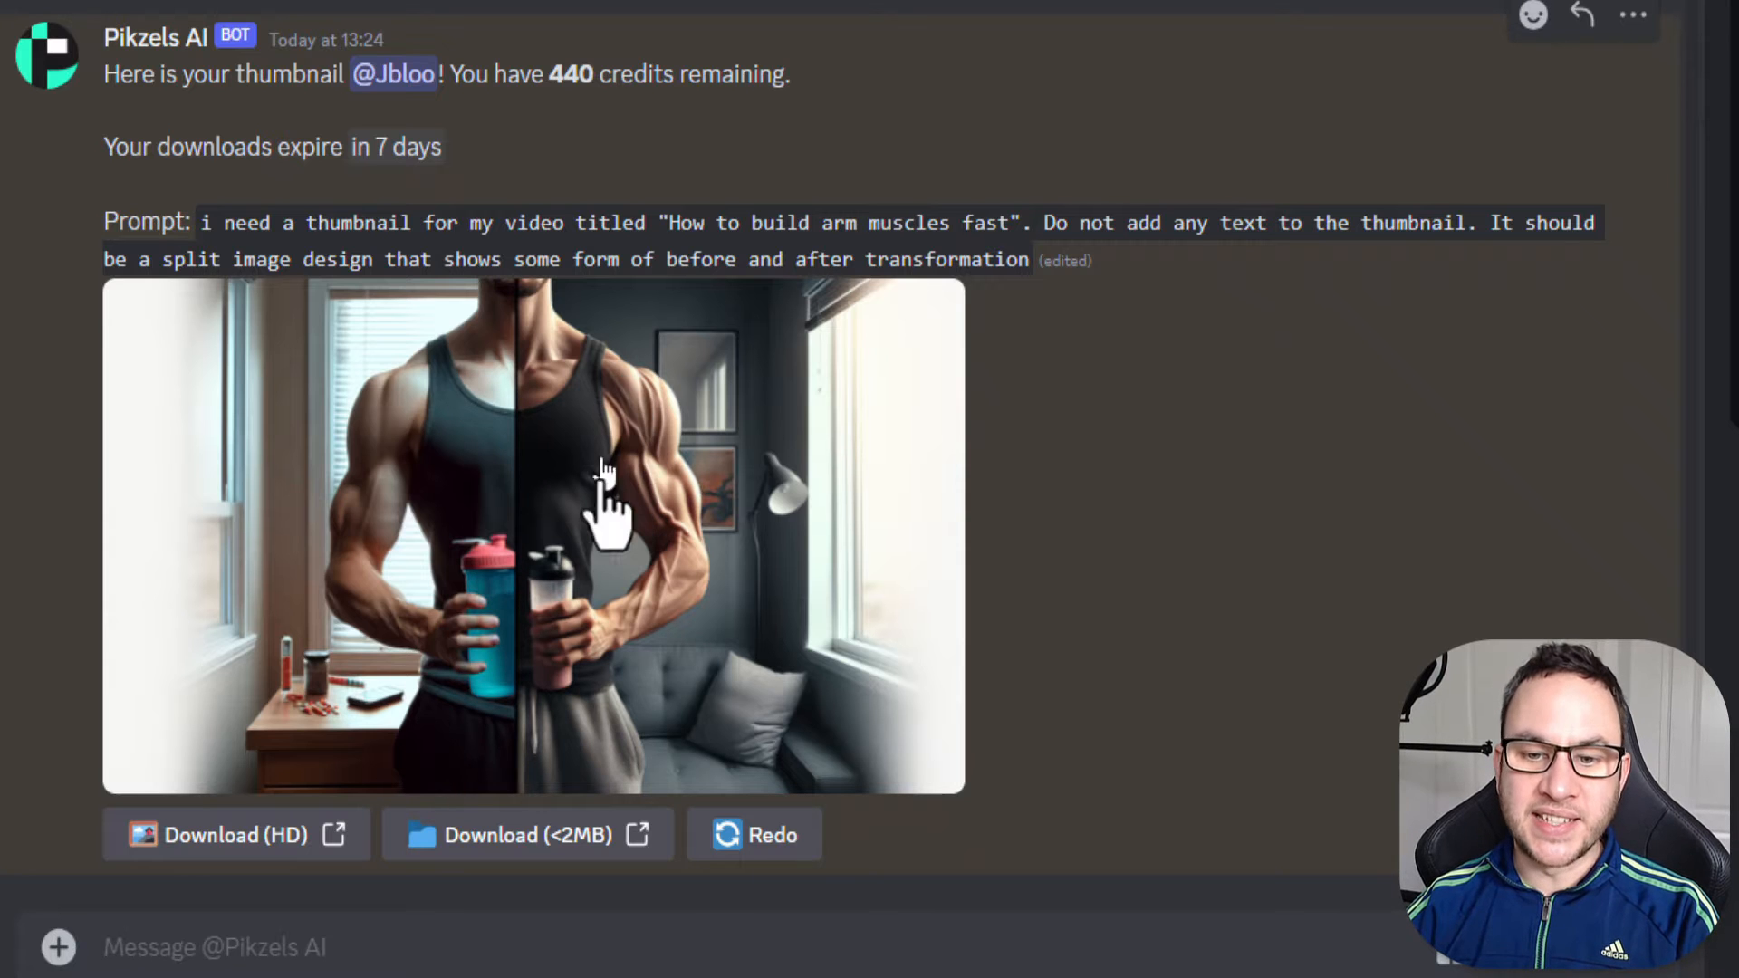
mouse_move(416, 688)
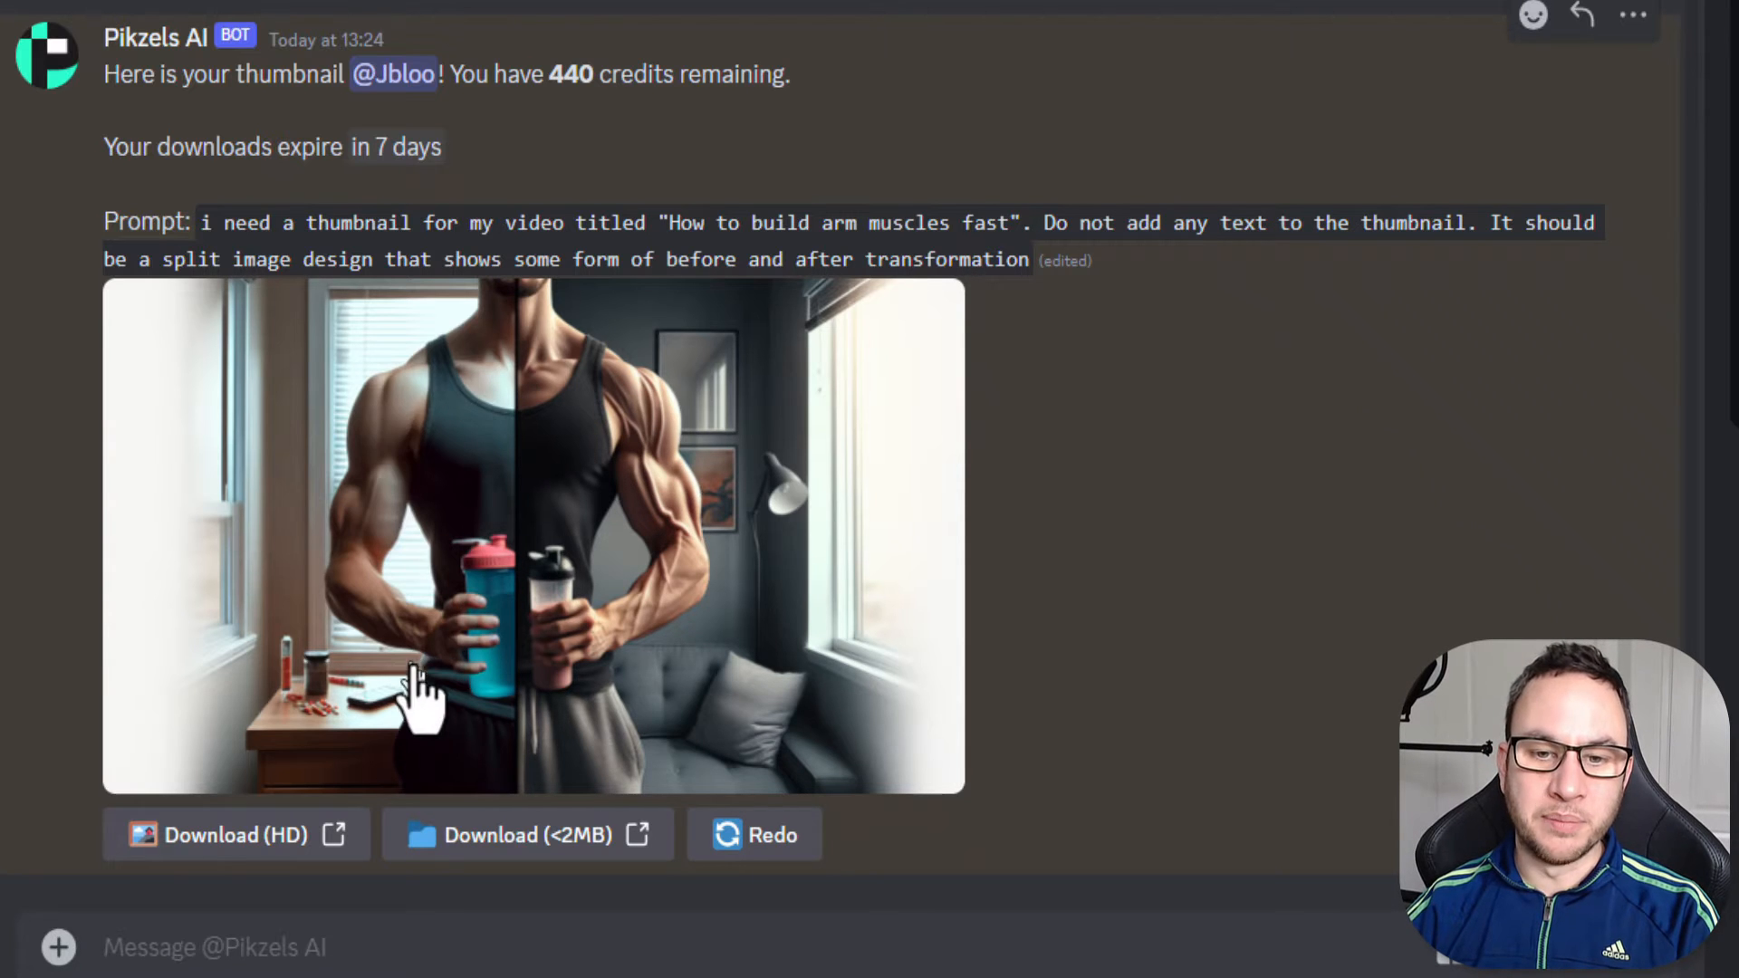
mouse_move(455, 565)
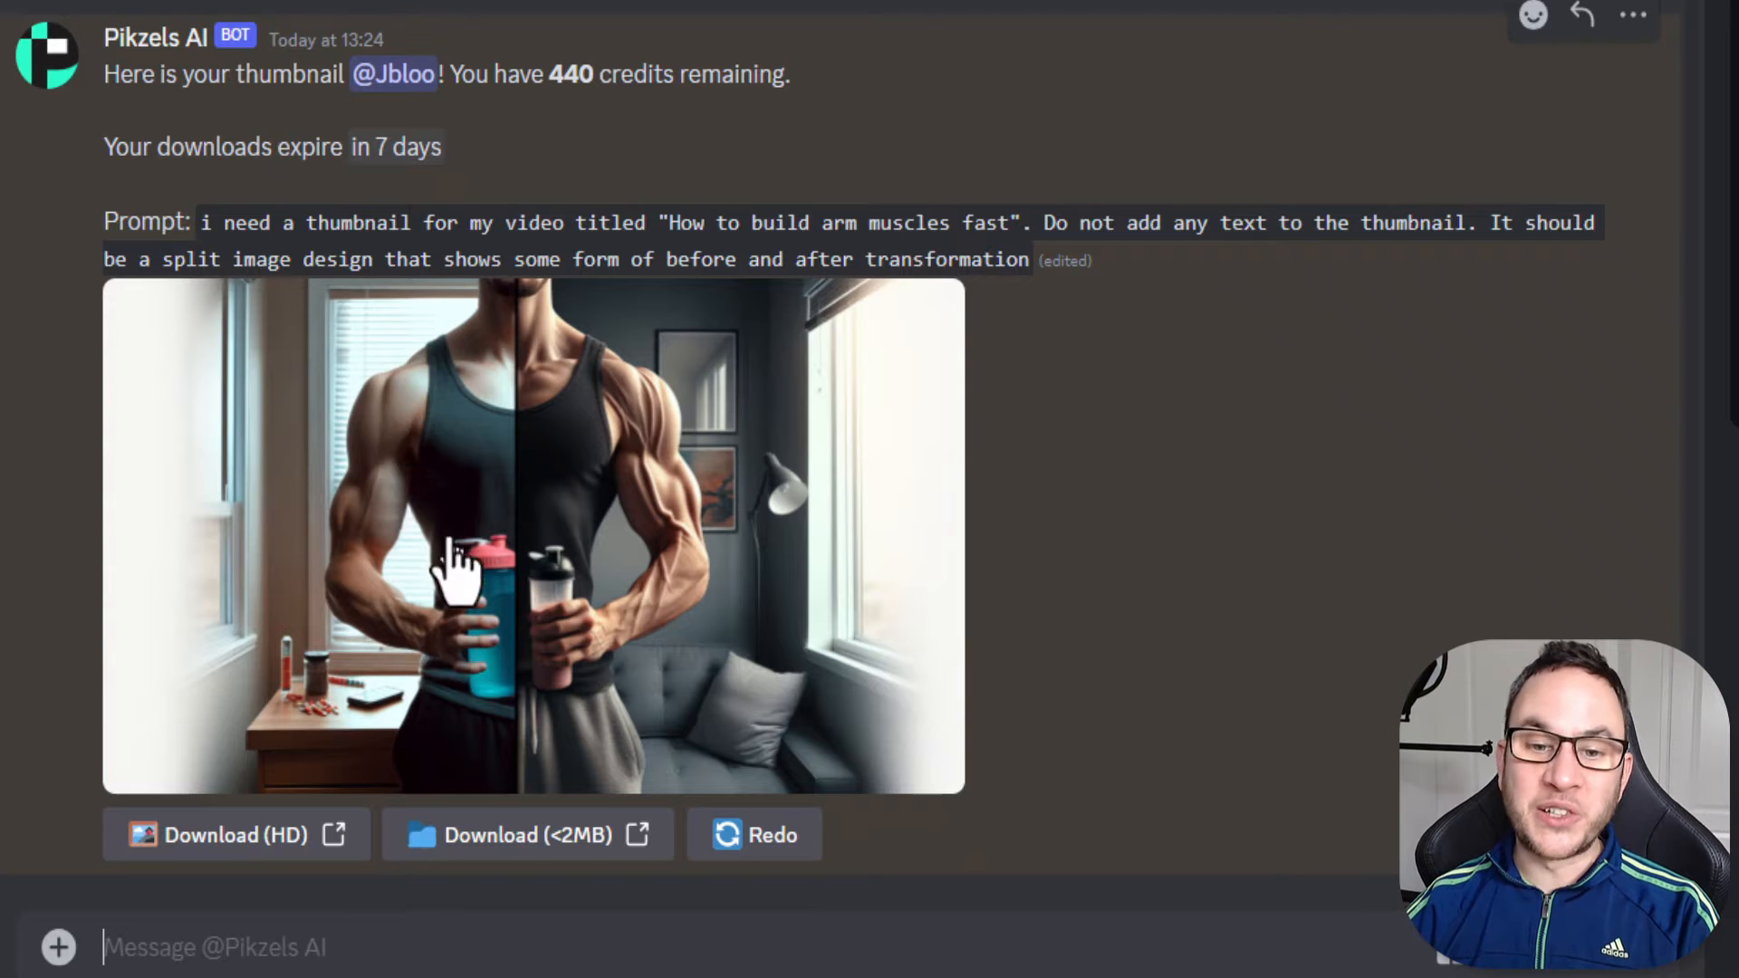
mouse_move(412, 444)
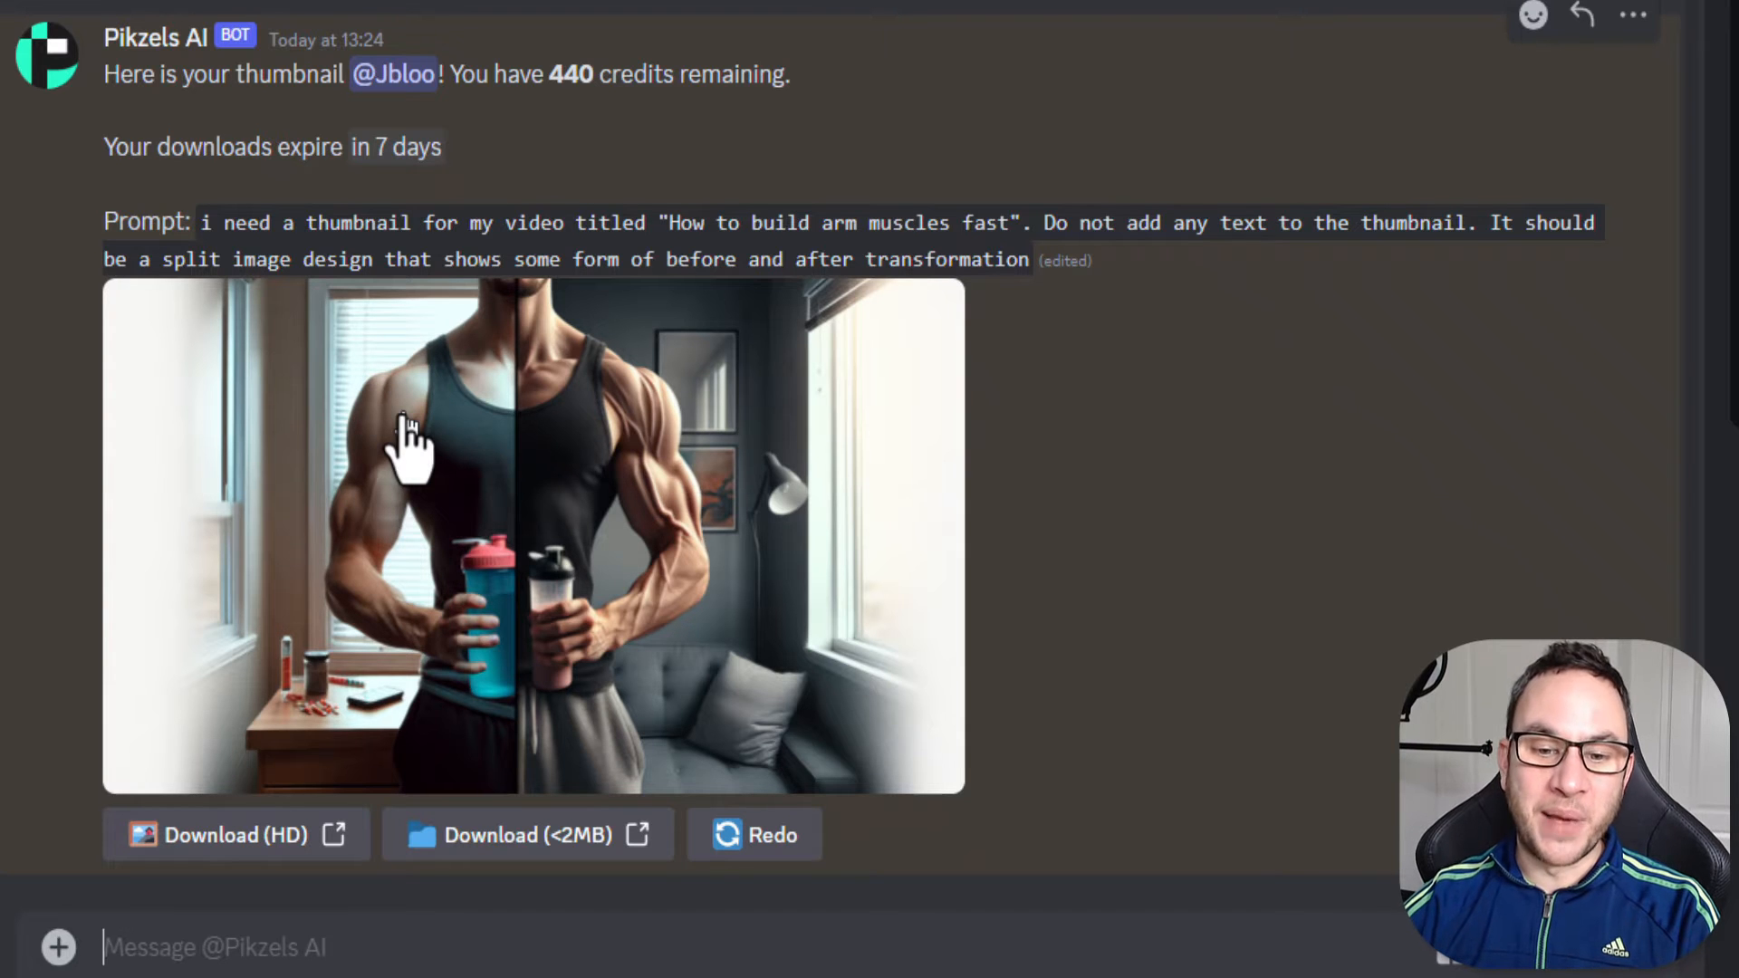
mouse_move(299, 788)
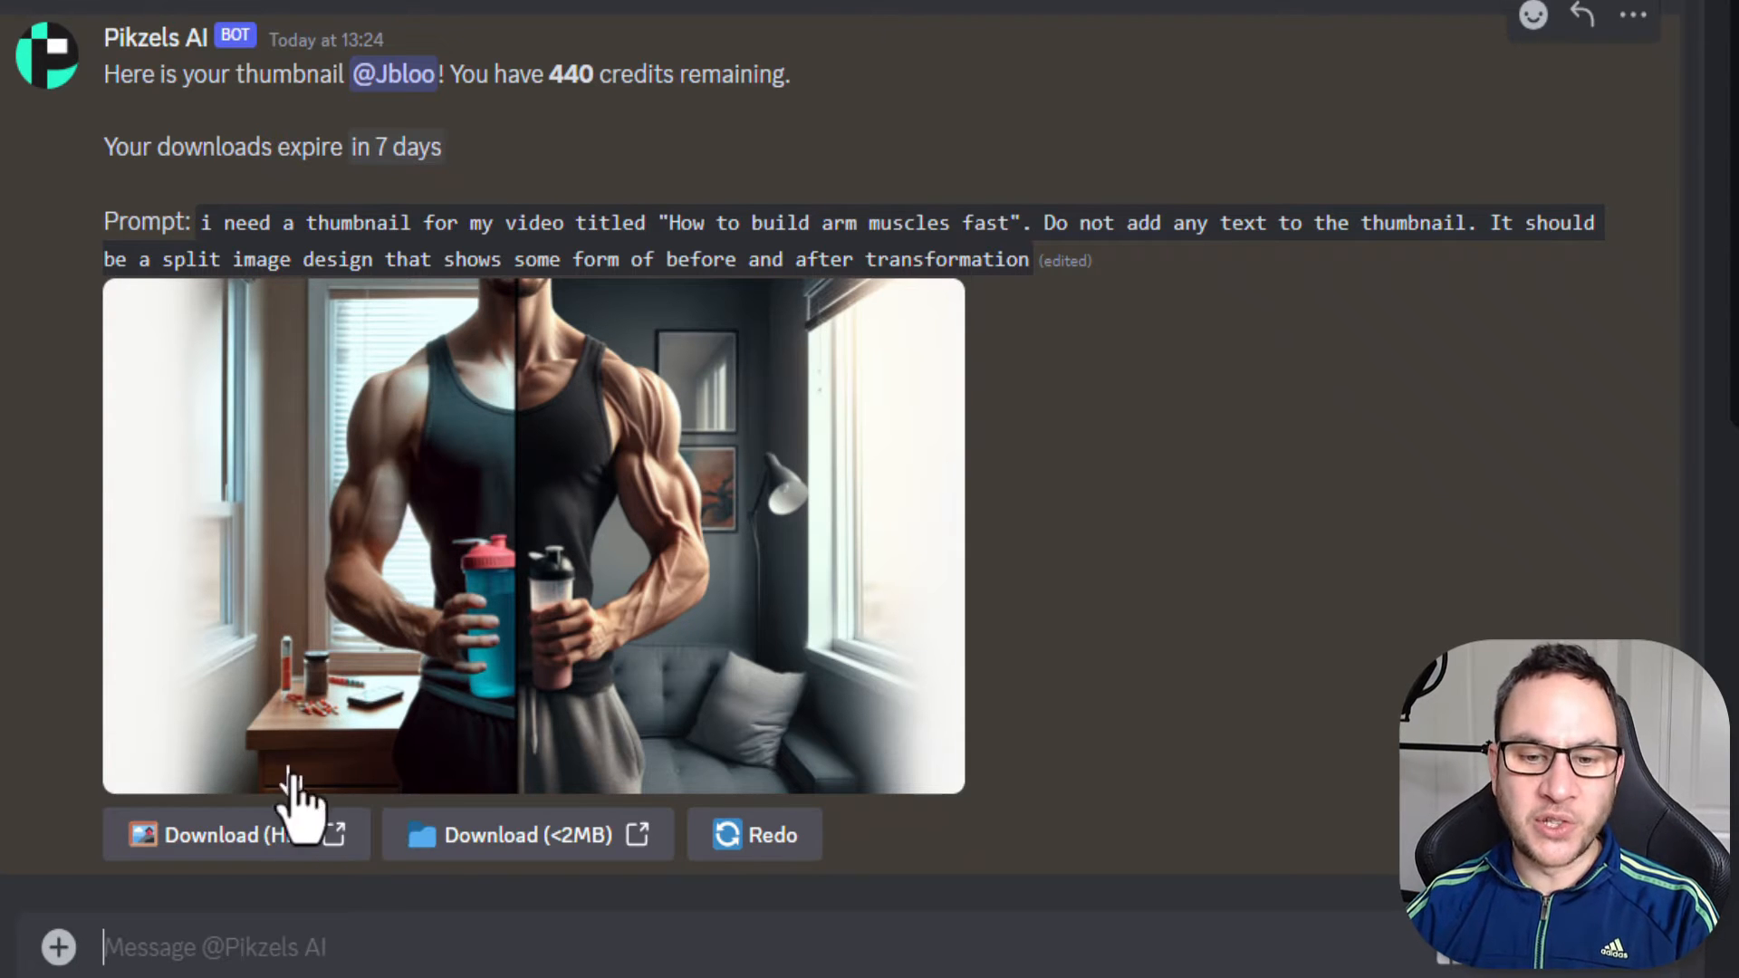
mouse_move(323, 731)
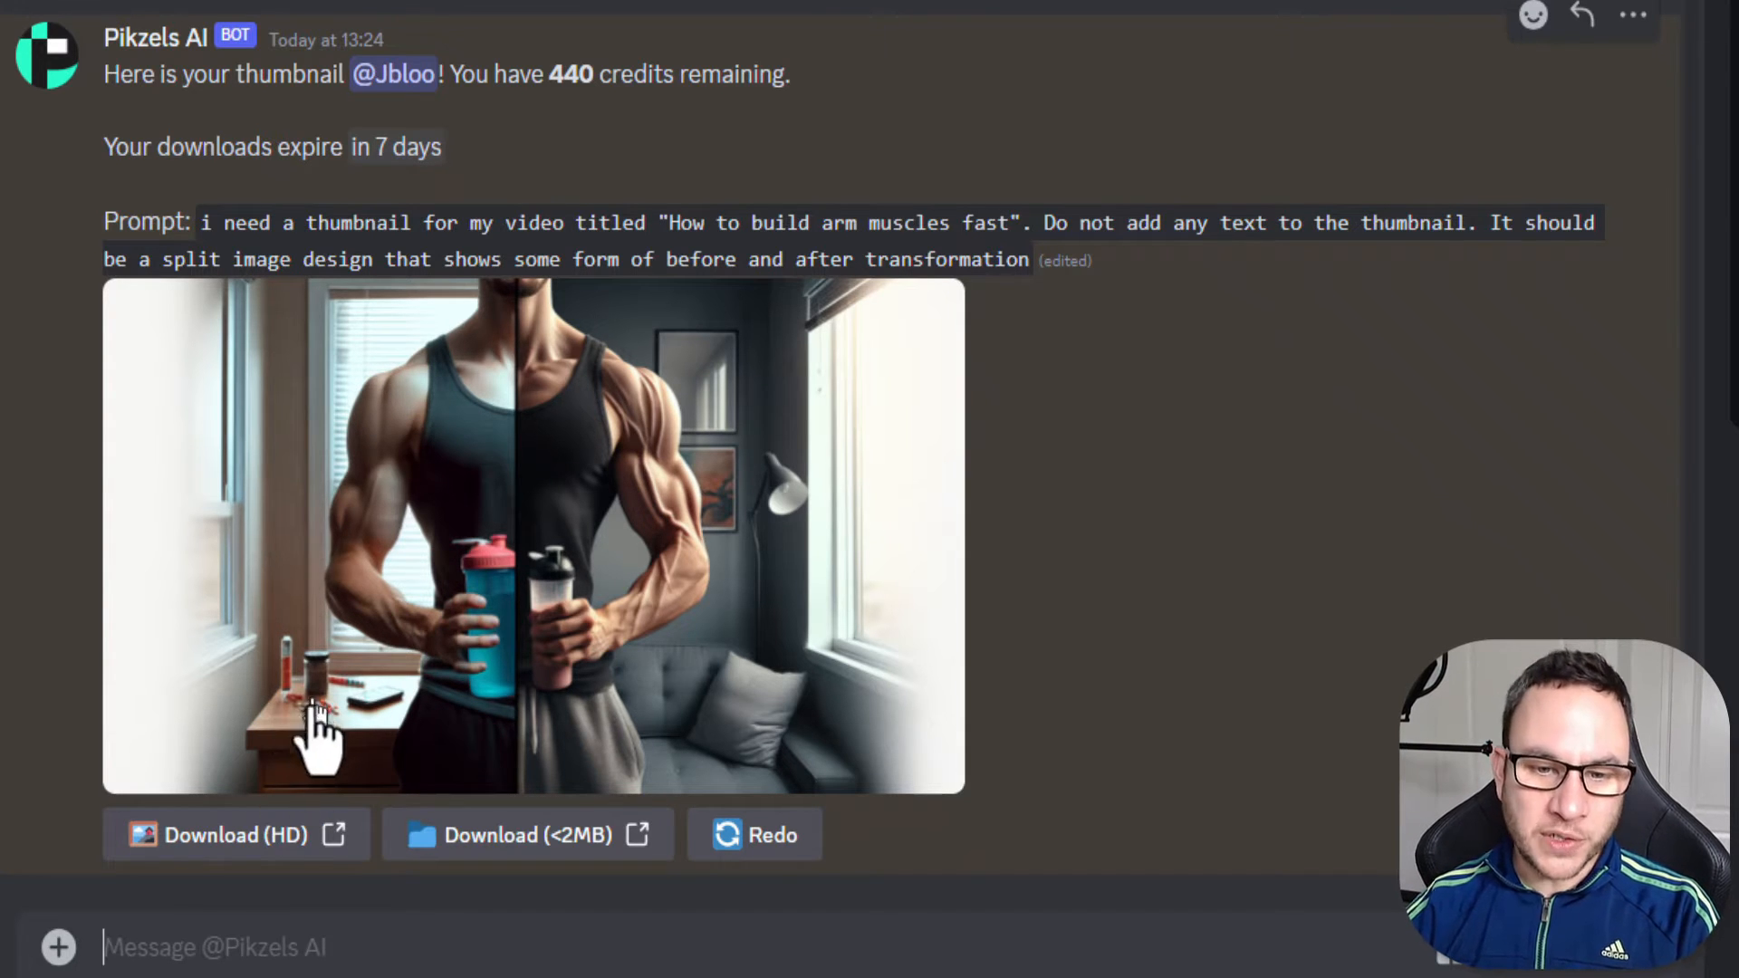
mouse_move(449, 643)
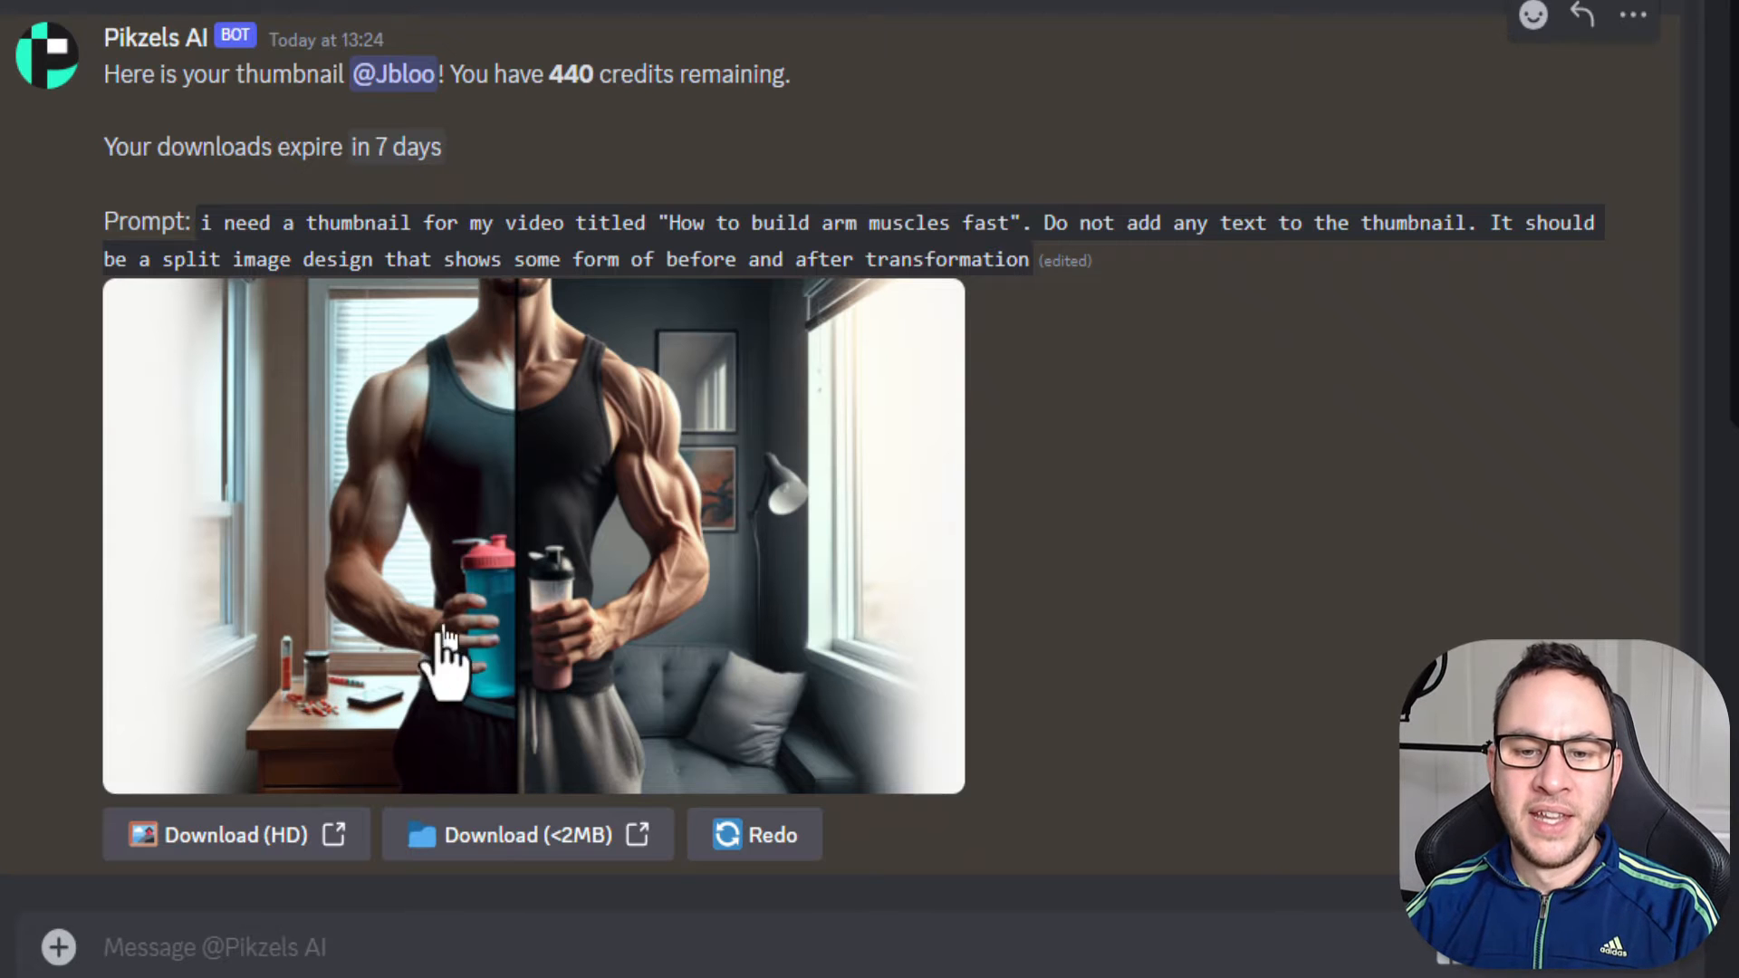
mouse_move(743, 599)
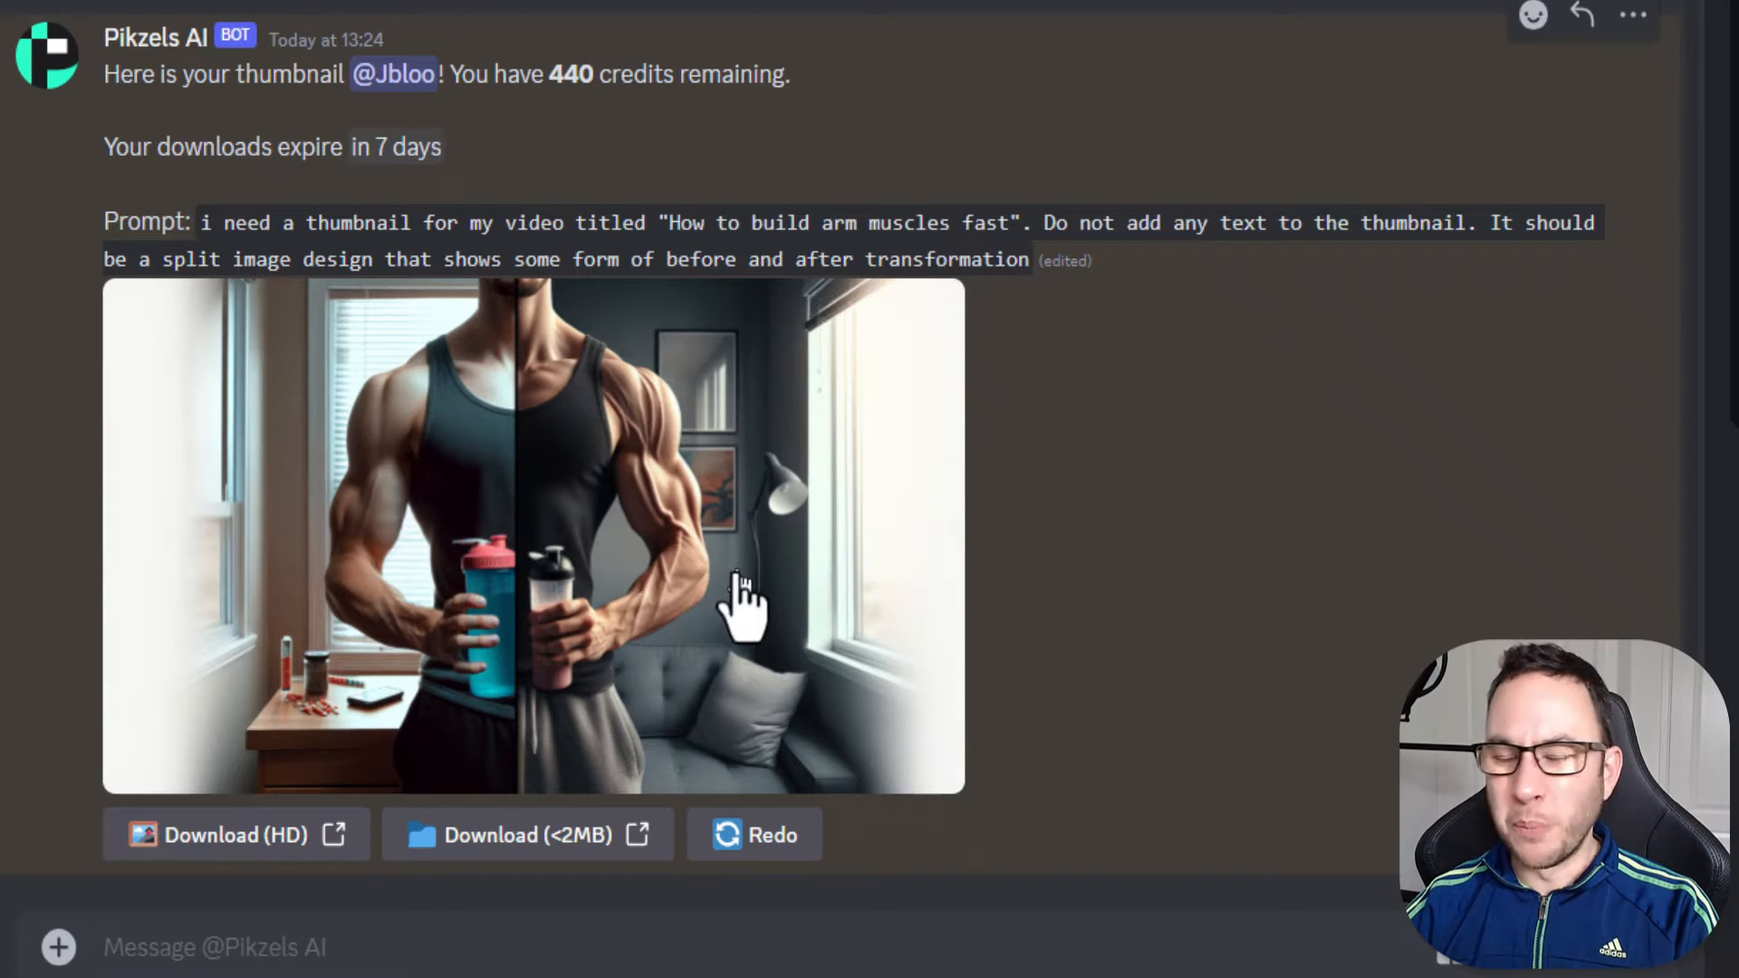
mouse_move(576, 665)
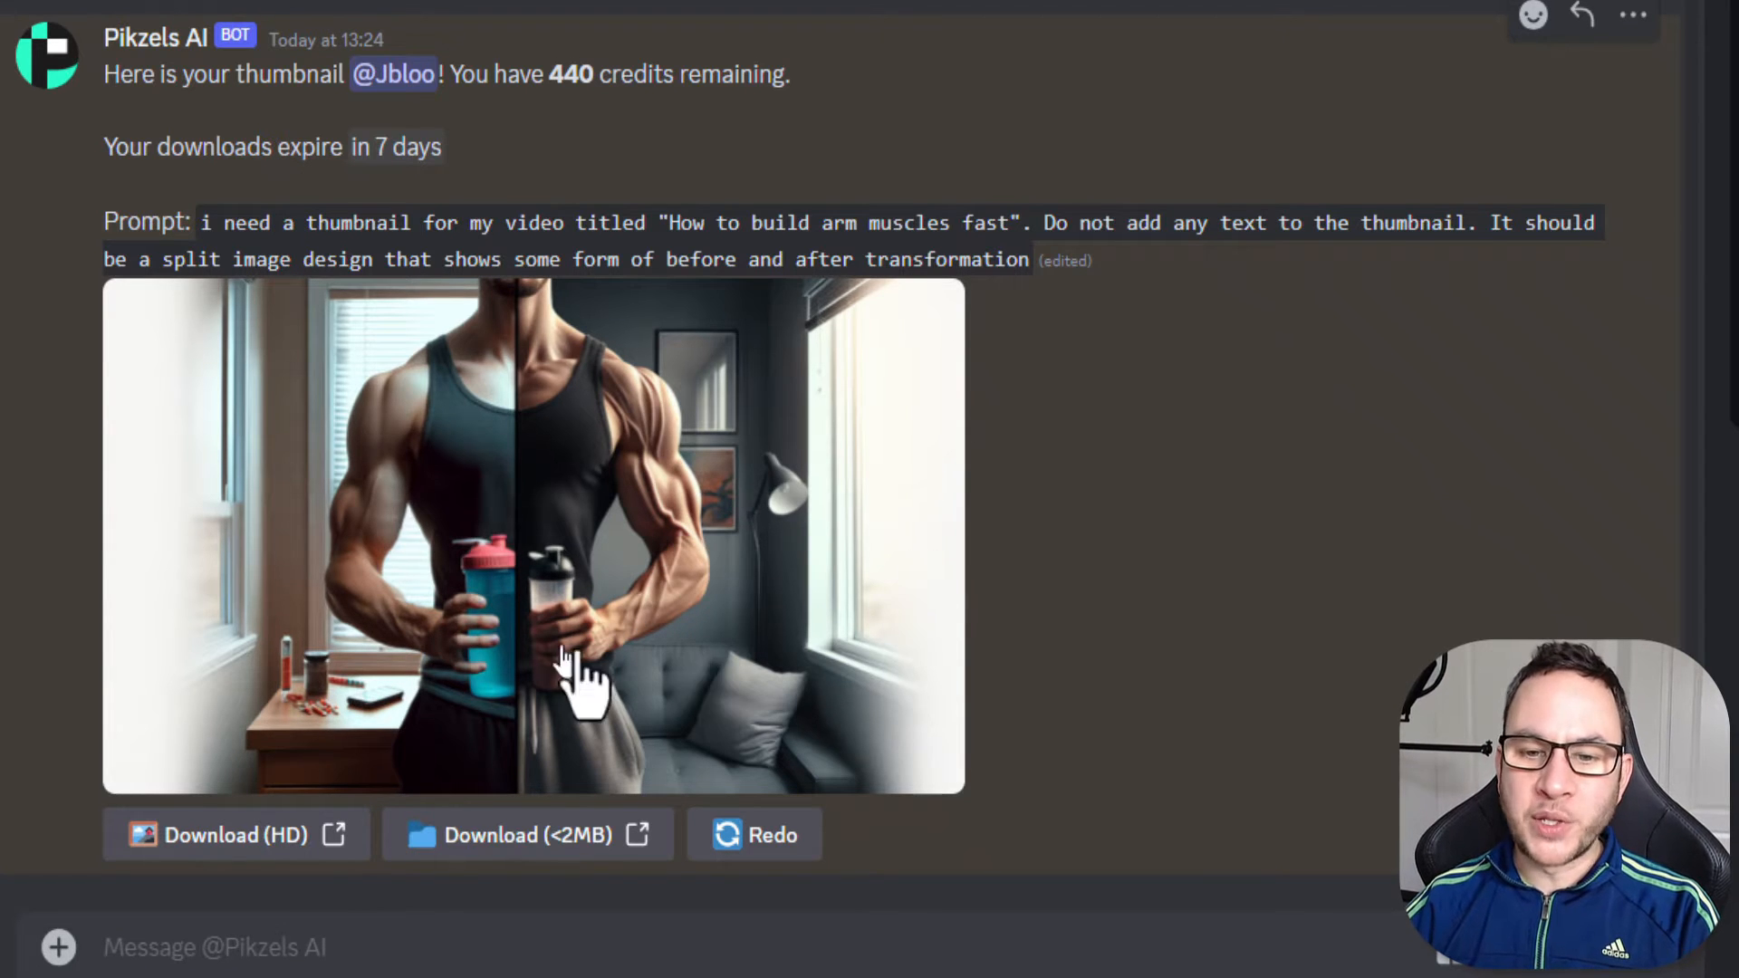
mouse_move(654, 455)
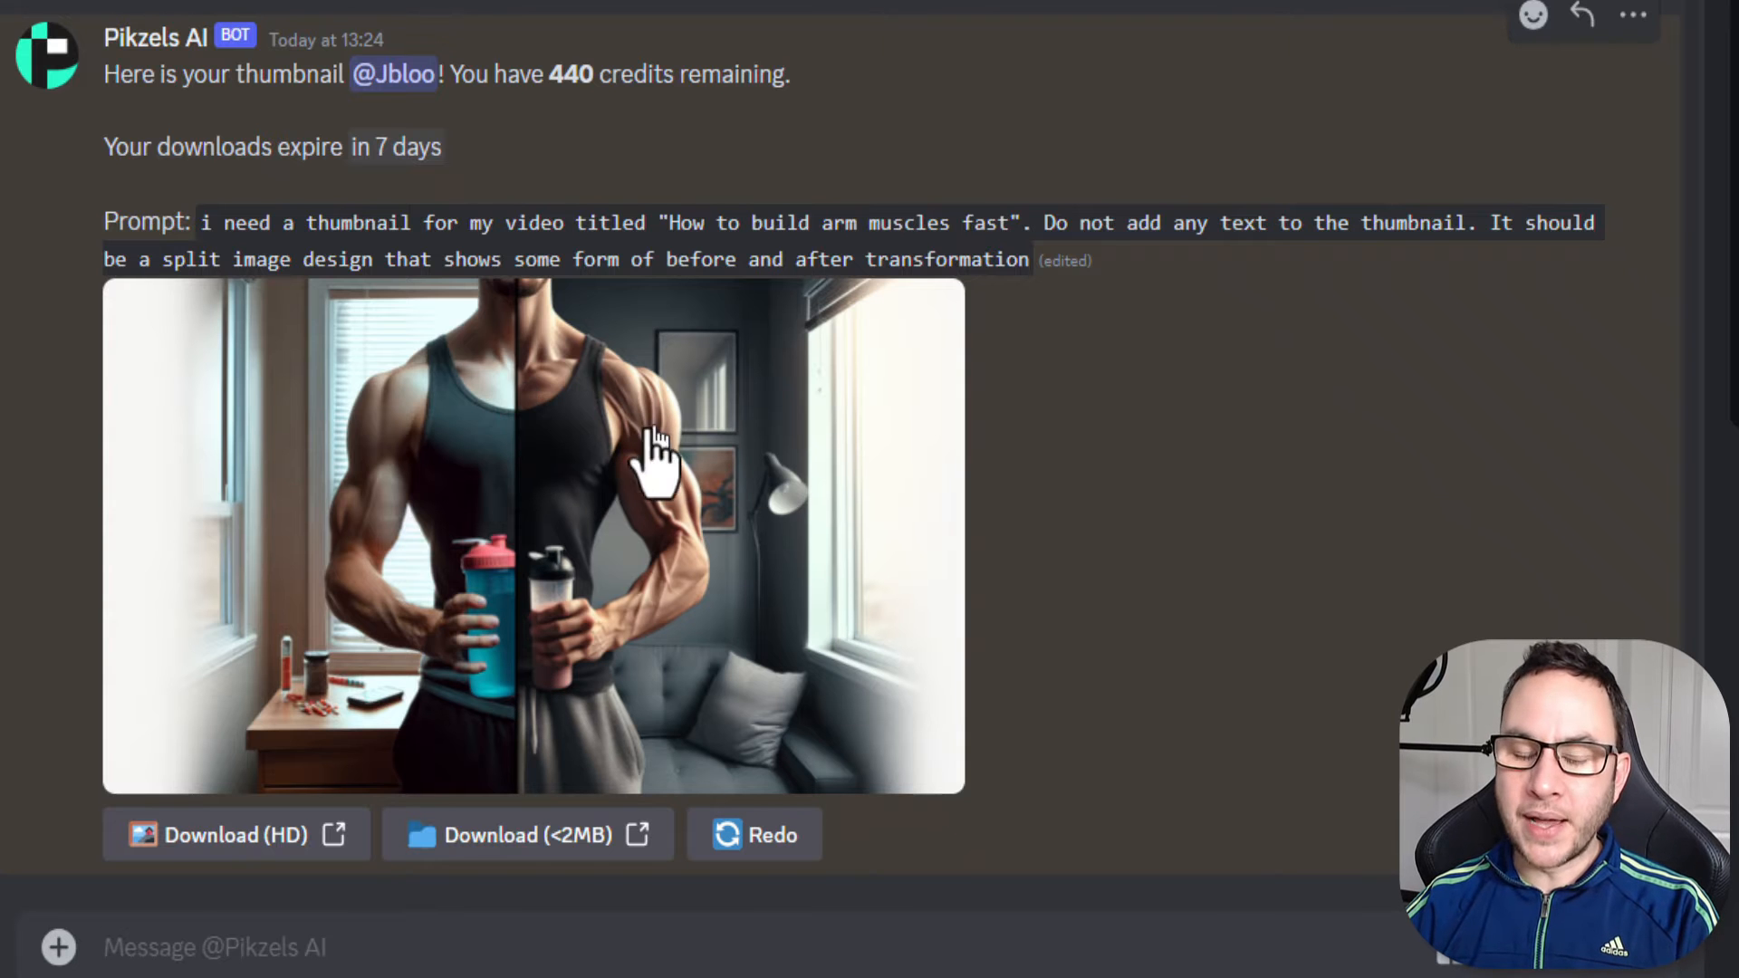
mouse_move(887, 699)
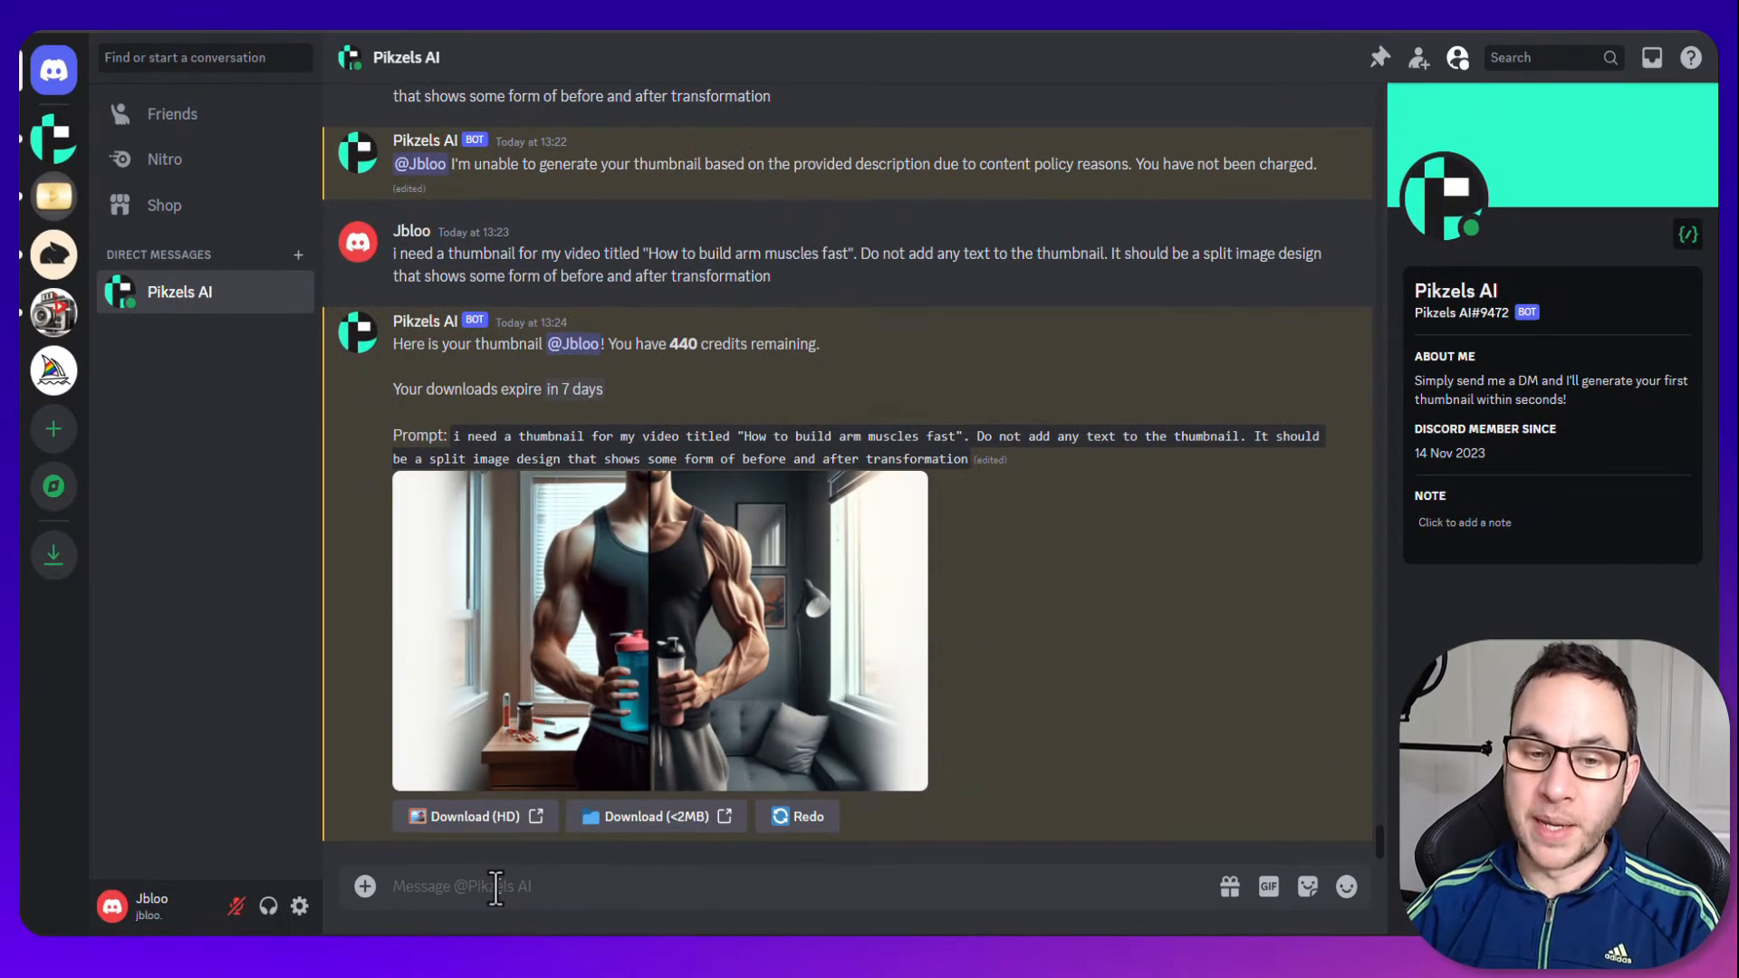
Request a text-free 'How to hit the perfect golf' thumbnail and view the golf-shot reply with 430 credits remaining.
text(i need a thumbnail for my video titled "How to hit the perfect gold". Do not add any text to the thumbnail. It should be a split image design that shows some form of before and after transformation)
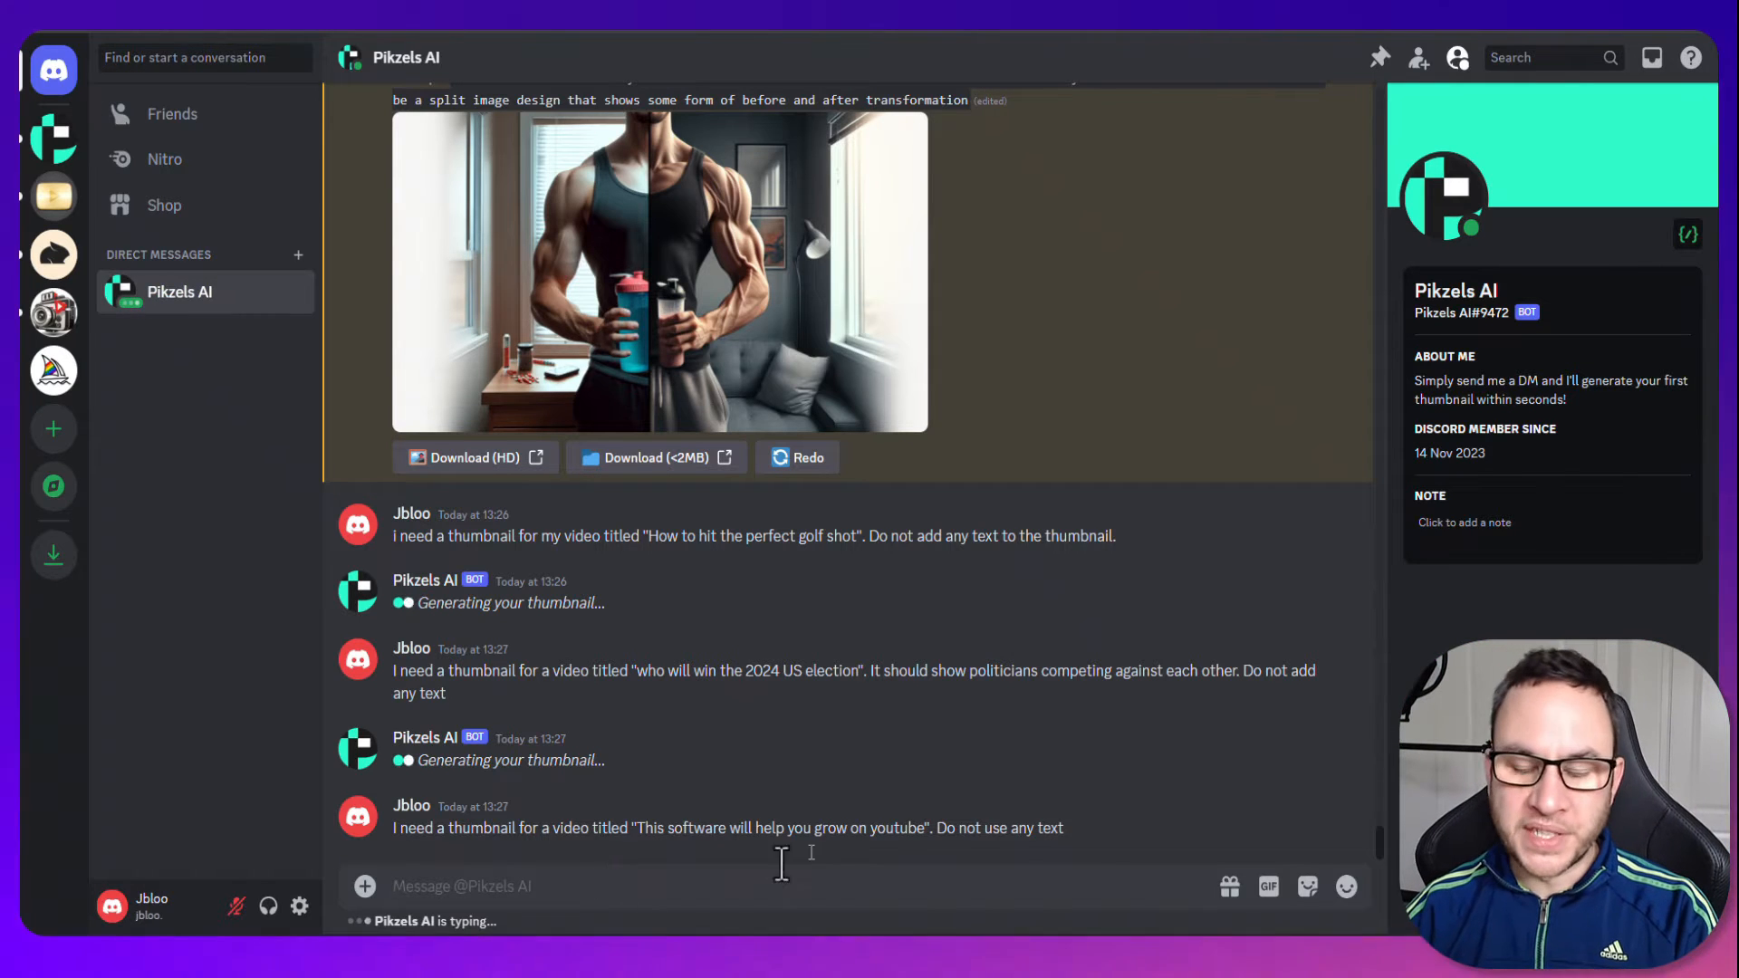
scroll(down, 3)
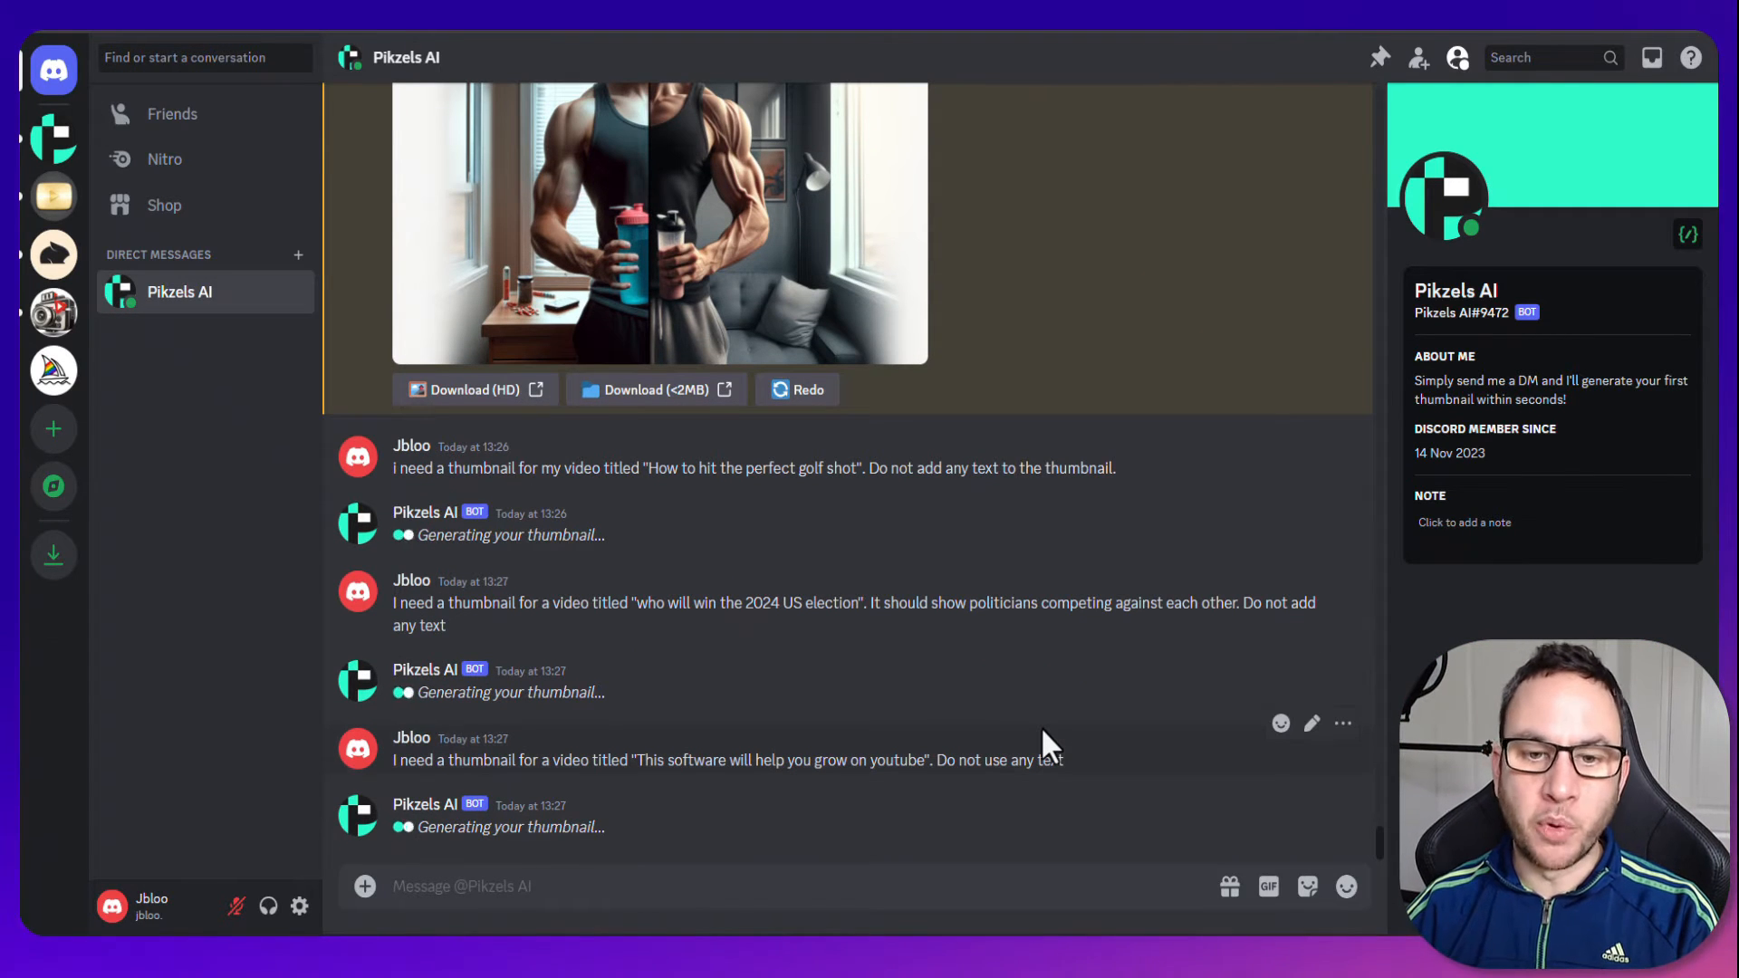
scroll(down, 3)
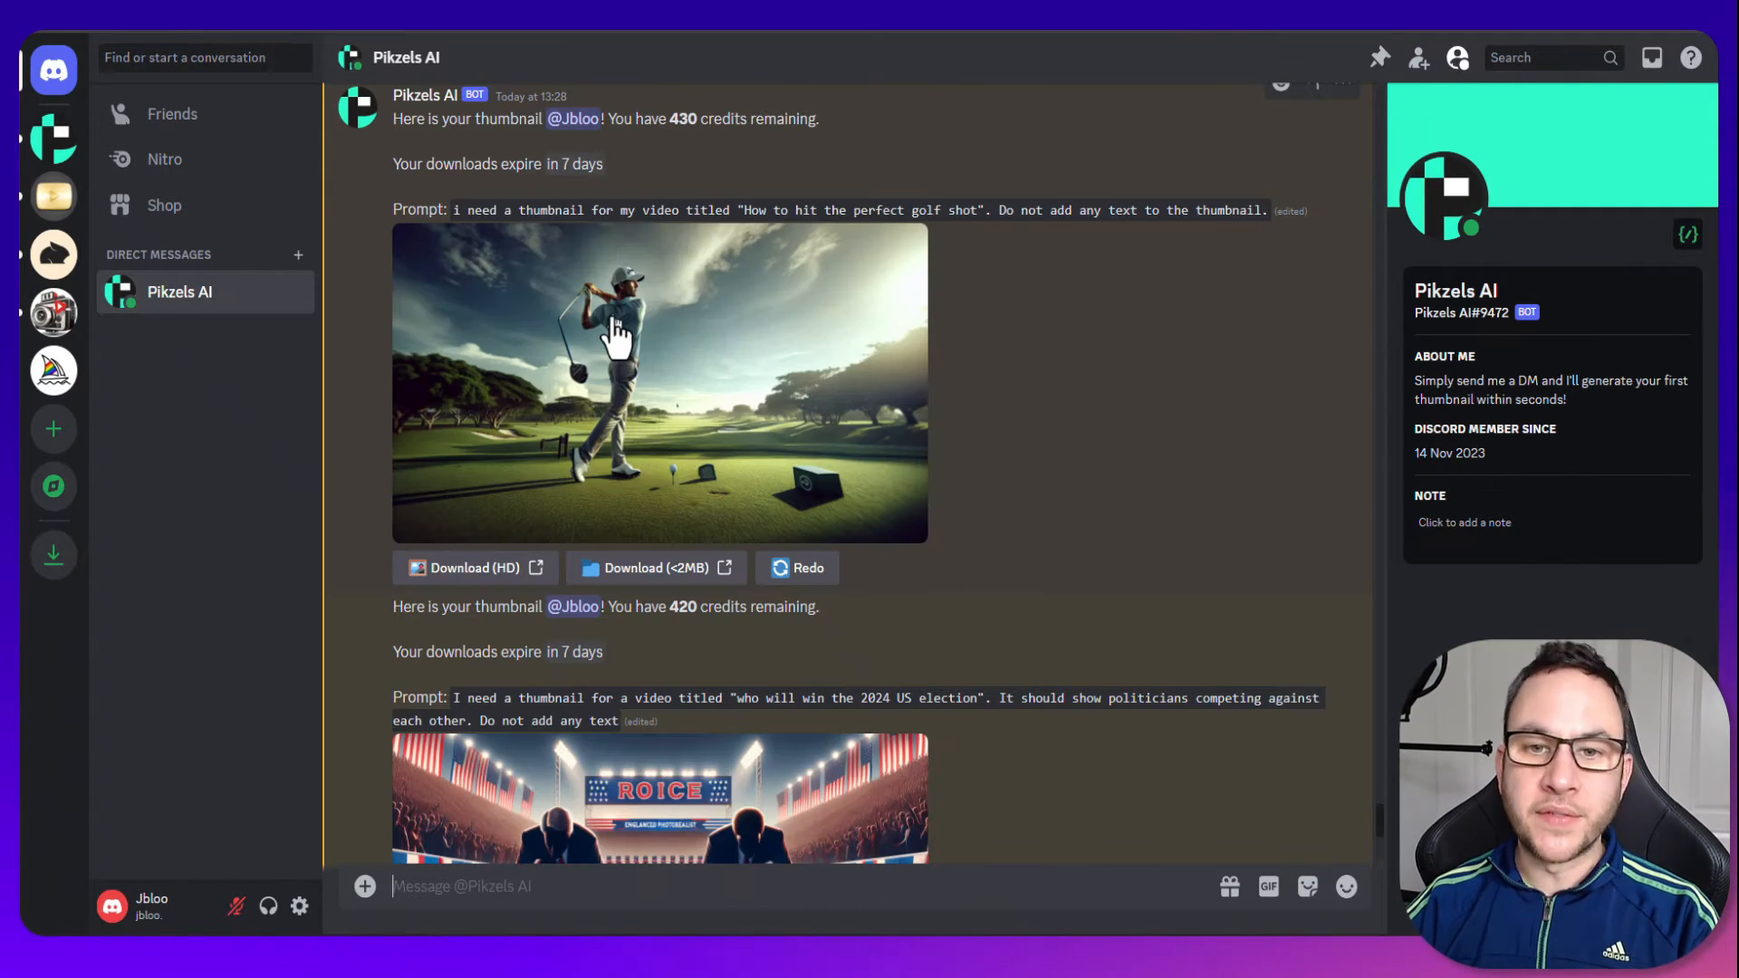
mouse_move(710, 344)
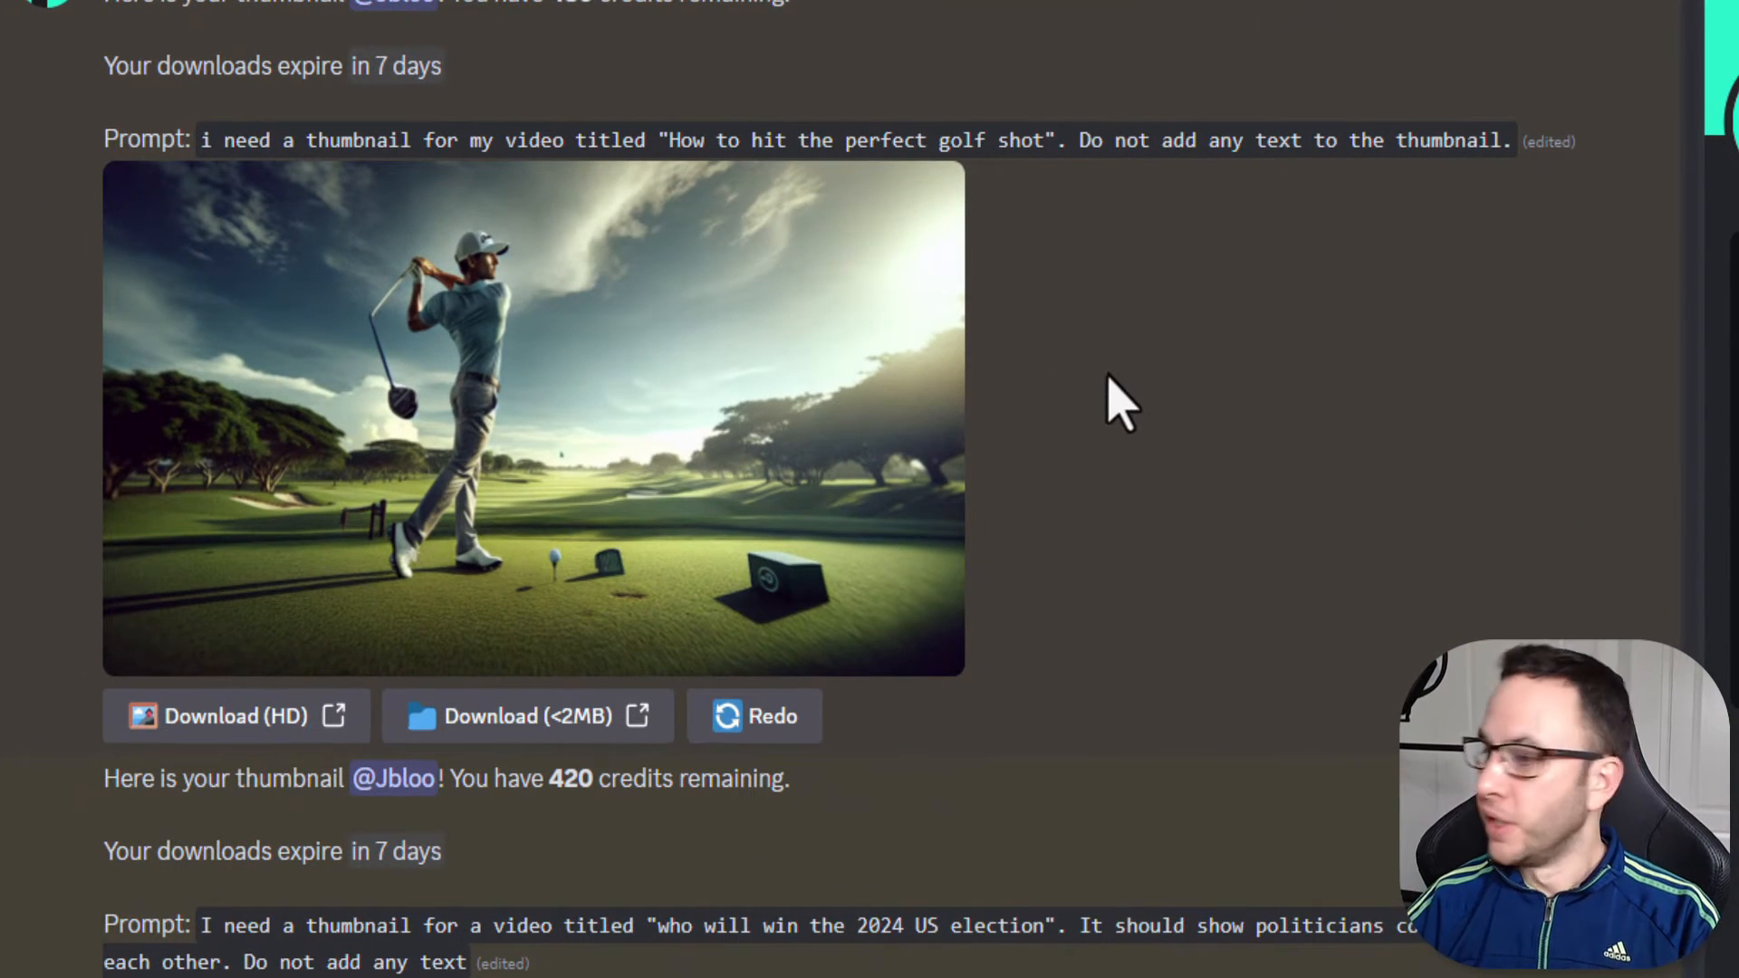
scroll(down, 3)
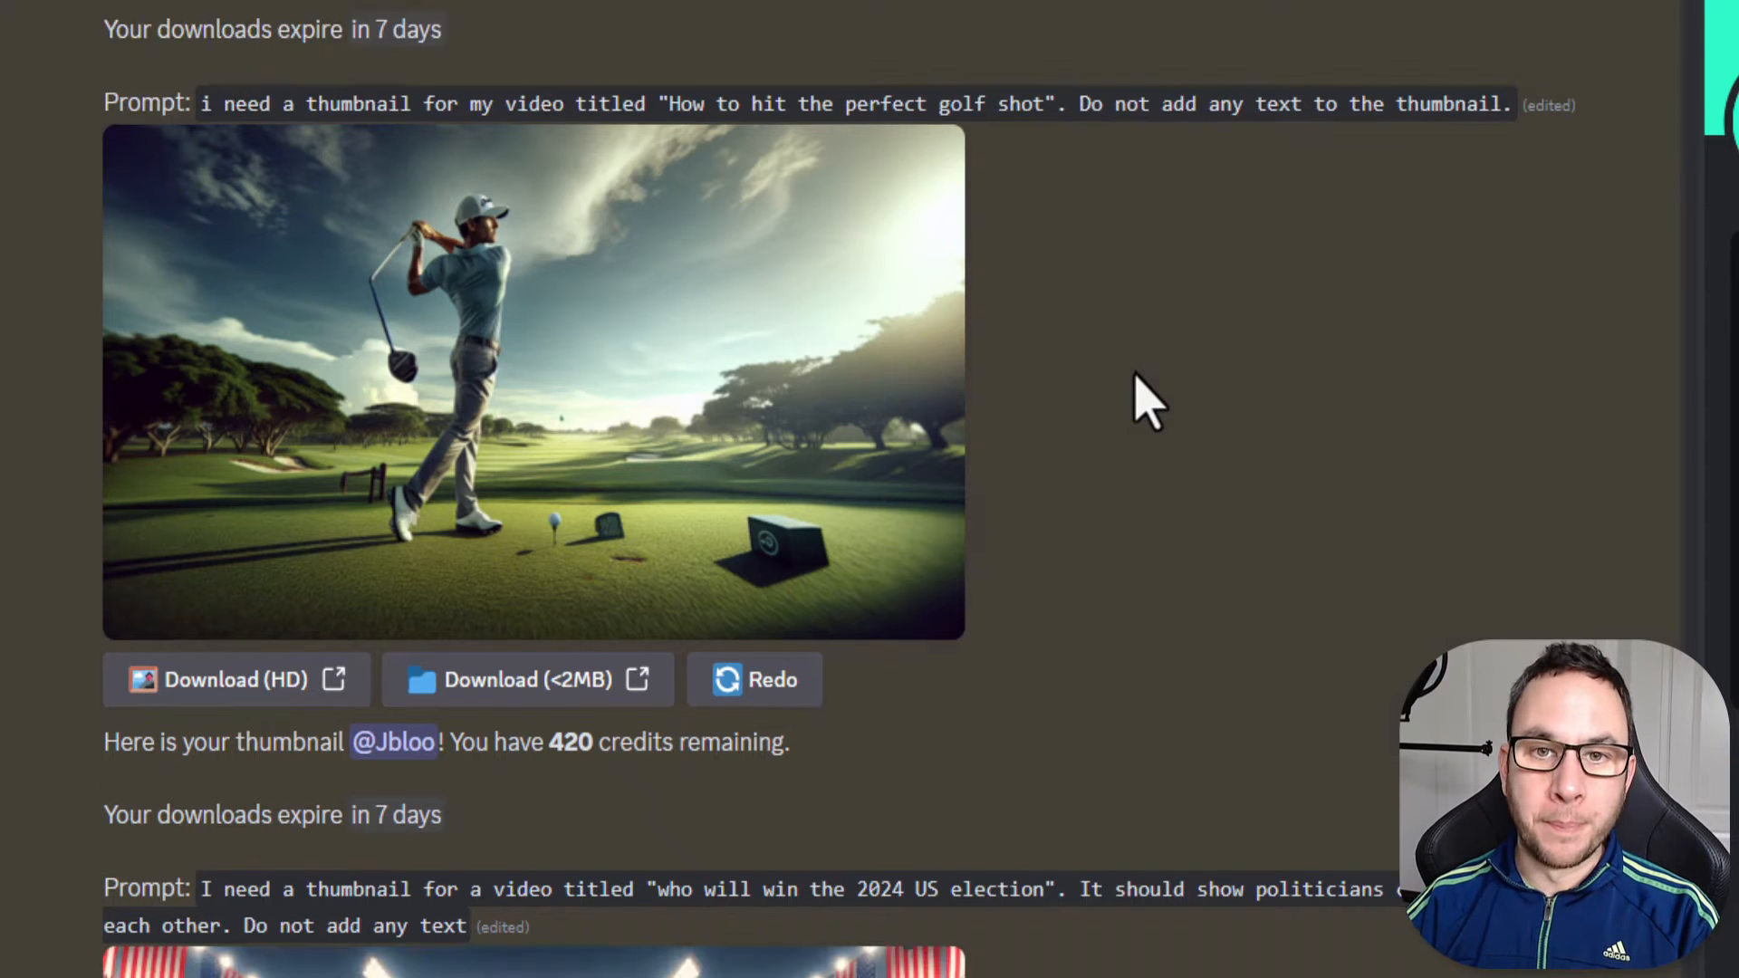
scroll(down, 3)
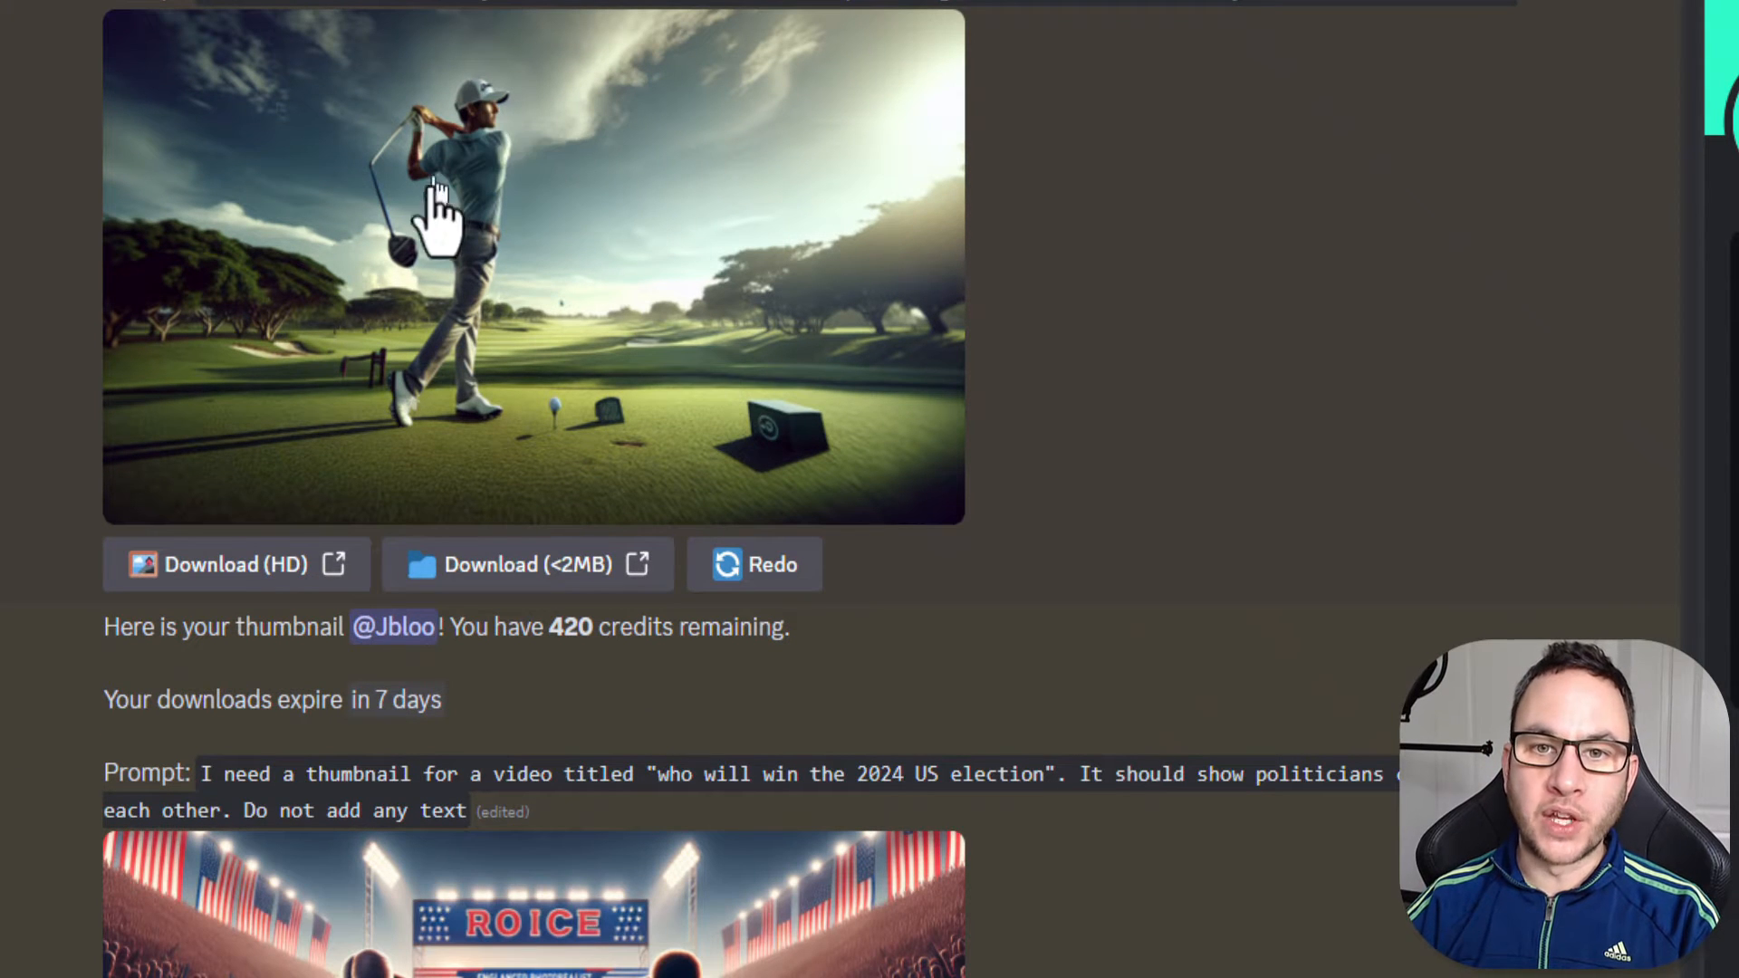
mouse_move(759, 127)
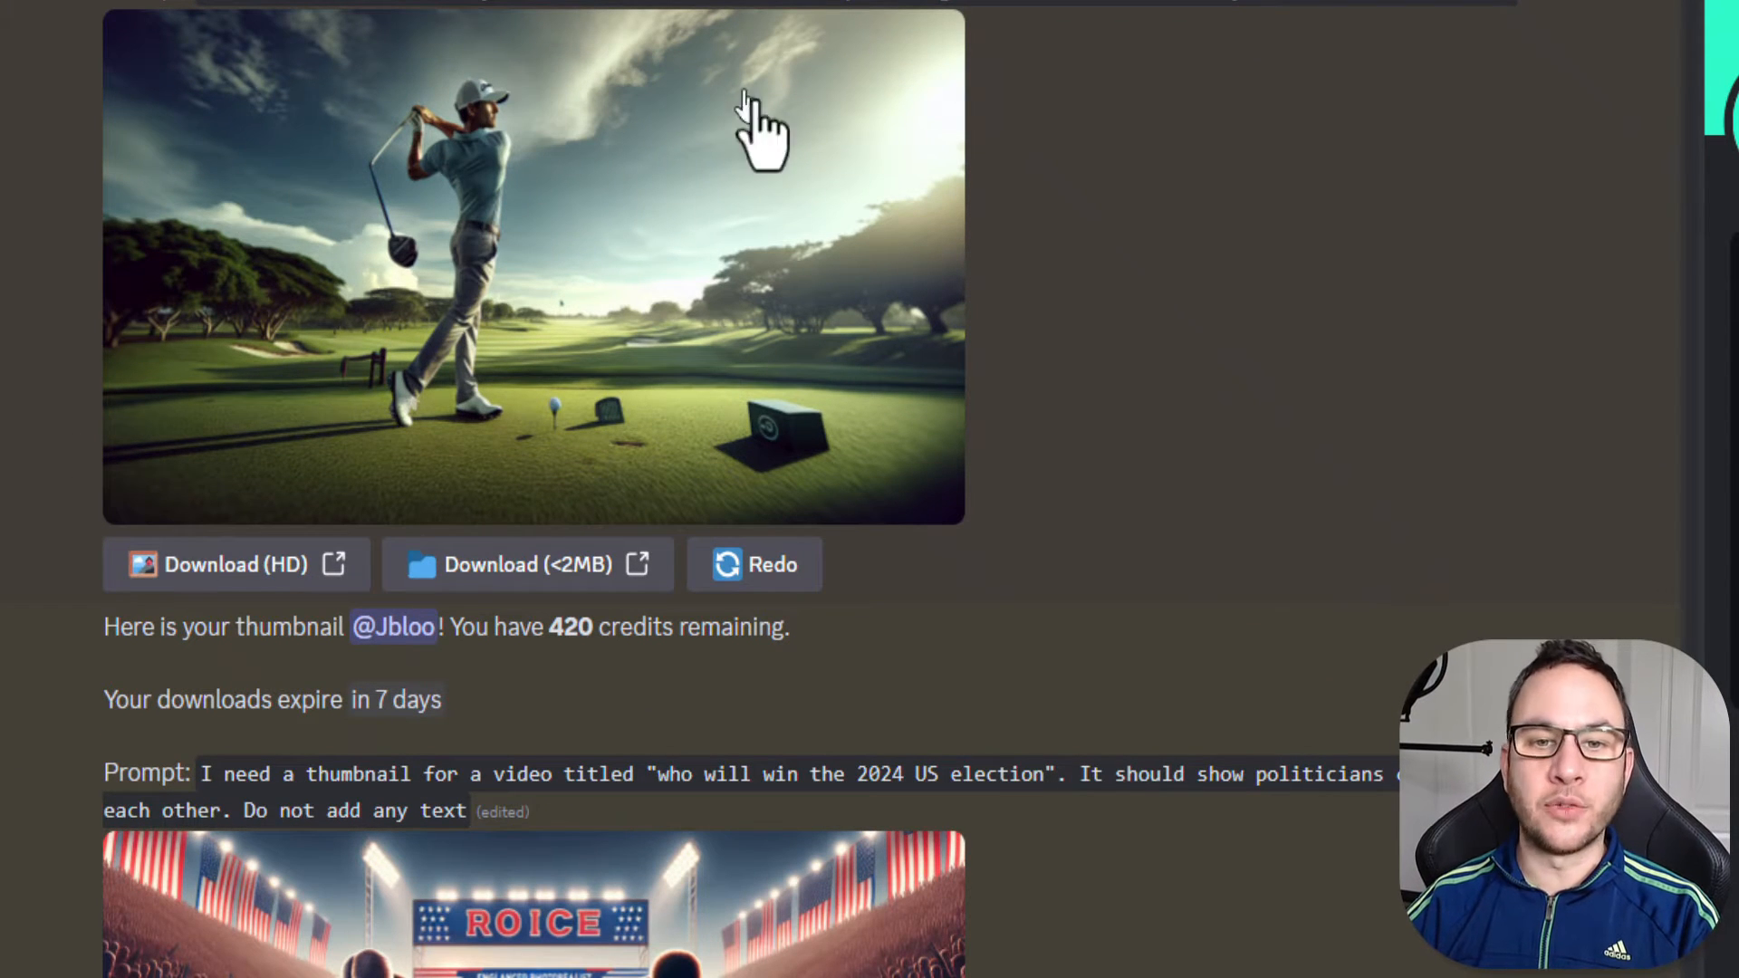
mouse_move(582, 581)
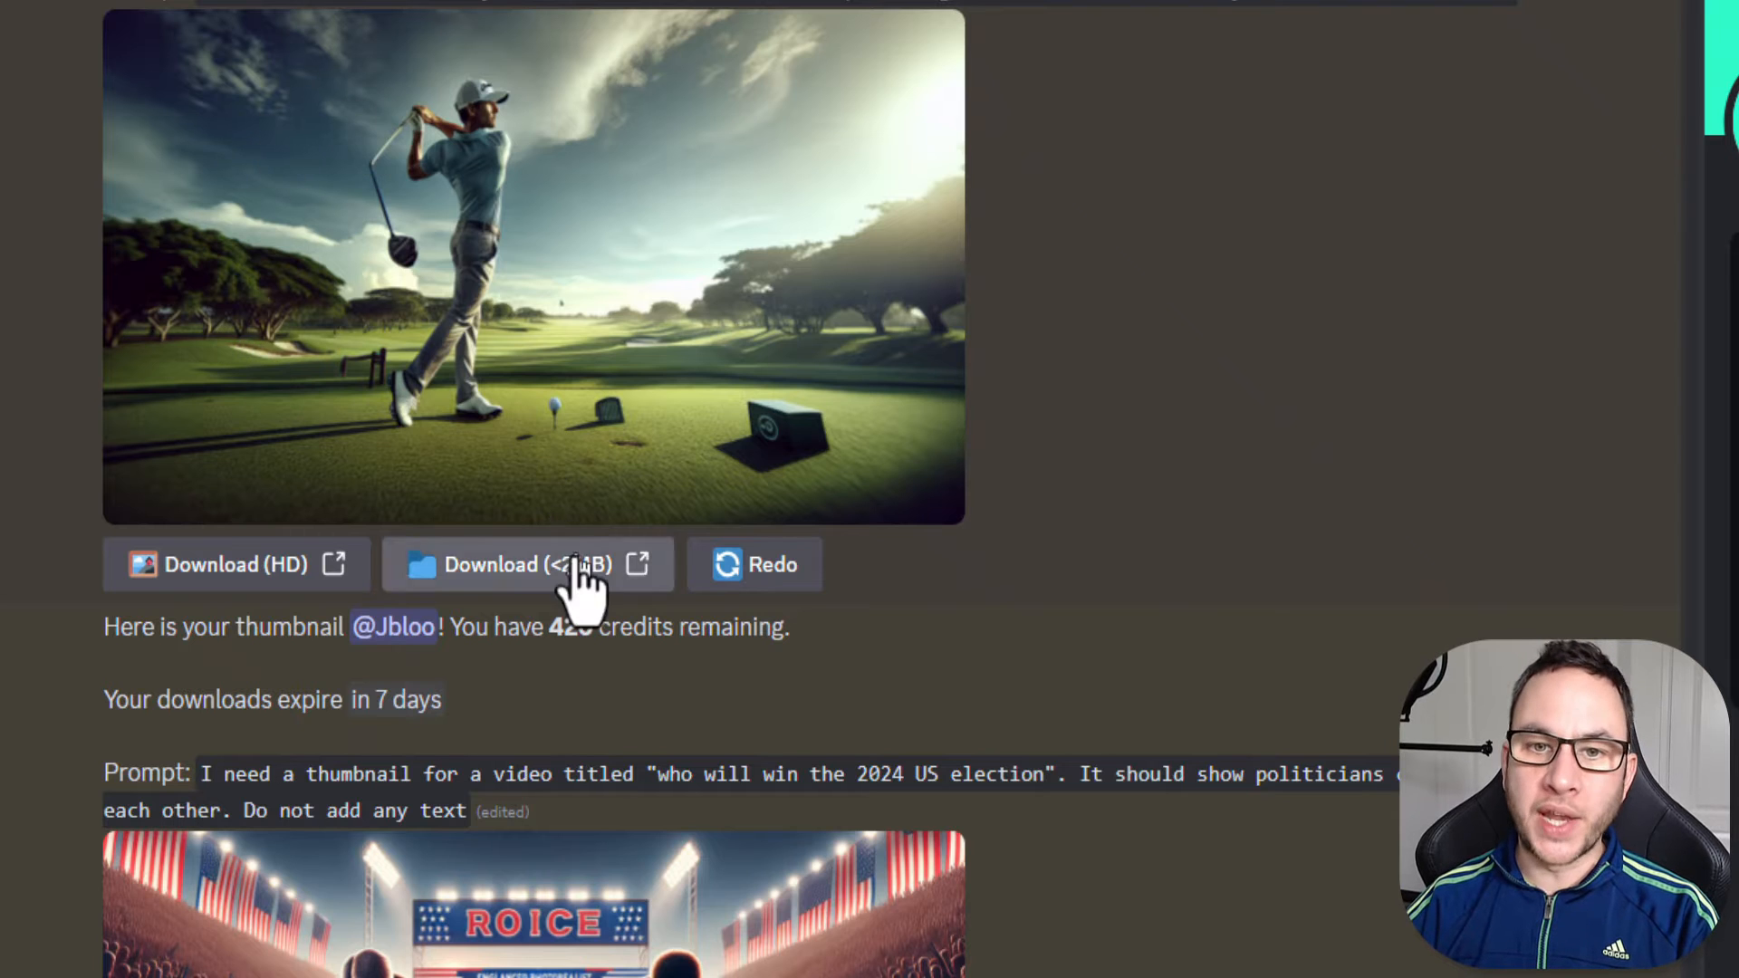
mouse_move(551, 210)
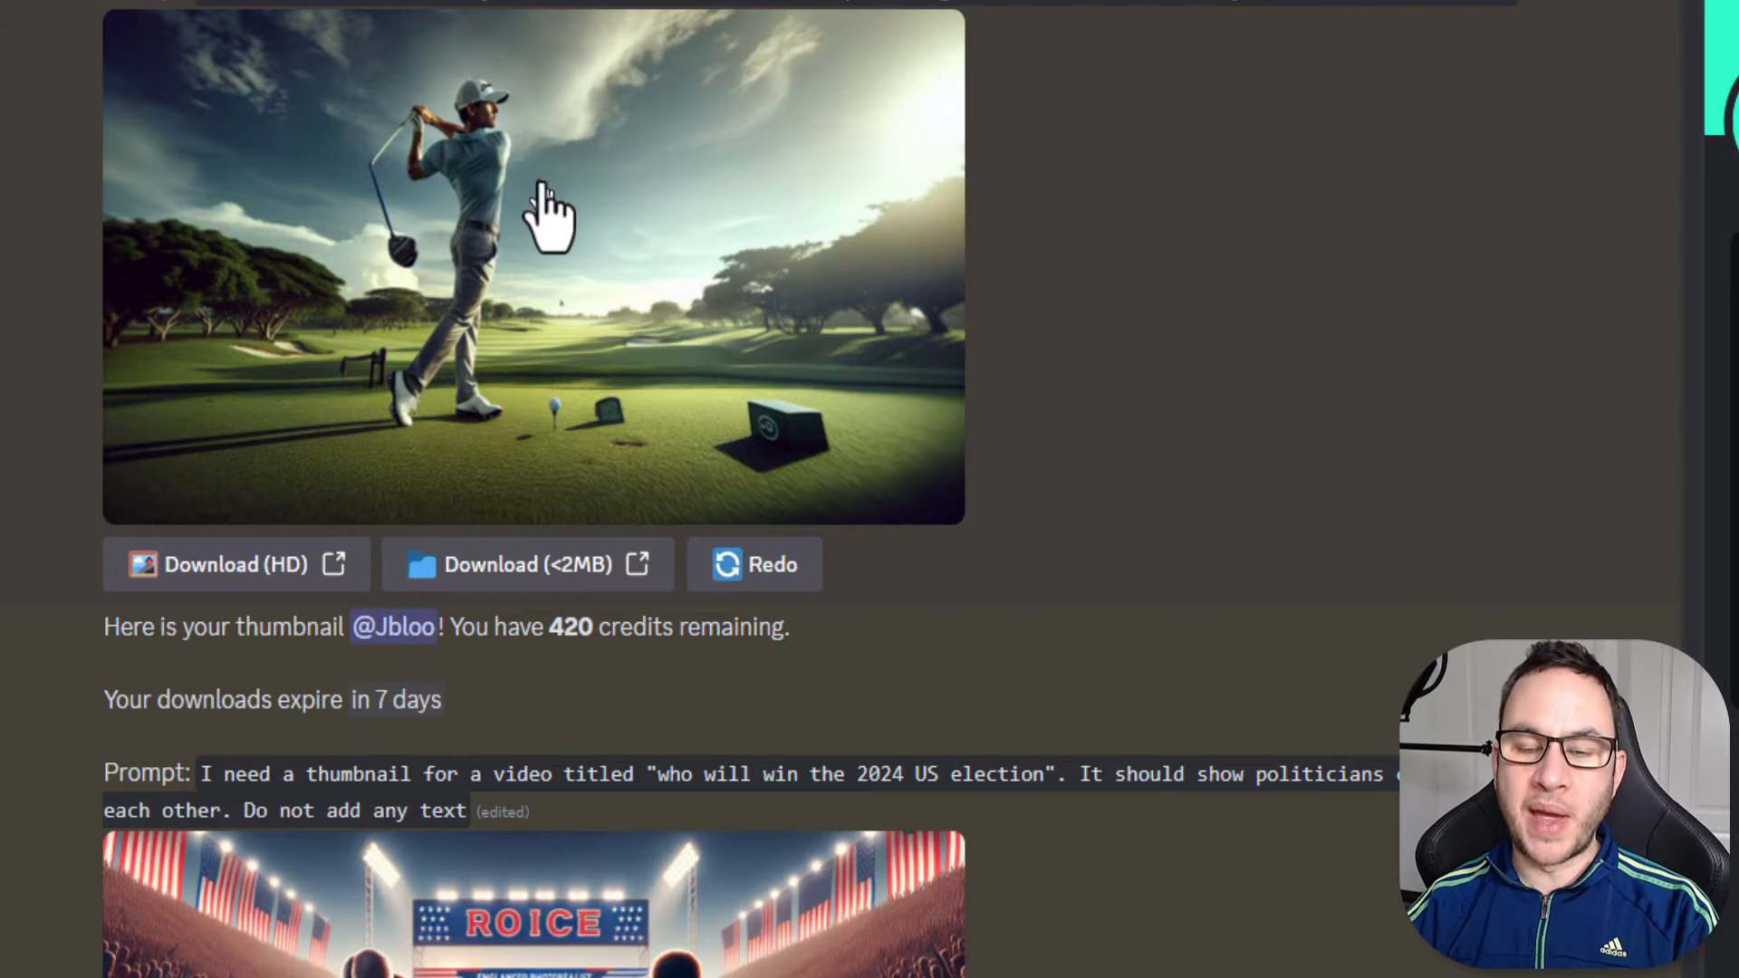
mouse_move(799, 205)
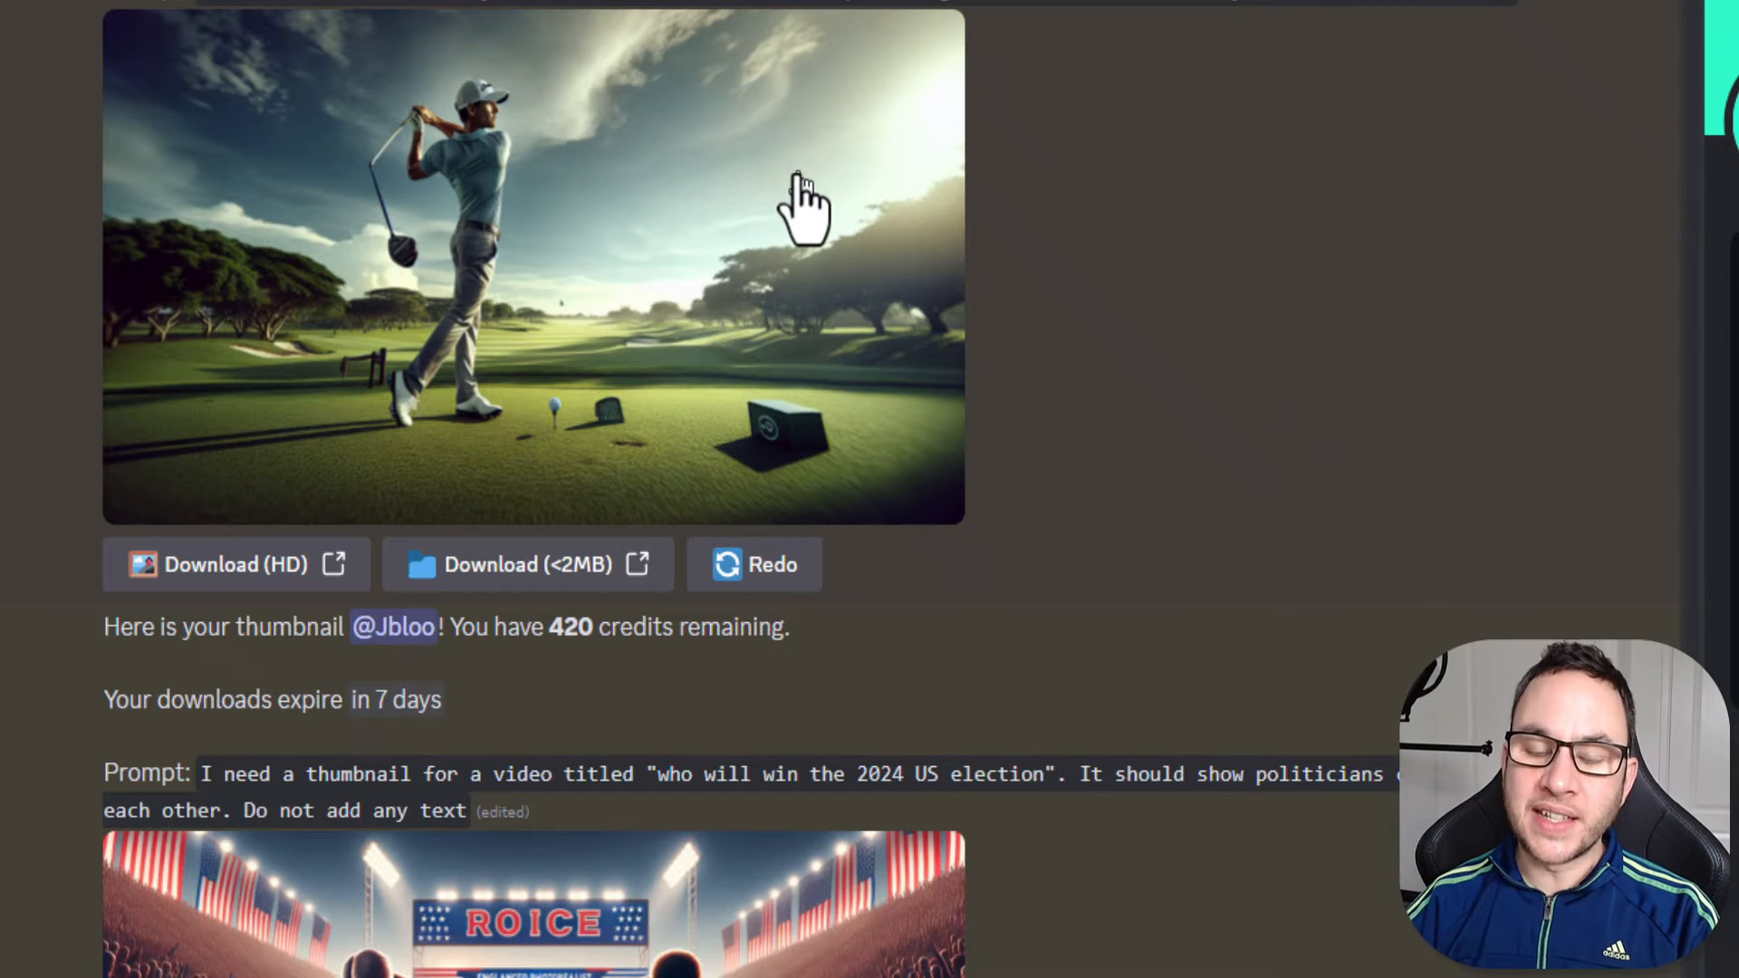
mouse_move(510, 322)
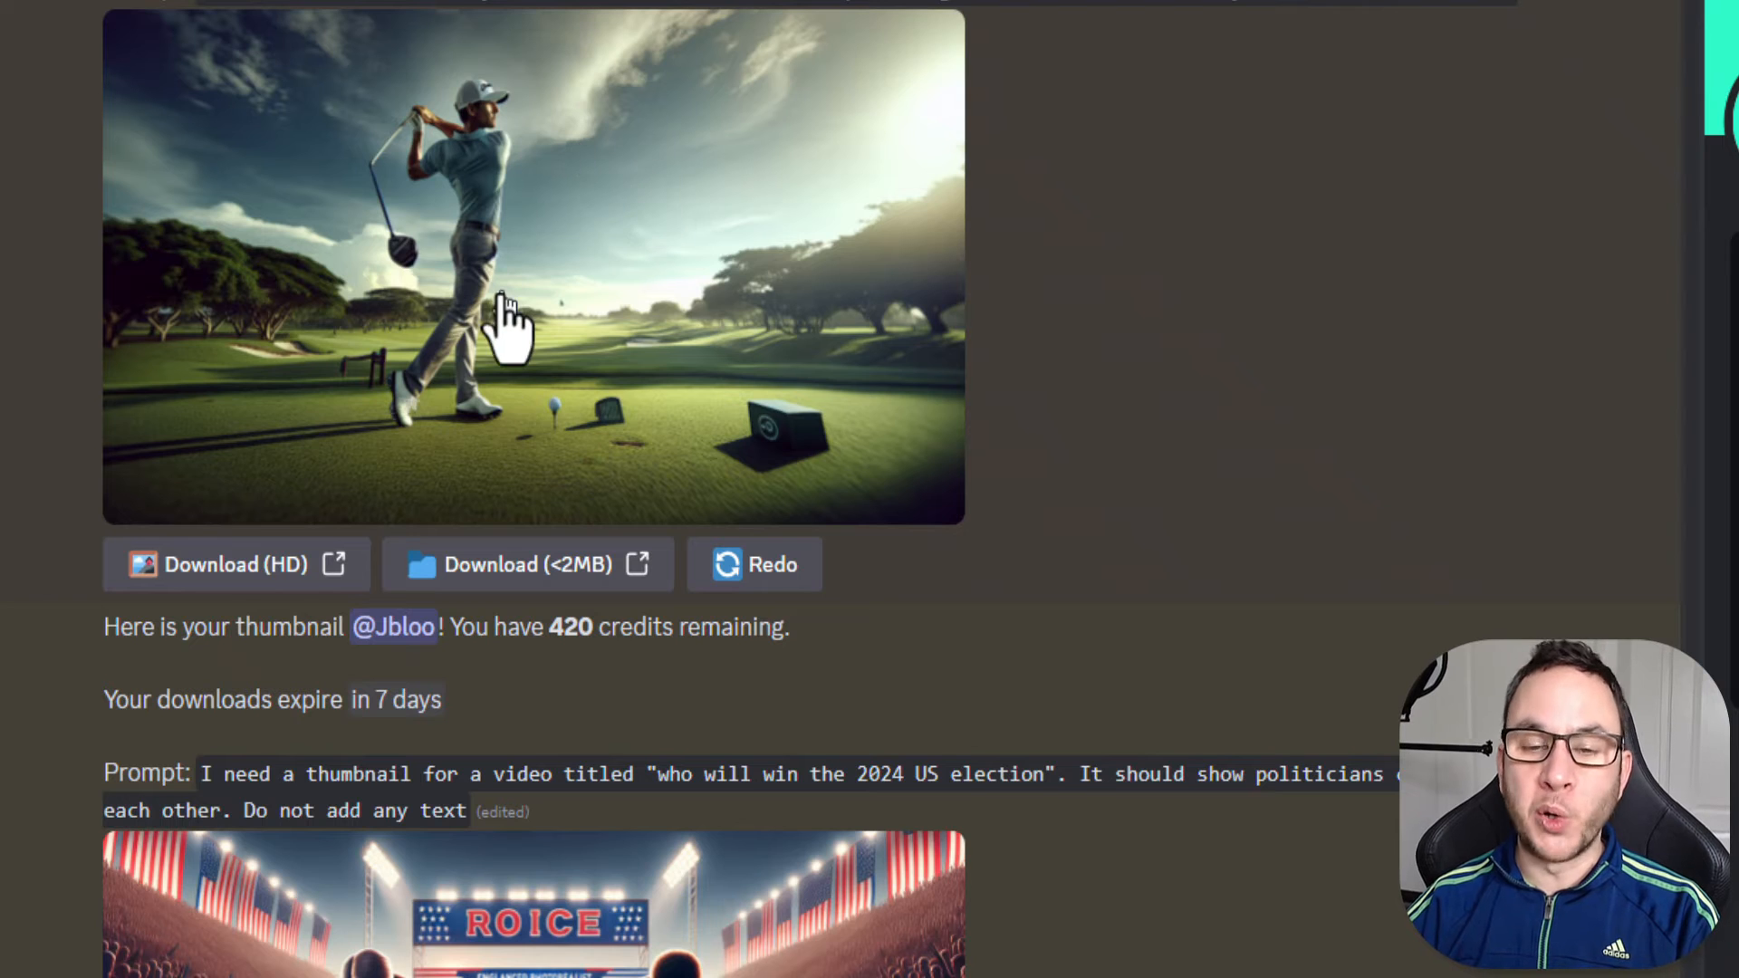
mouse_move(605, 382)
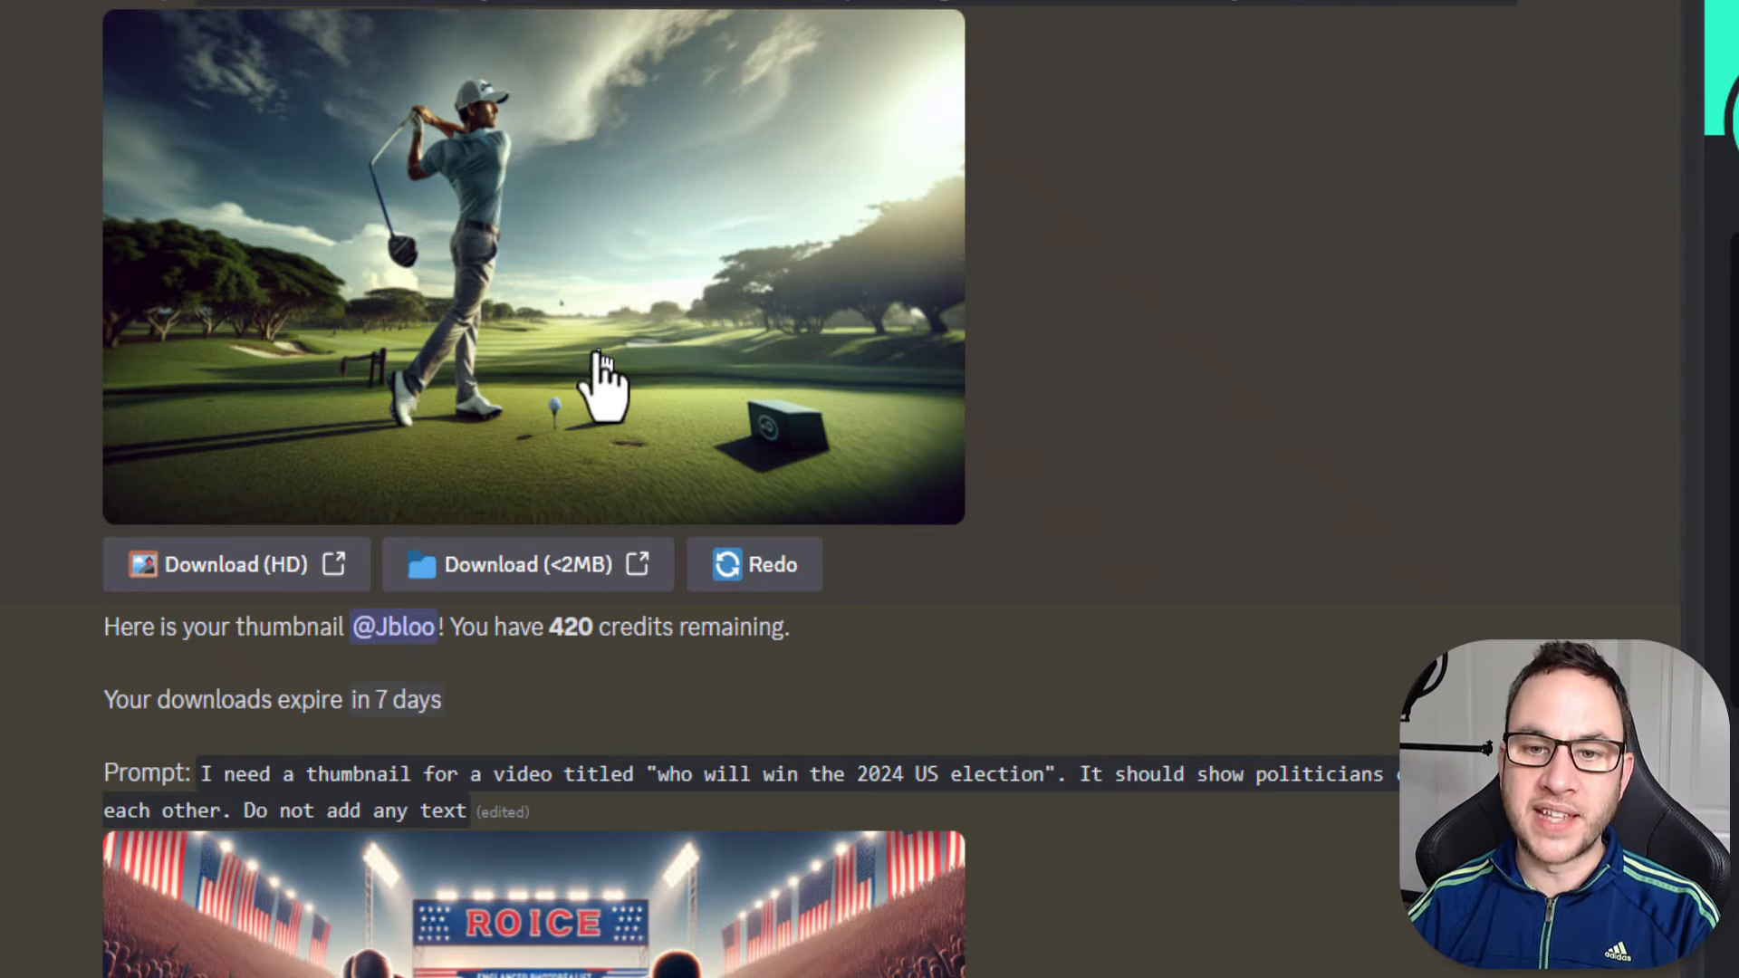
mouse_move(554, 444)
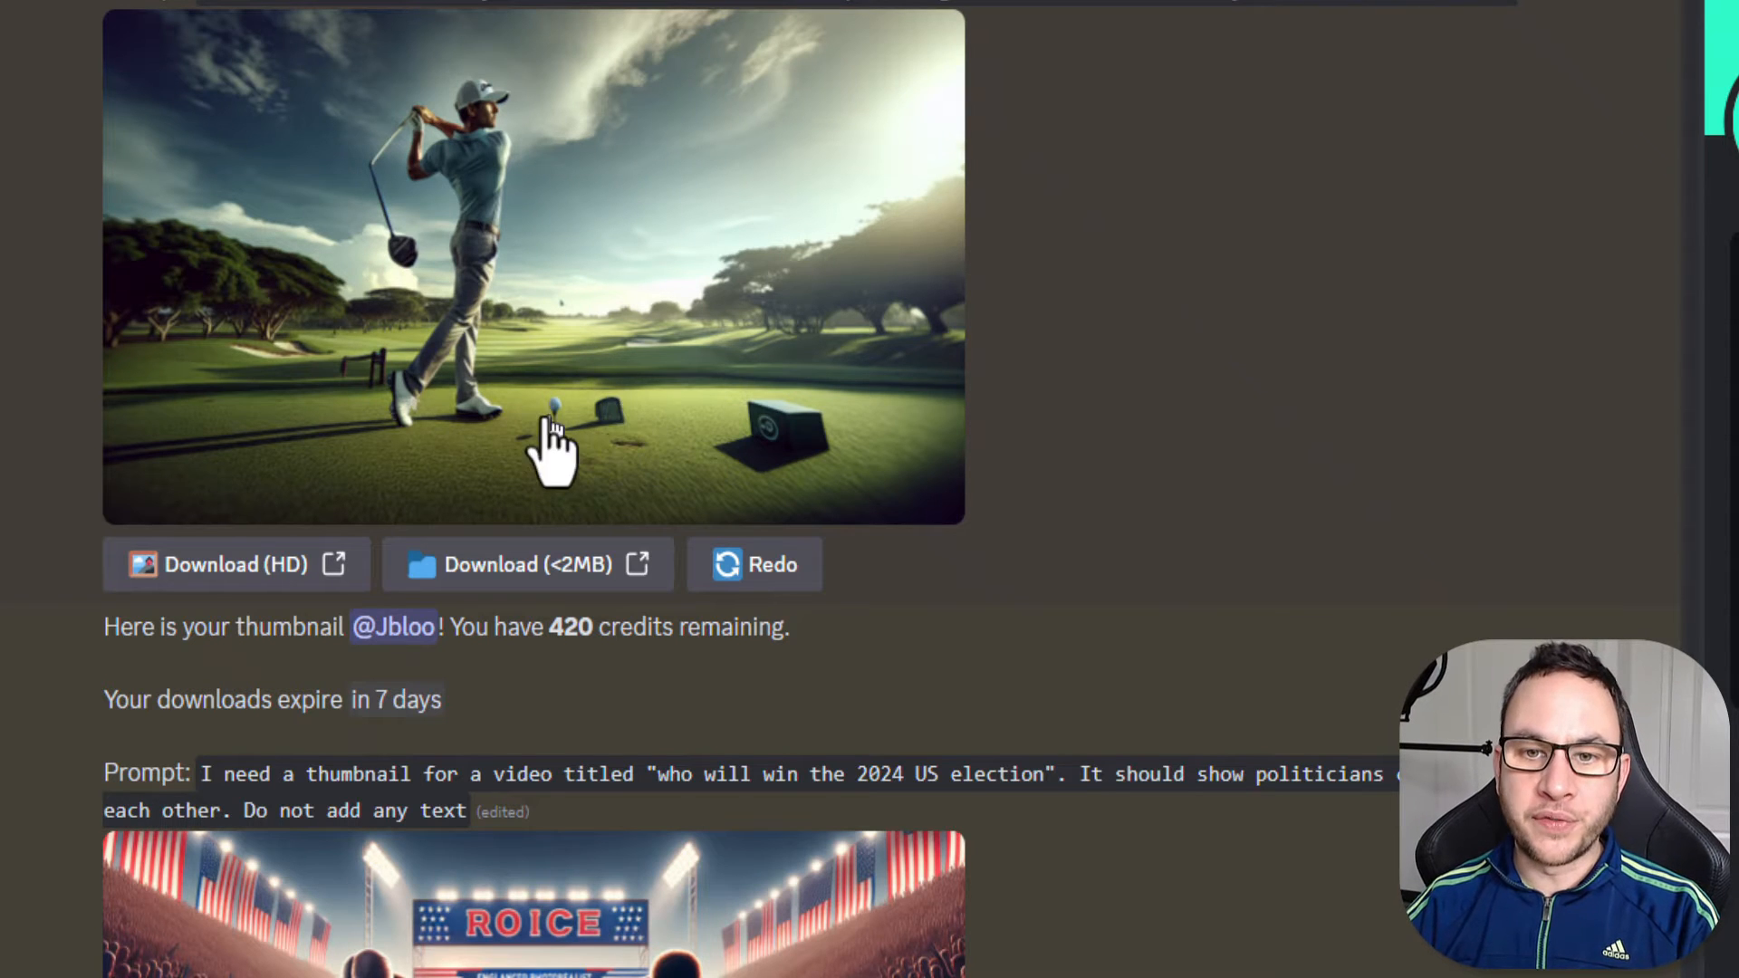
mouse_move(466, 133)
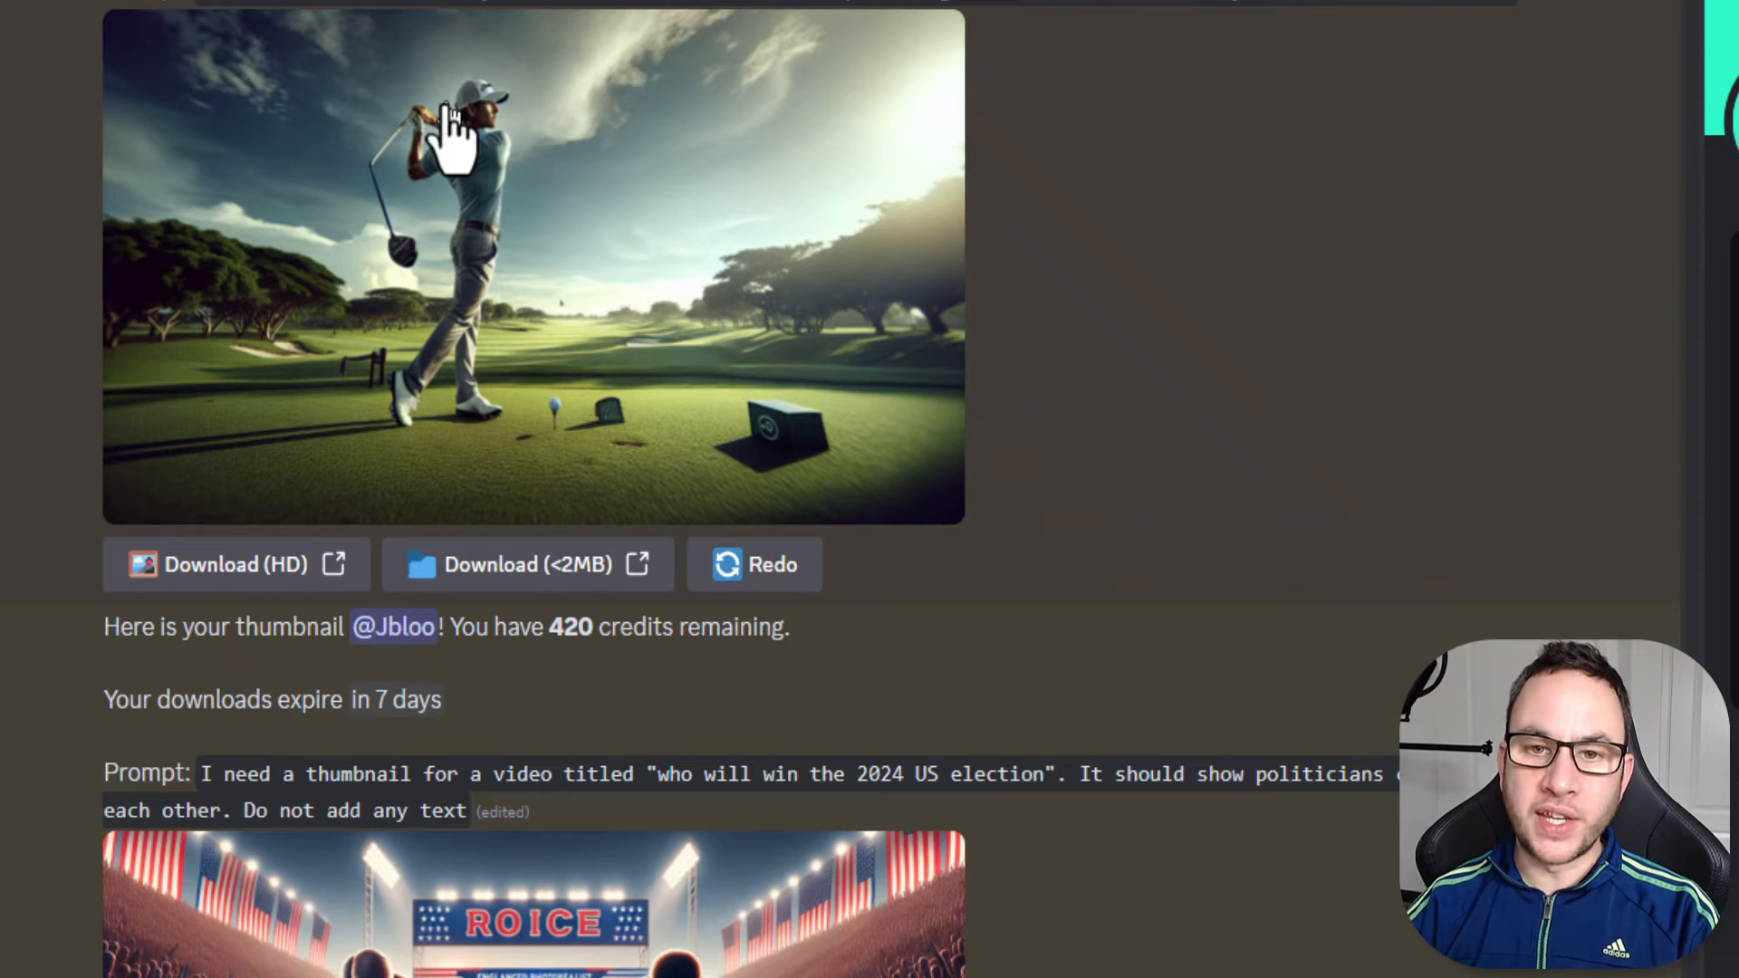
mouse_move(554, 427)
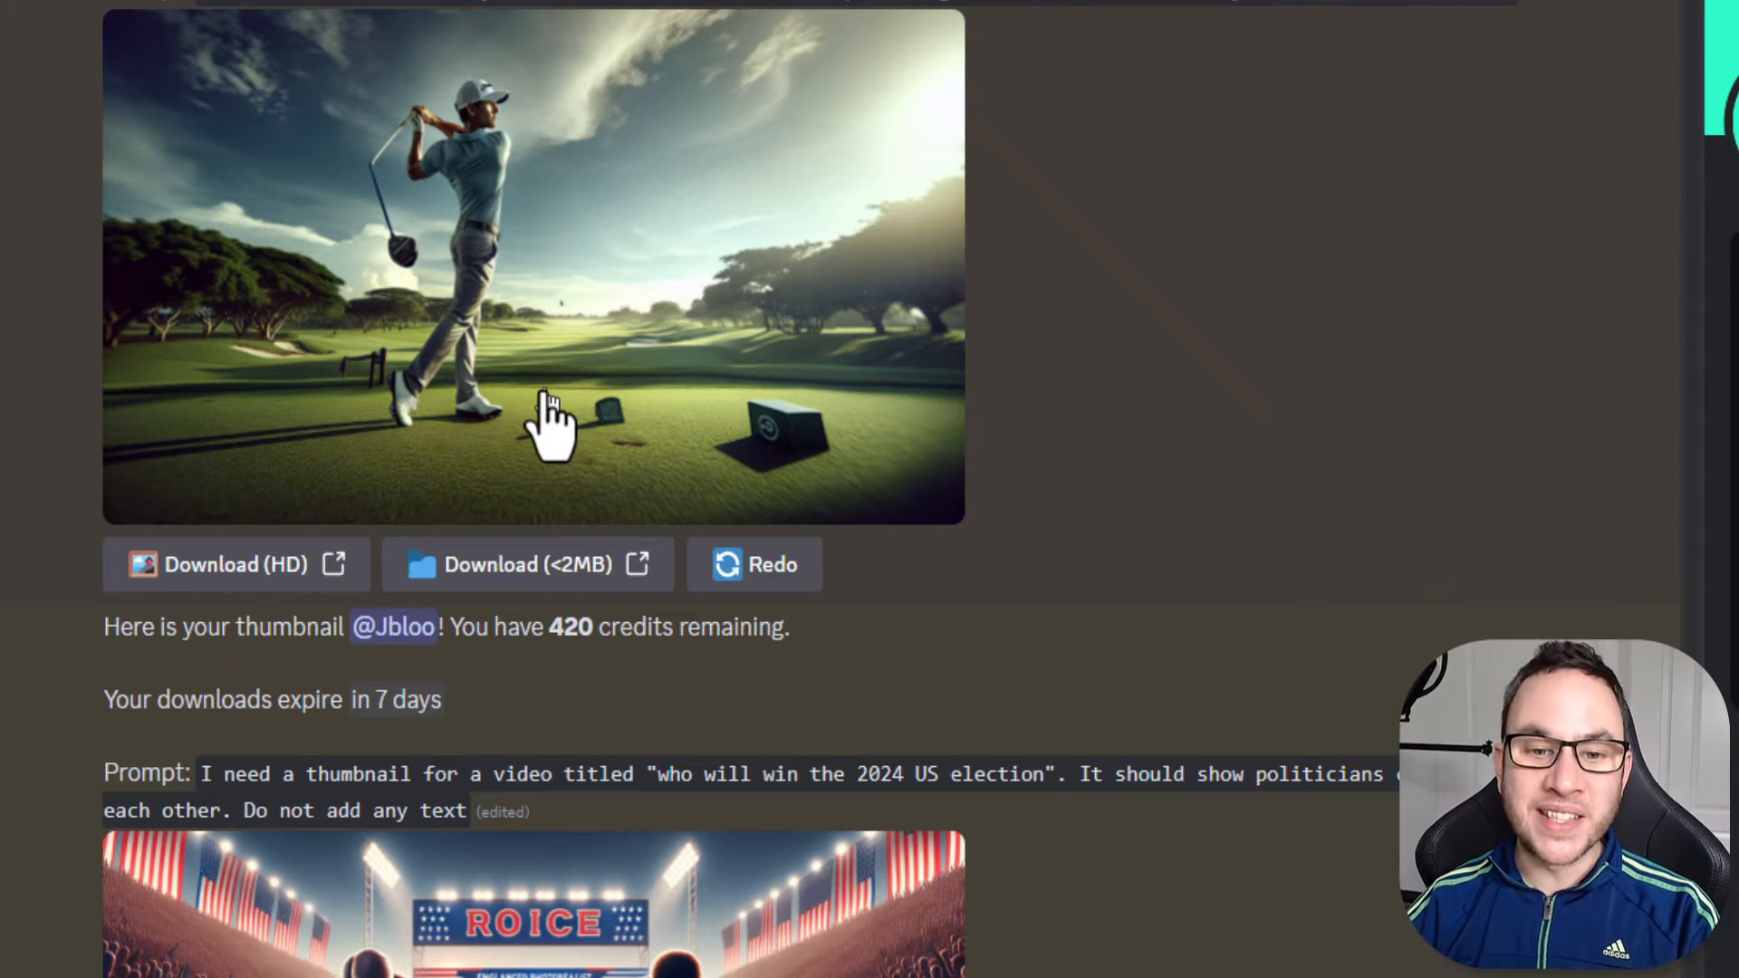
scroll(down, 3)
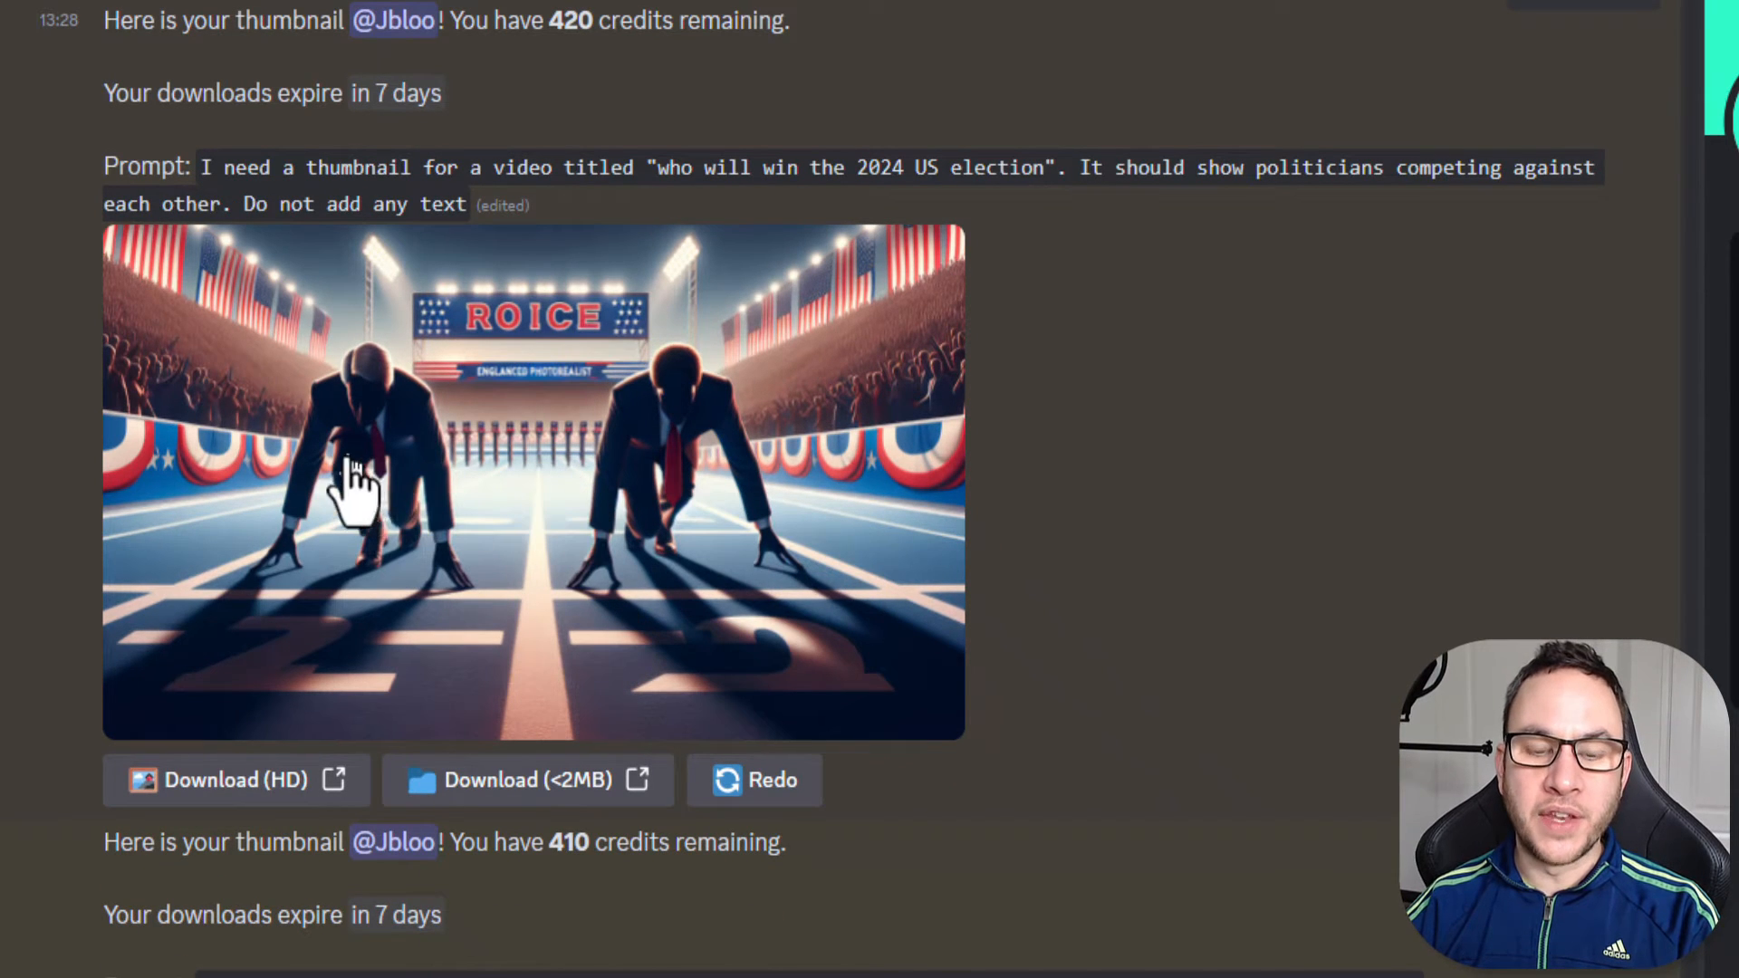
mouse_move(333, 638)
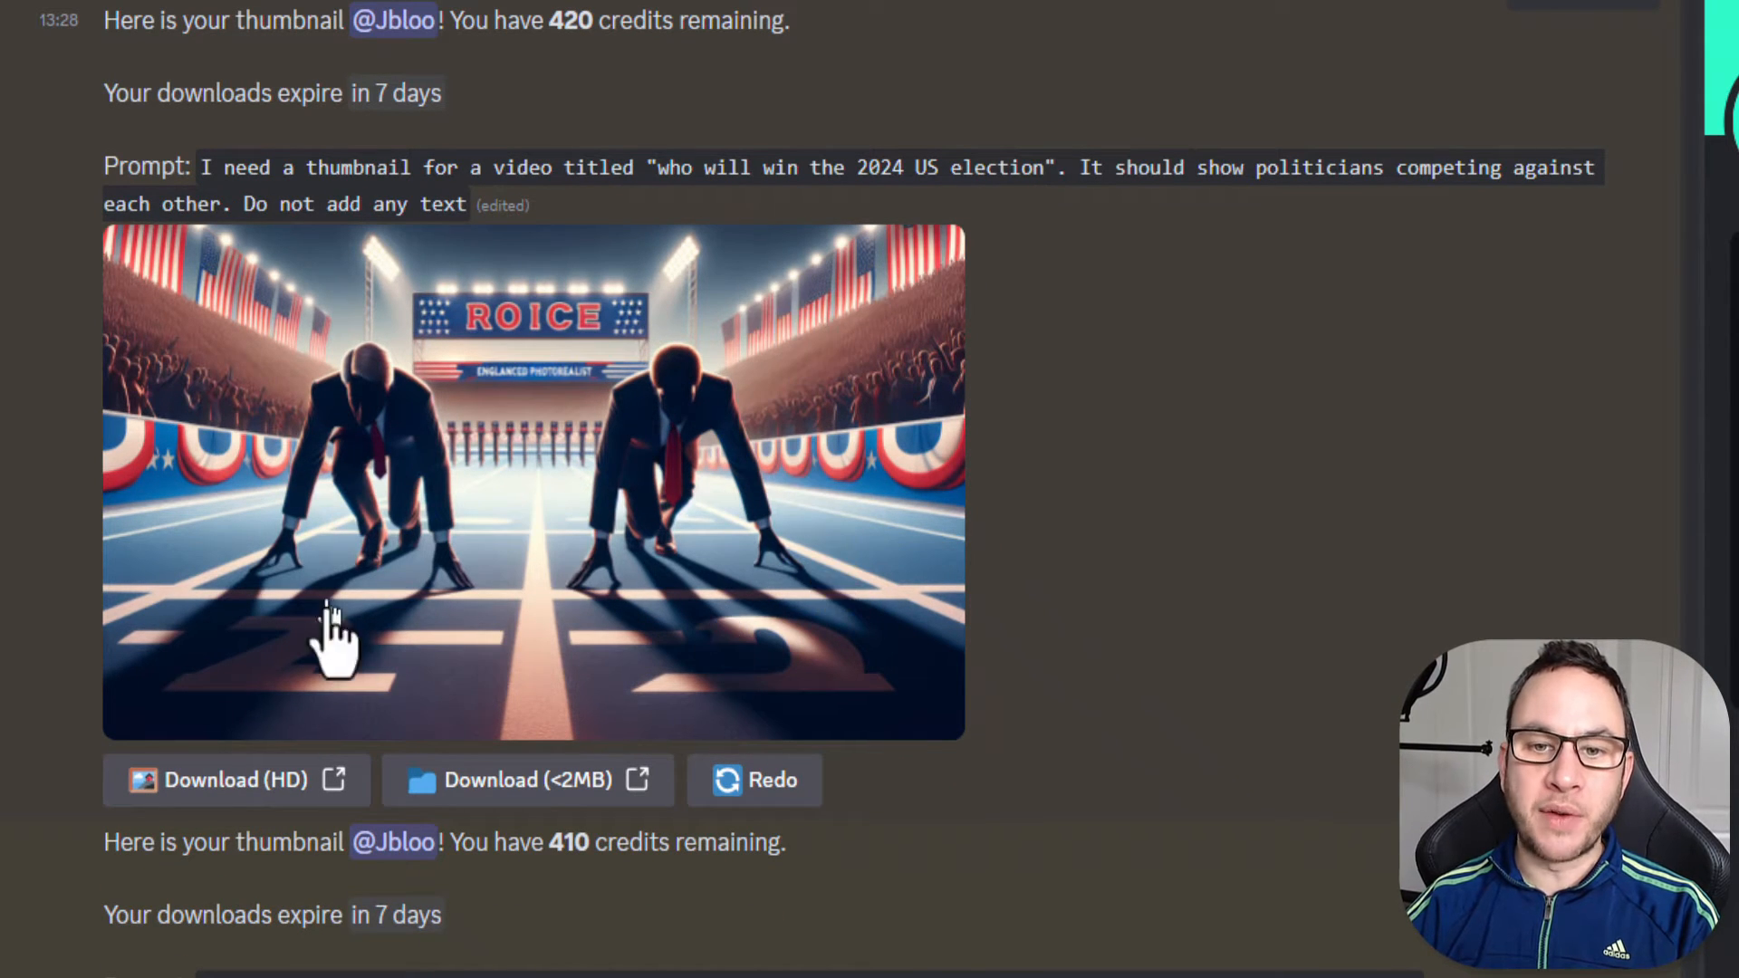
mouse_move(904, 310)
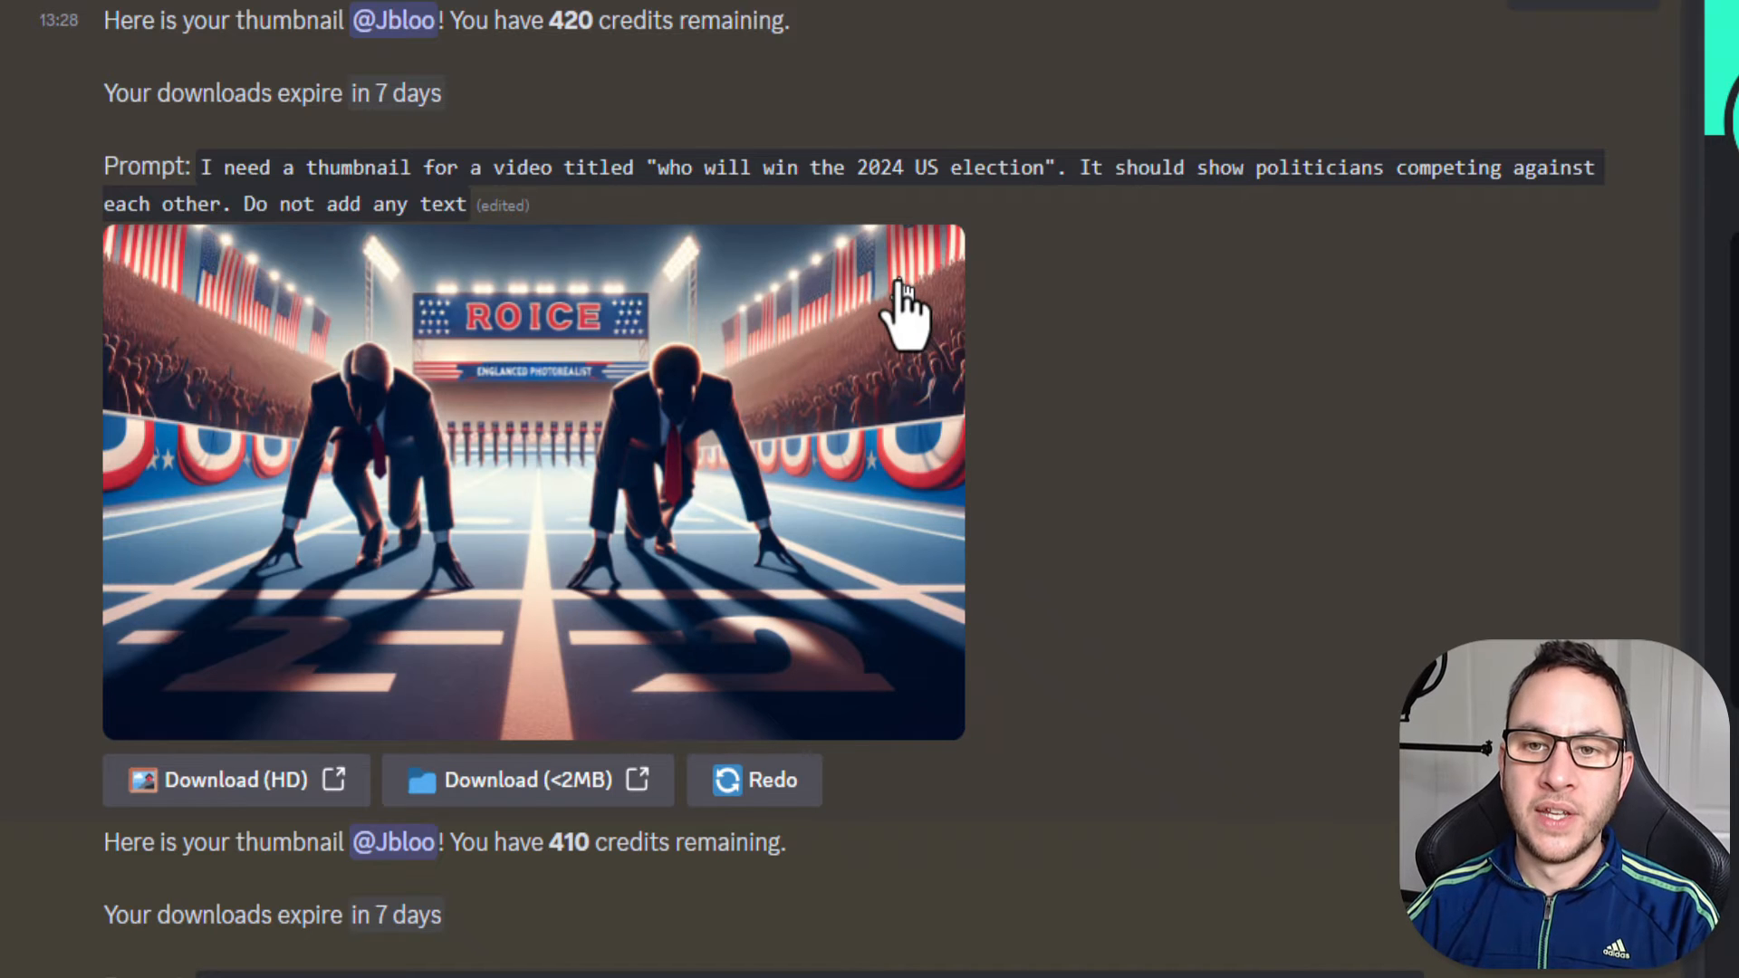
mouse_move(783, 304)
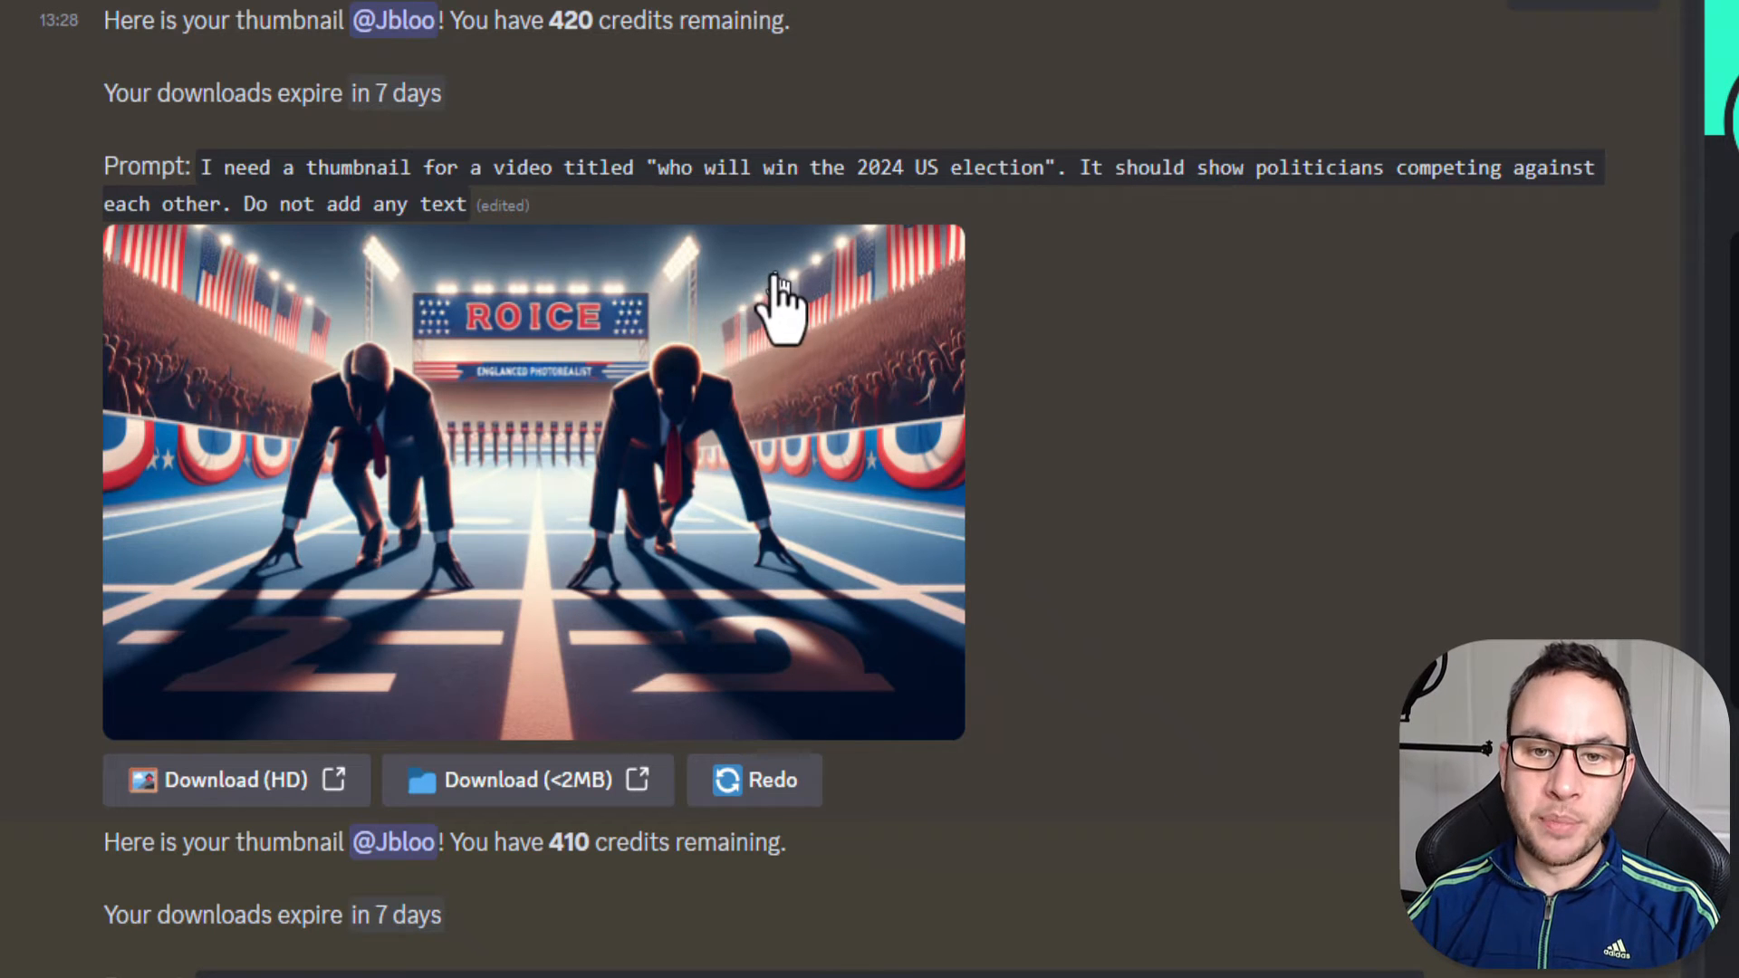
mouse_move(605, 600)
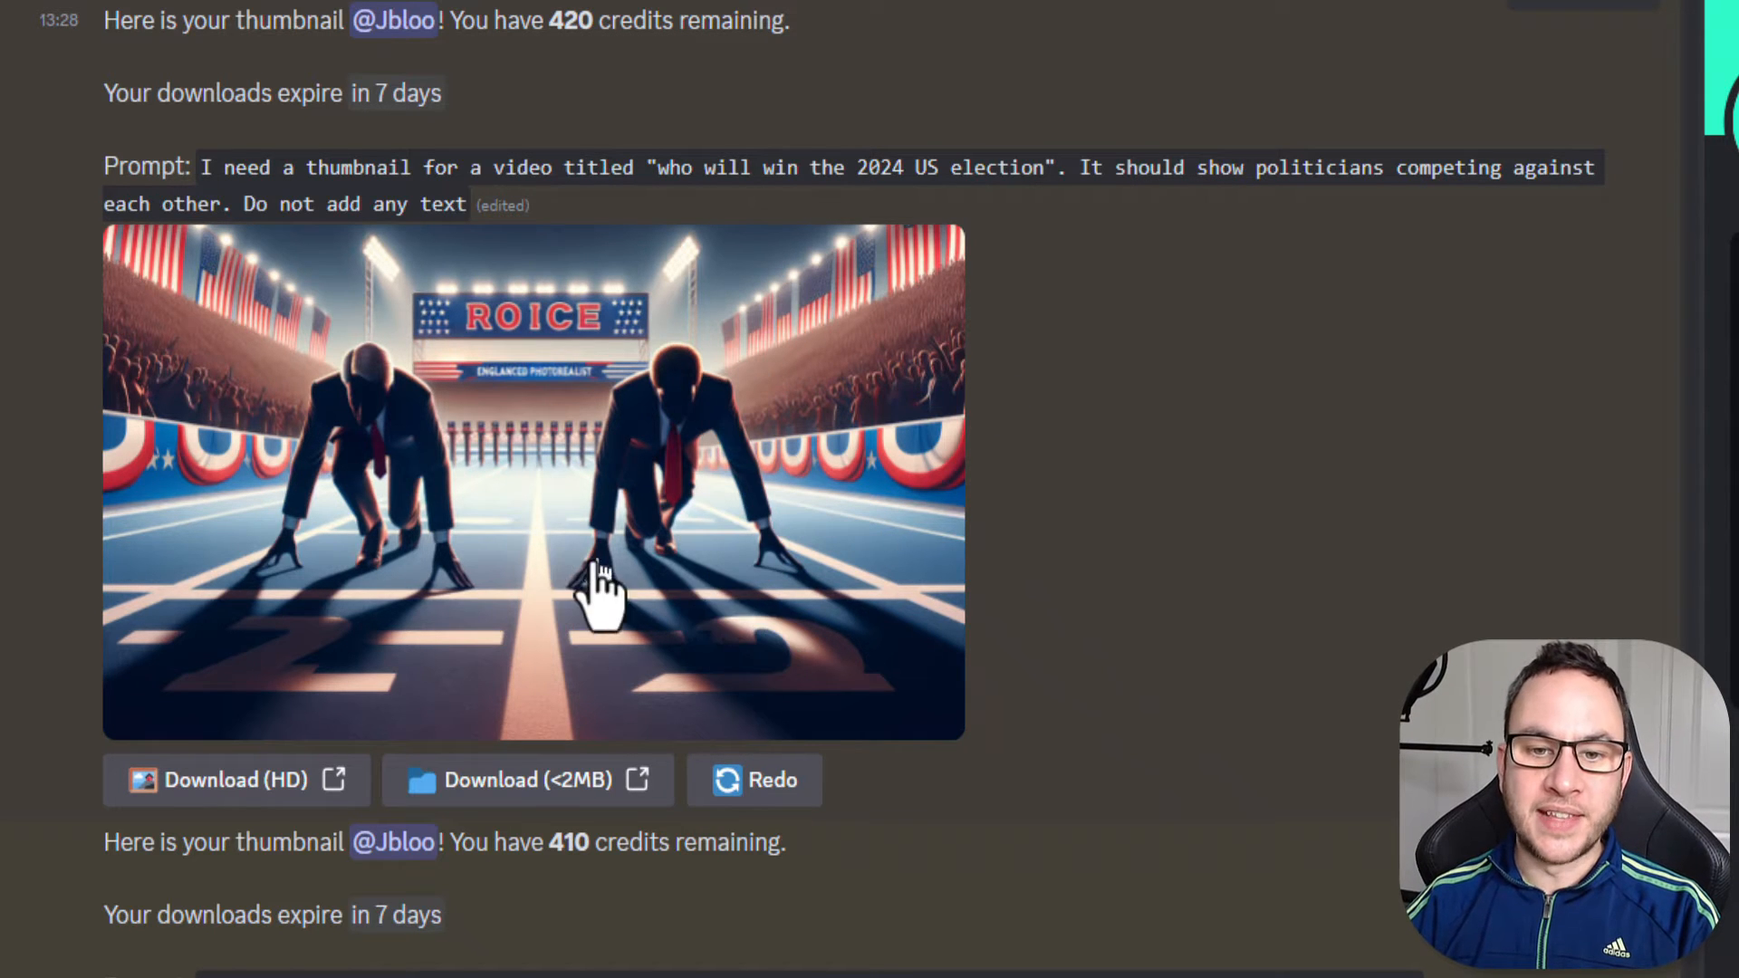
mouse_move(866, 538)
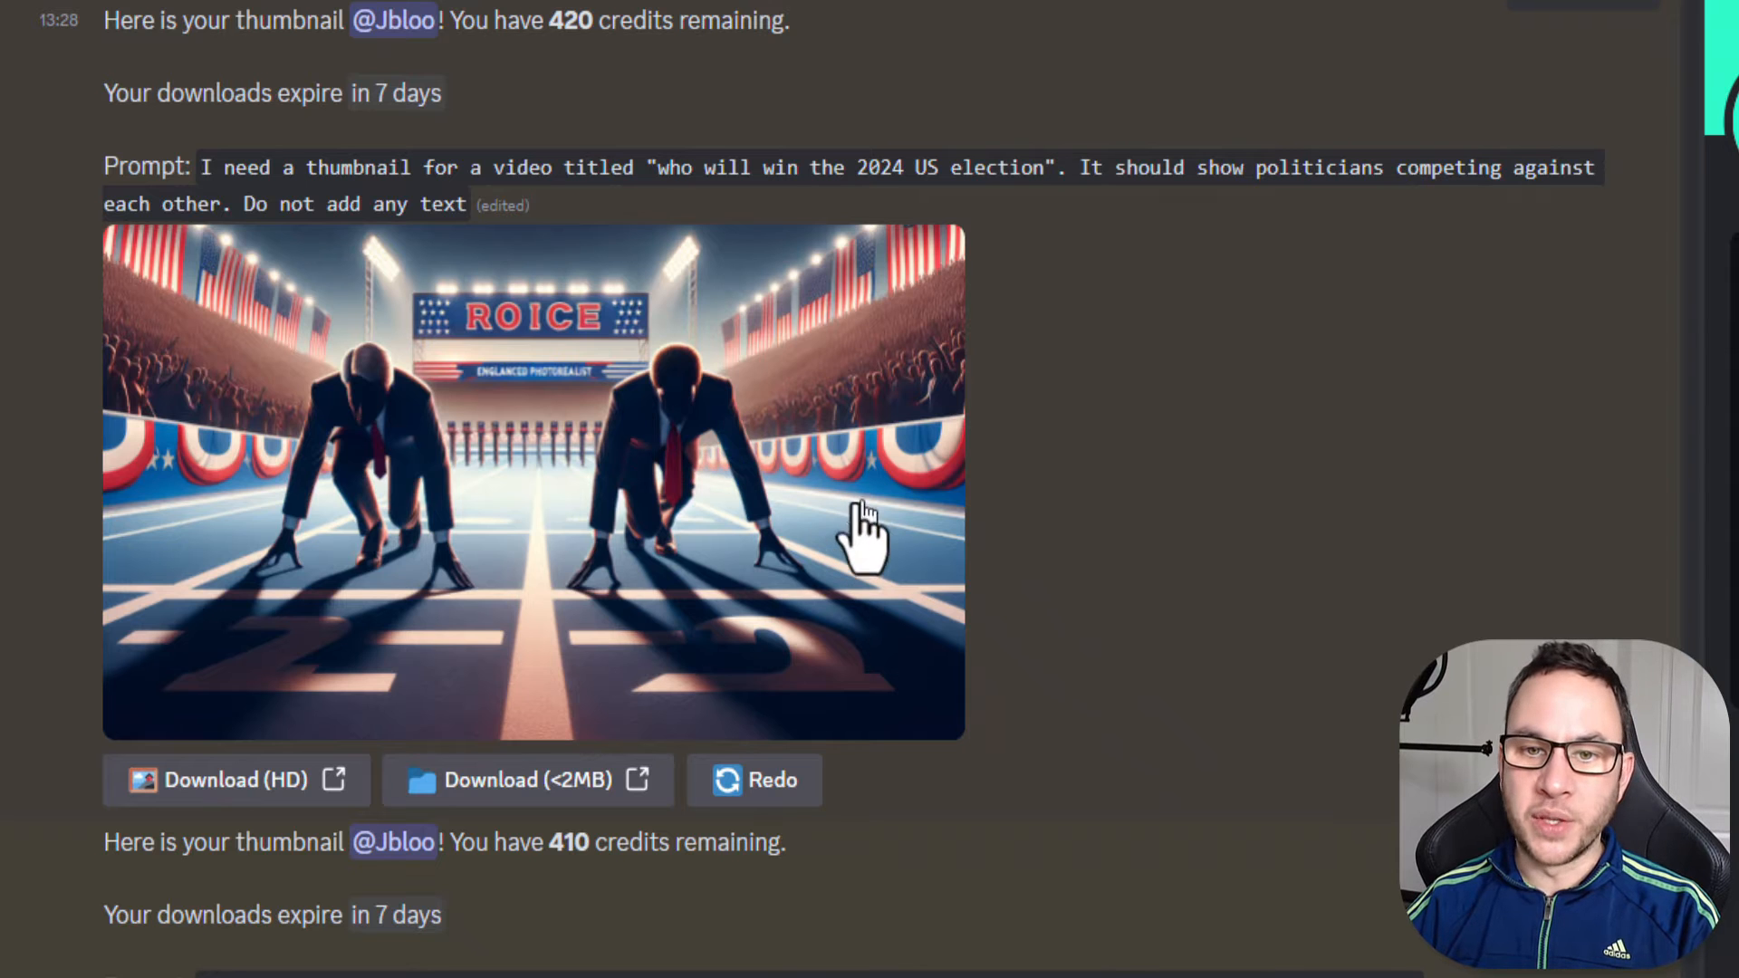
mouse_move(748, 293)
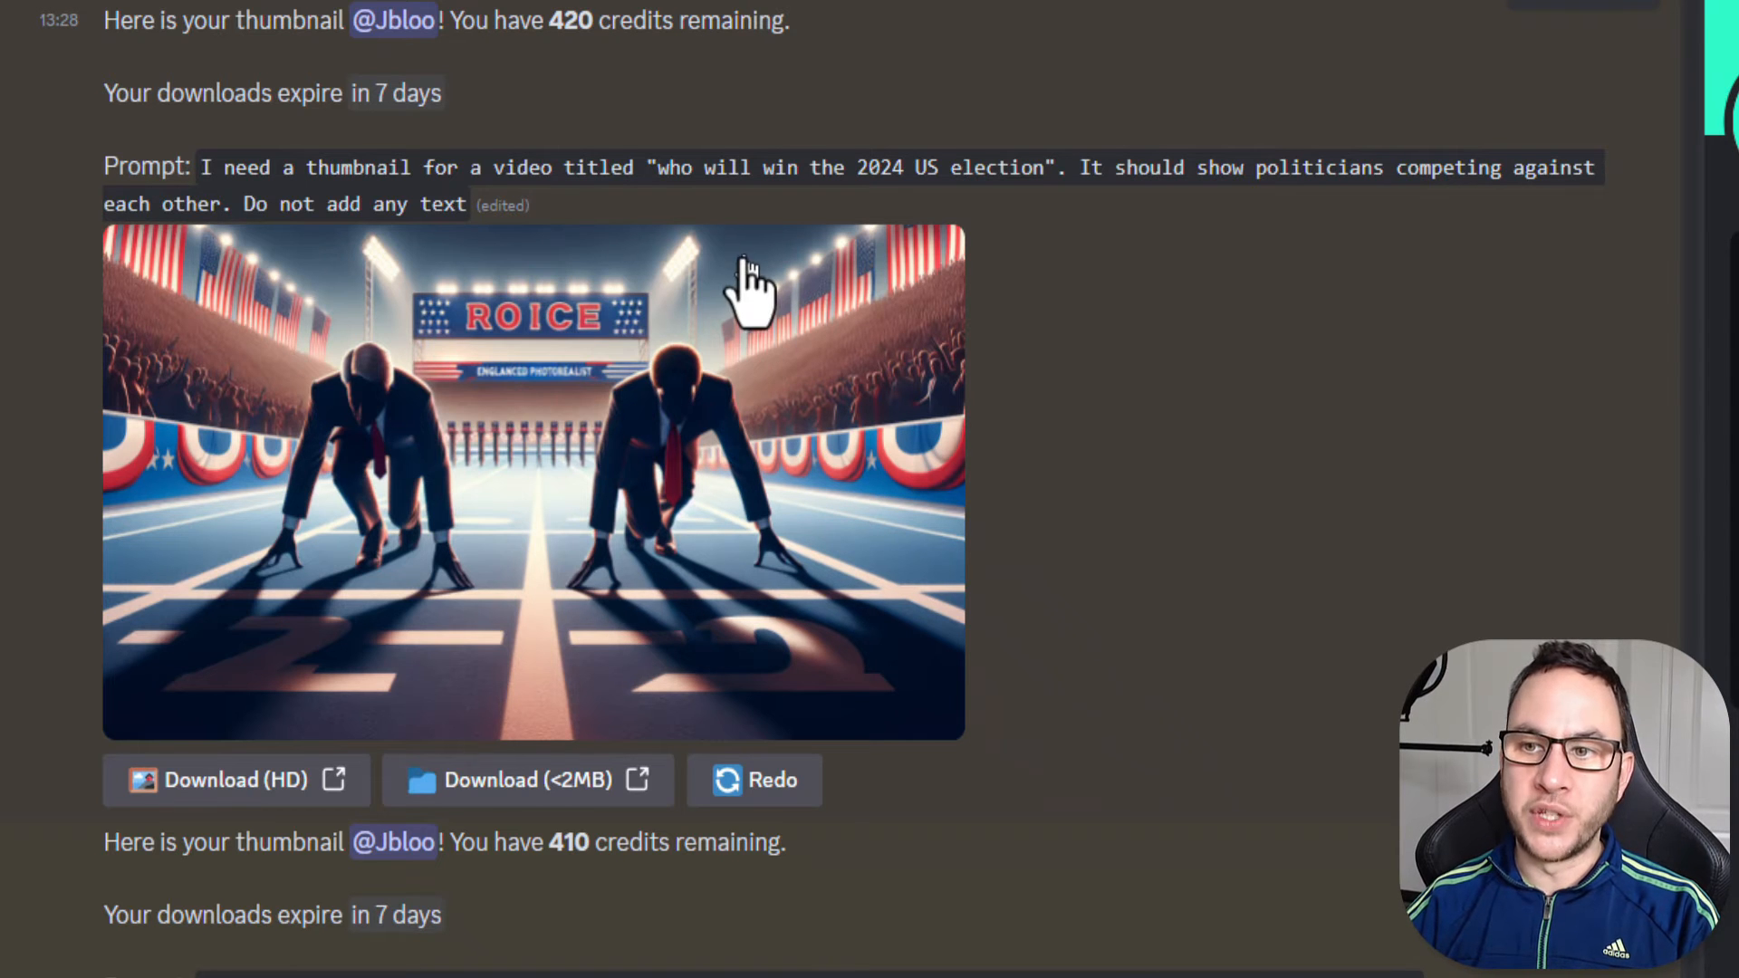
mouse_move(581, 361)
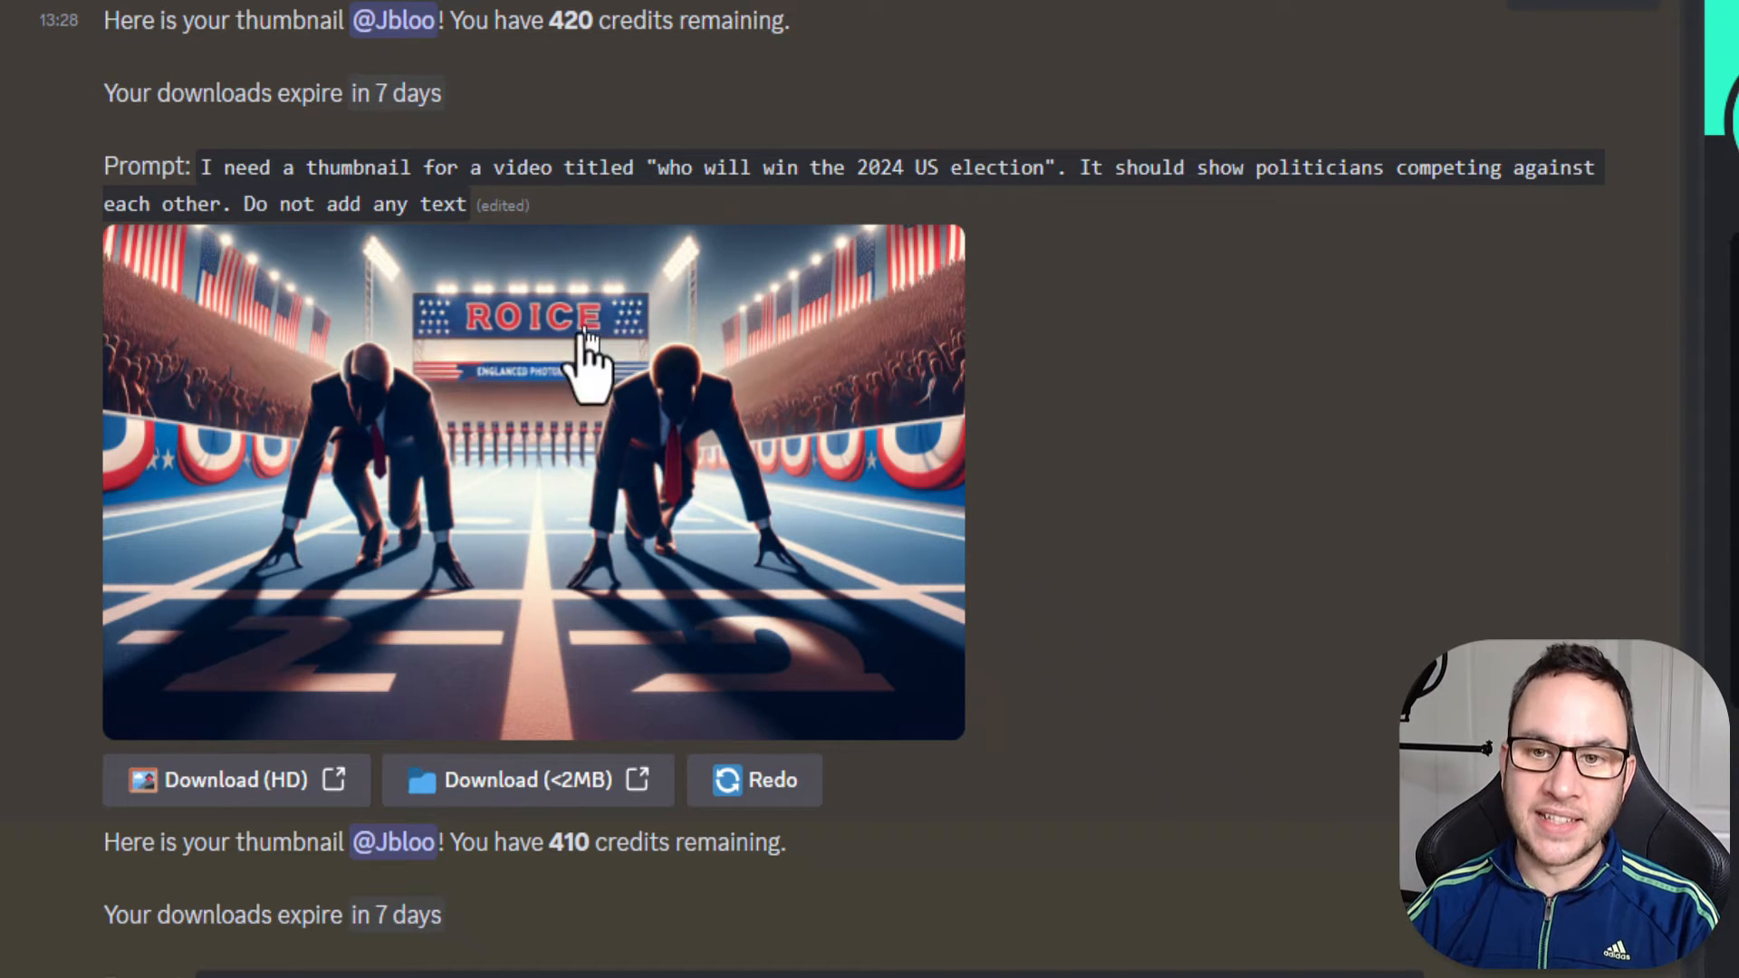
mouse_move(422, 355)
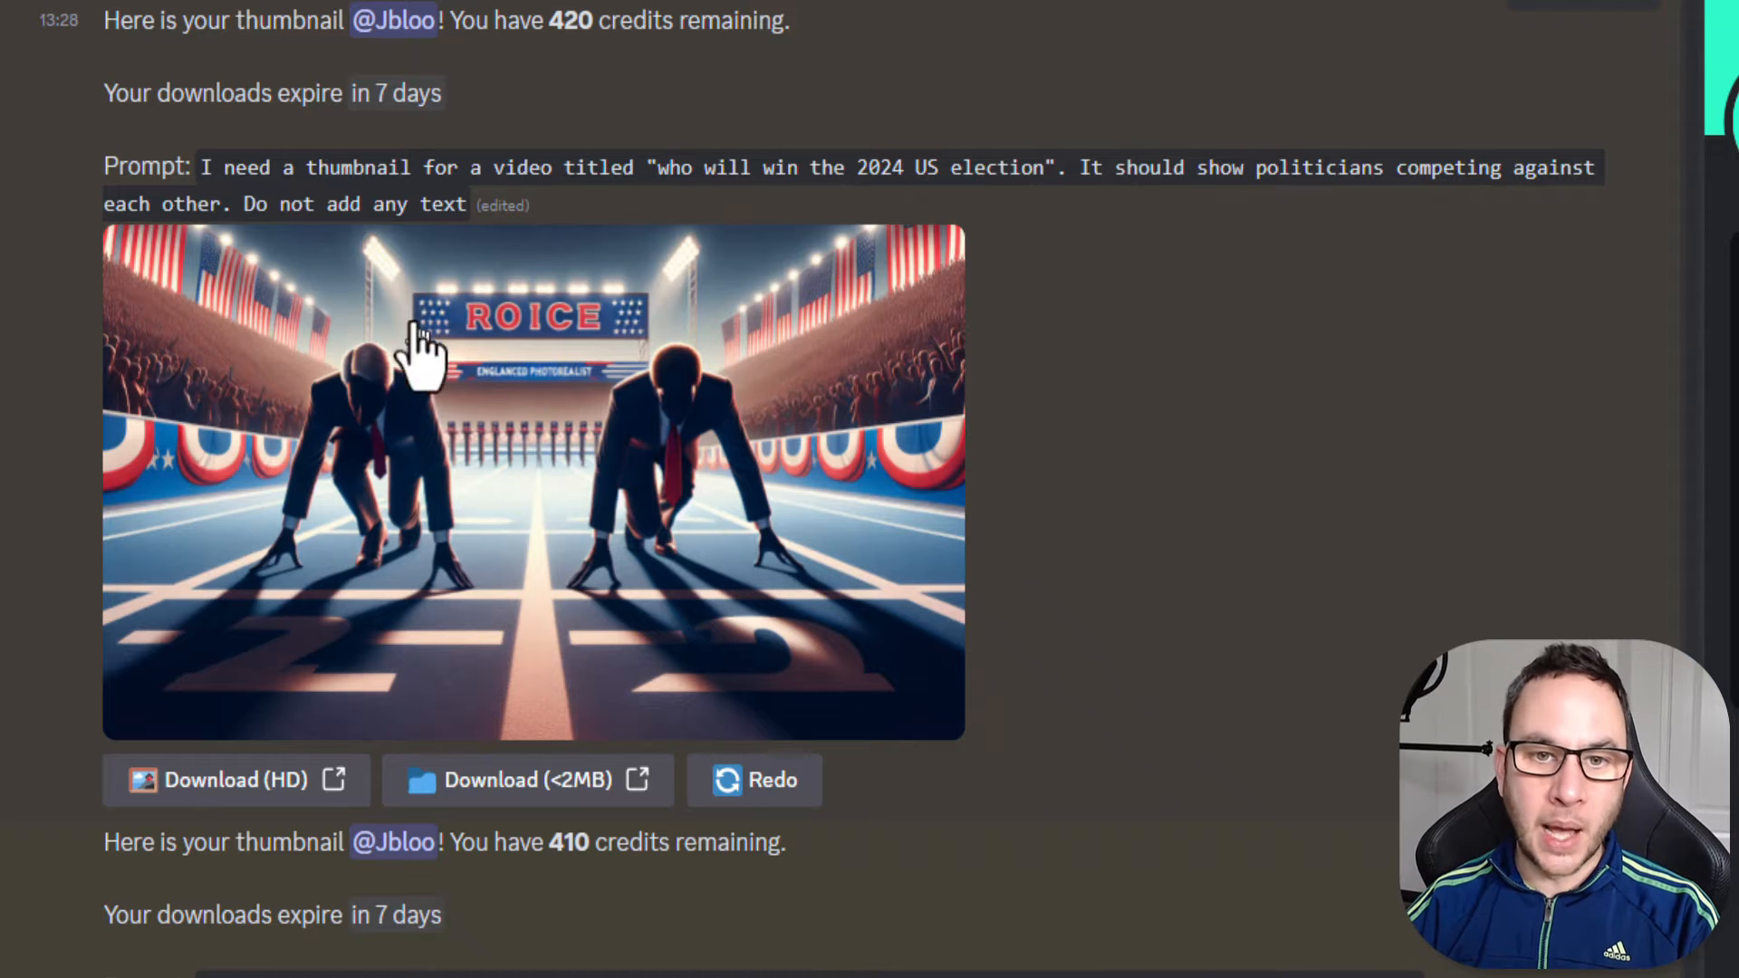
mouse_move(471, 366)
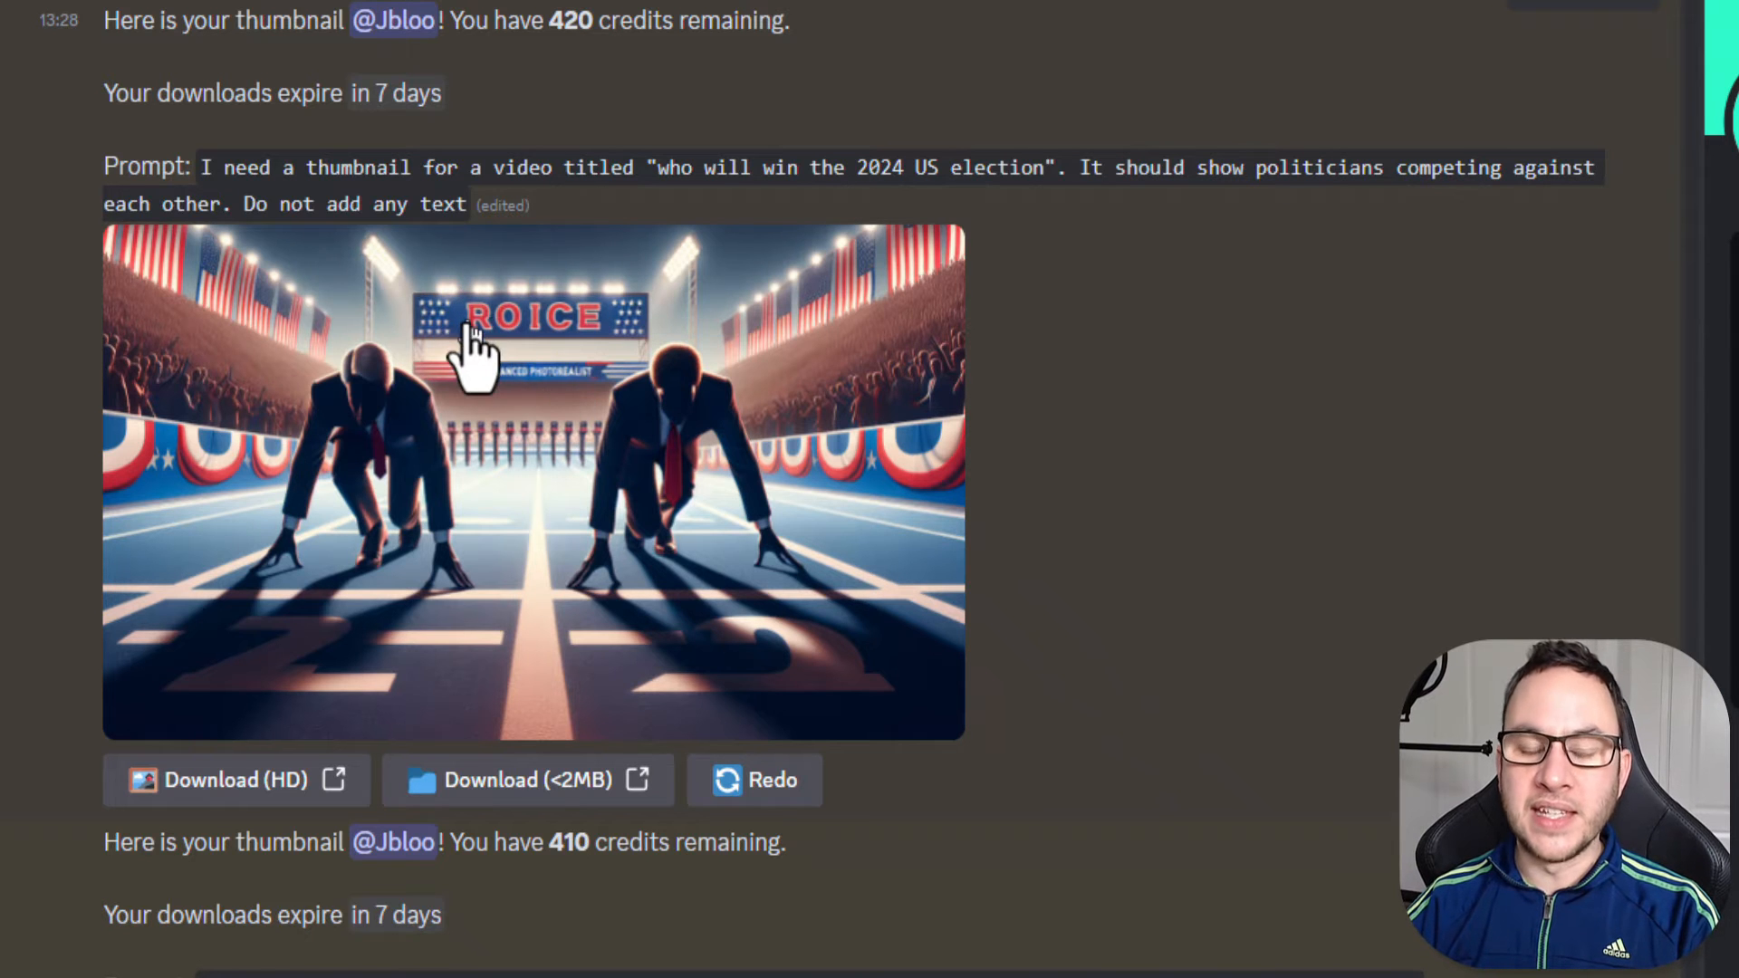
mouse_move(471, 344)
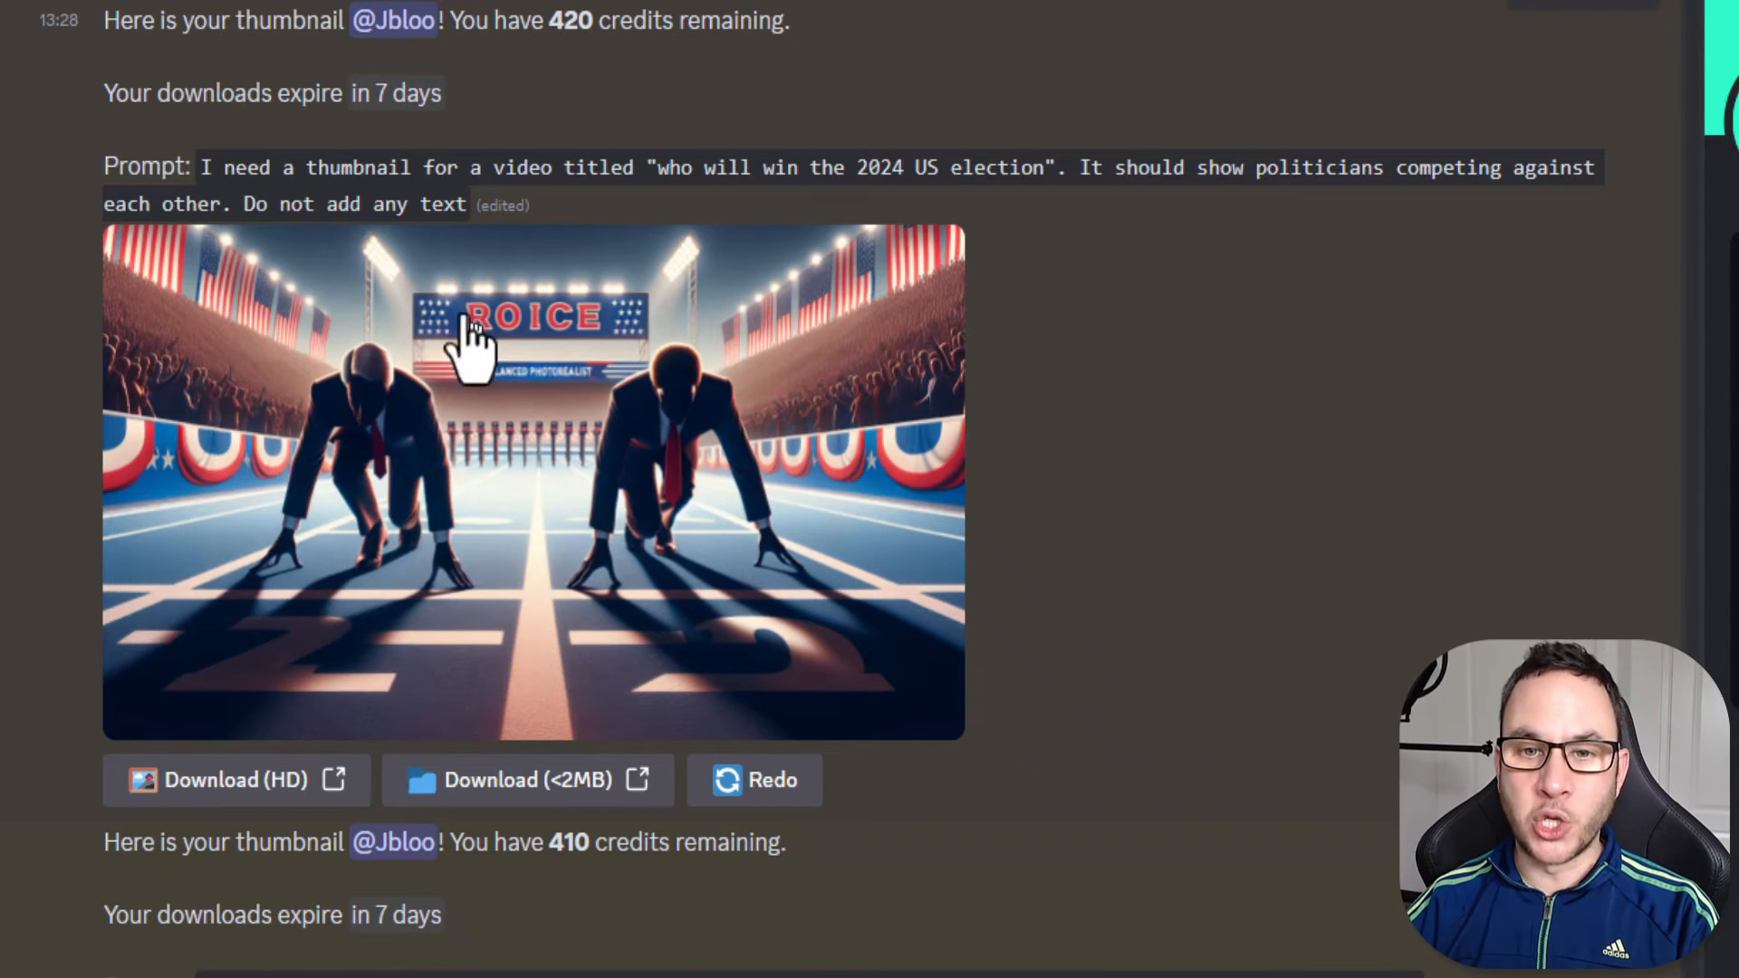
mouse_move(637, 444)
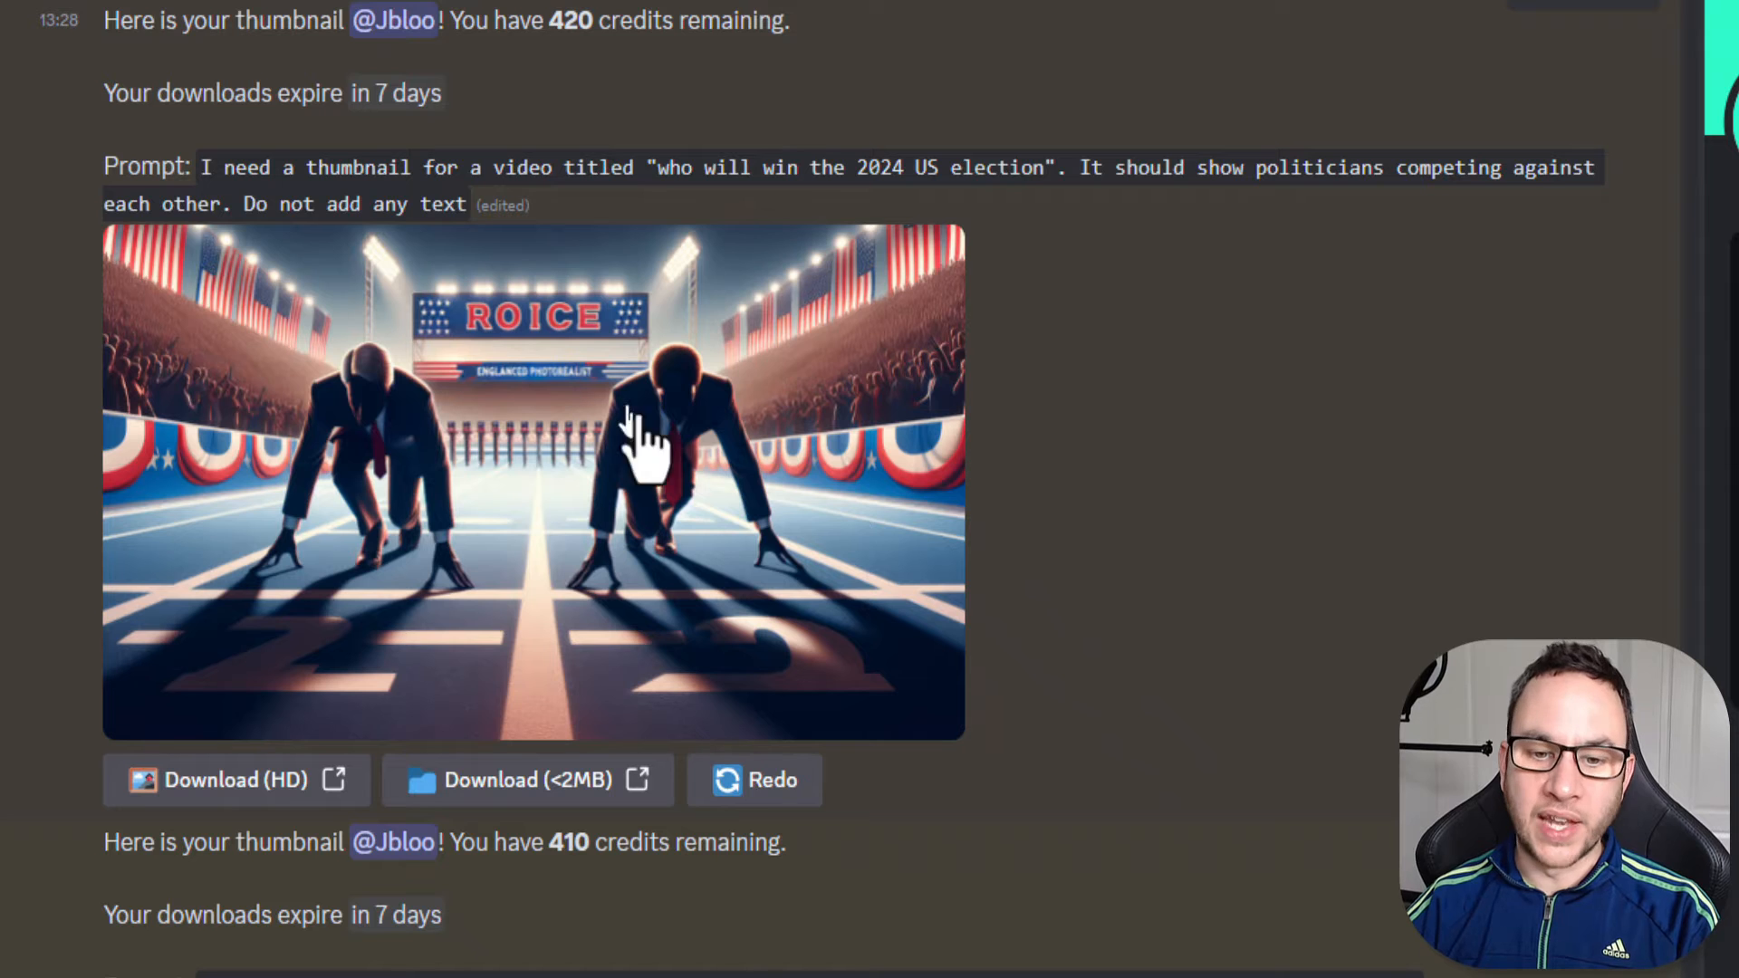
scroll(down, 3)
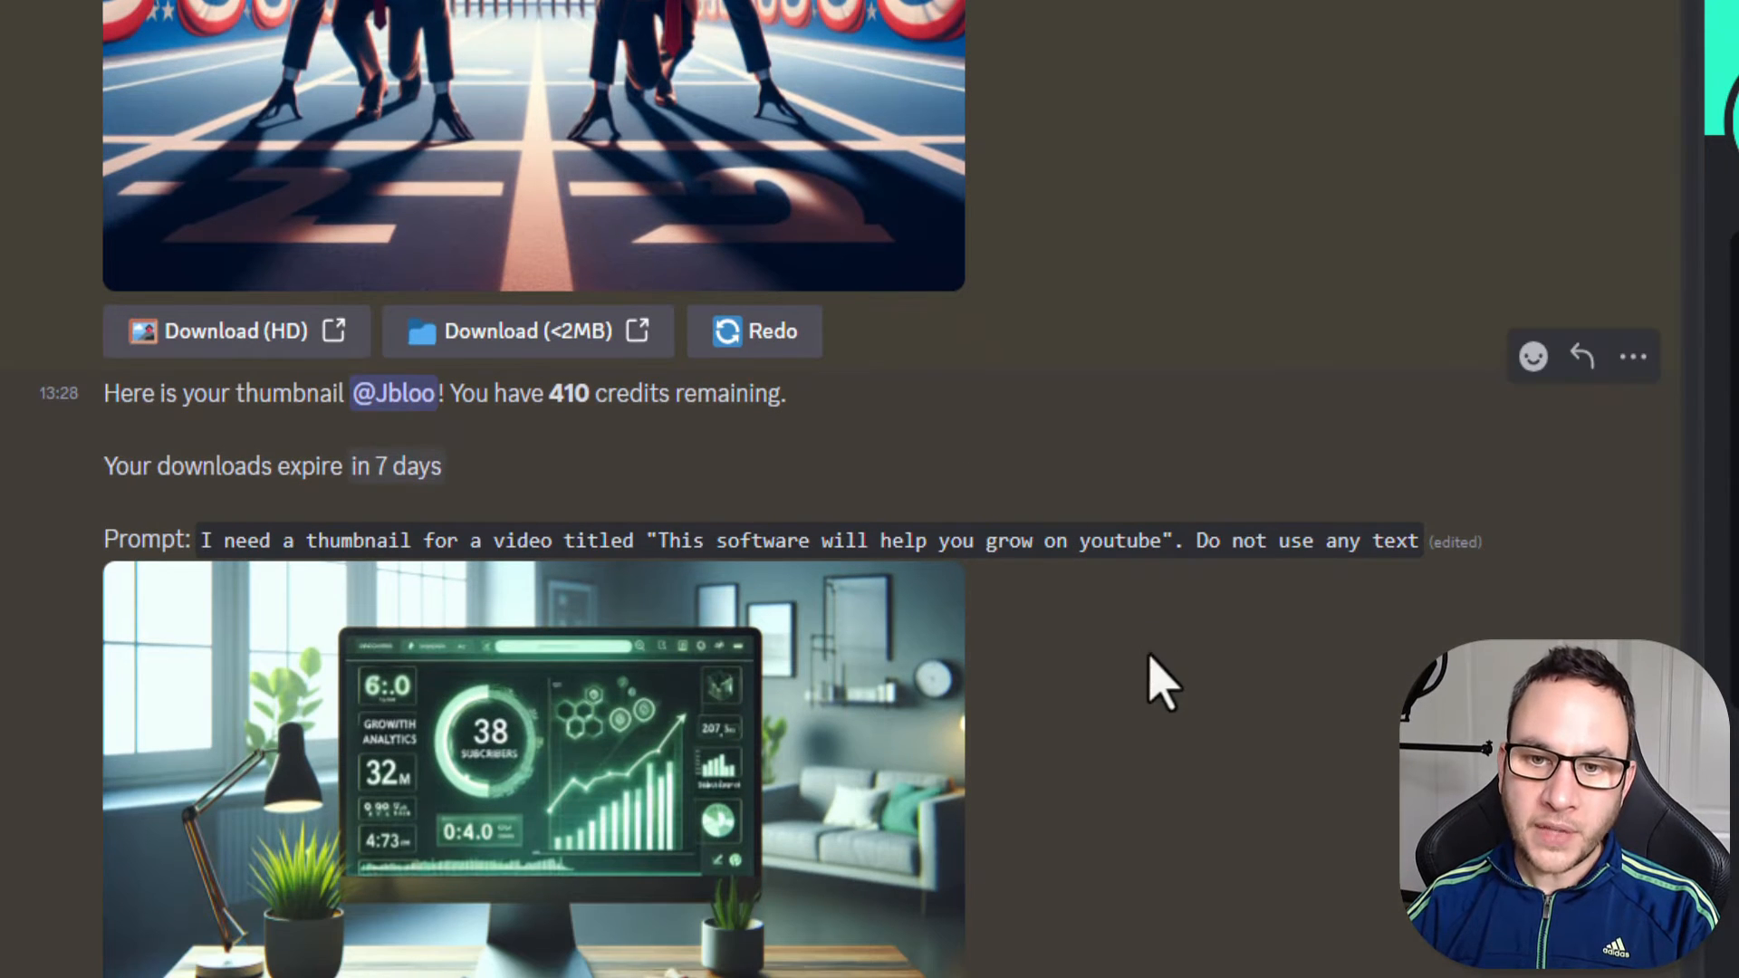
mouse_move(1219, 600)
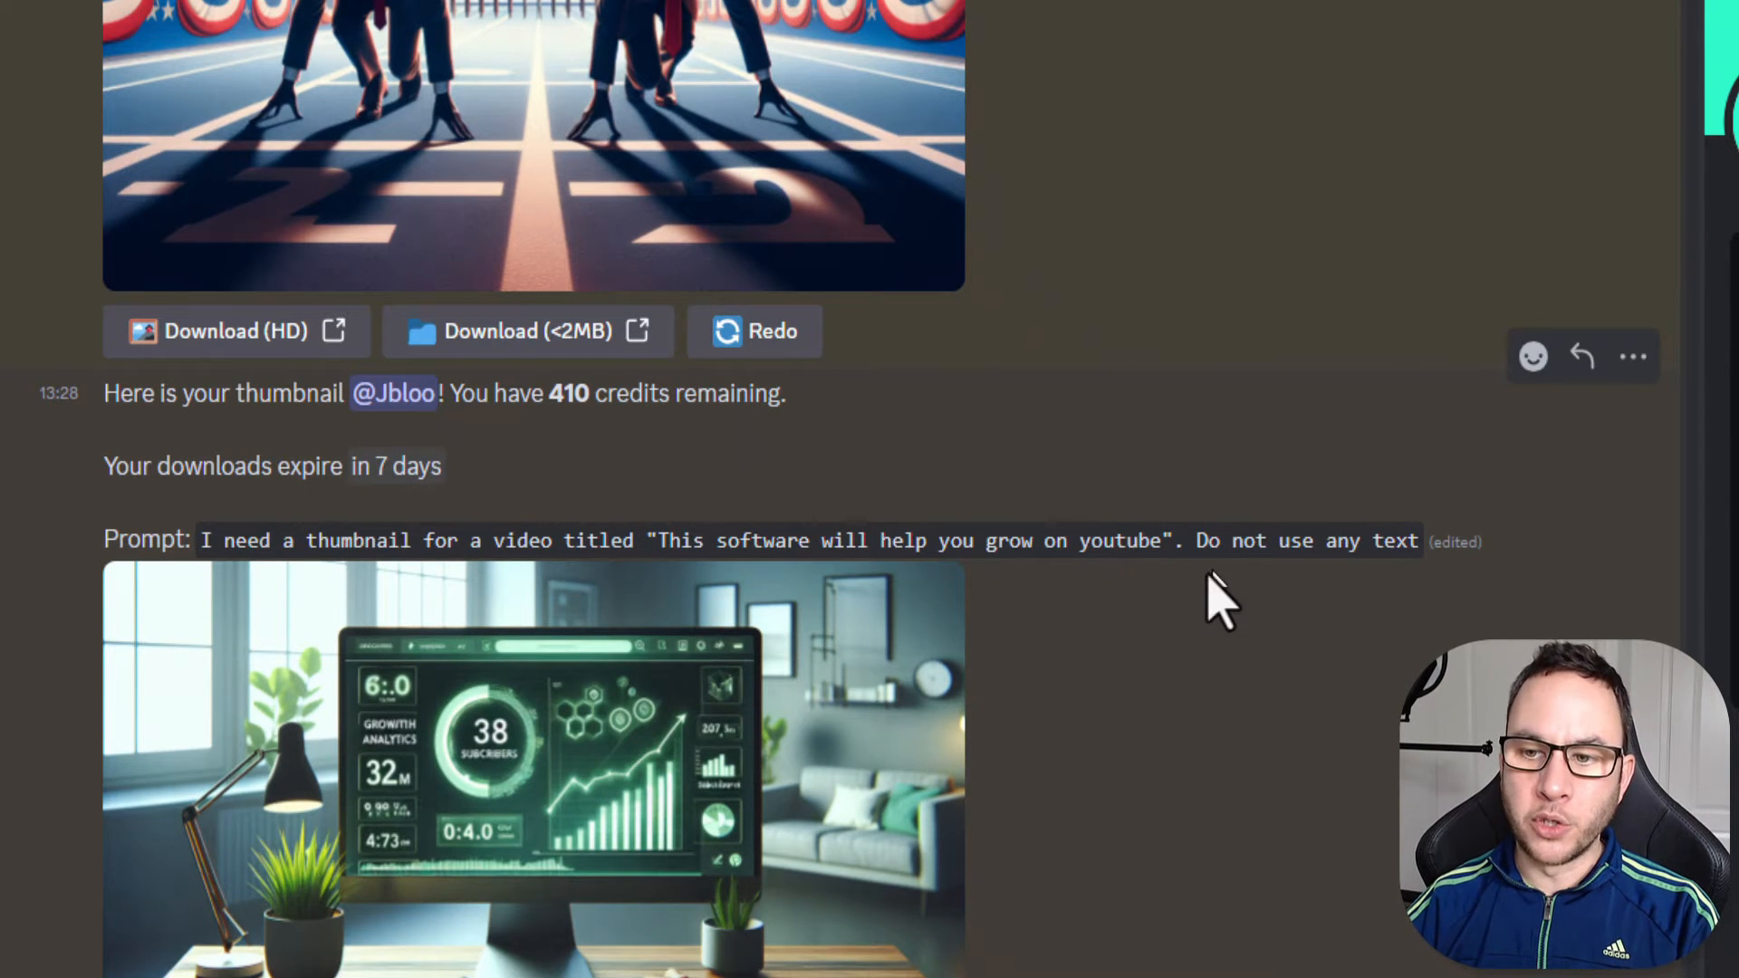
mouse_move(1020, 843)
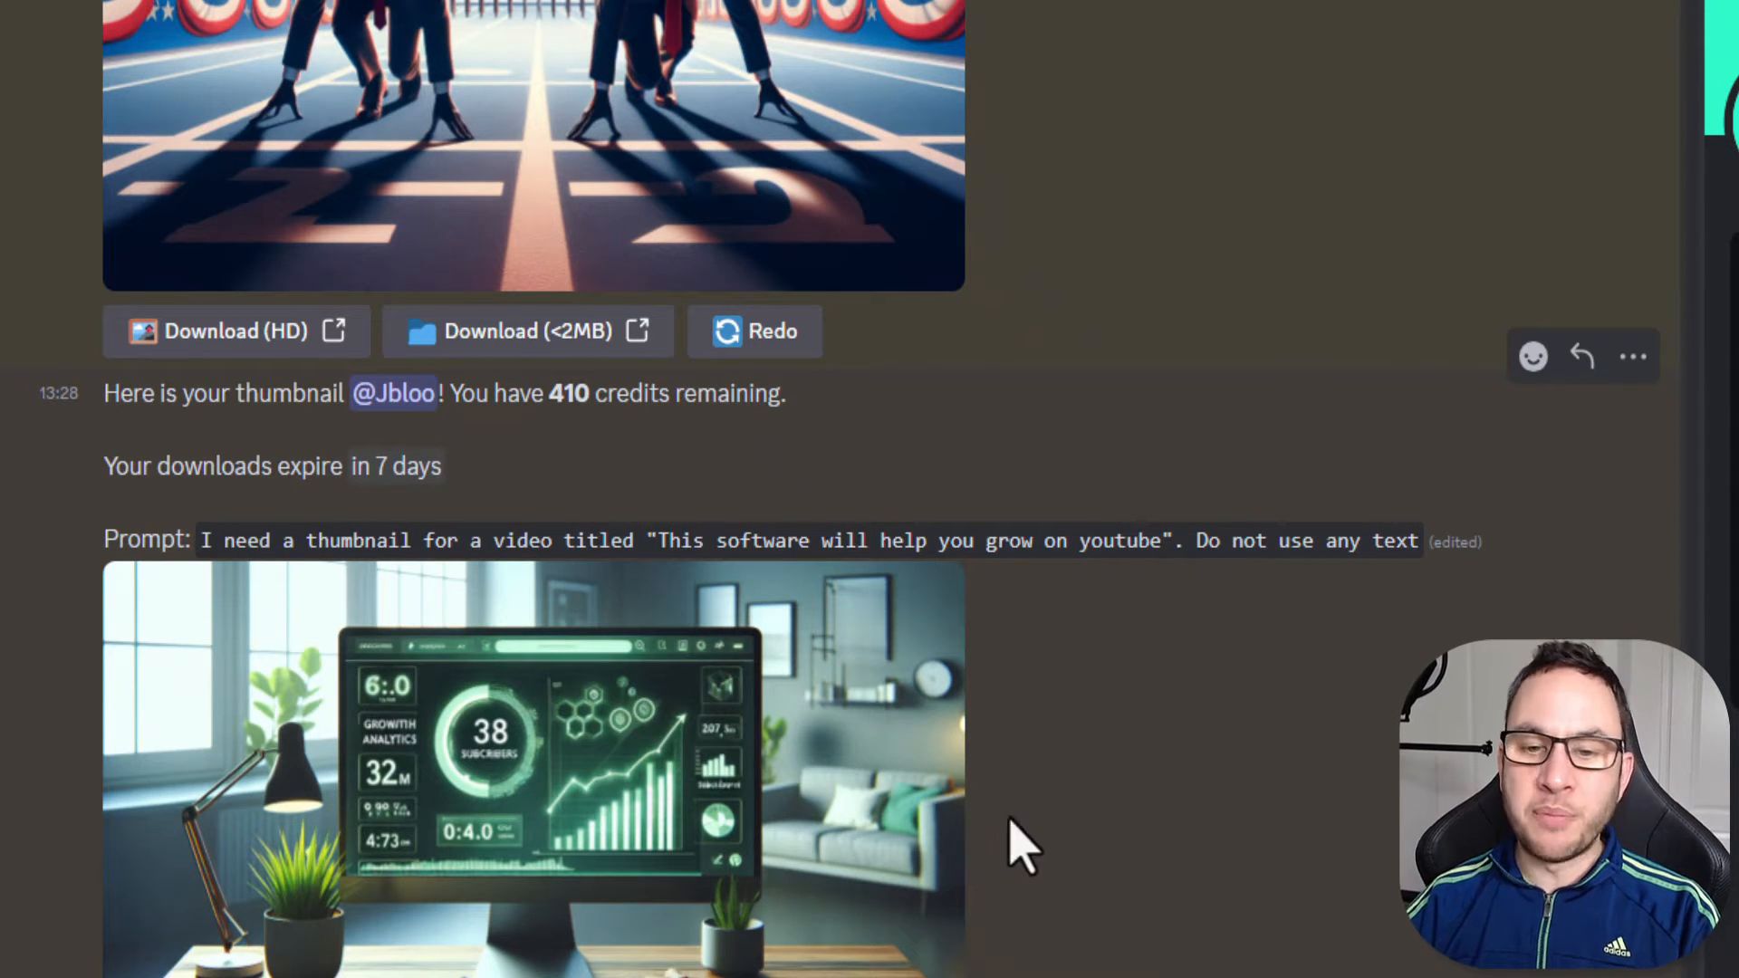
scroll(down, 3)
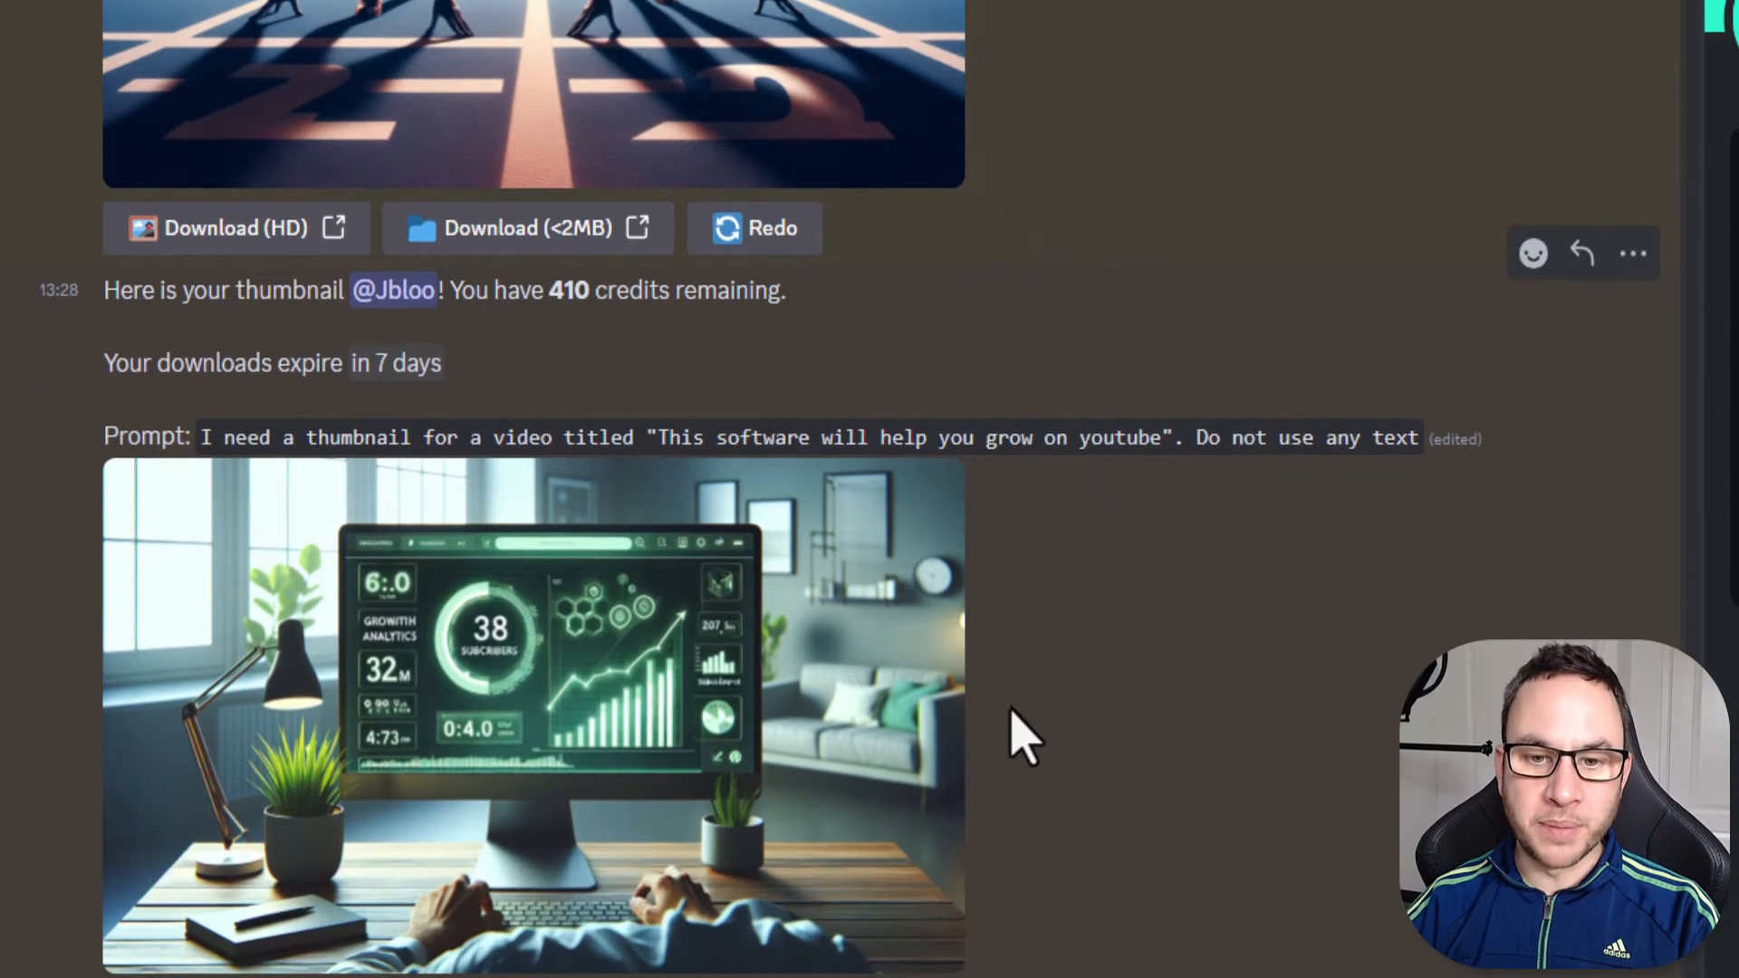
scroll(down, 3)
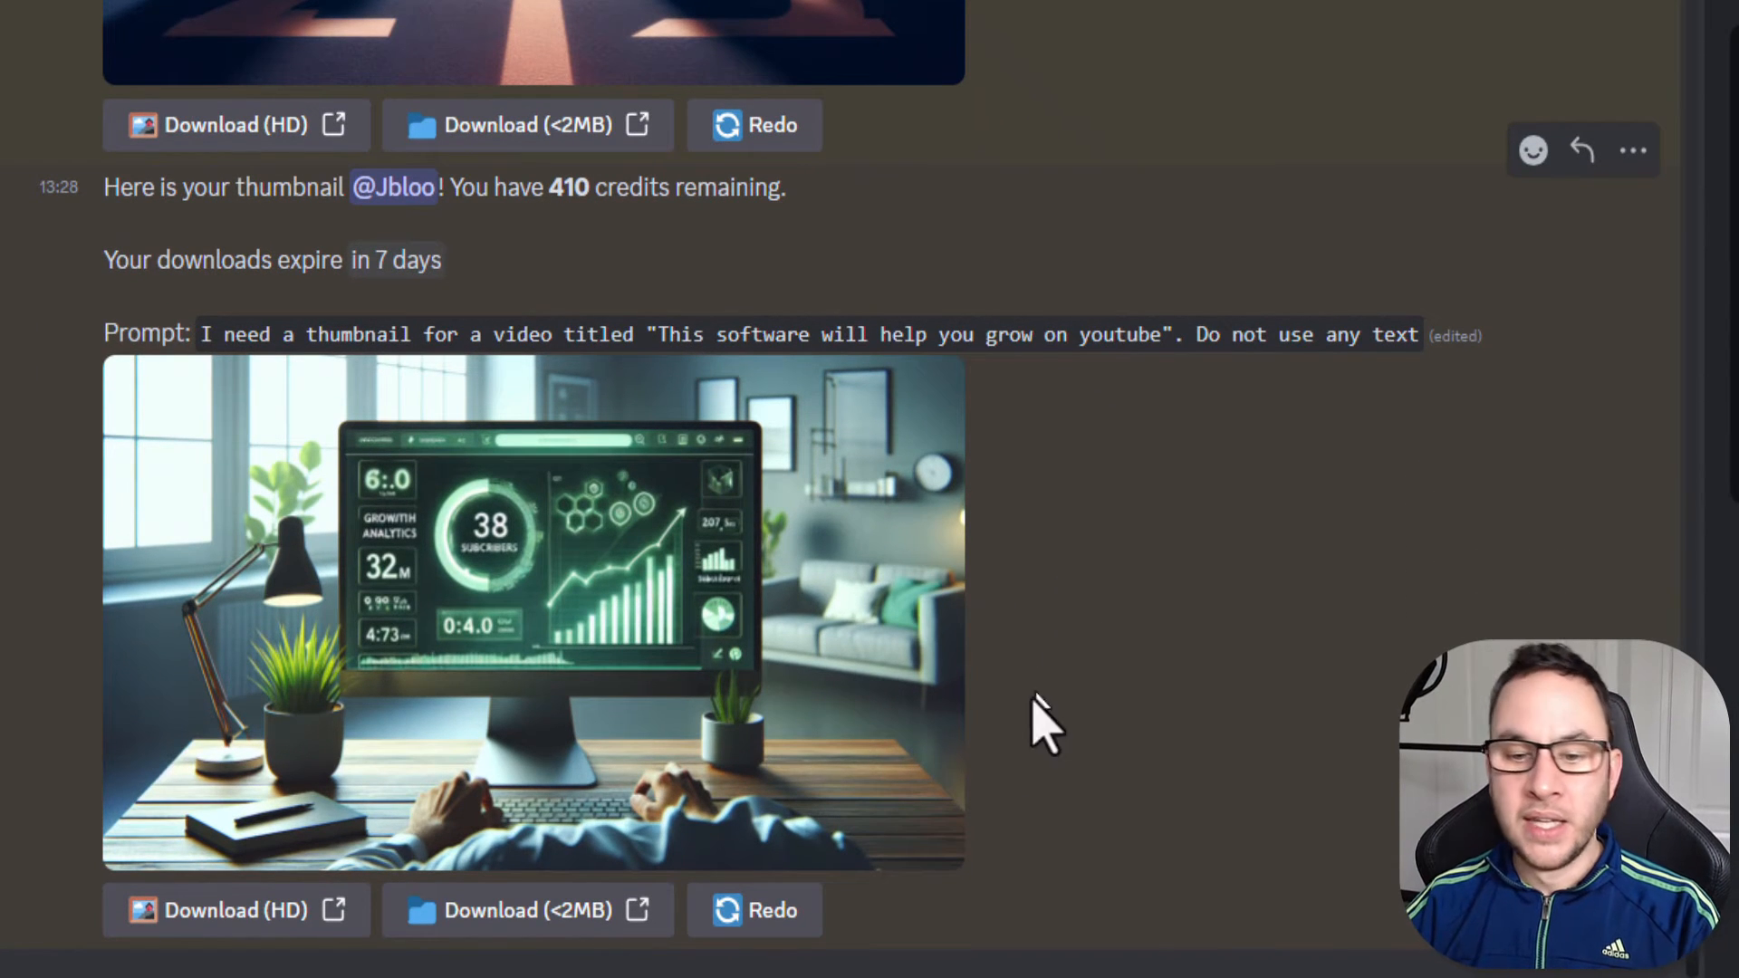
mouse_move(638, 643)
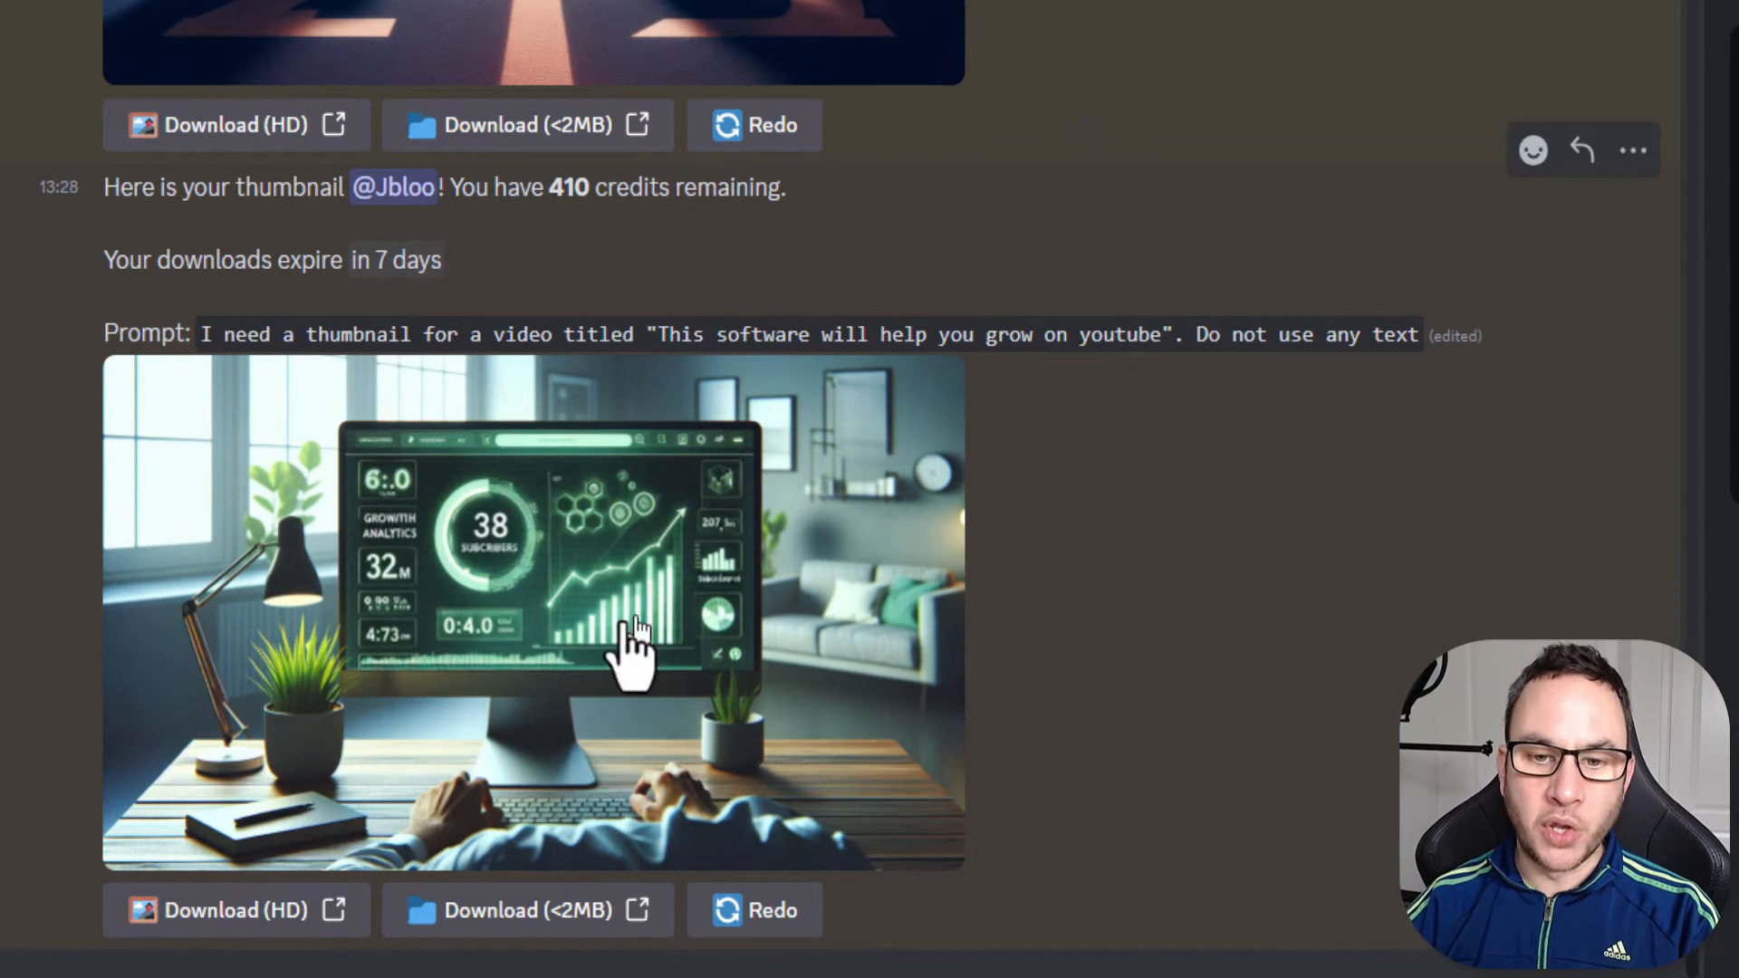
mouse_move(731, 488)
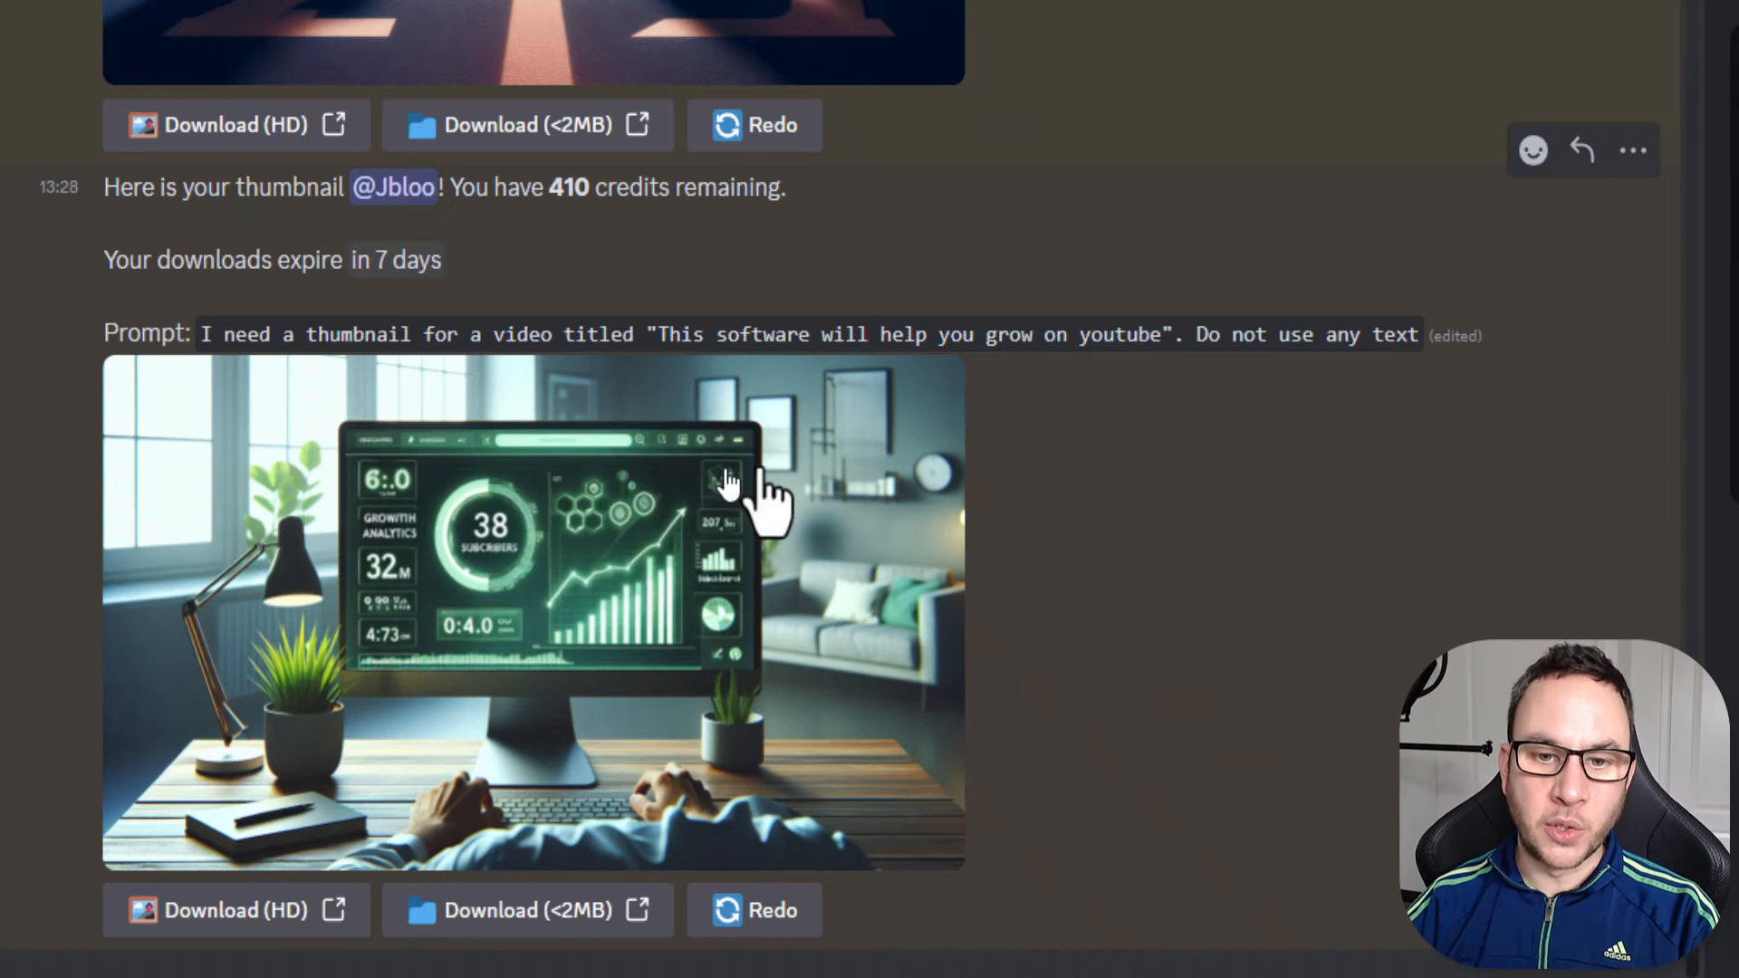
mouse_move(587, 565)
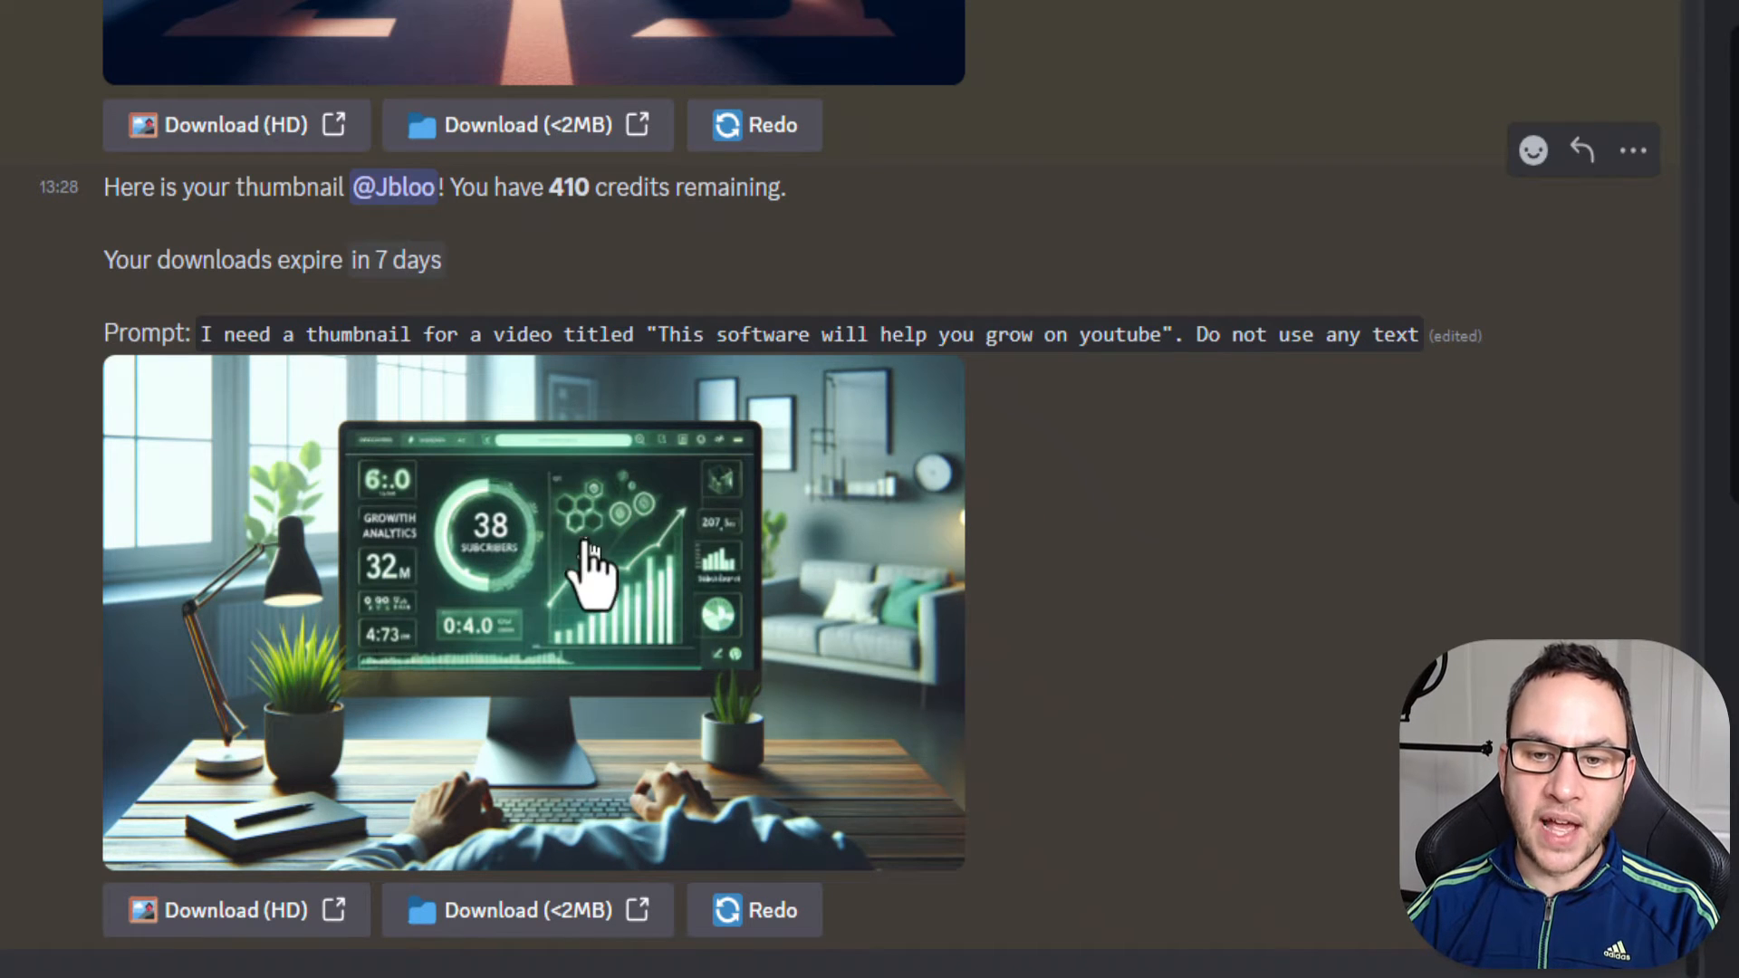
mouse_move(710, 764)
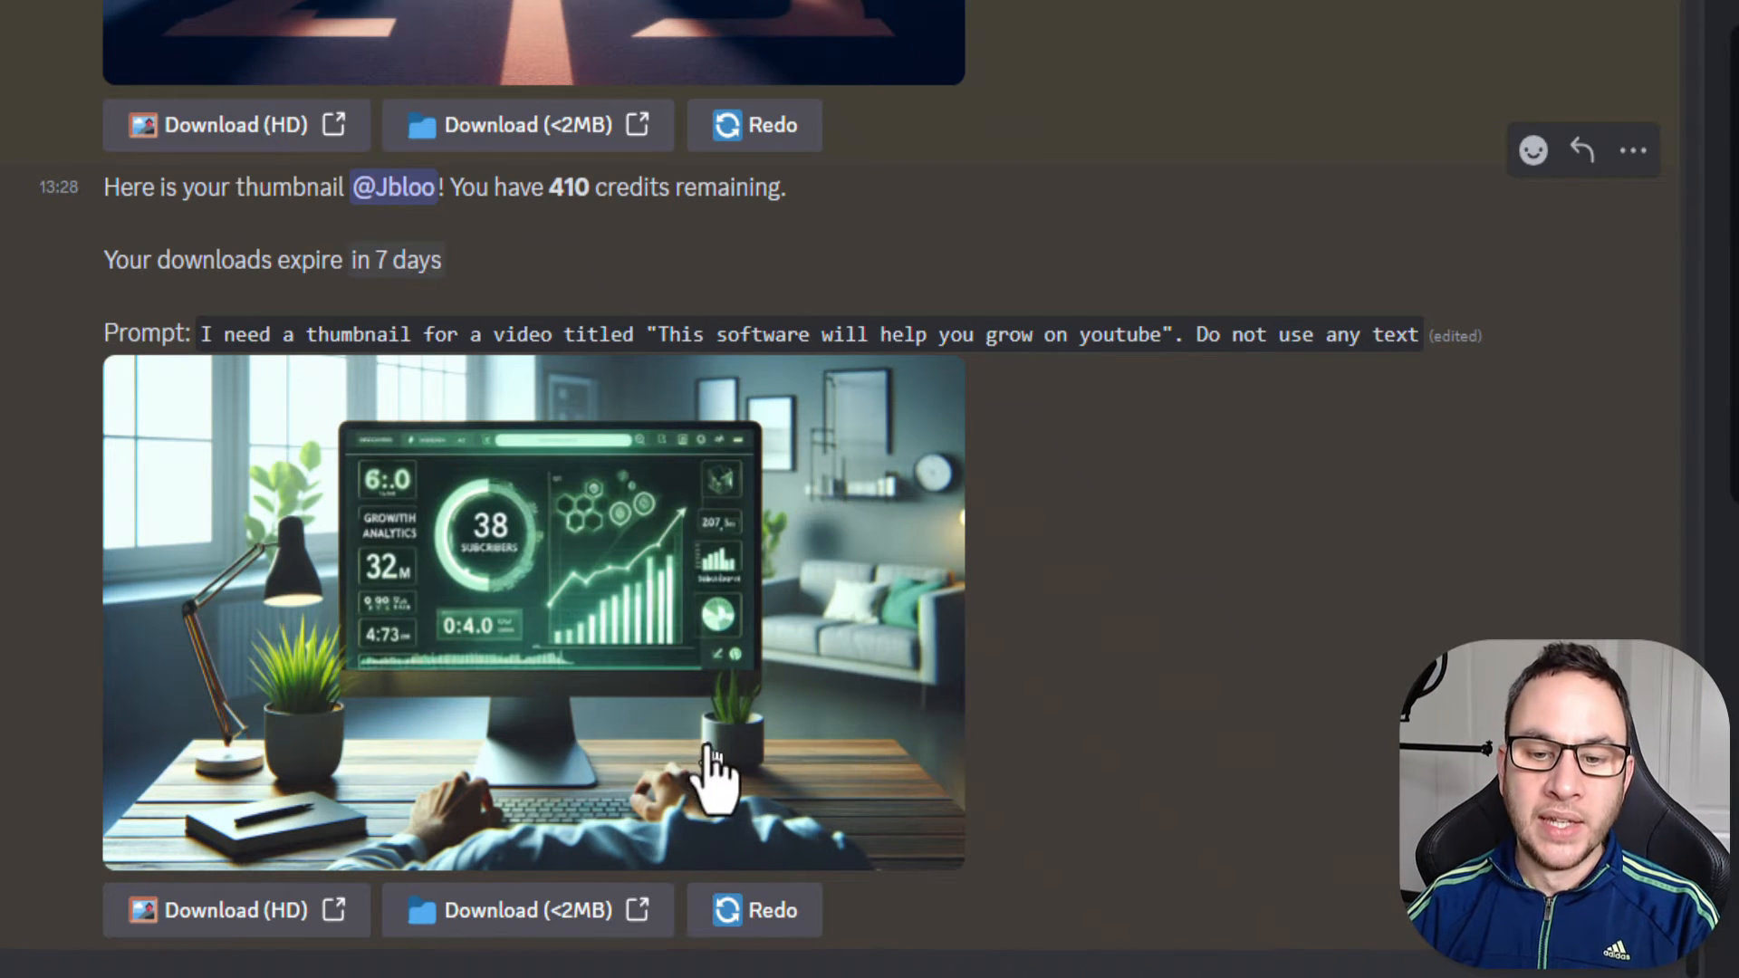
mouse_move(527, 753)
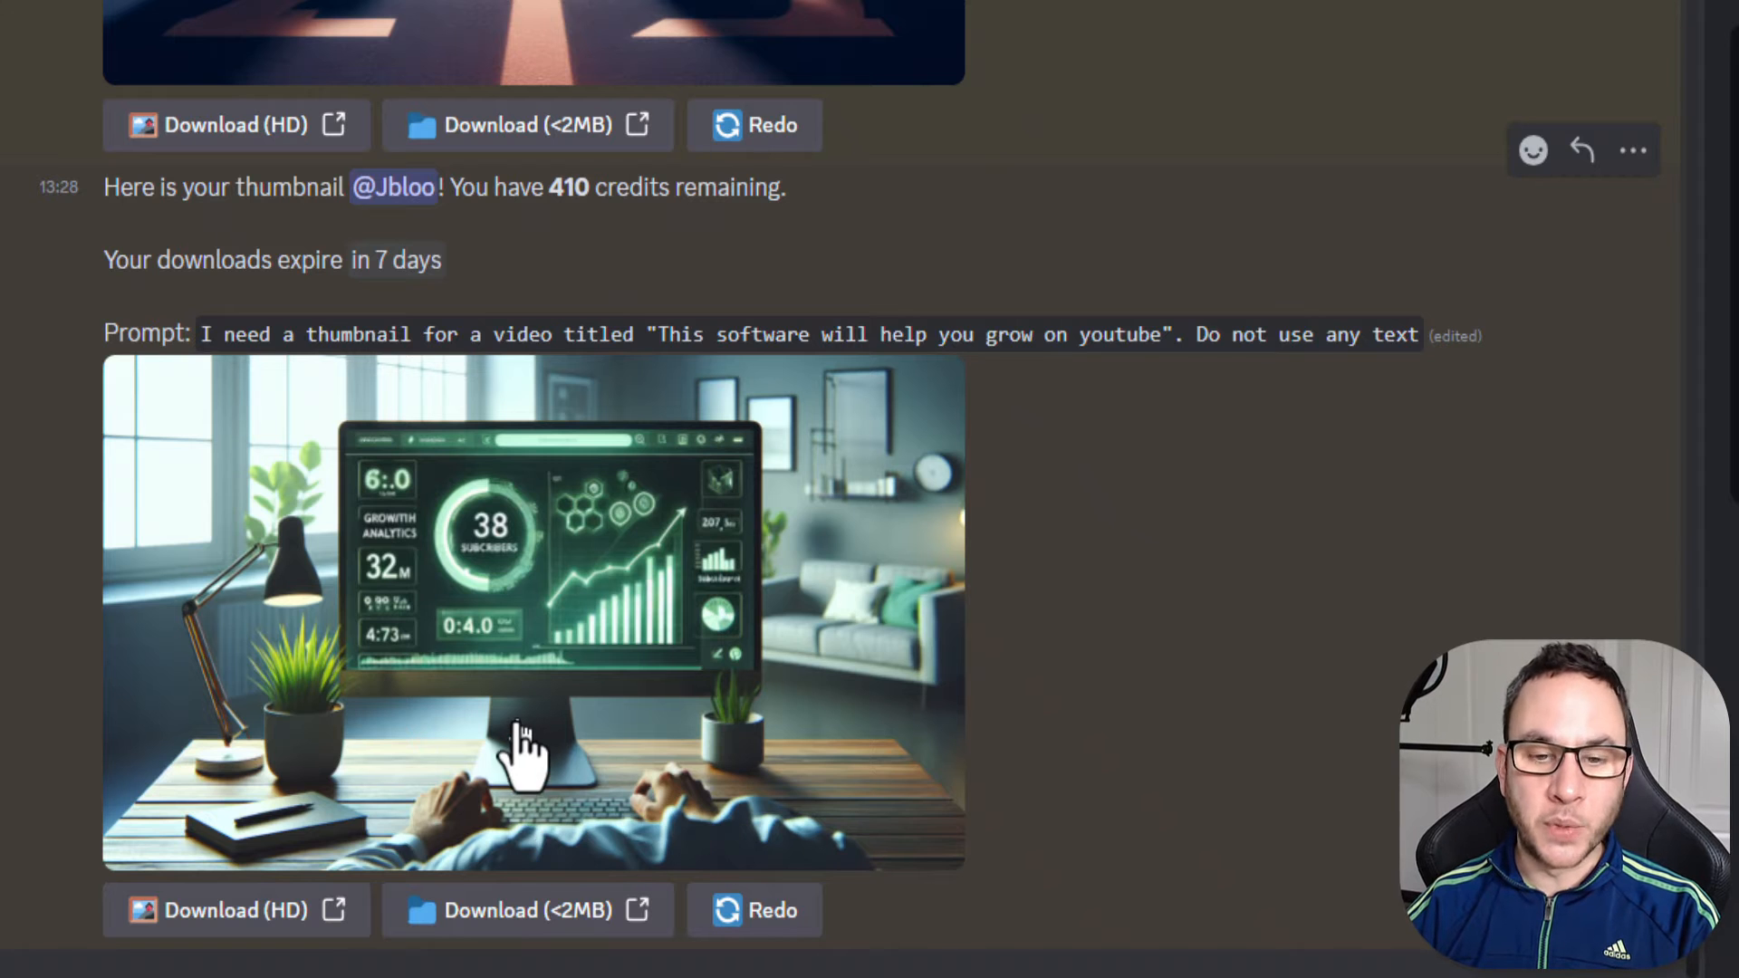
mouse_move(1048, 665)
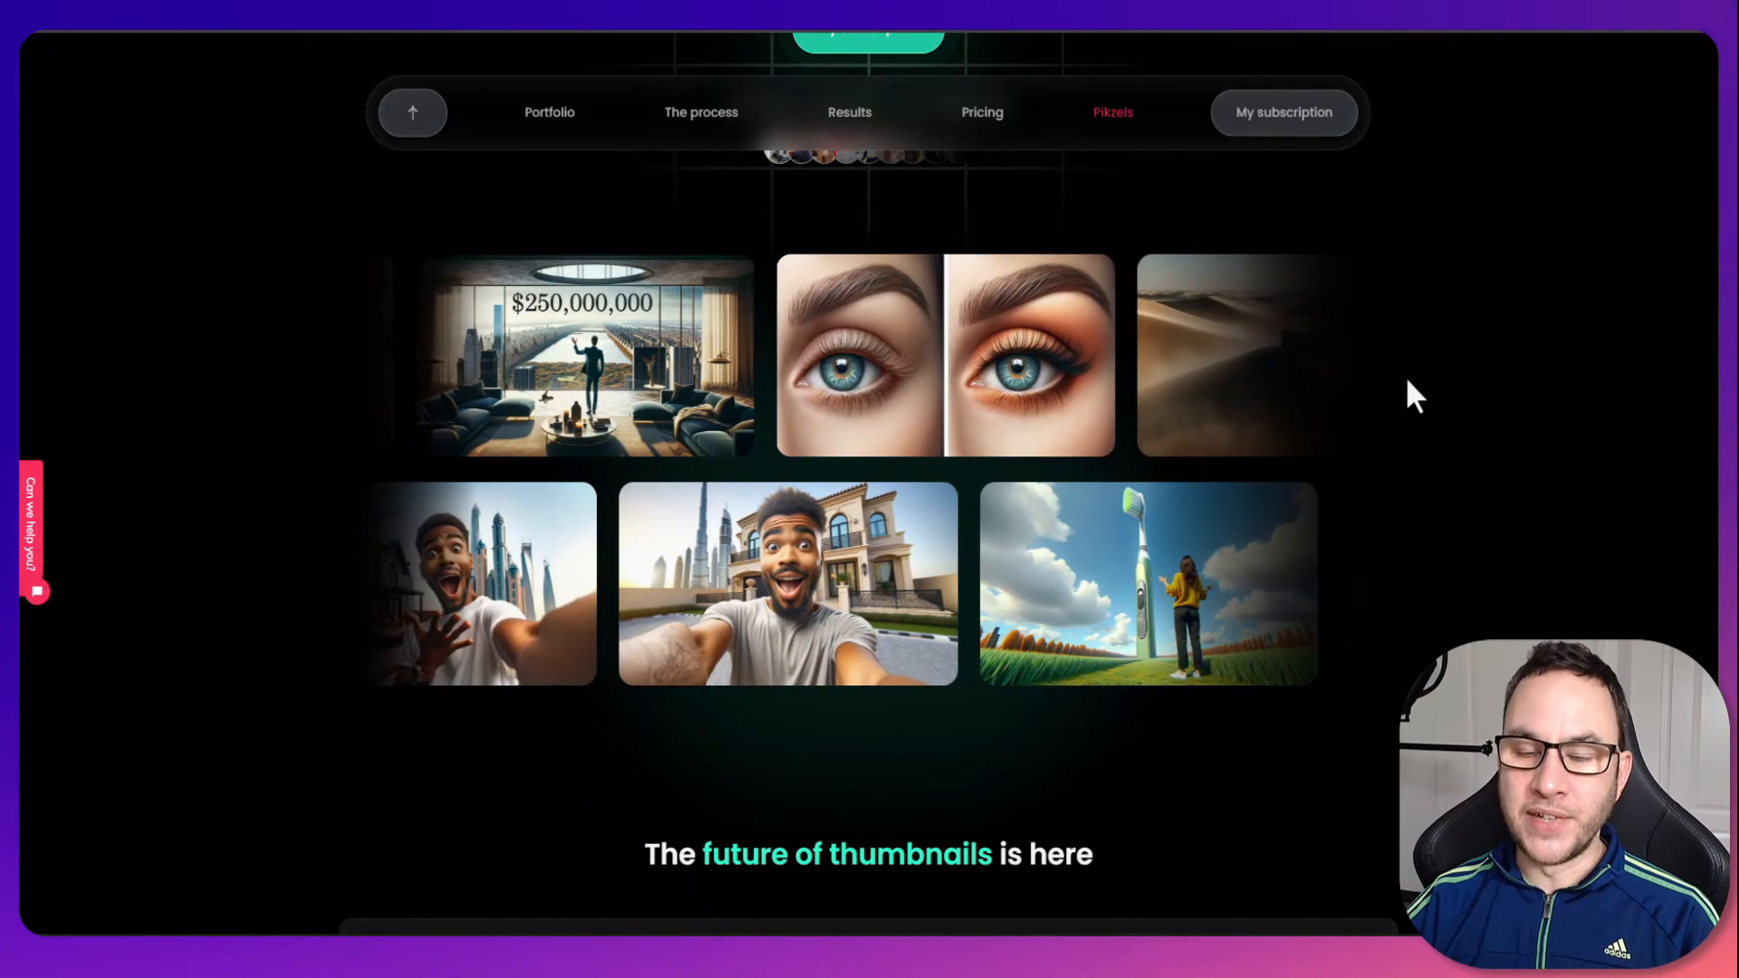
scroll(down, 3)
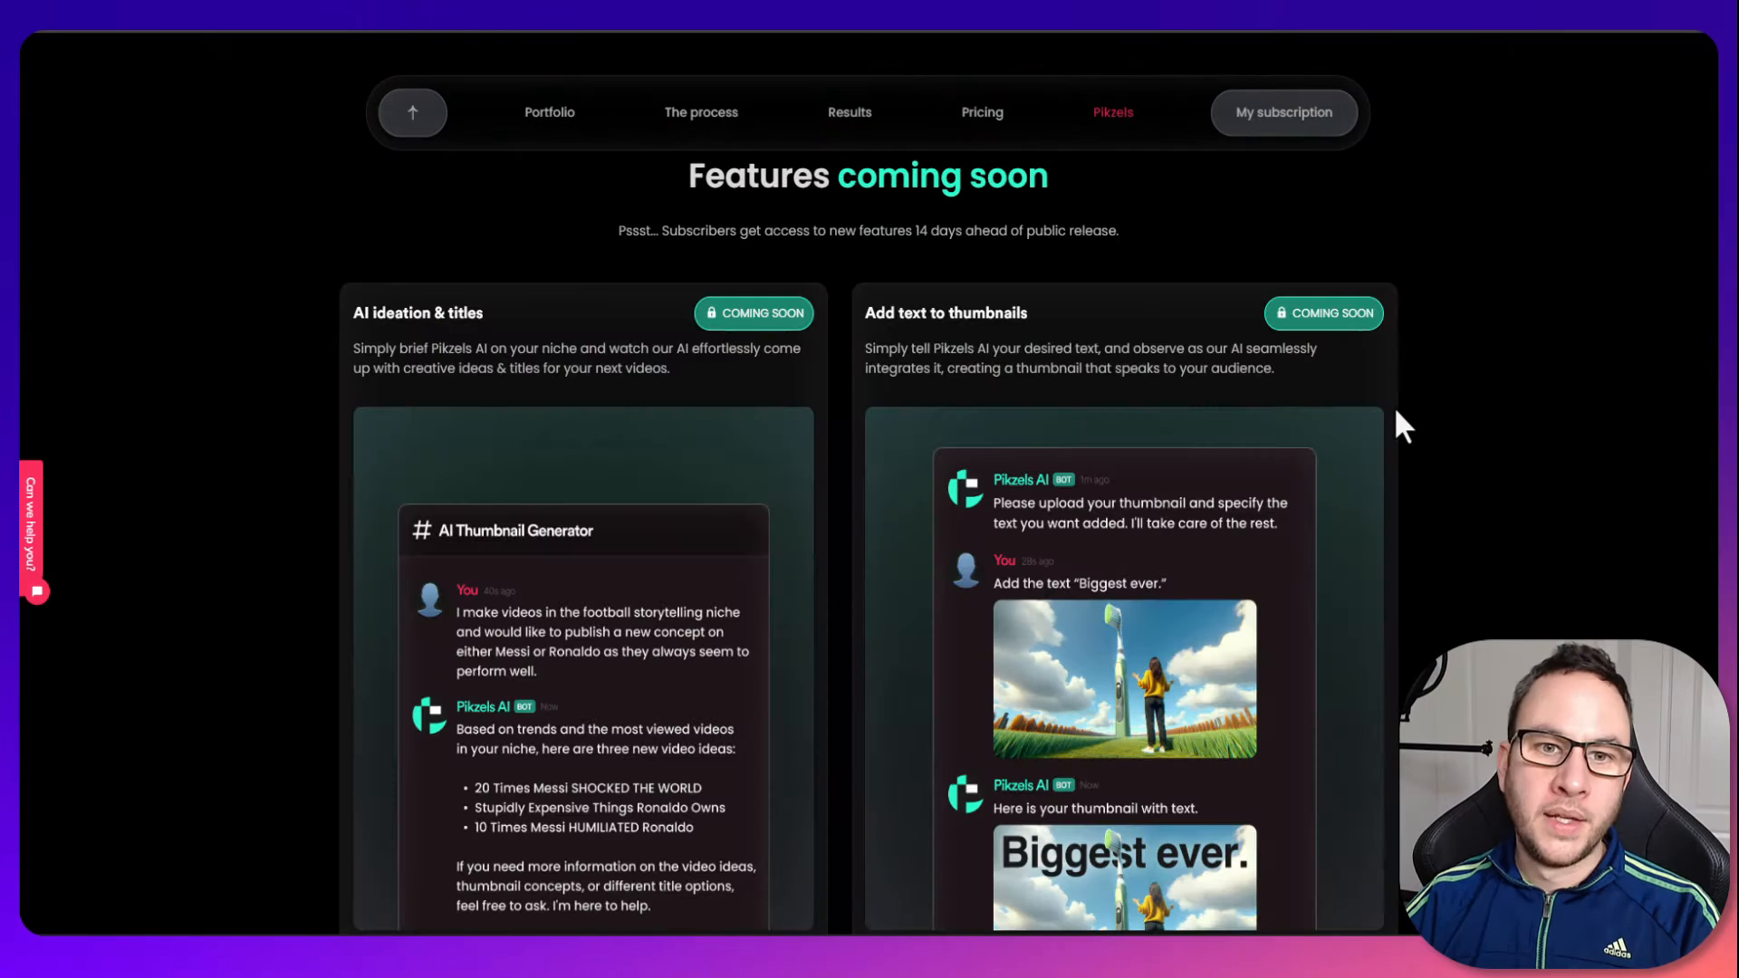
scroll(down, 3)
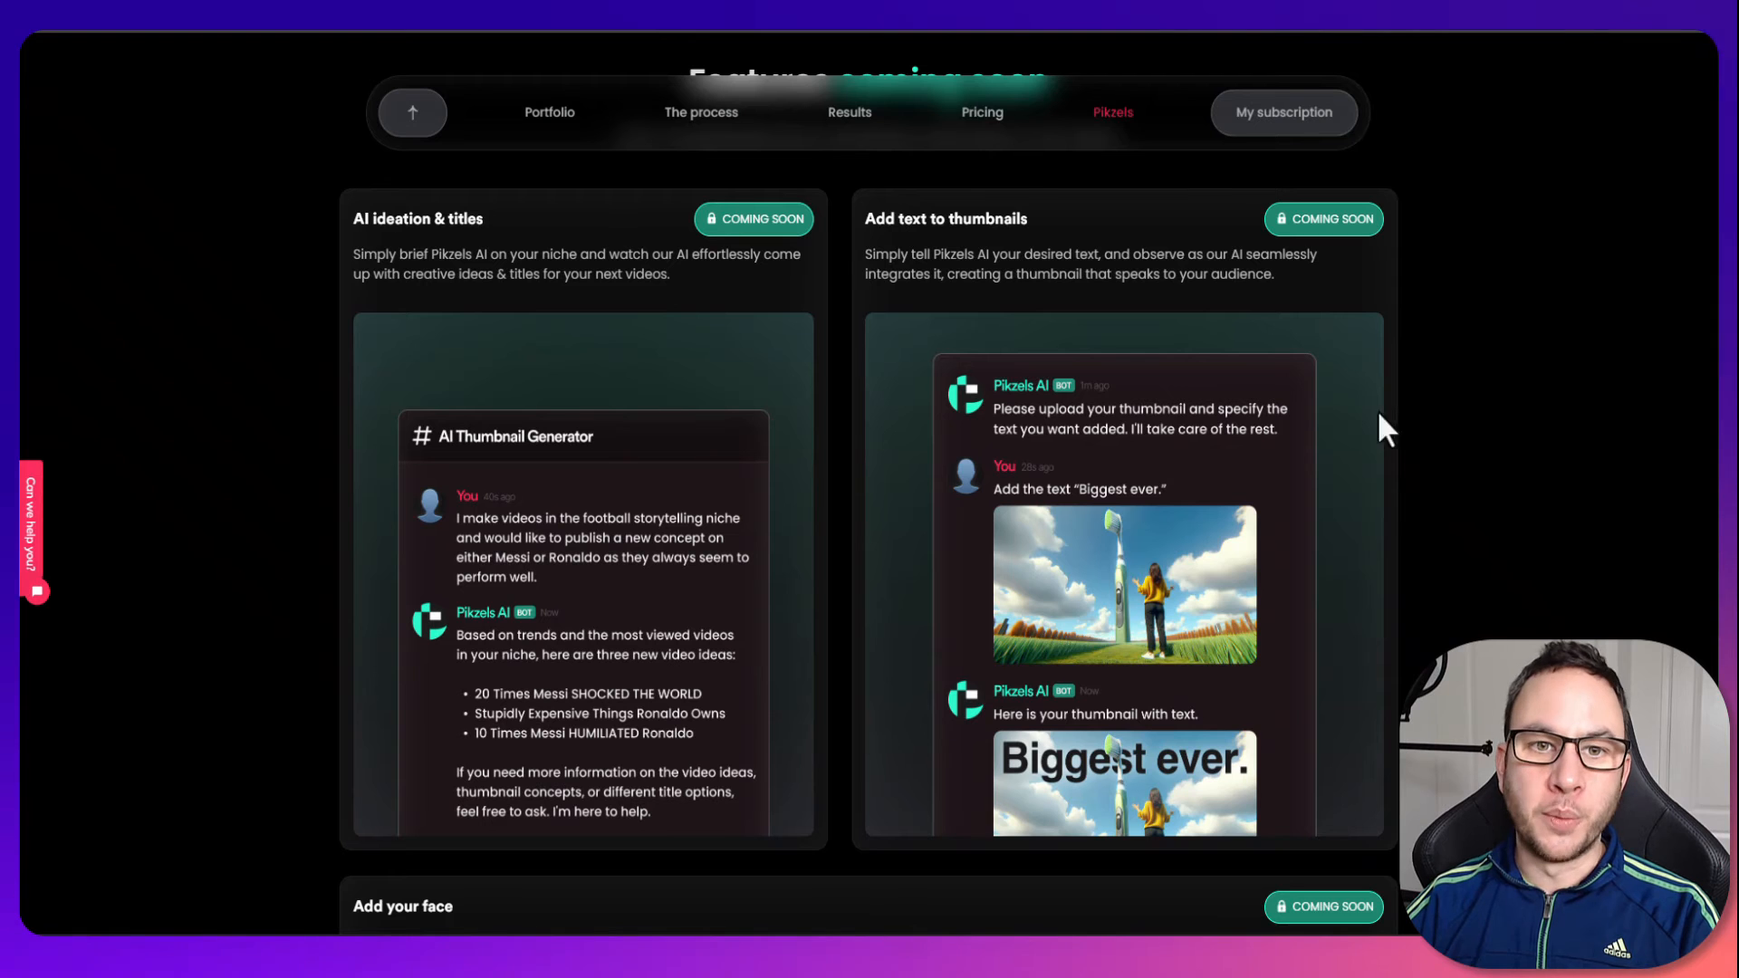
mouse_move(382, 221)
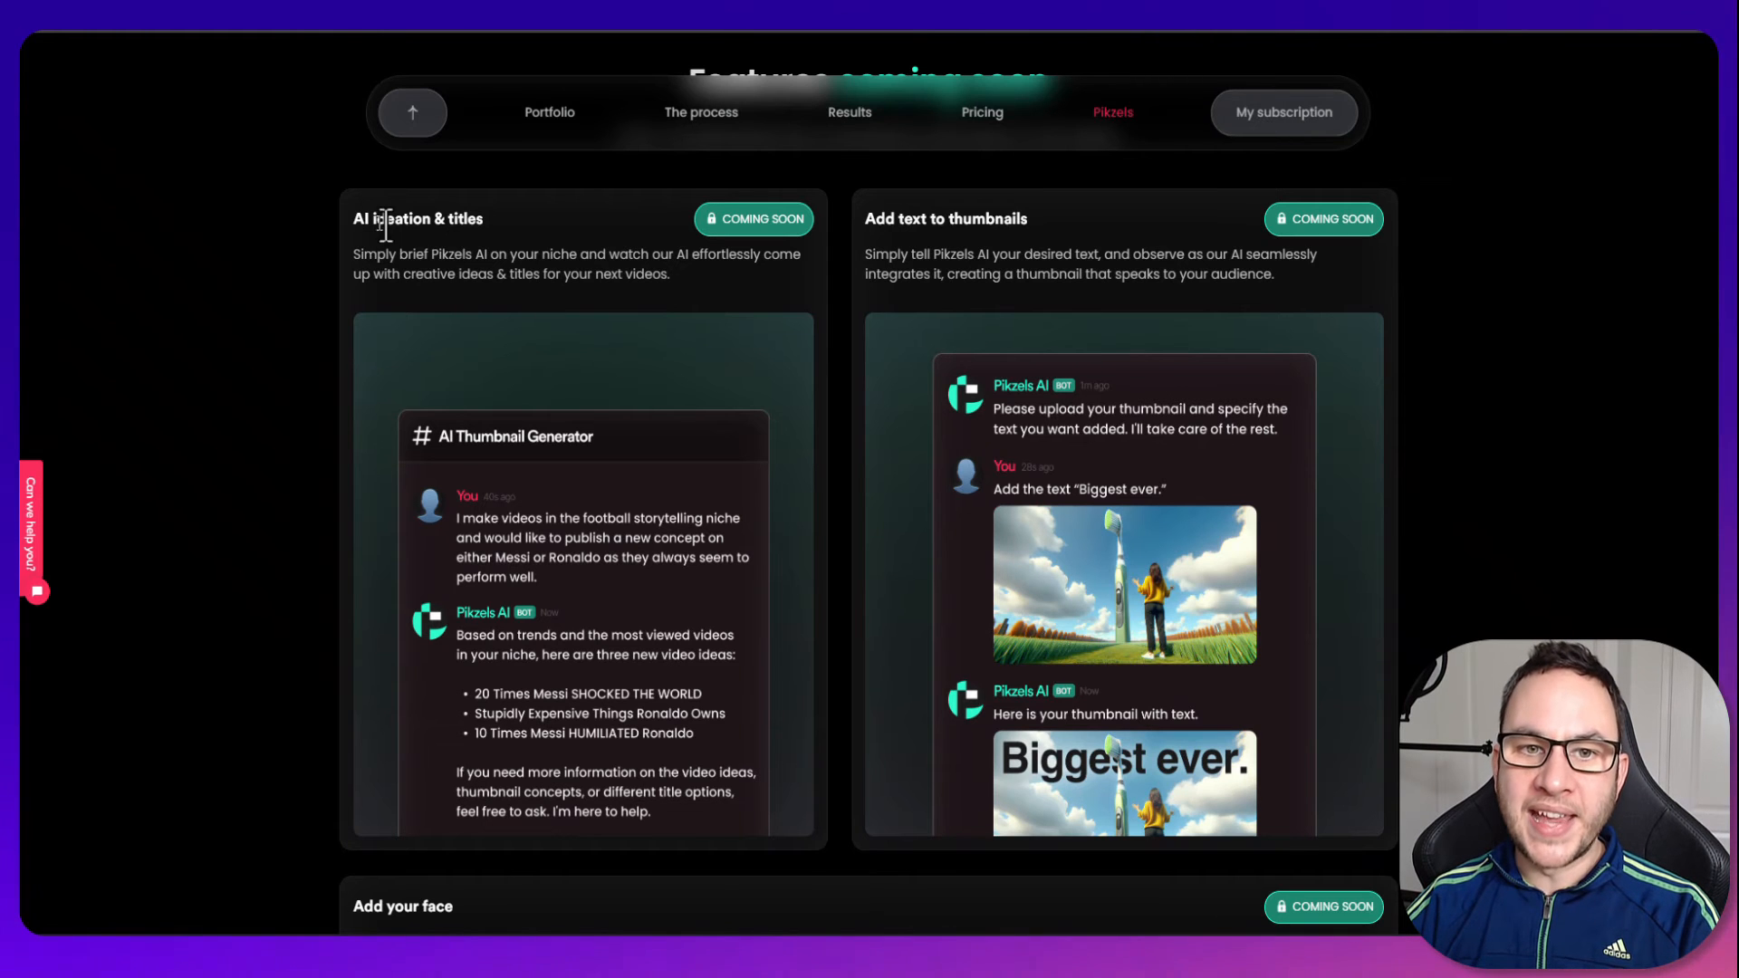
scroll(down, 3)
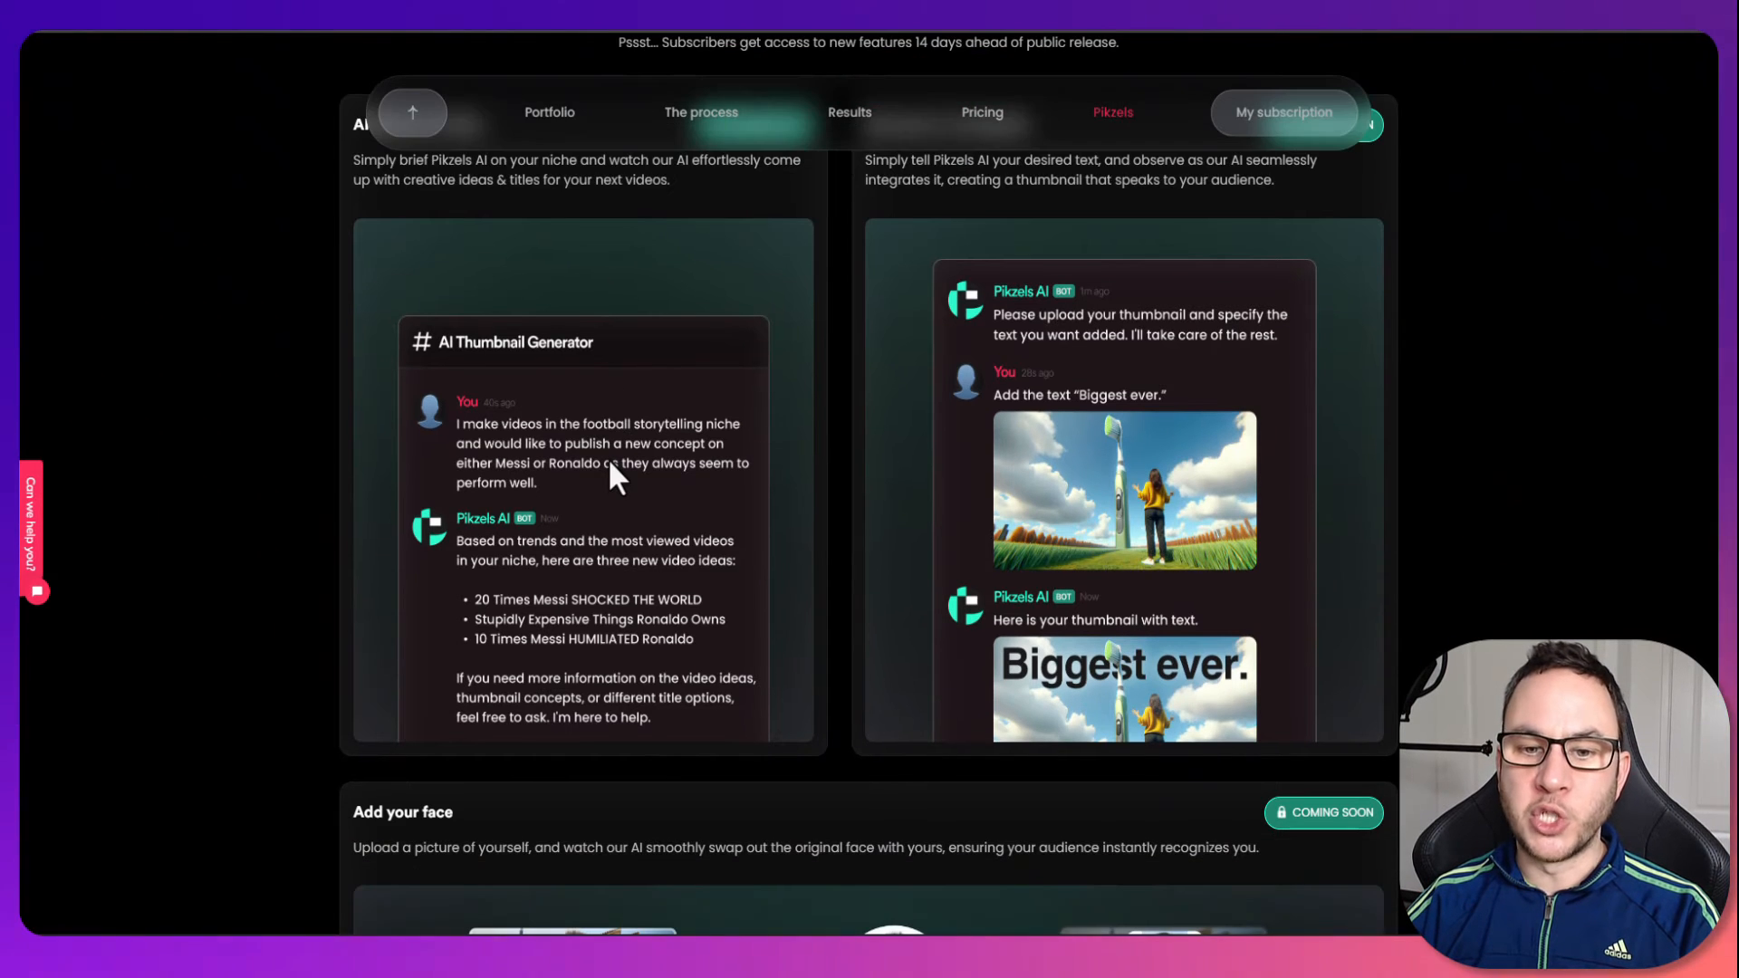
scroll(up, 3)
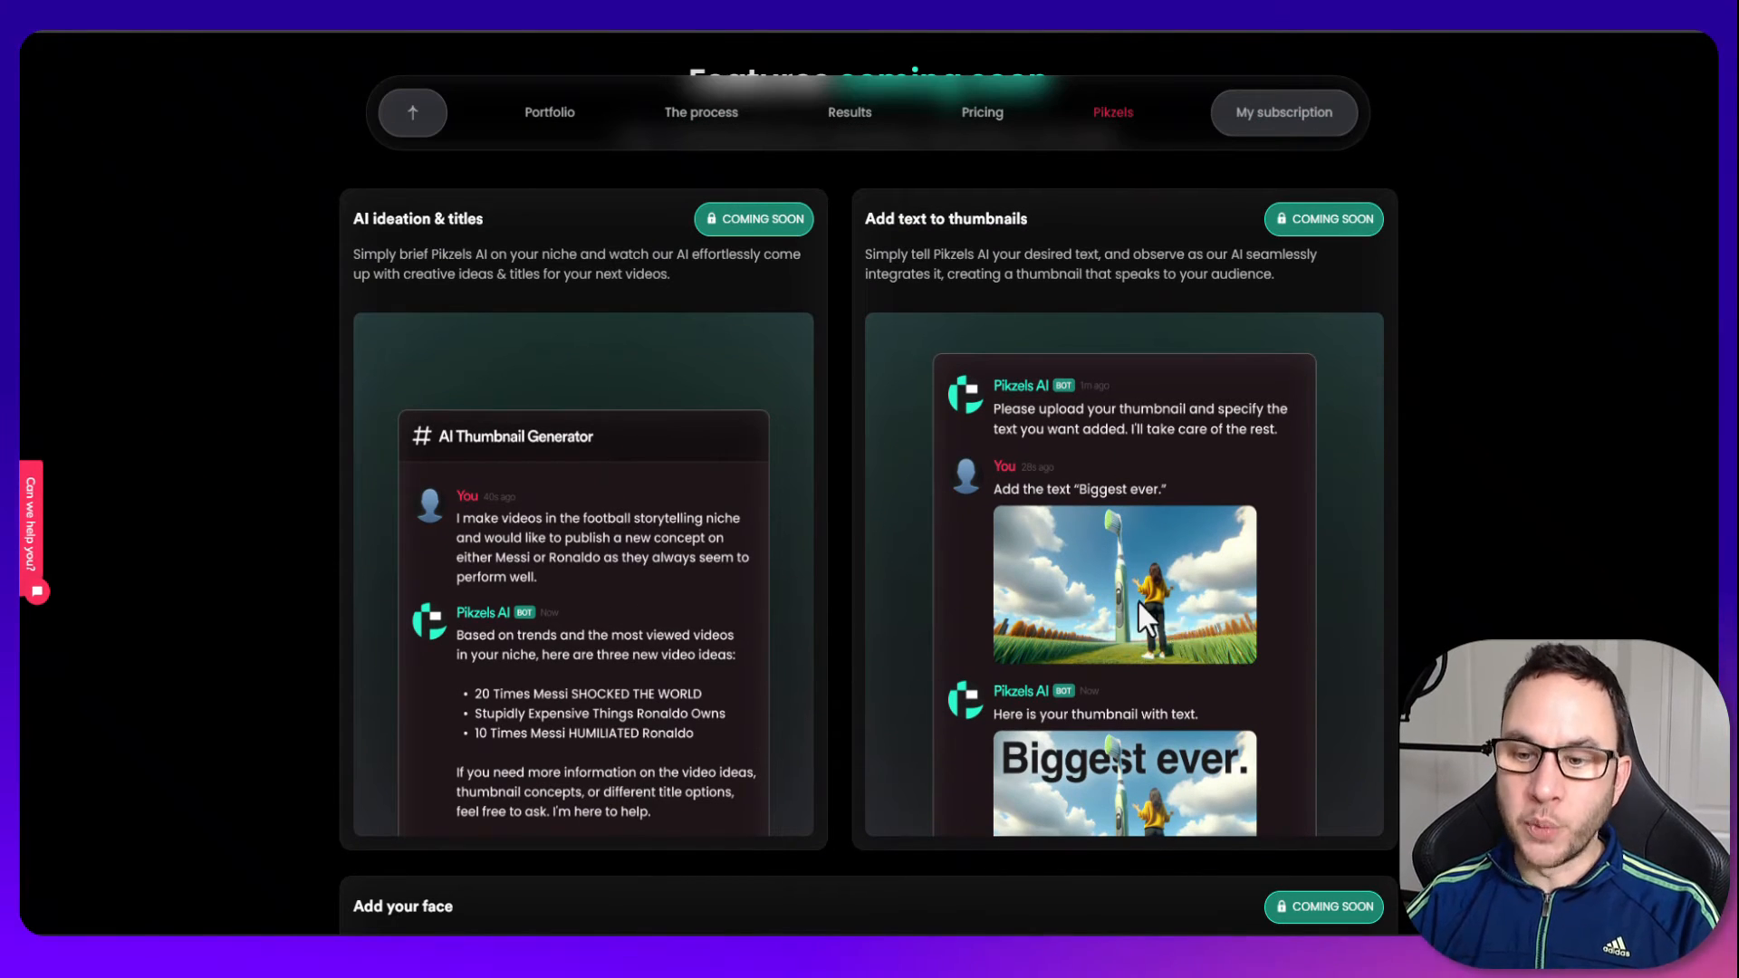
scroll(down, 3)
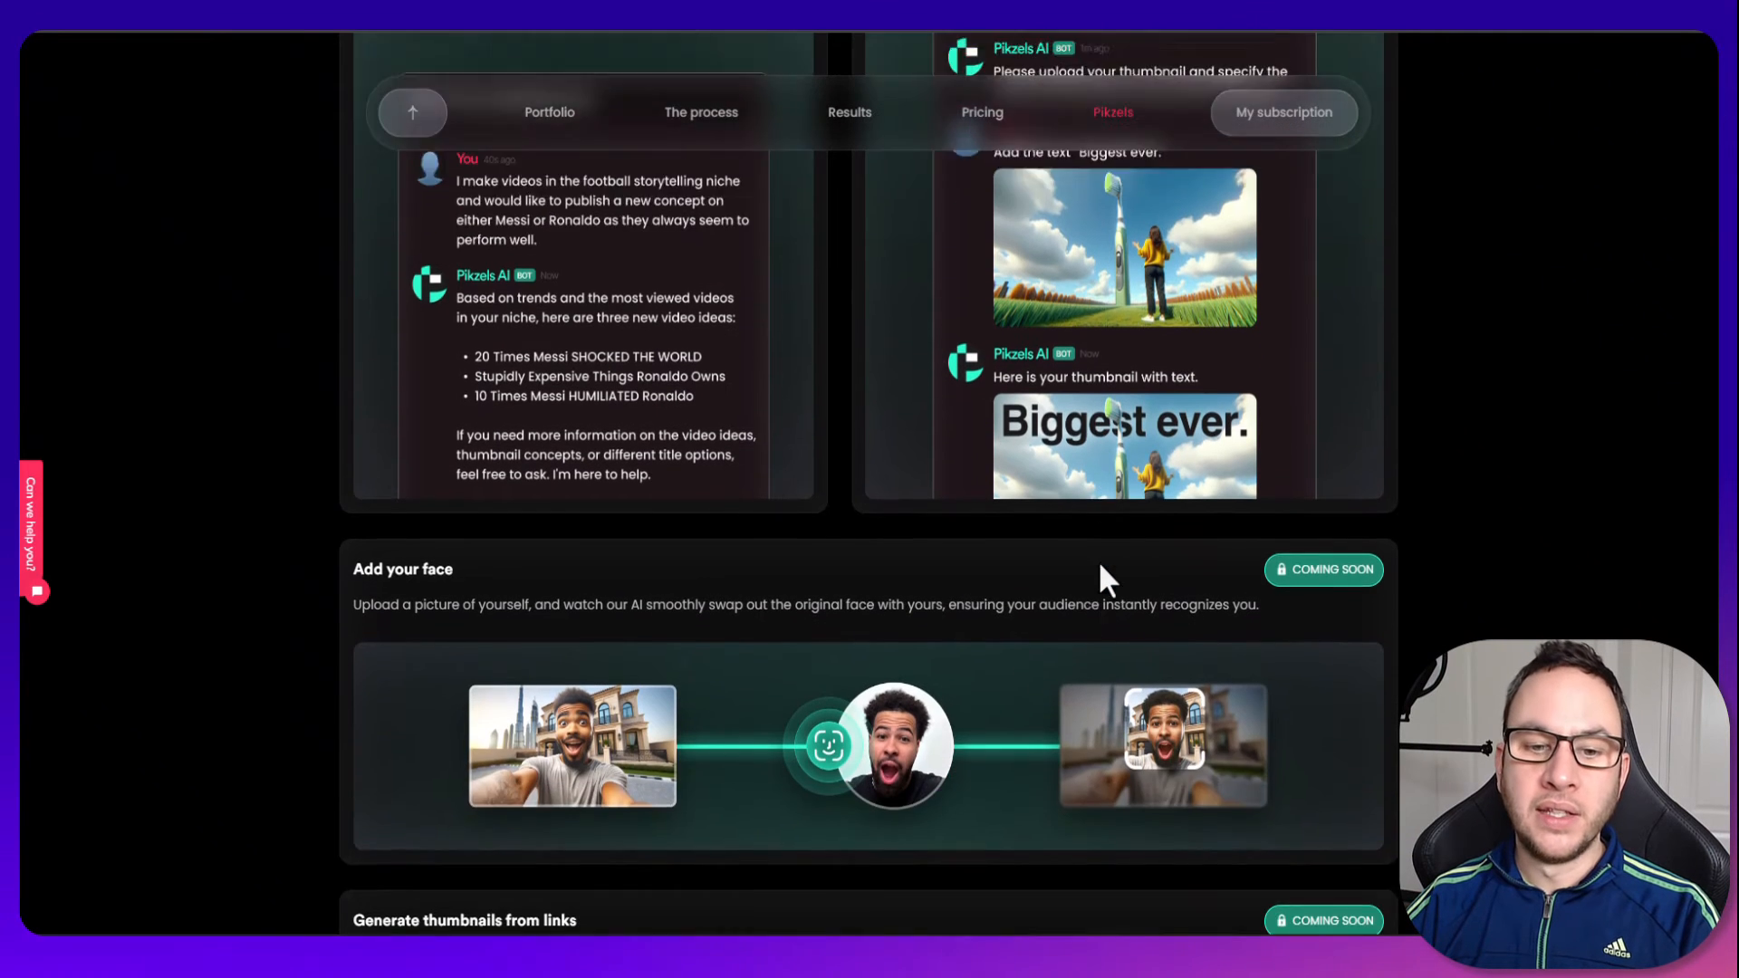
scroll(down, 3)
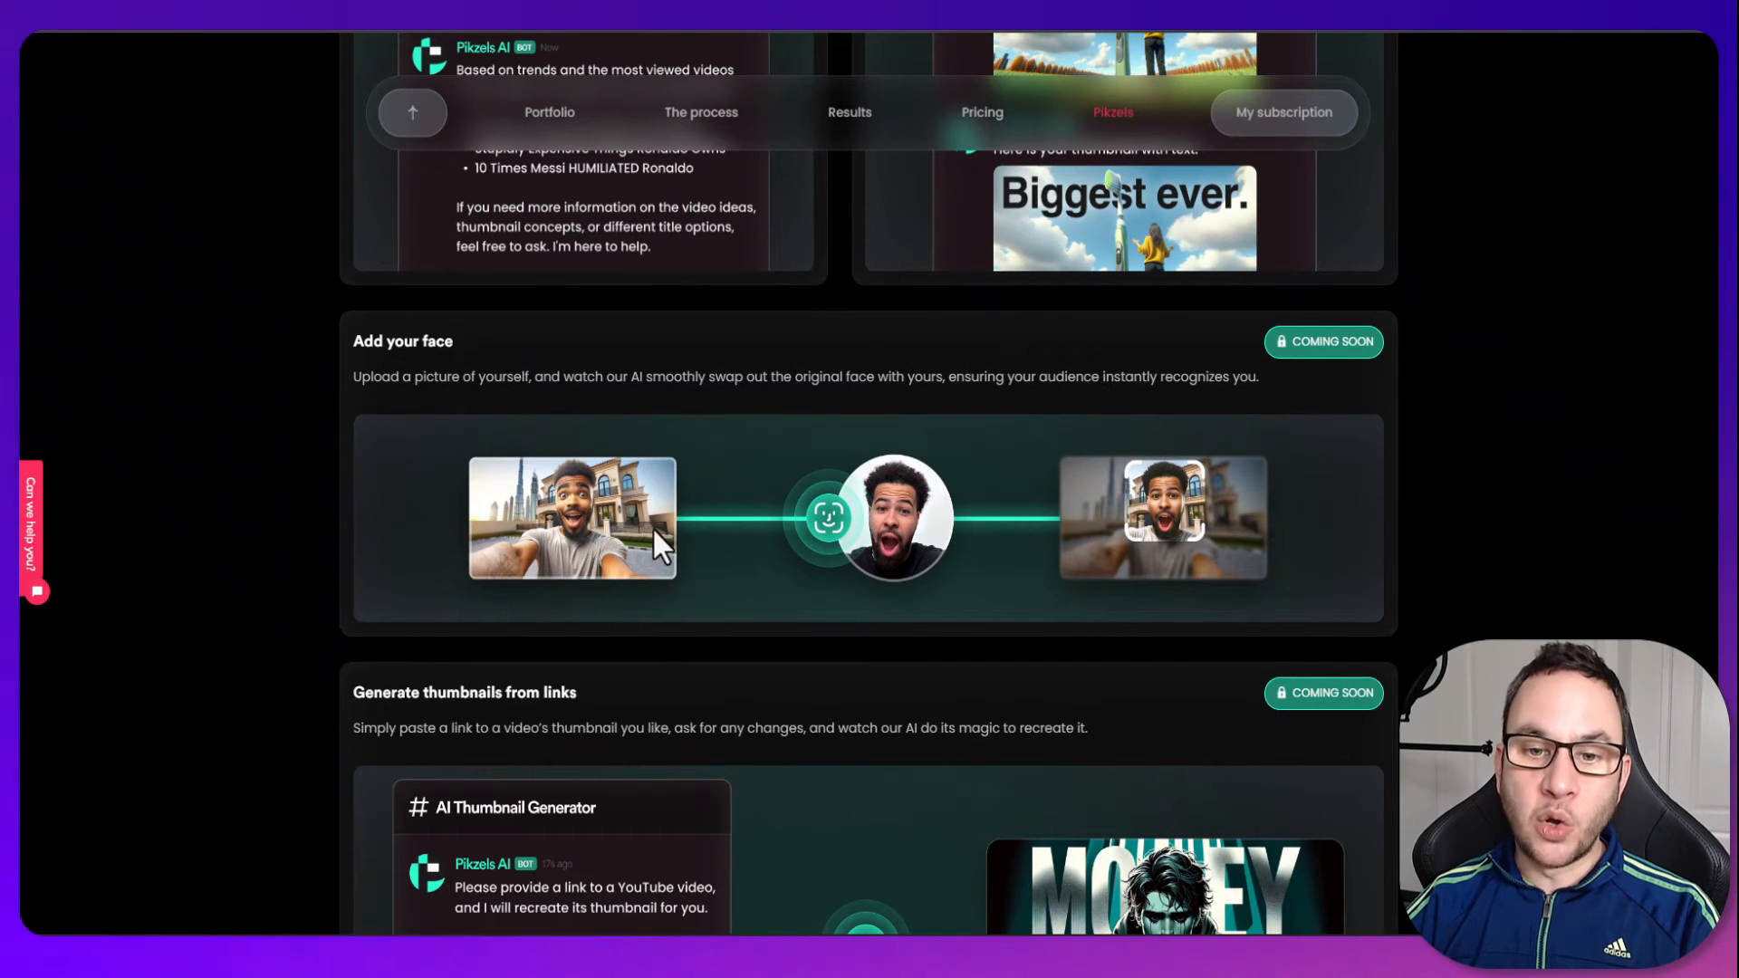
mouse_move(815, 565)
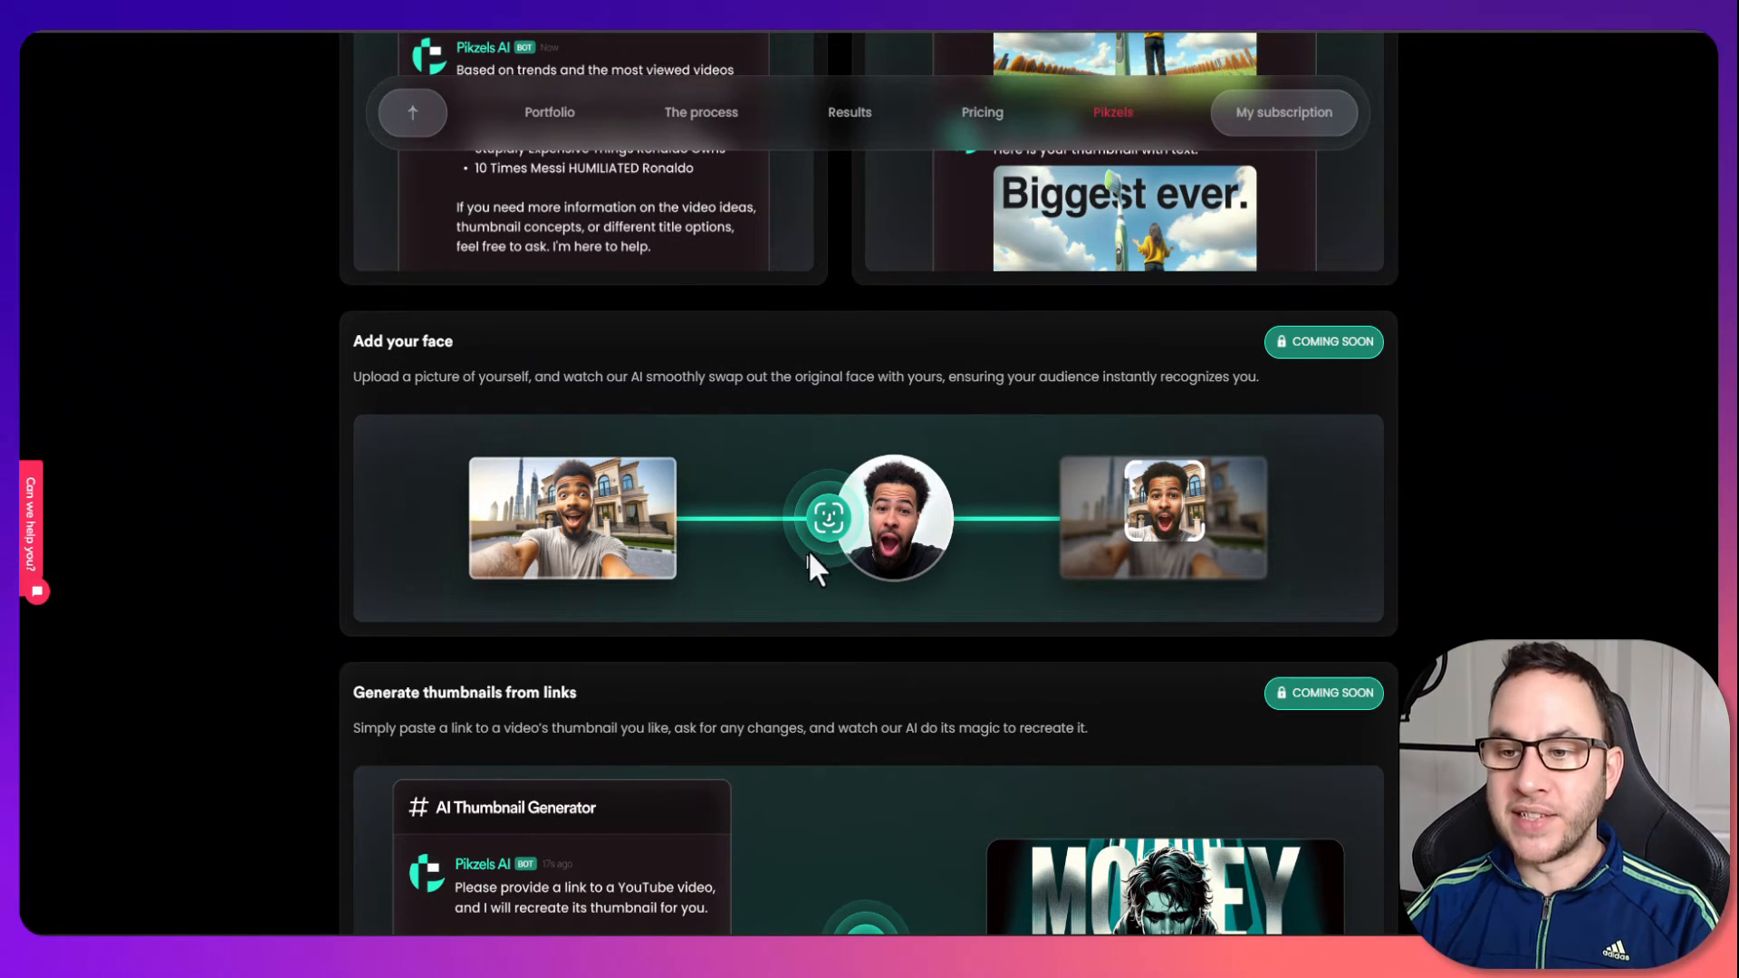
mouse_move(1170, 594)
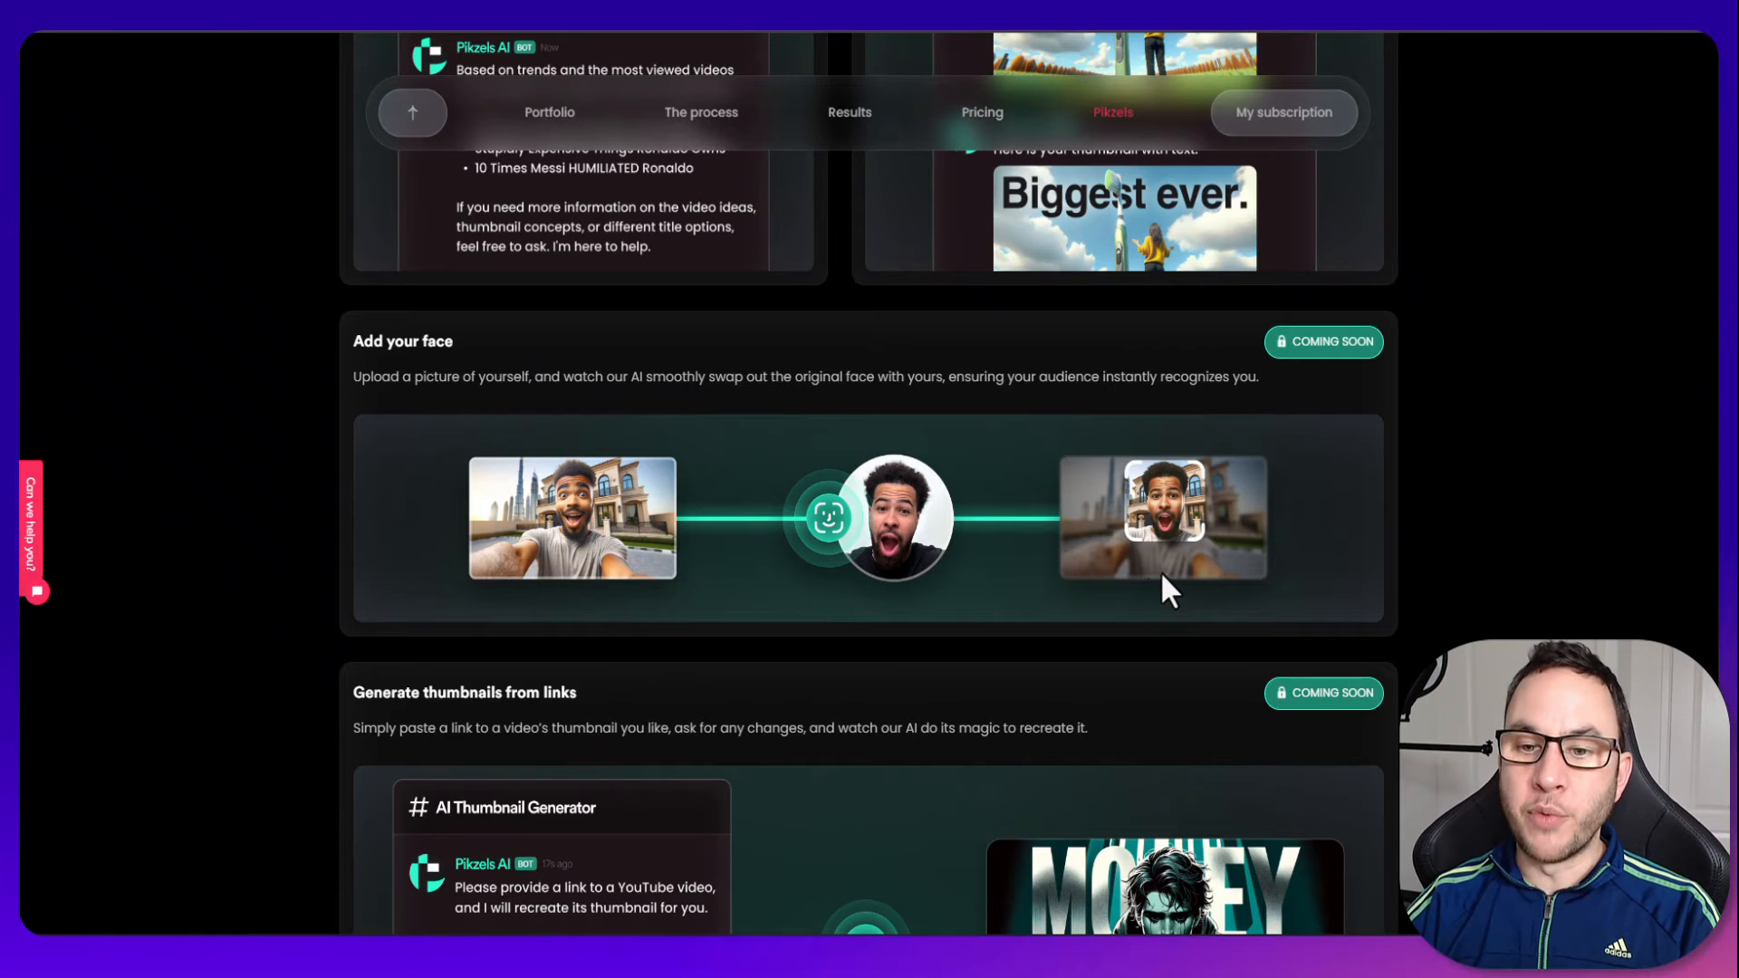
scroll(down, 3)
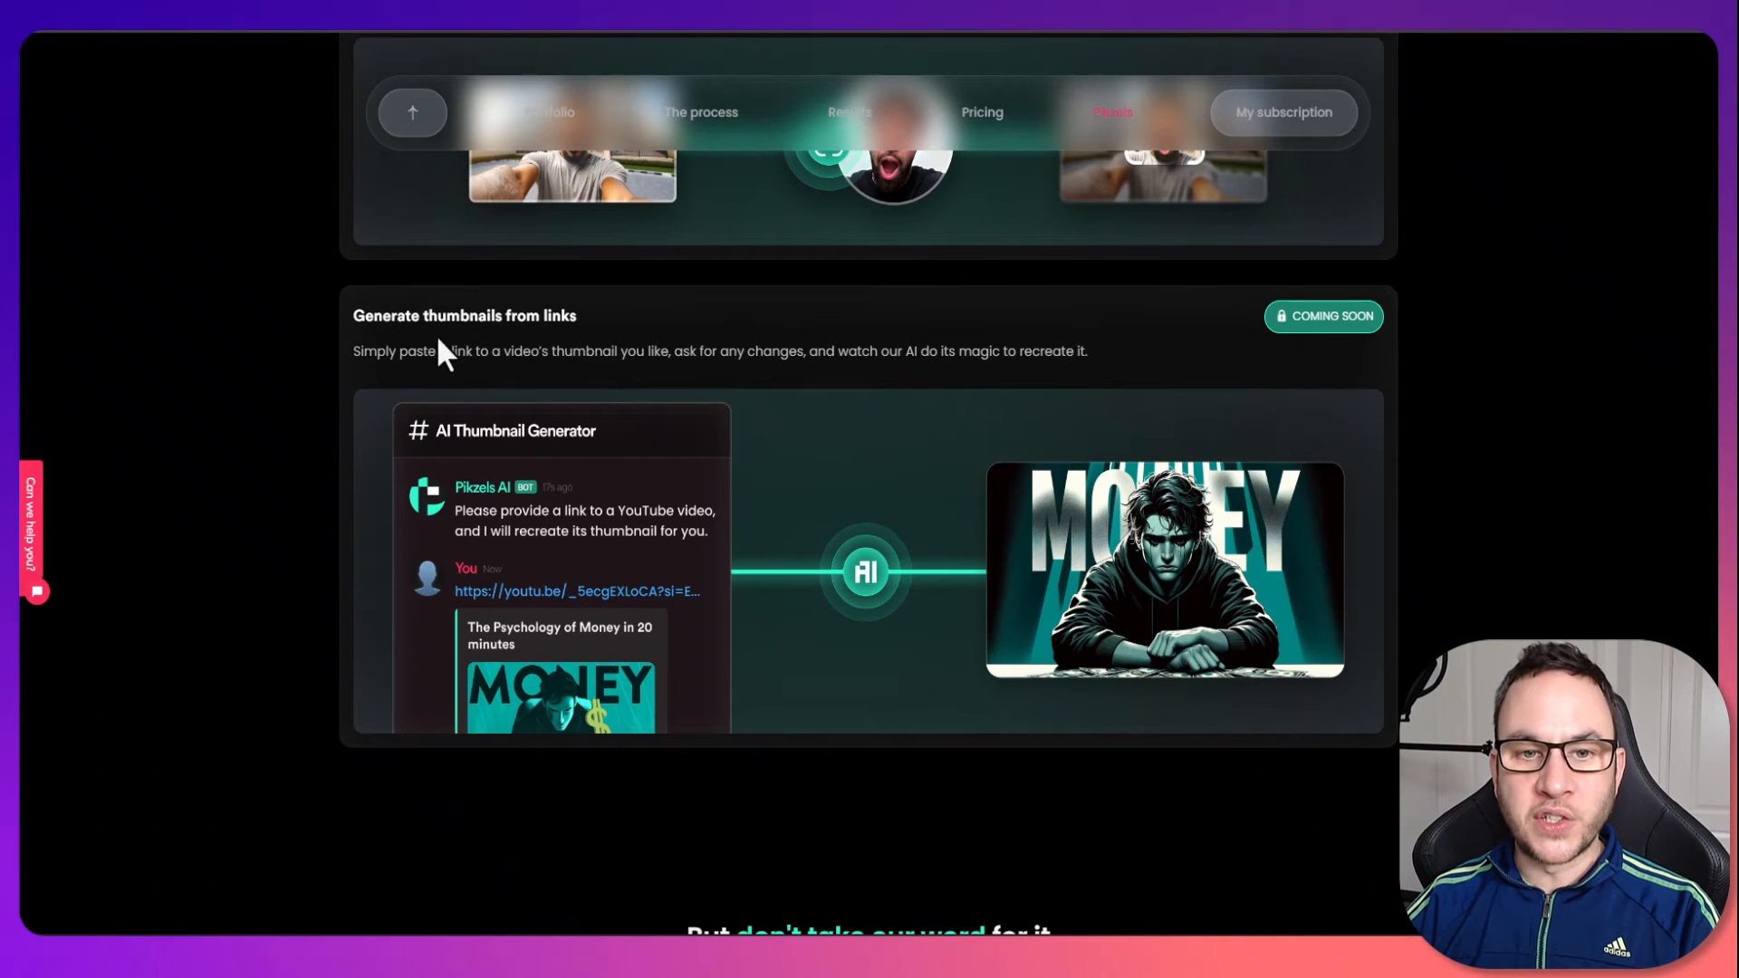
mouse_move(471, 382)
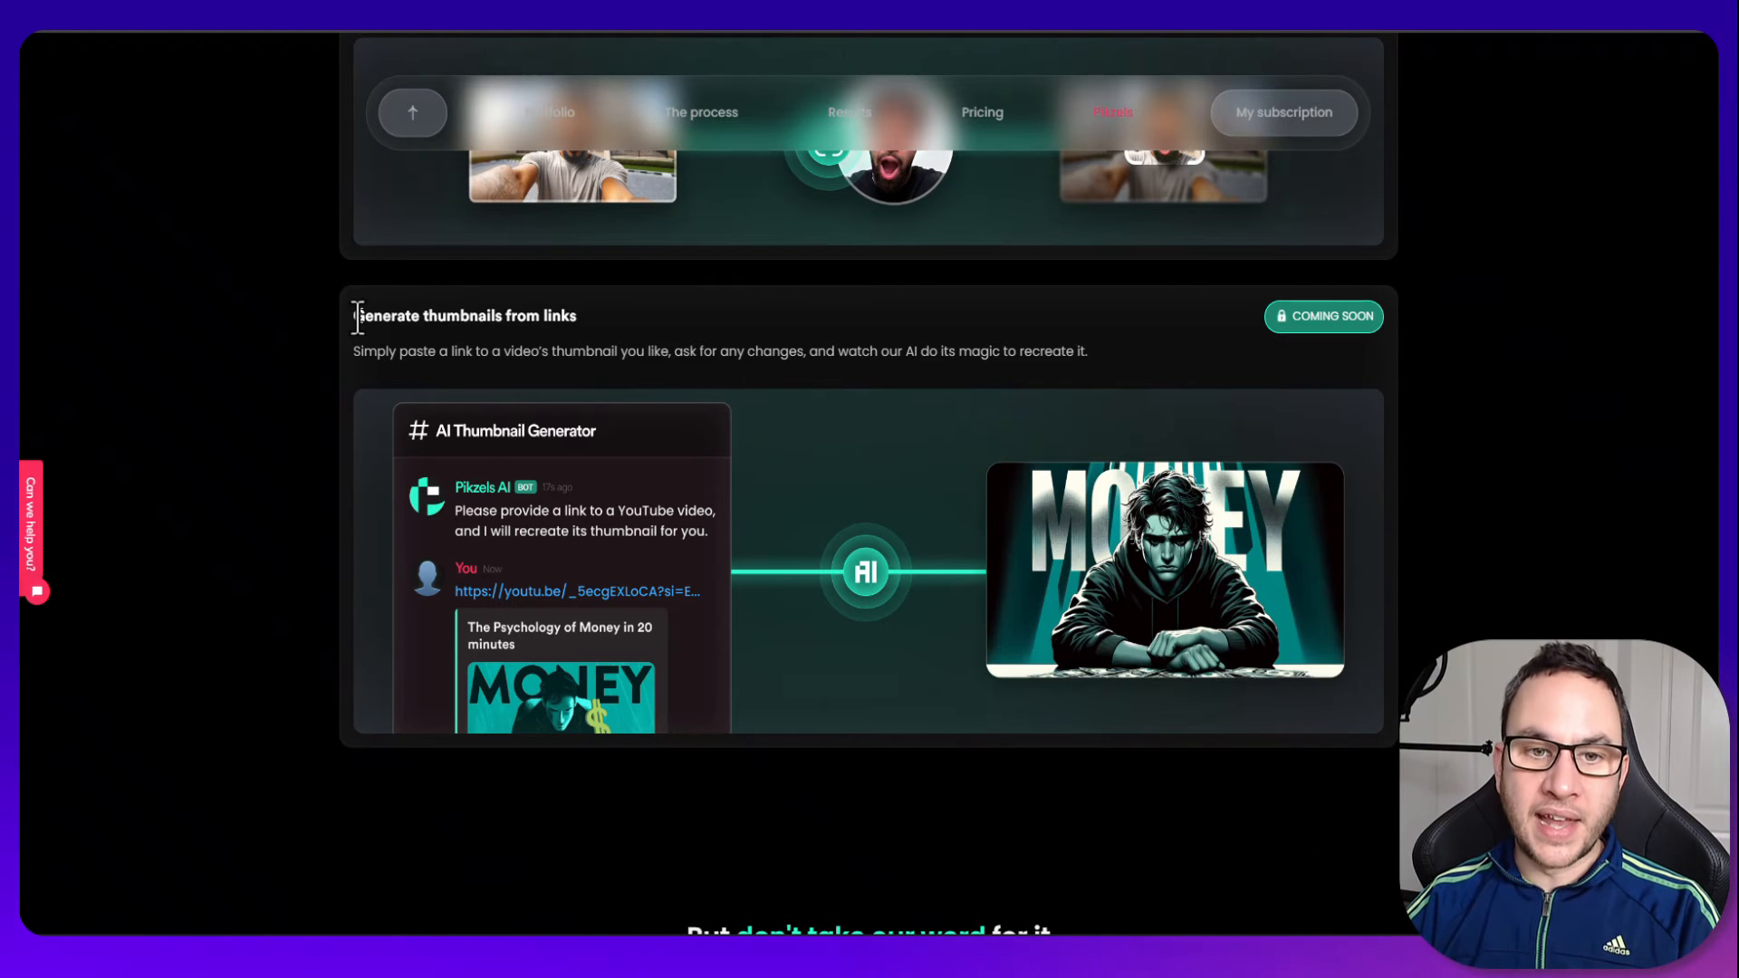
mouse_move(693, 387)
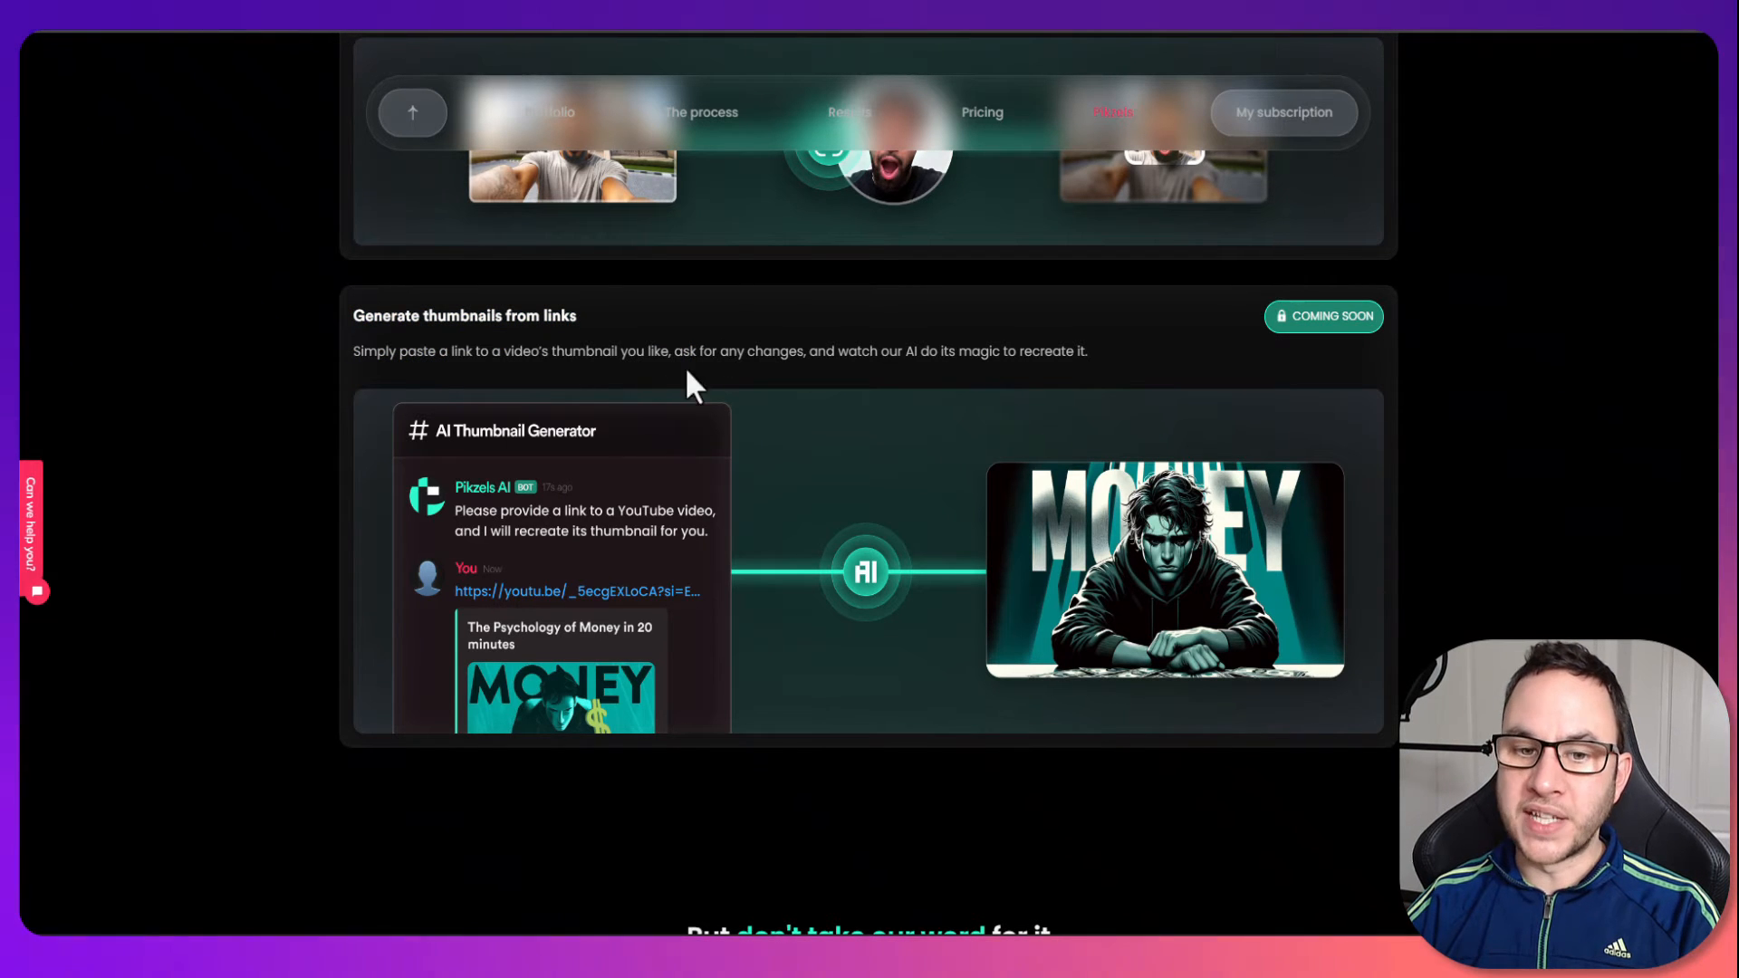
scroll(up, 3)
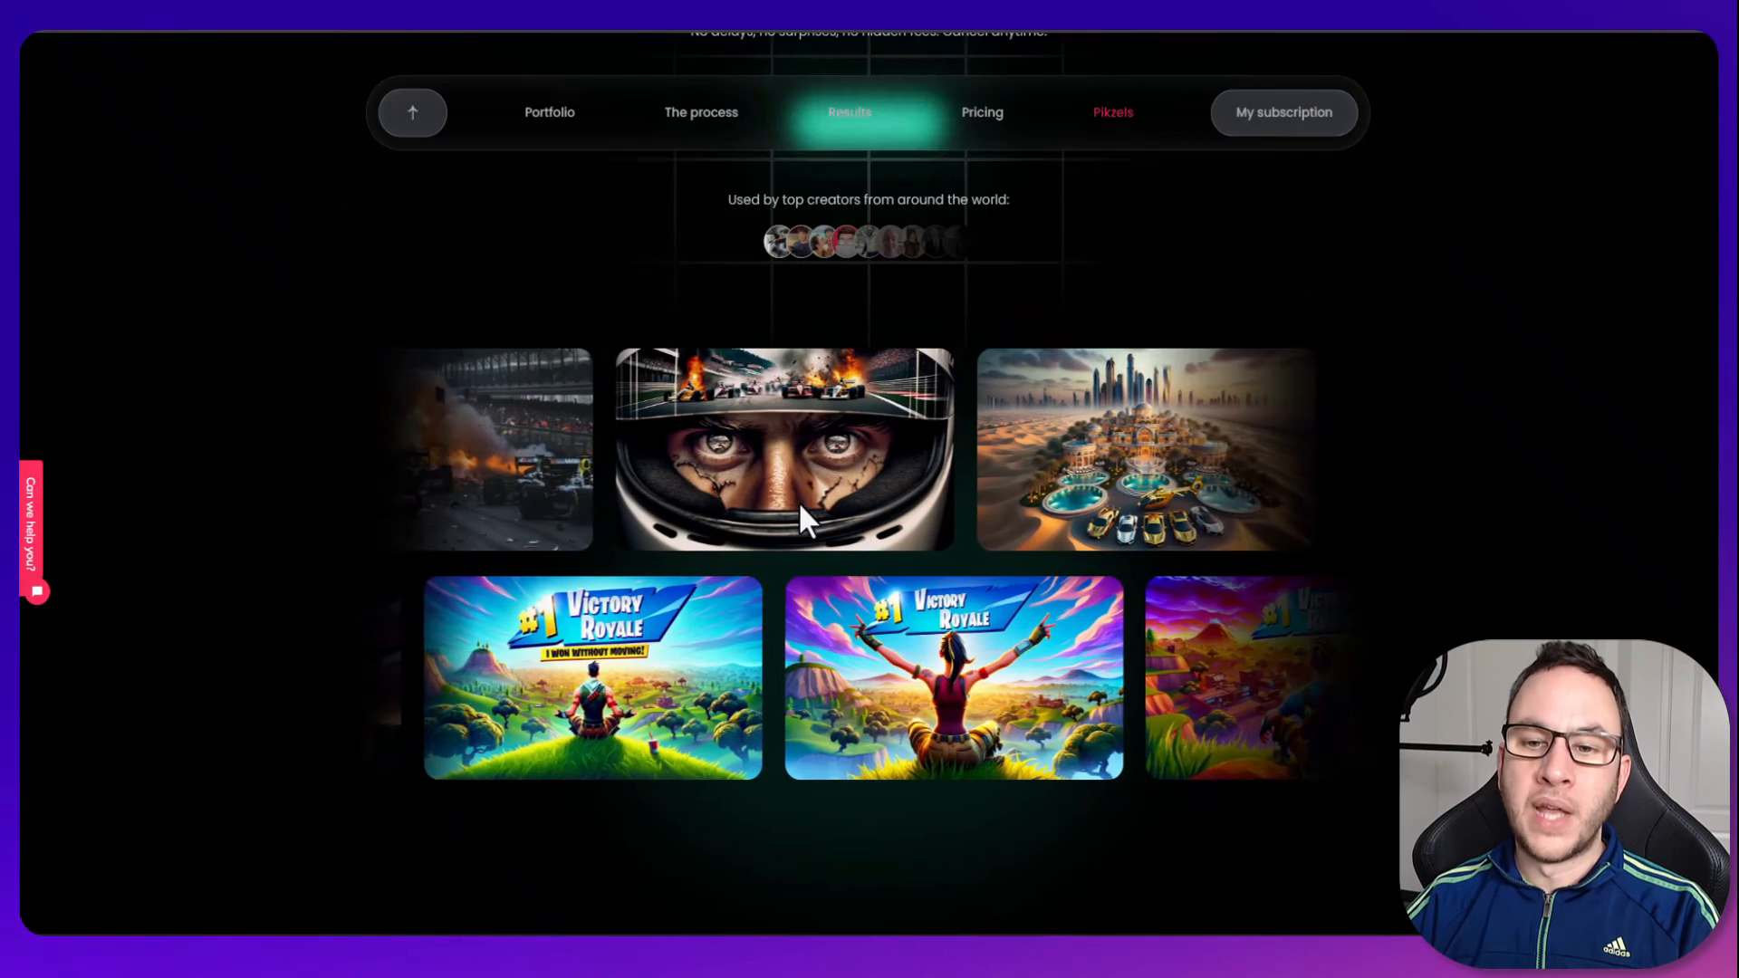
scroll(down, 3)
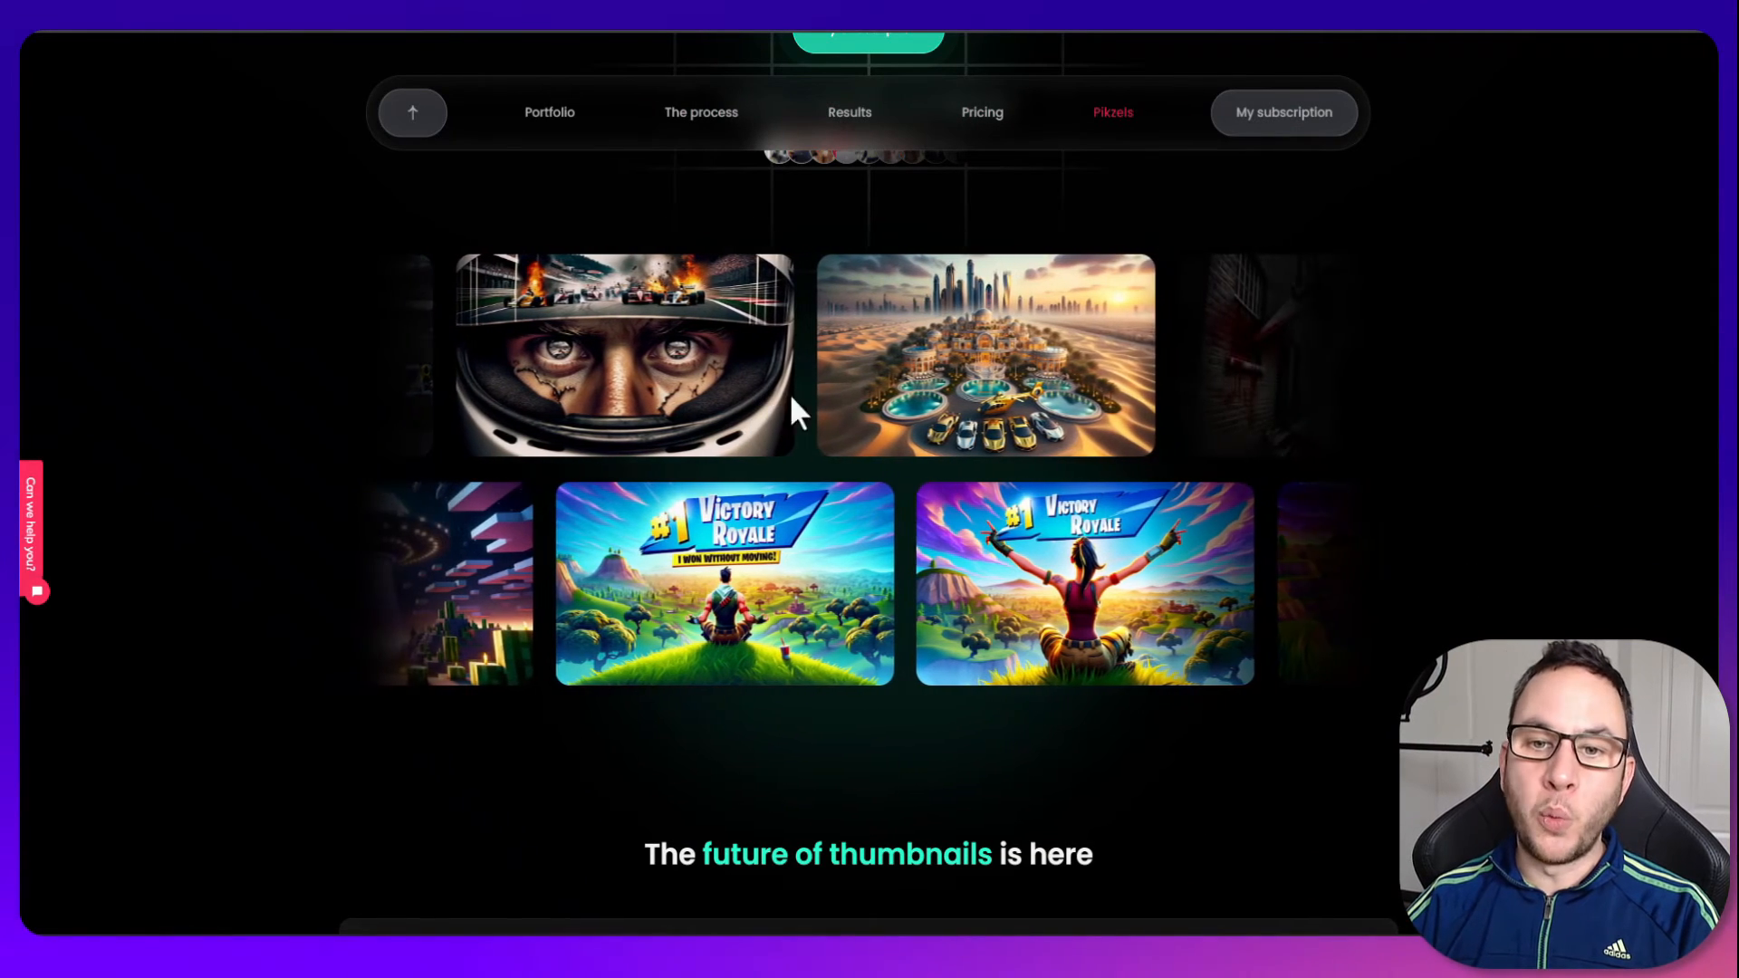
scroll(down, 3)
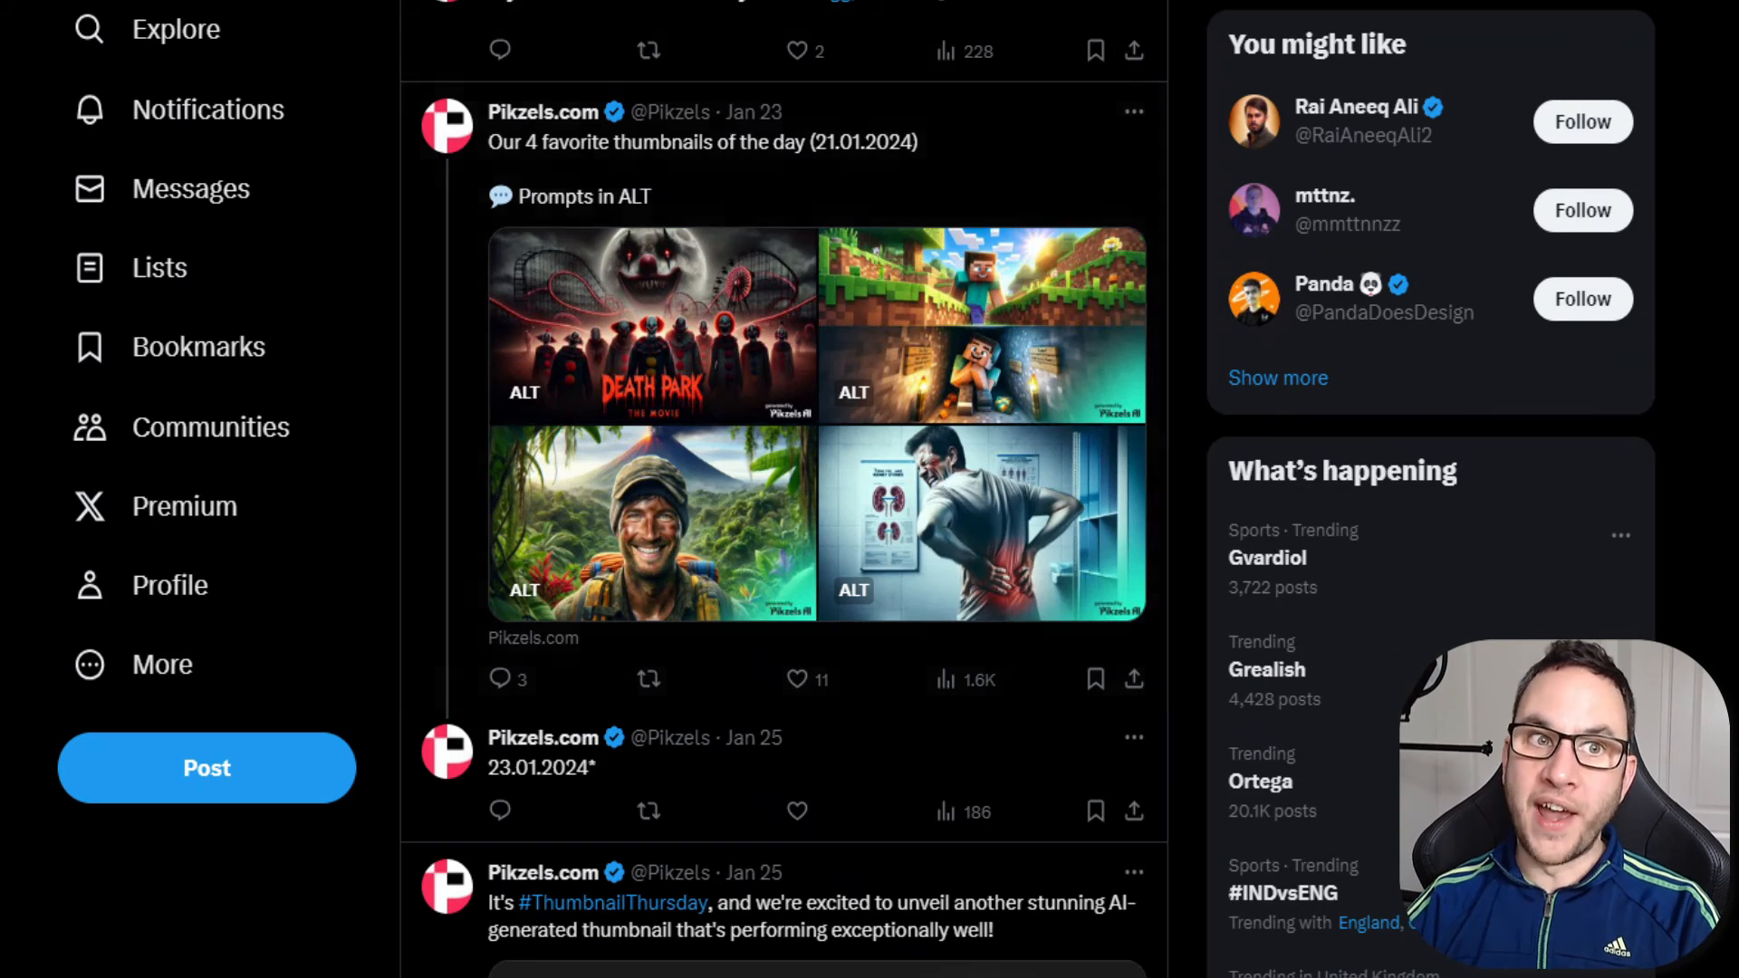
mouse_move(759, 422)
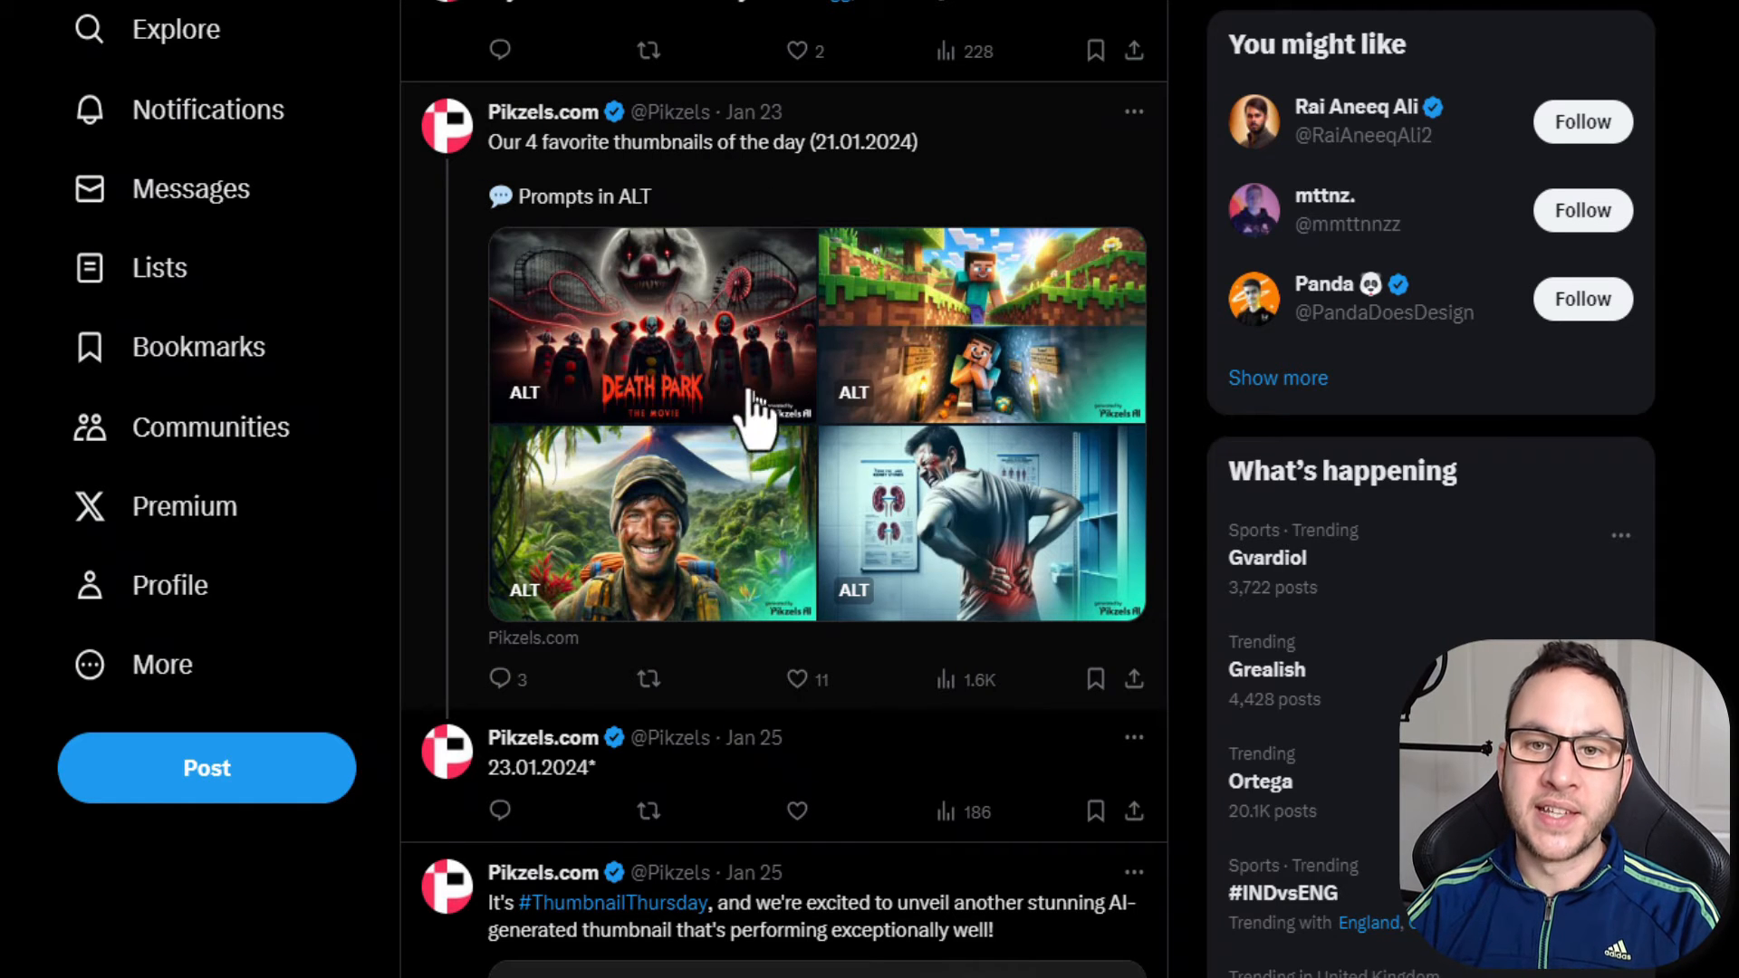
mouse_move(888, 299)
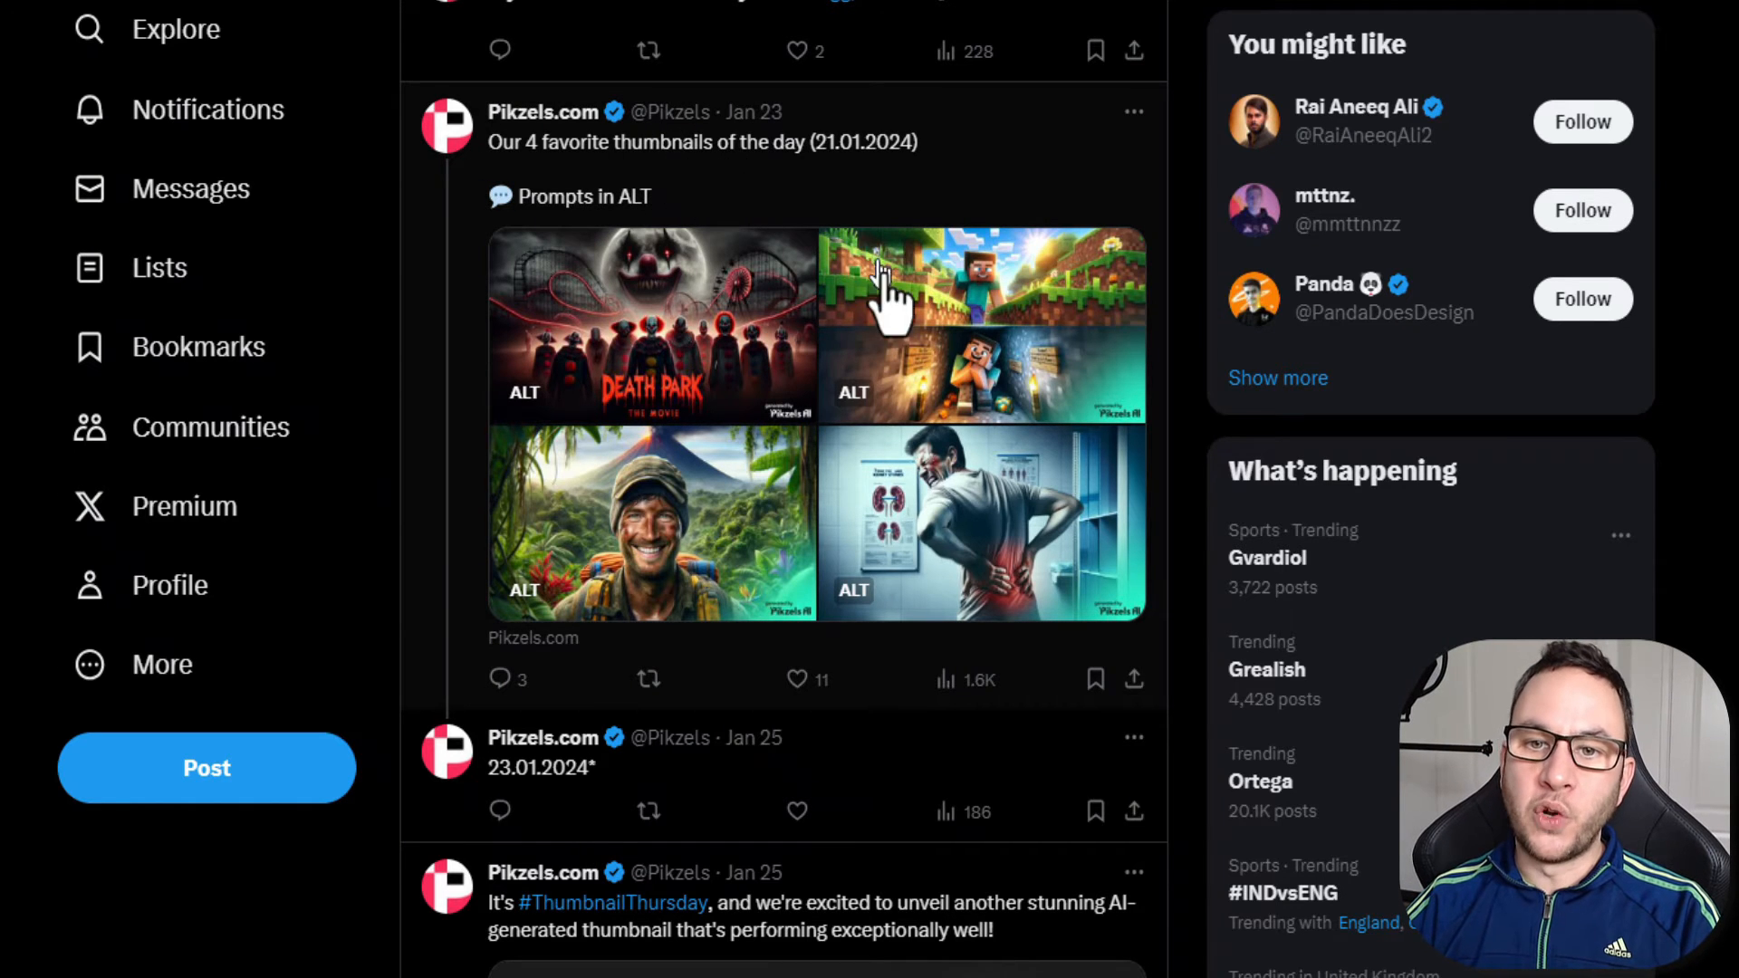
mouse_move(799, 466)
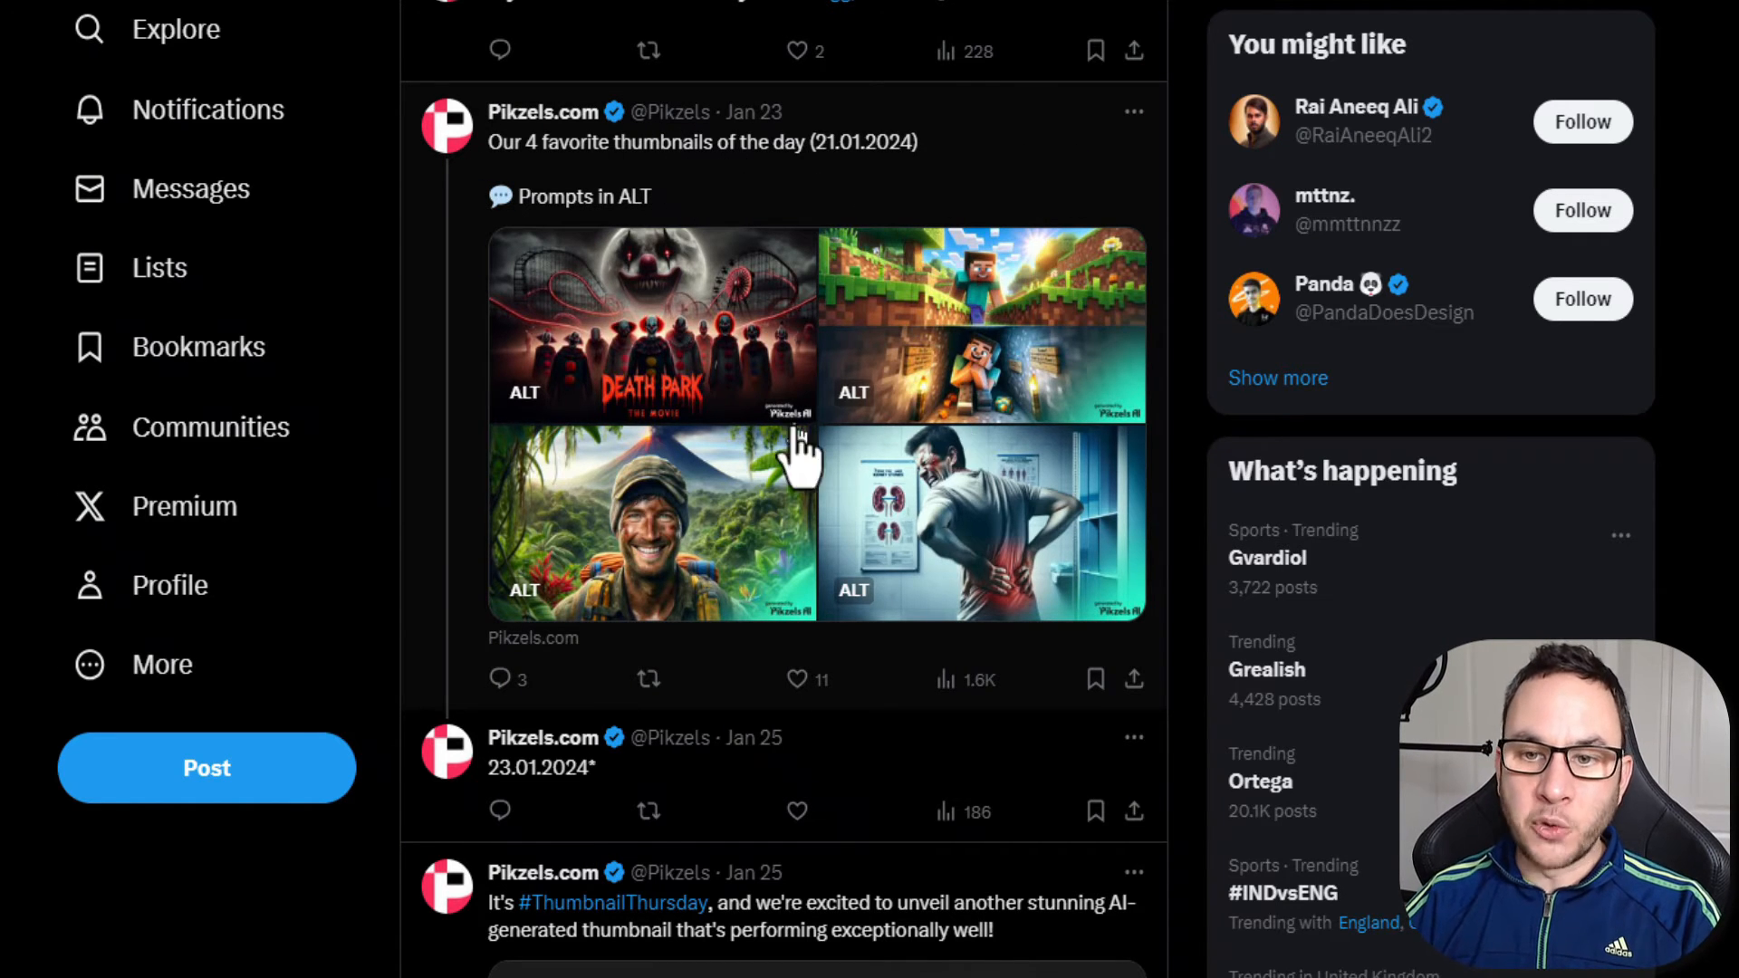
mouse_move(632, 288)
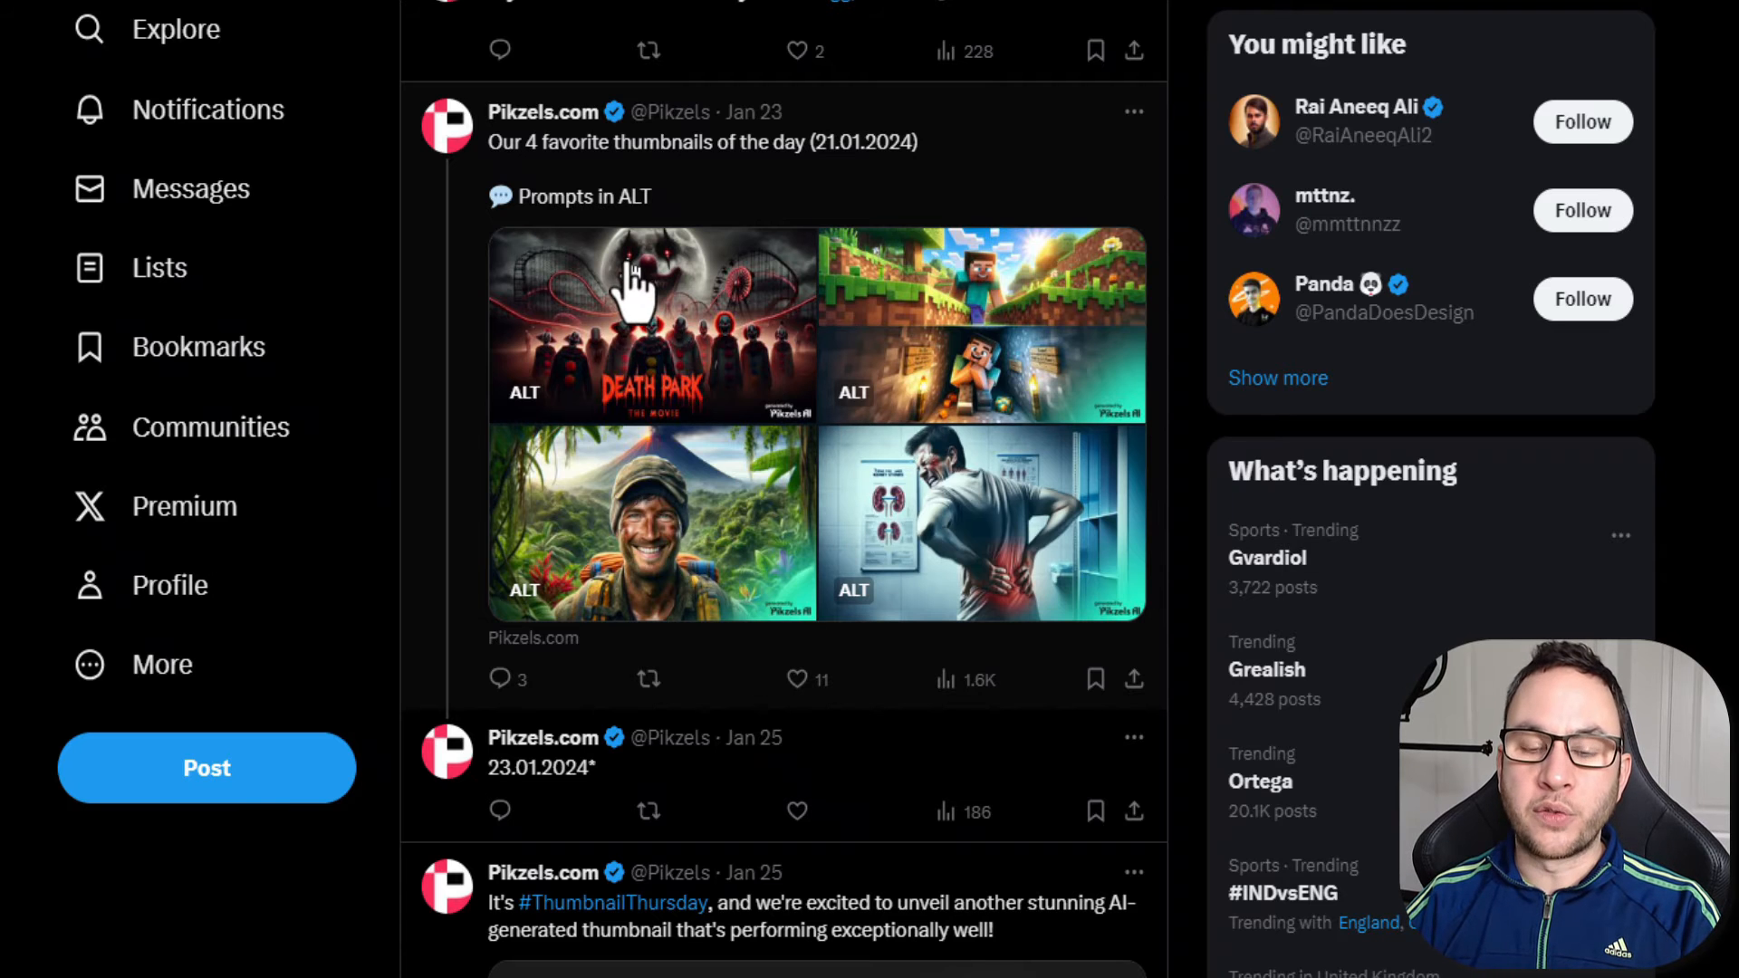
mouse_move(732, 576)
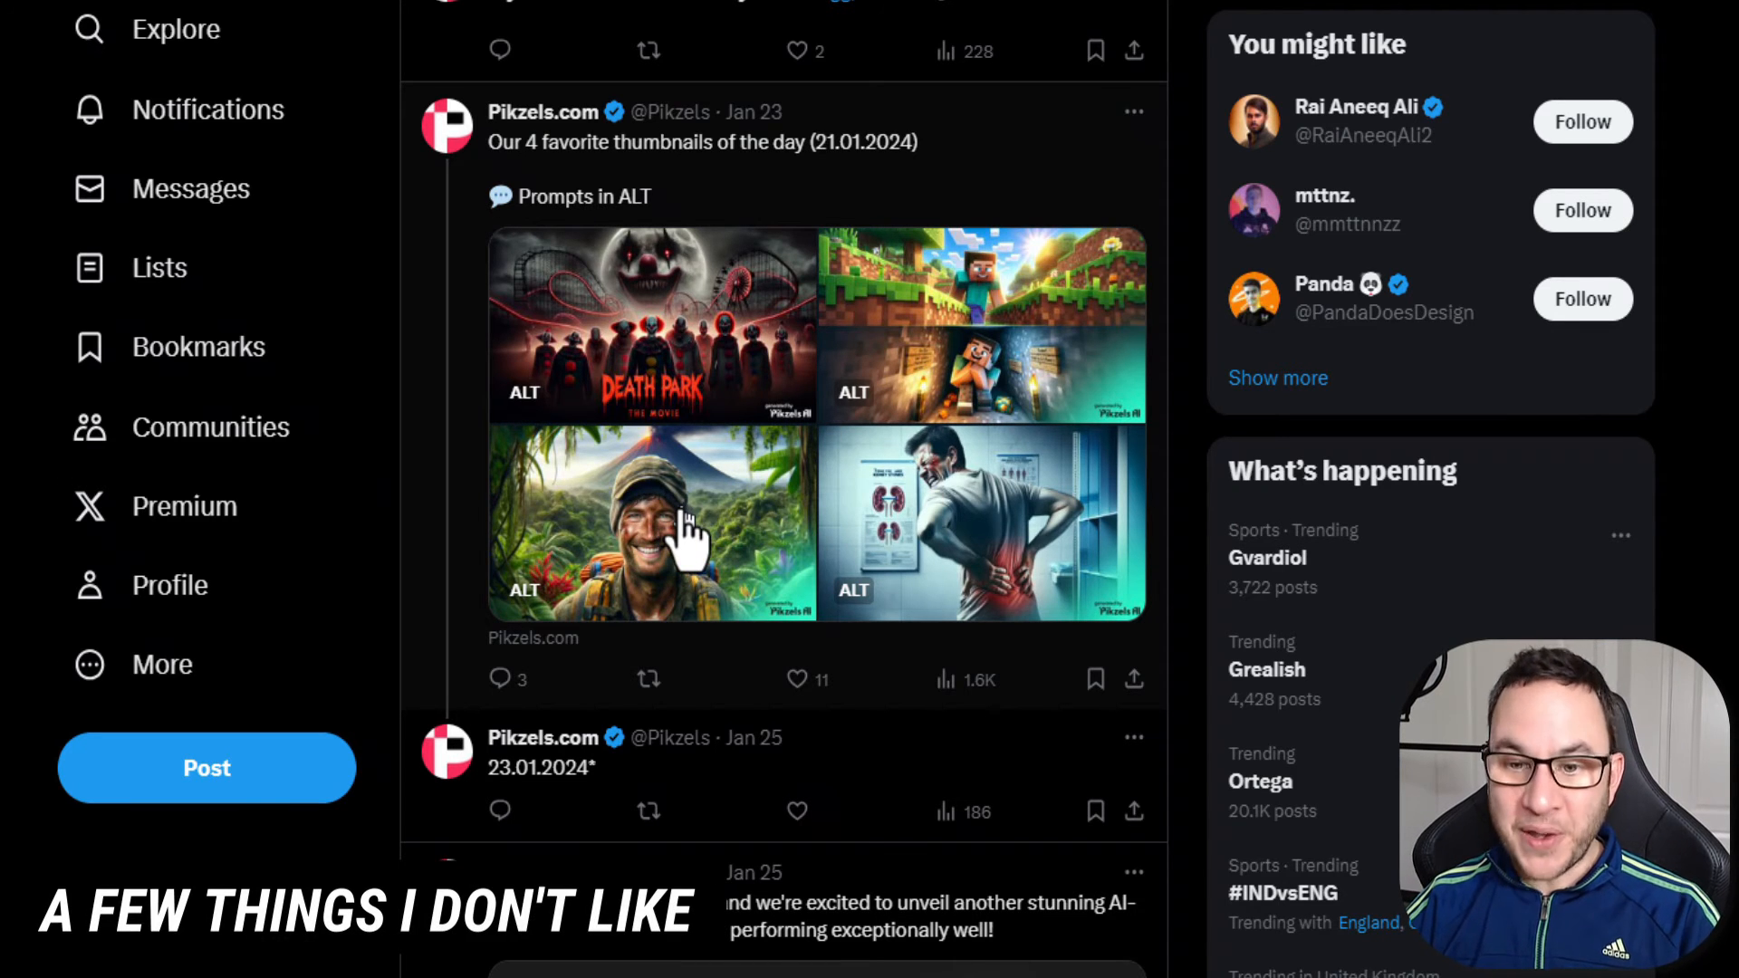
mouse_move(685, 538)
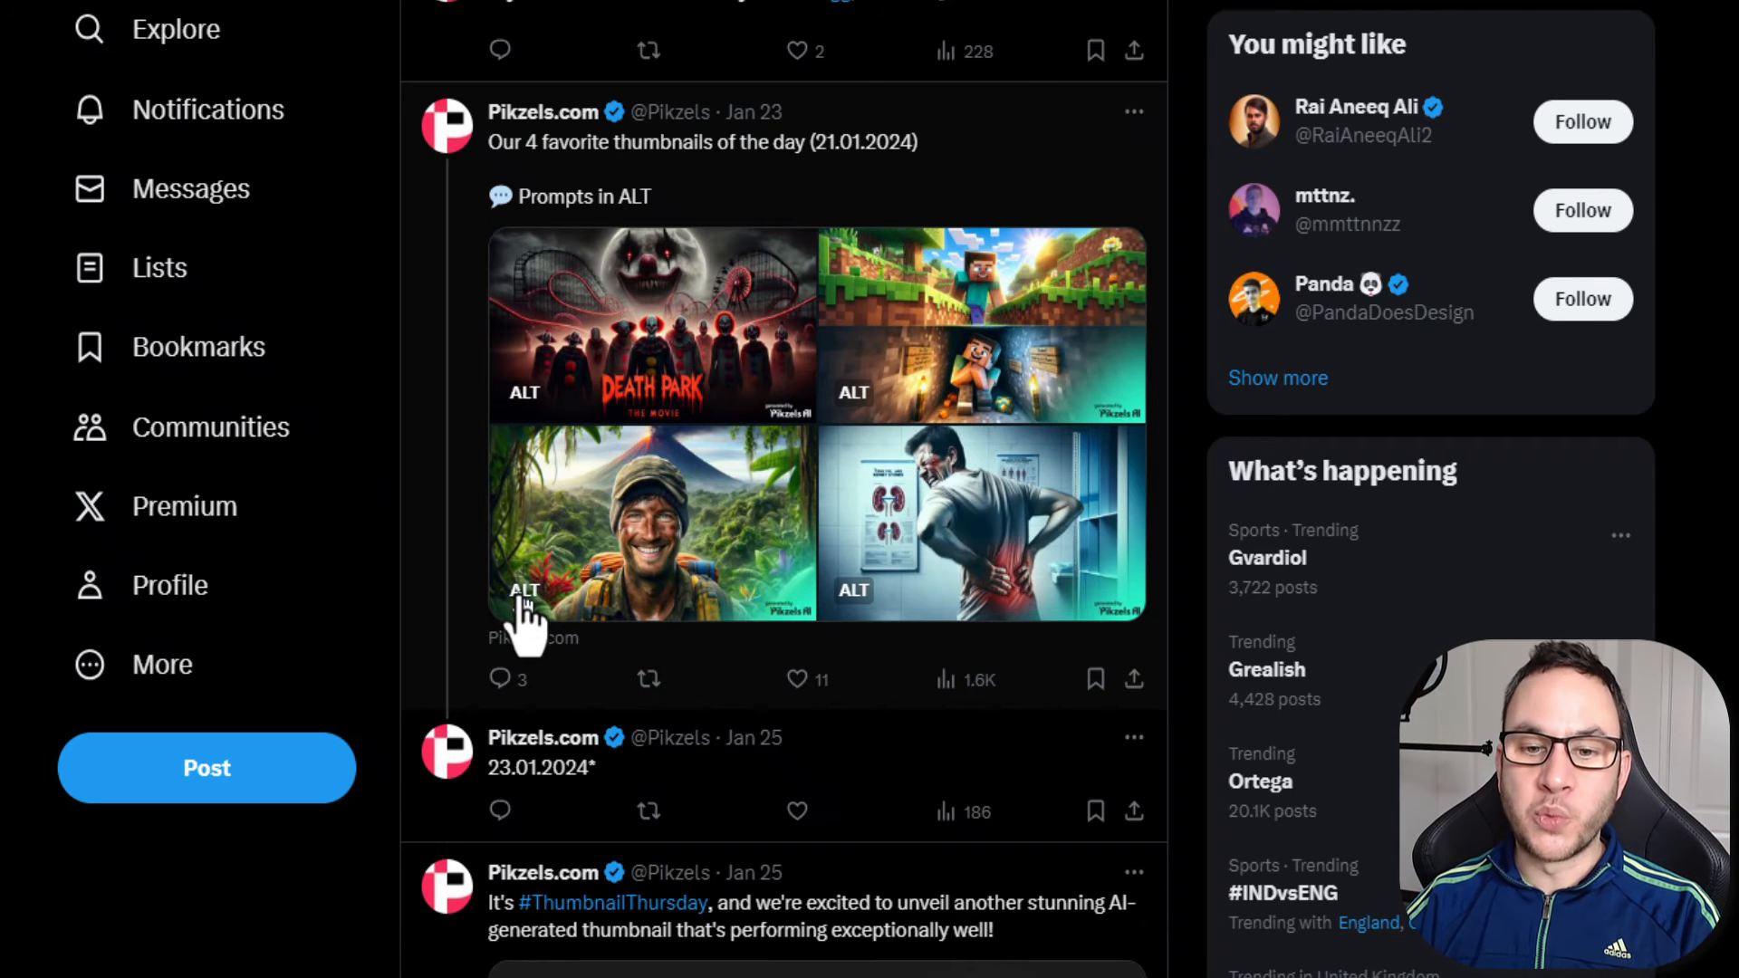
mouse_move(533, 610)
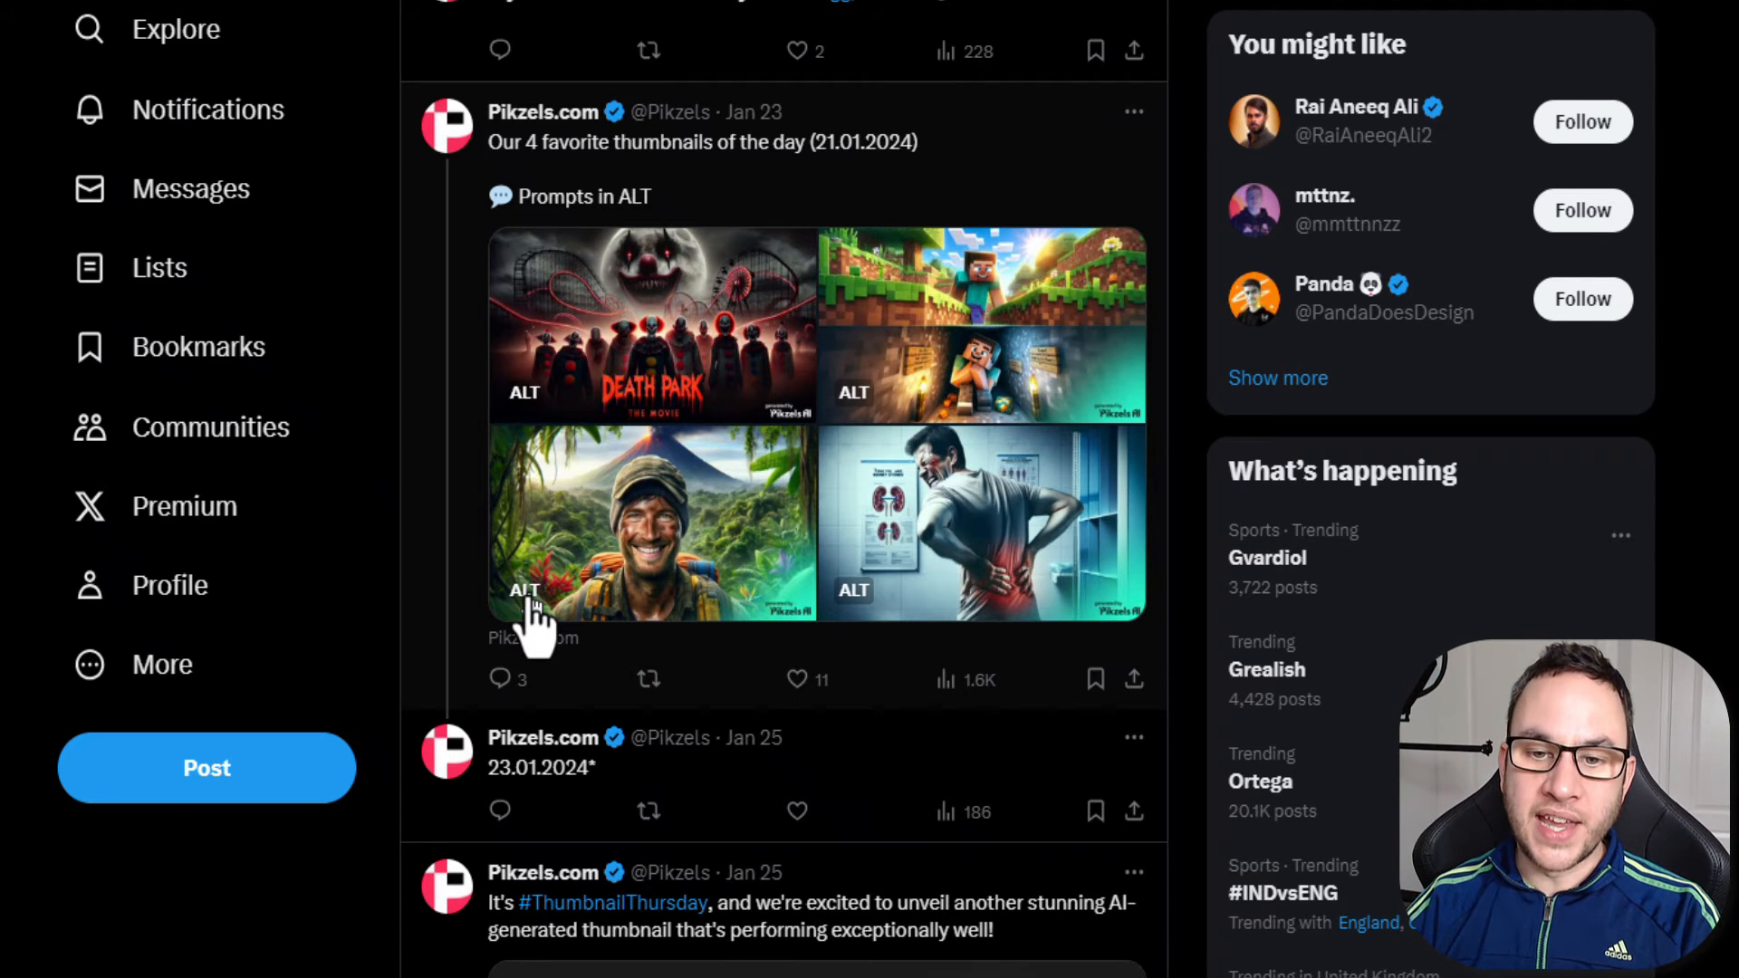
click(522, 588)
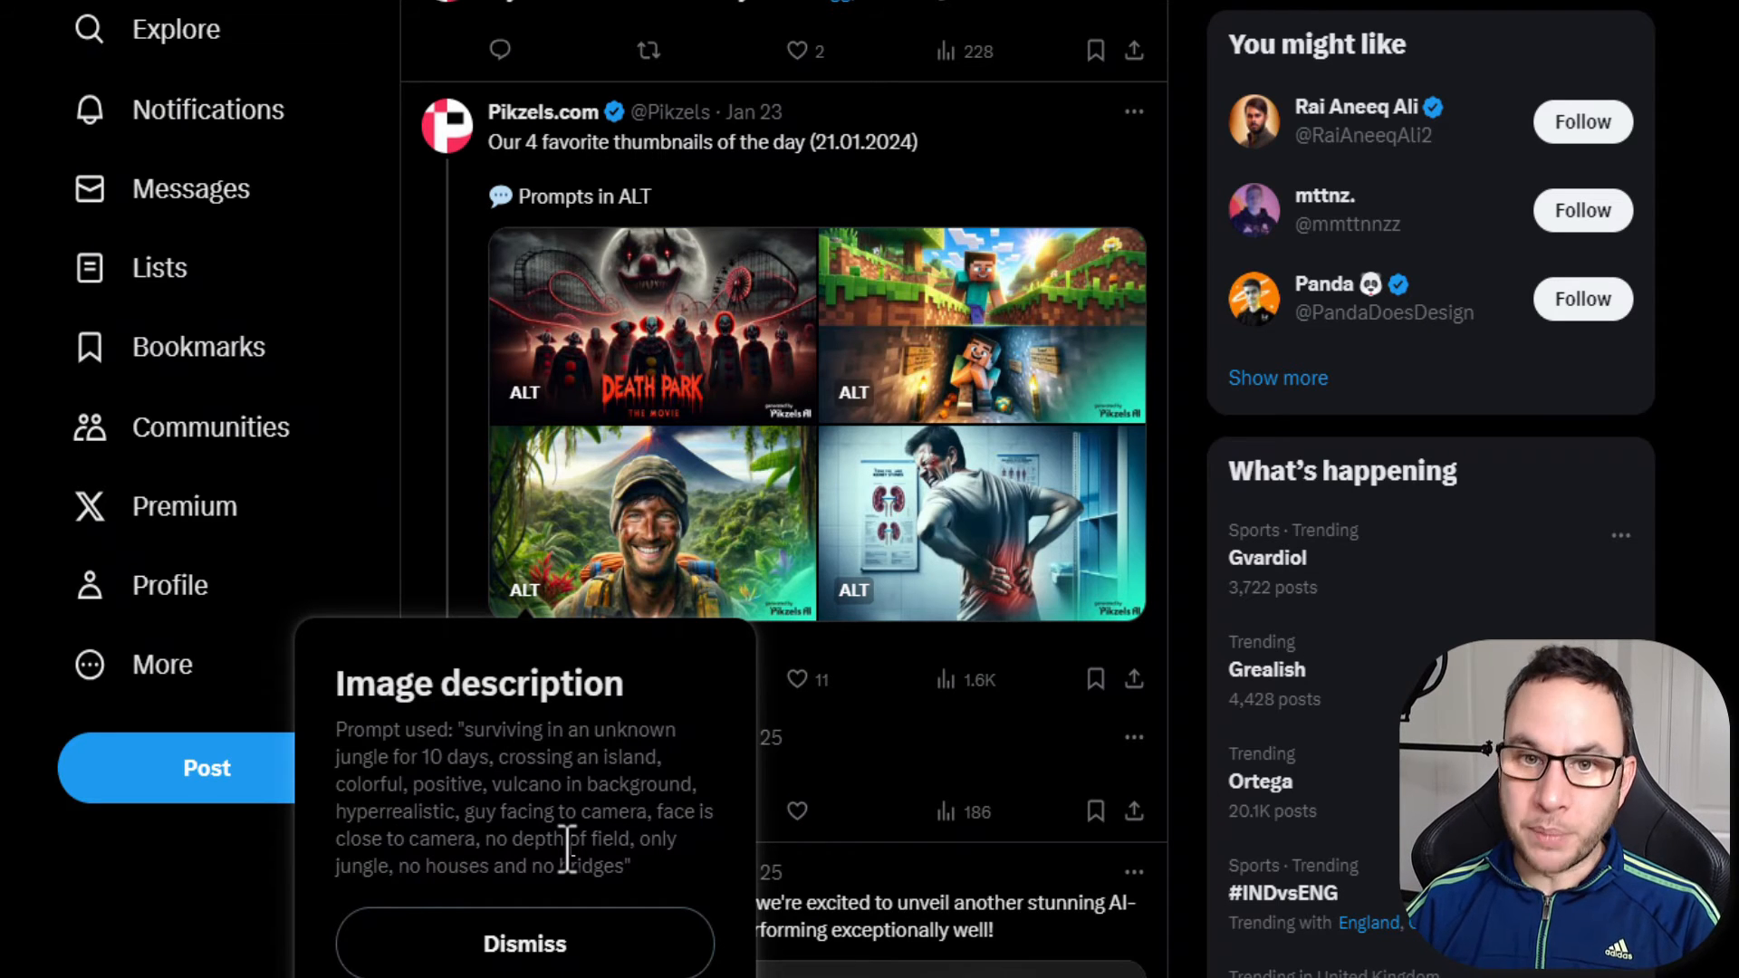
click(524, 944)
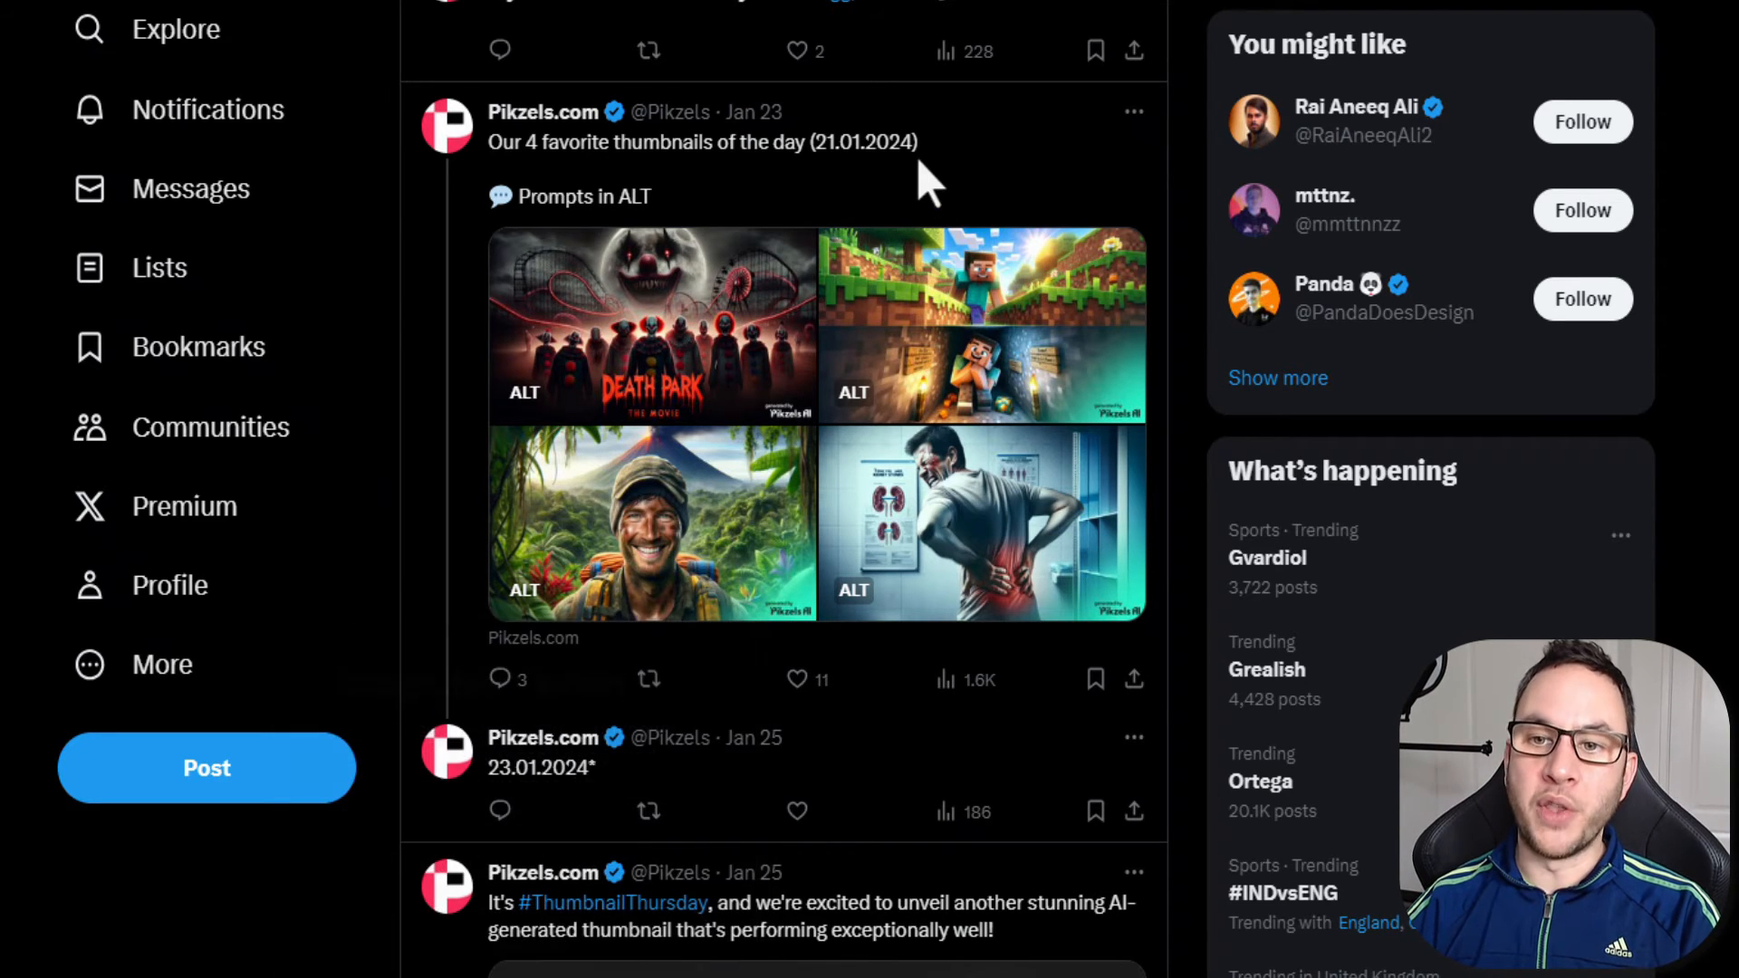
mouse_move(998, 277)
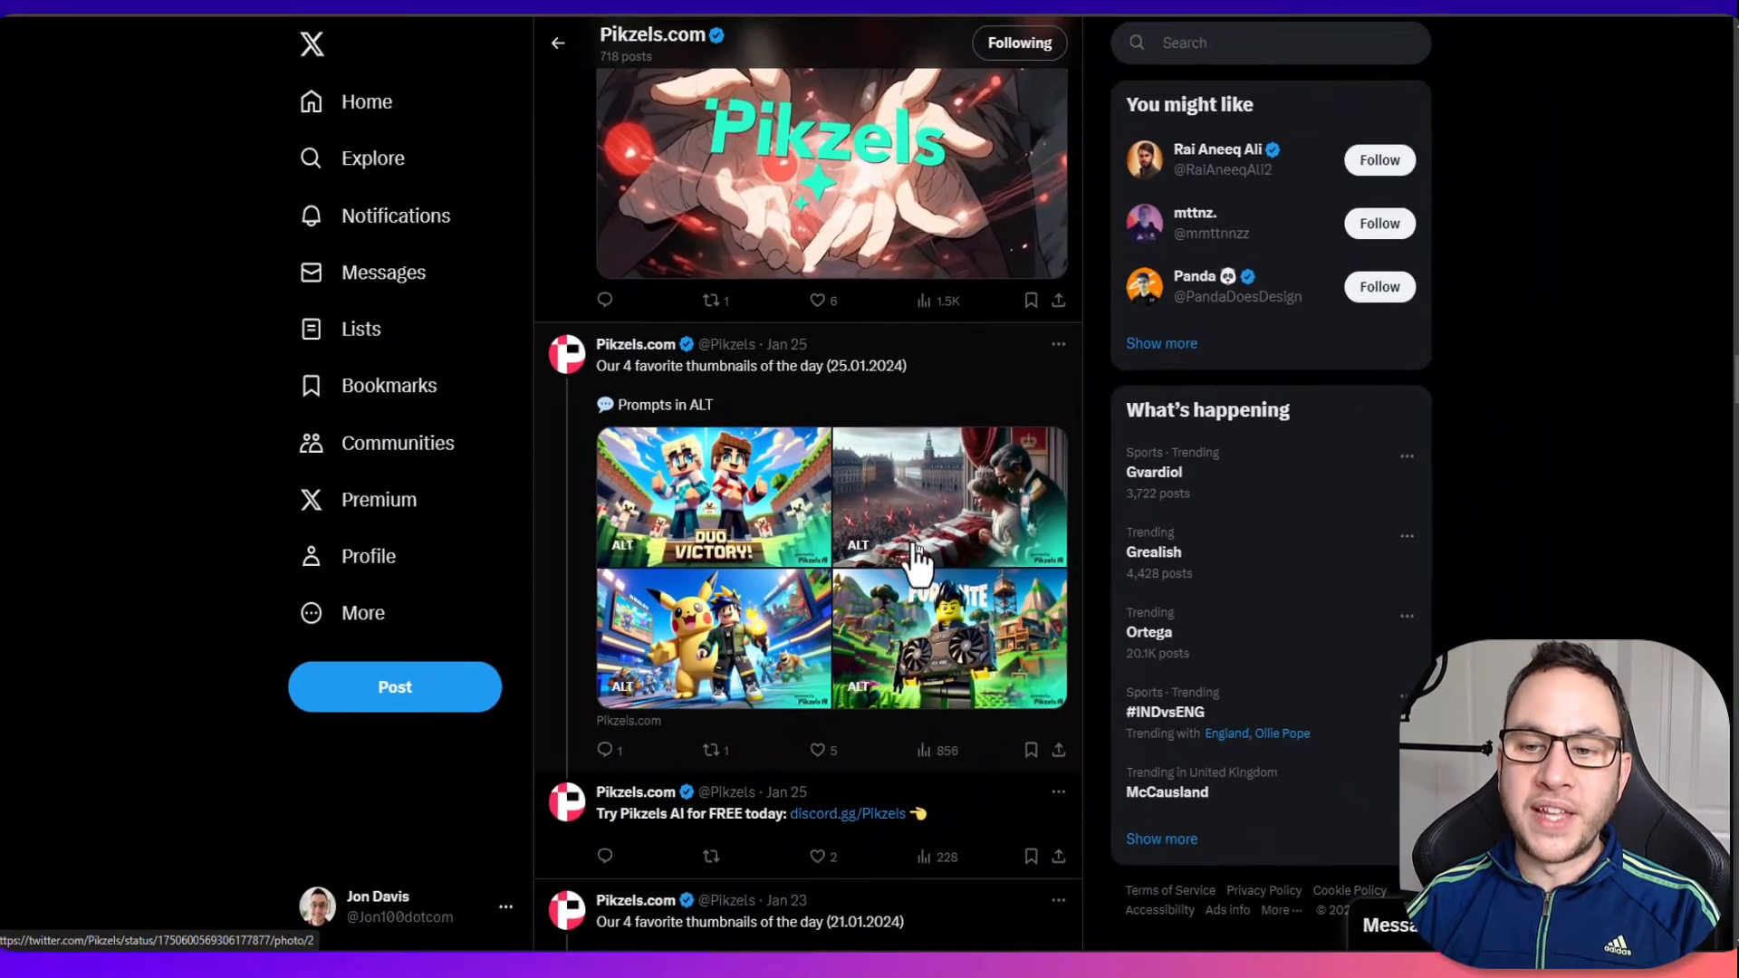
scroll(down, 3)
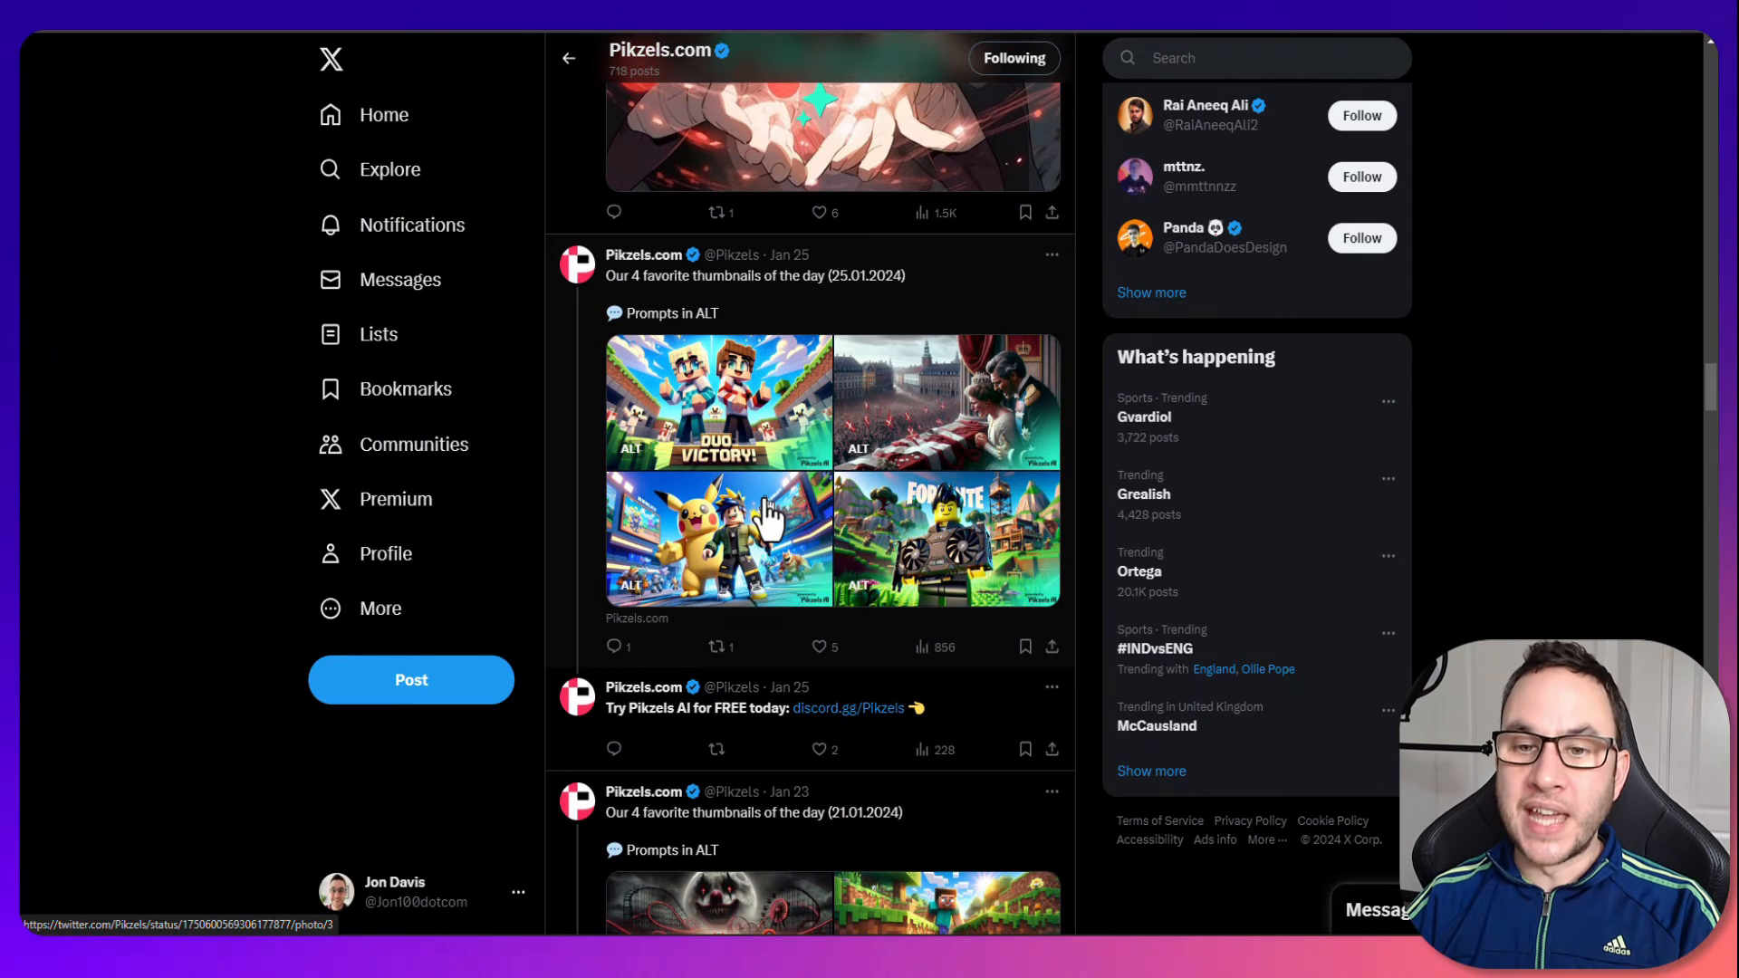
mouse_move(629, 531)
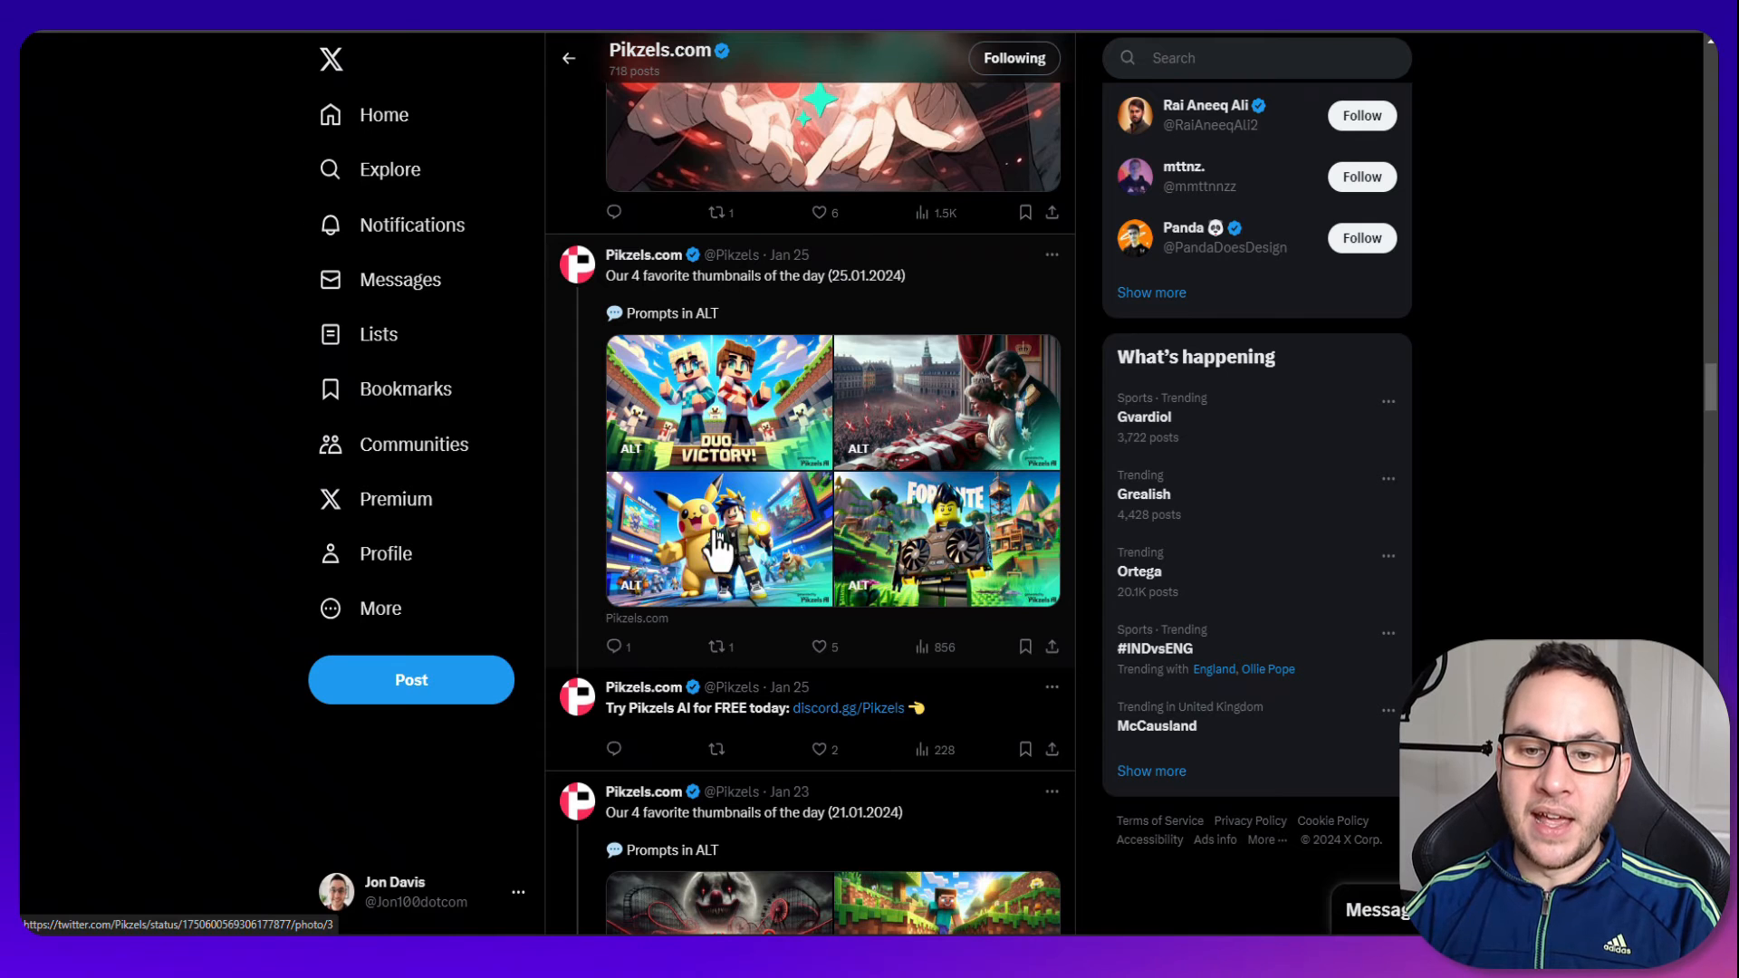
click(718, 538)
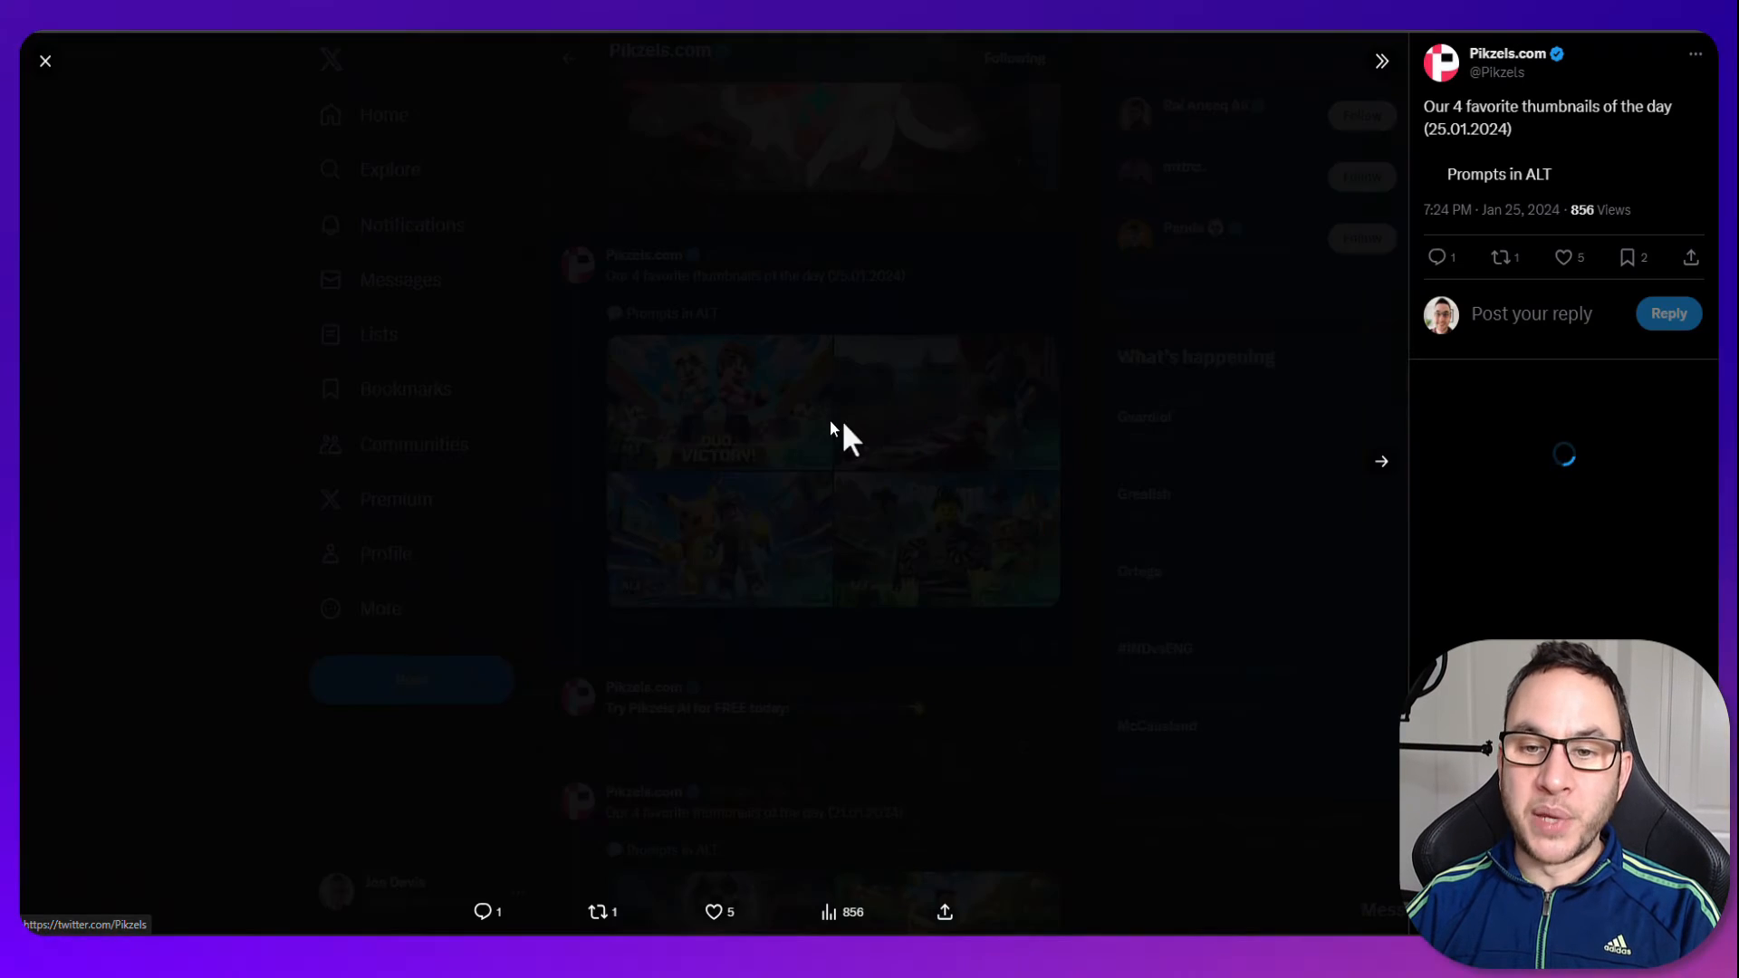
click(719, 398)
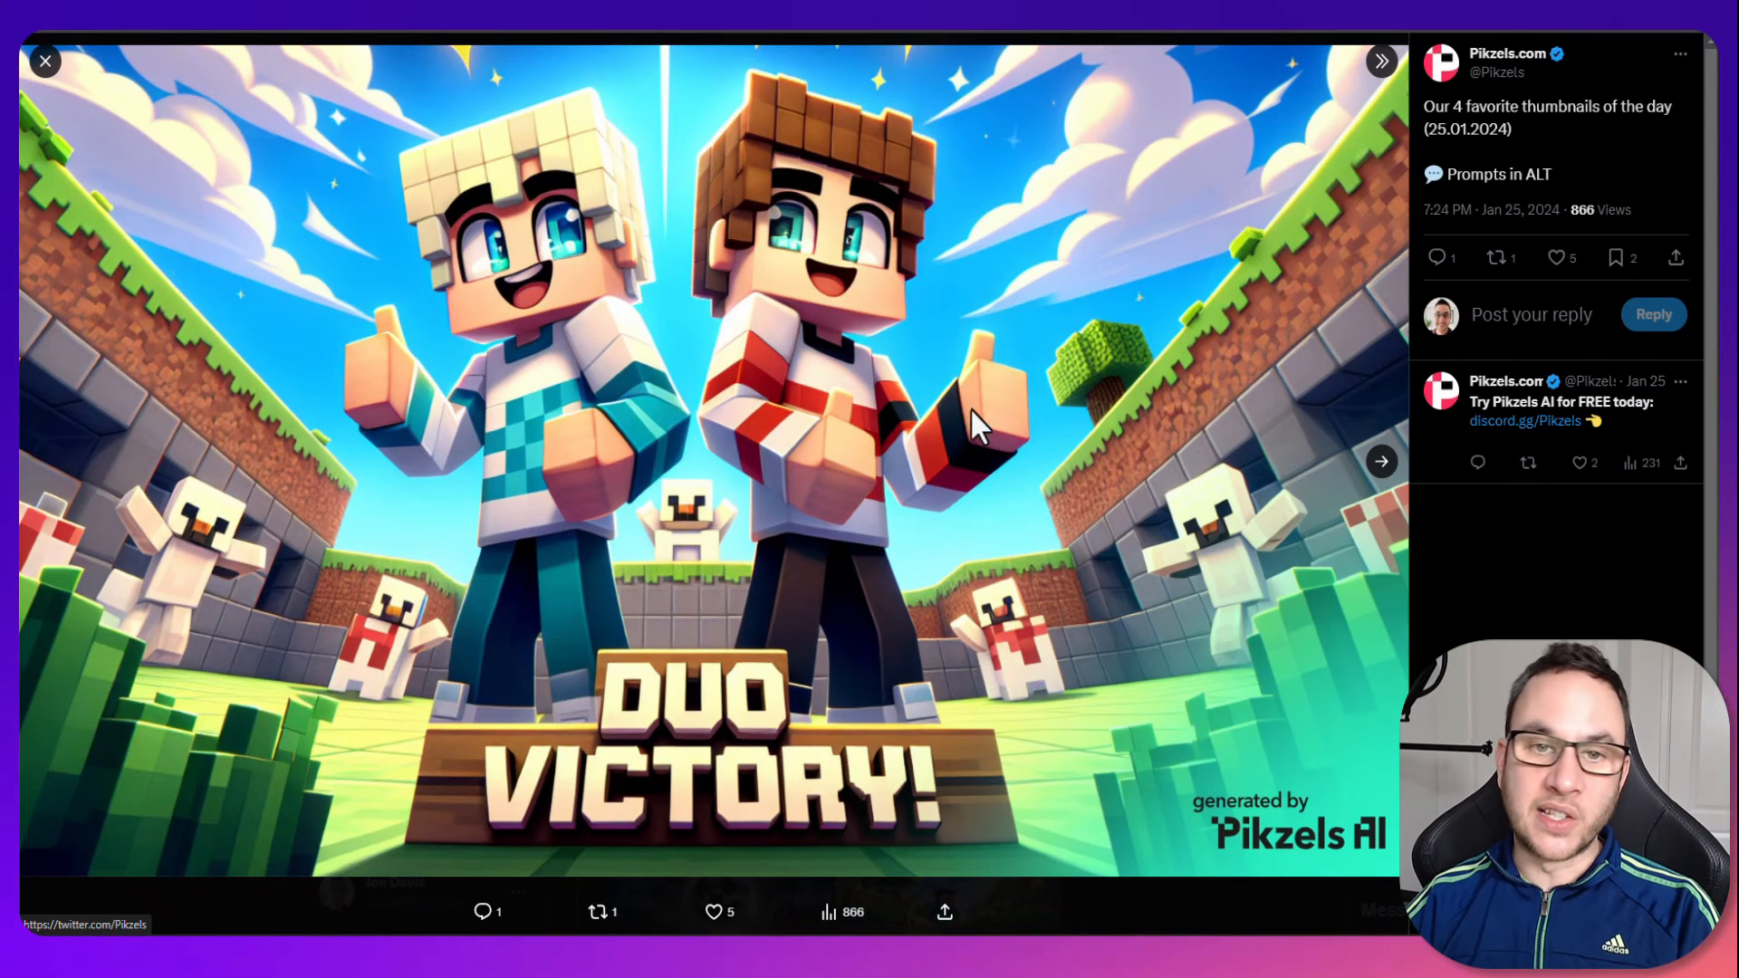
mouse_move(47, 62)
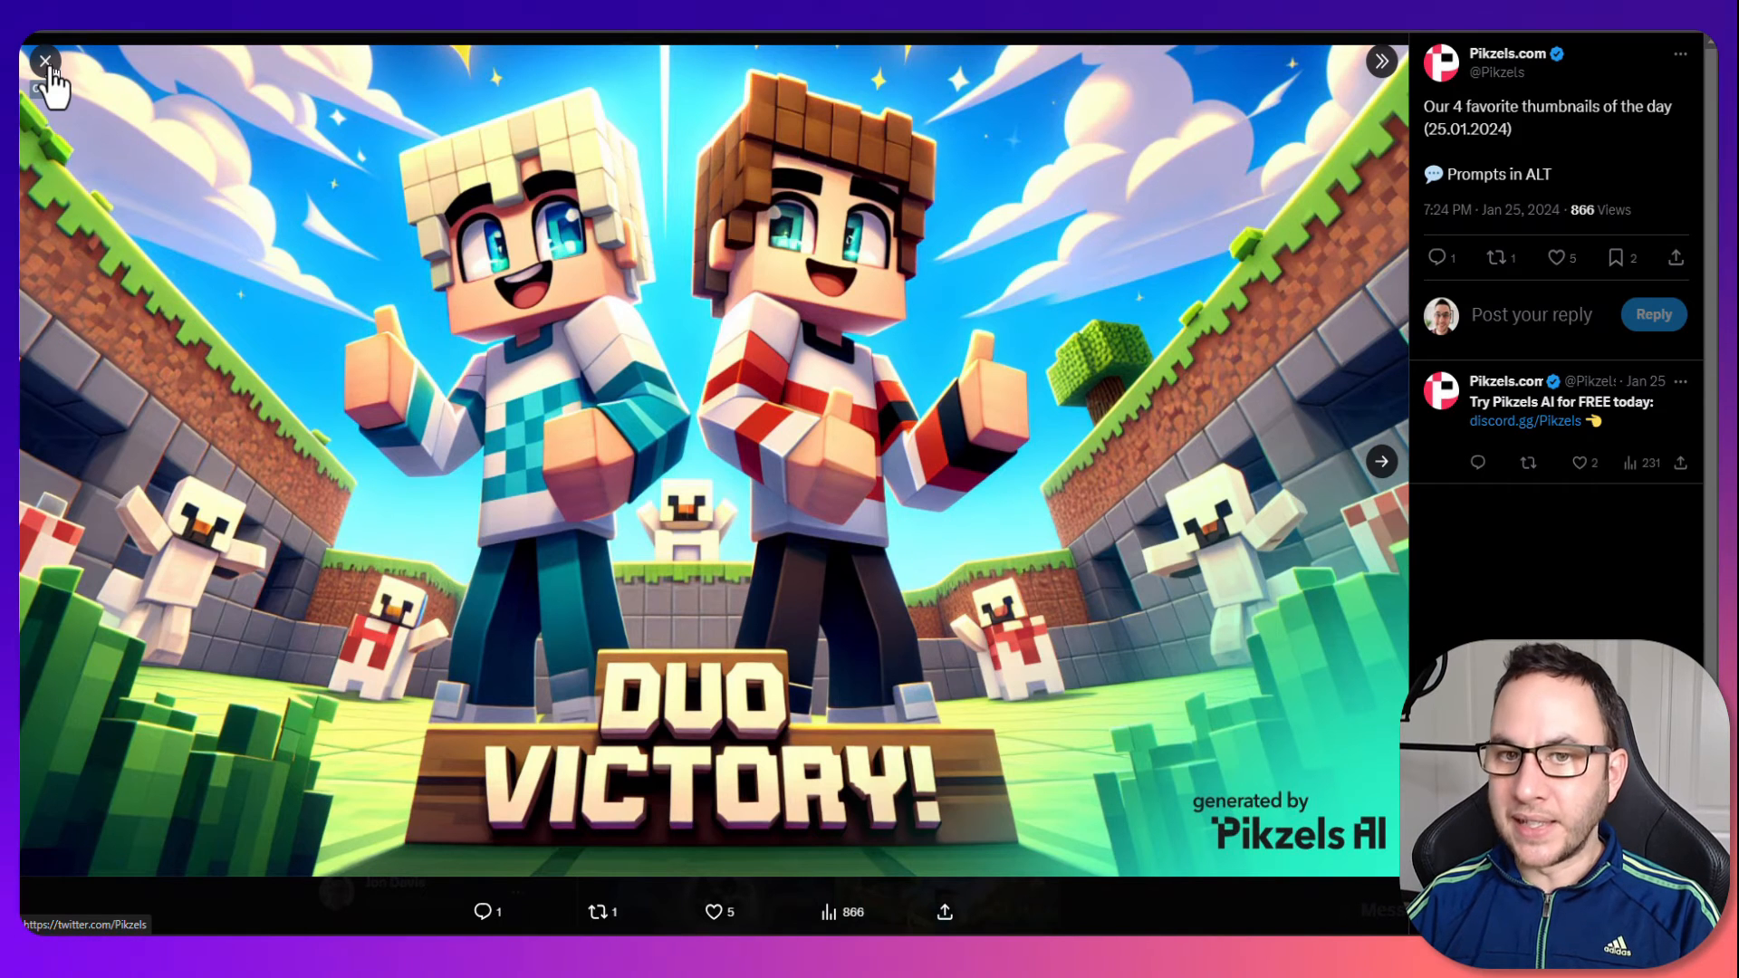
click(45, 62)
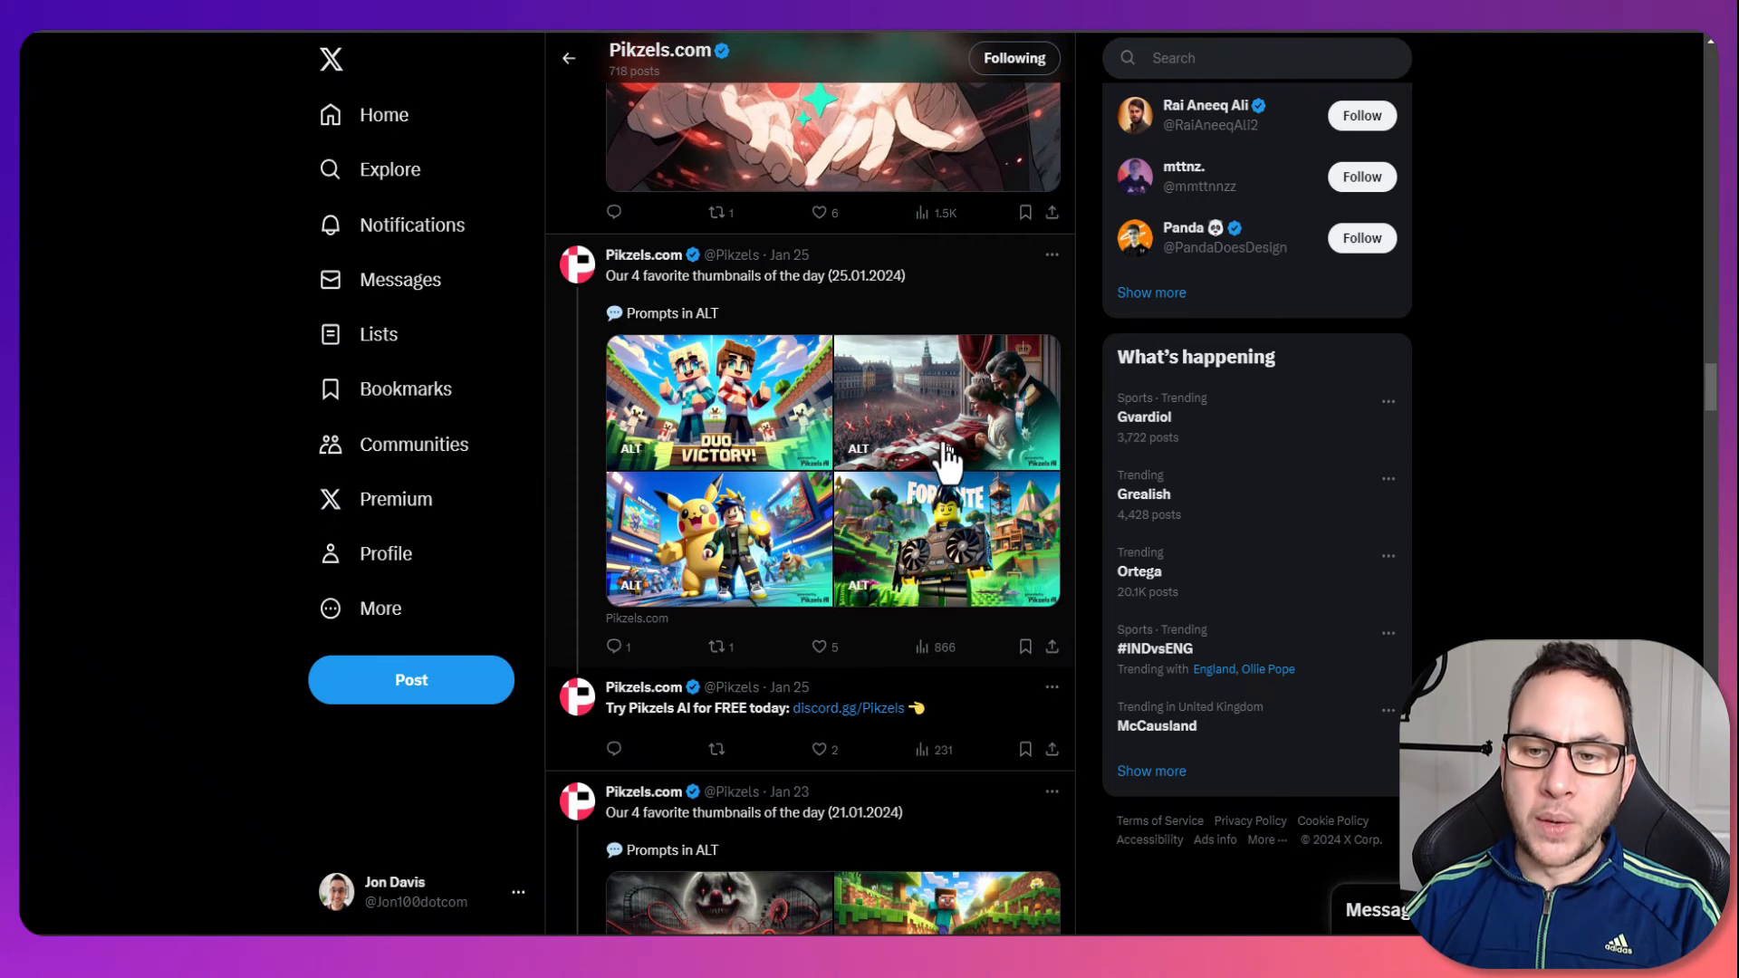
mouse_move(976, 594)
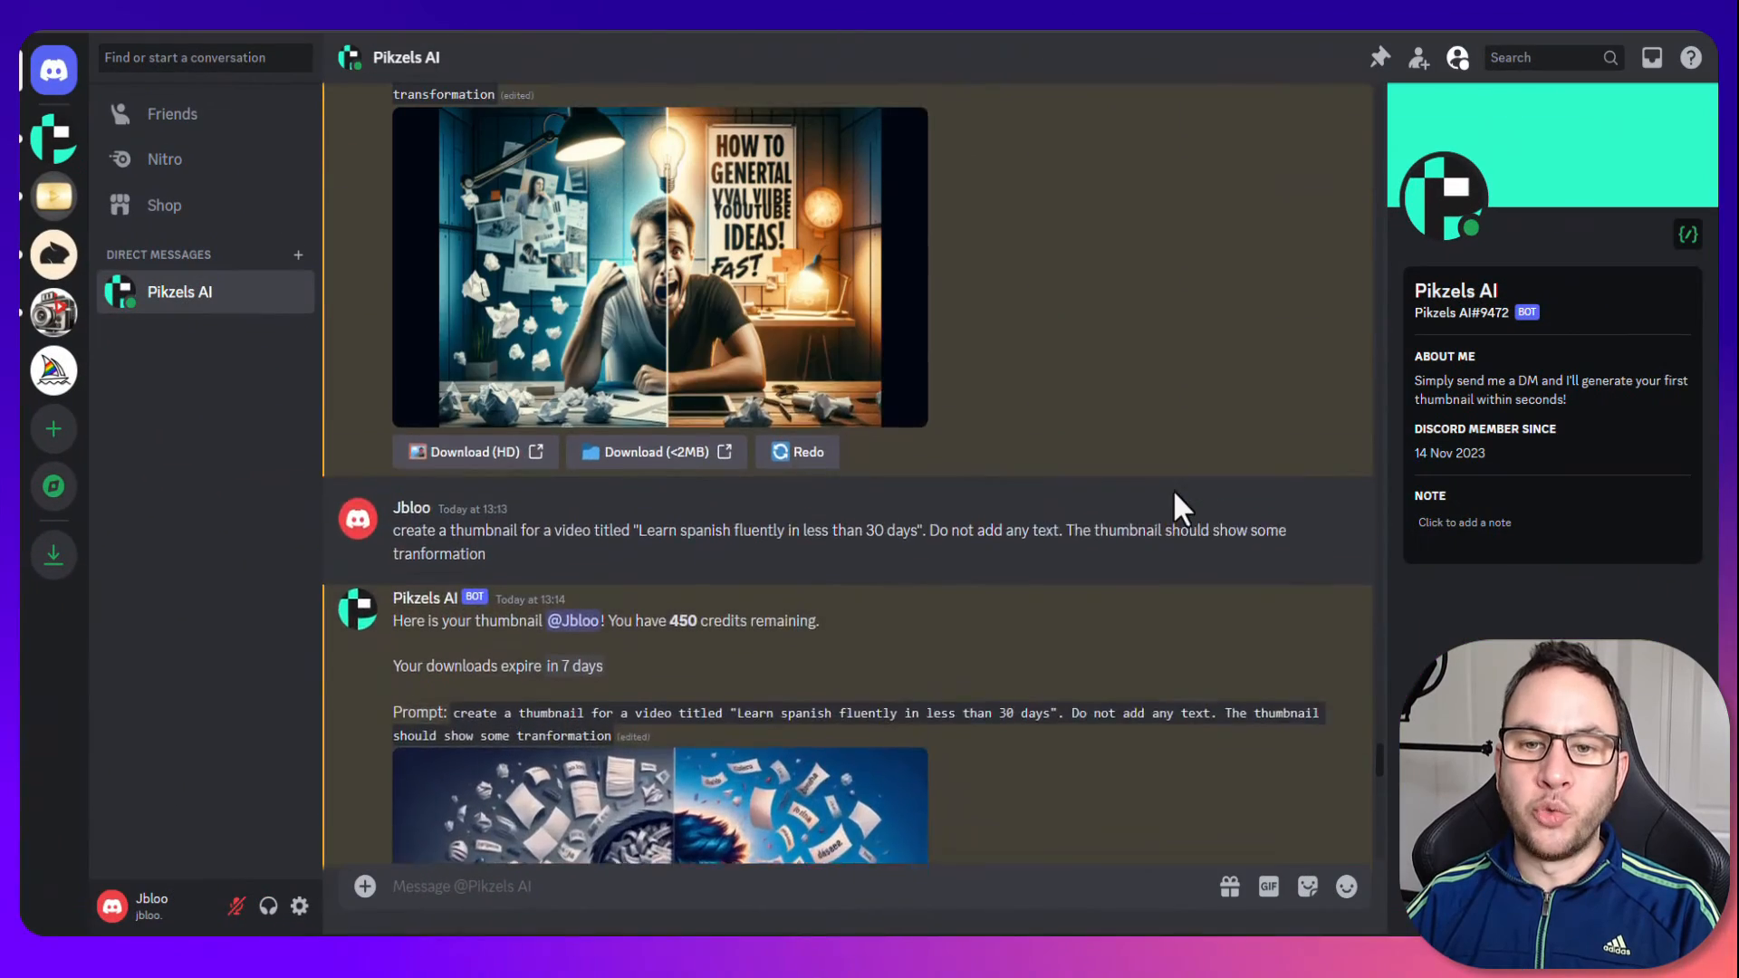
Scroll the Pikzels AI chat back to the 05/01/2024 cyberpunk Filmora tutorial thumbnail.
scroll(up, 3)
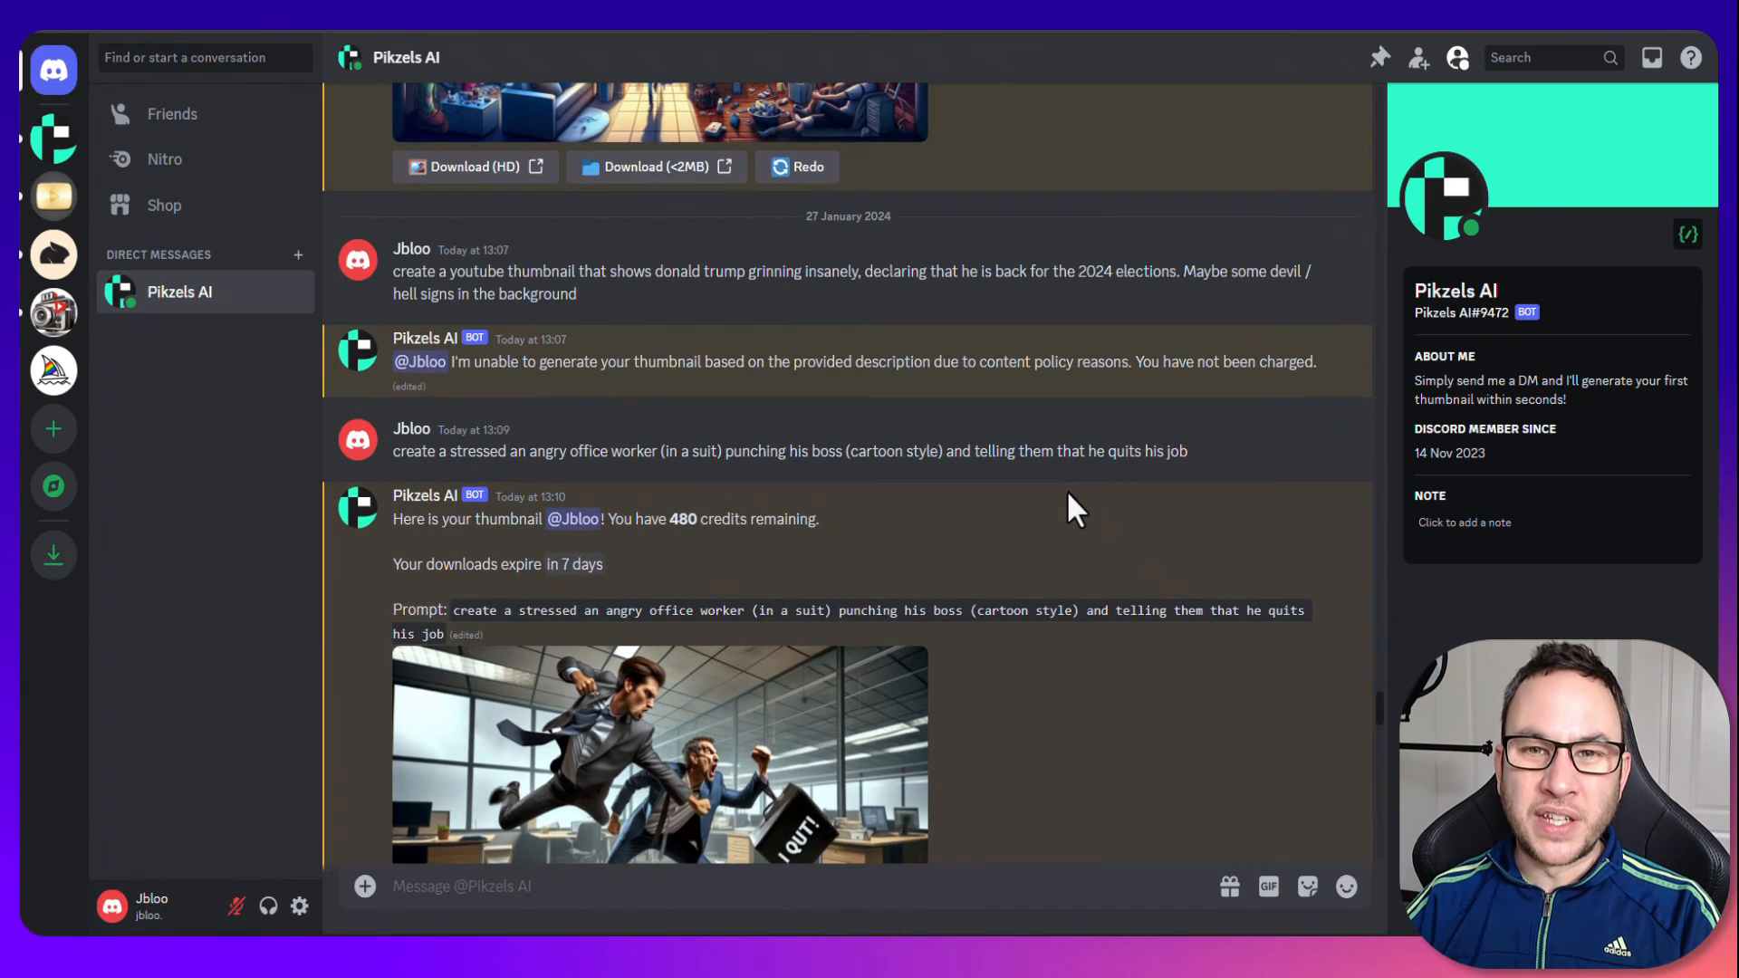
scroll(up, 3)
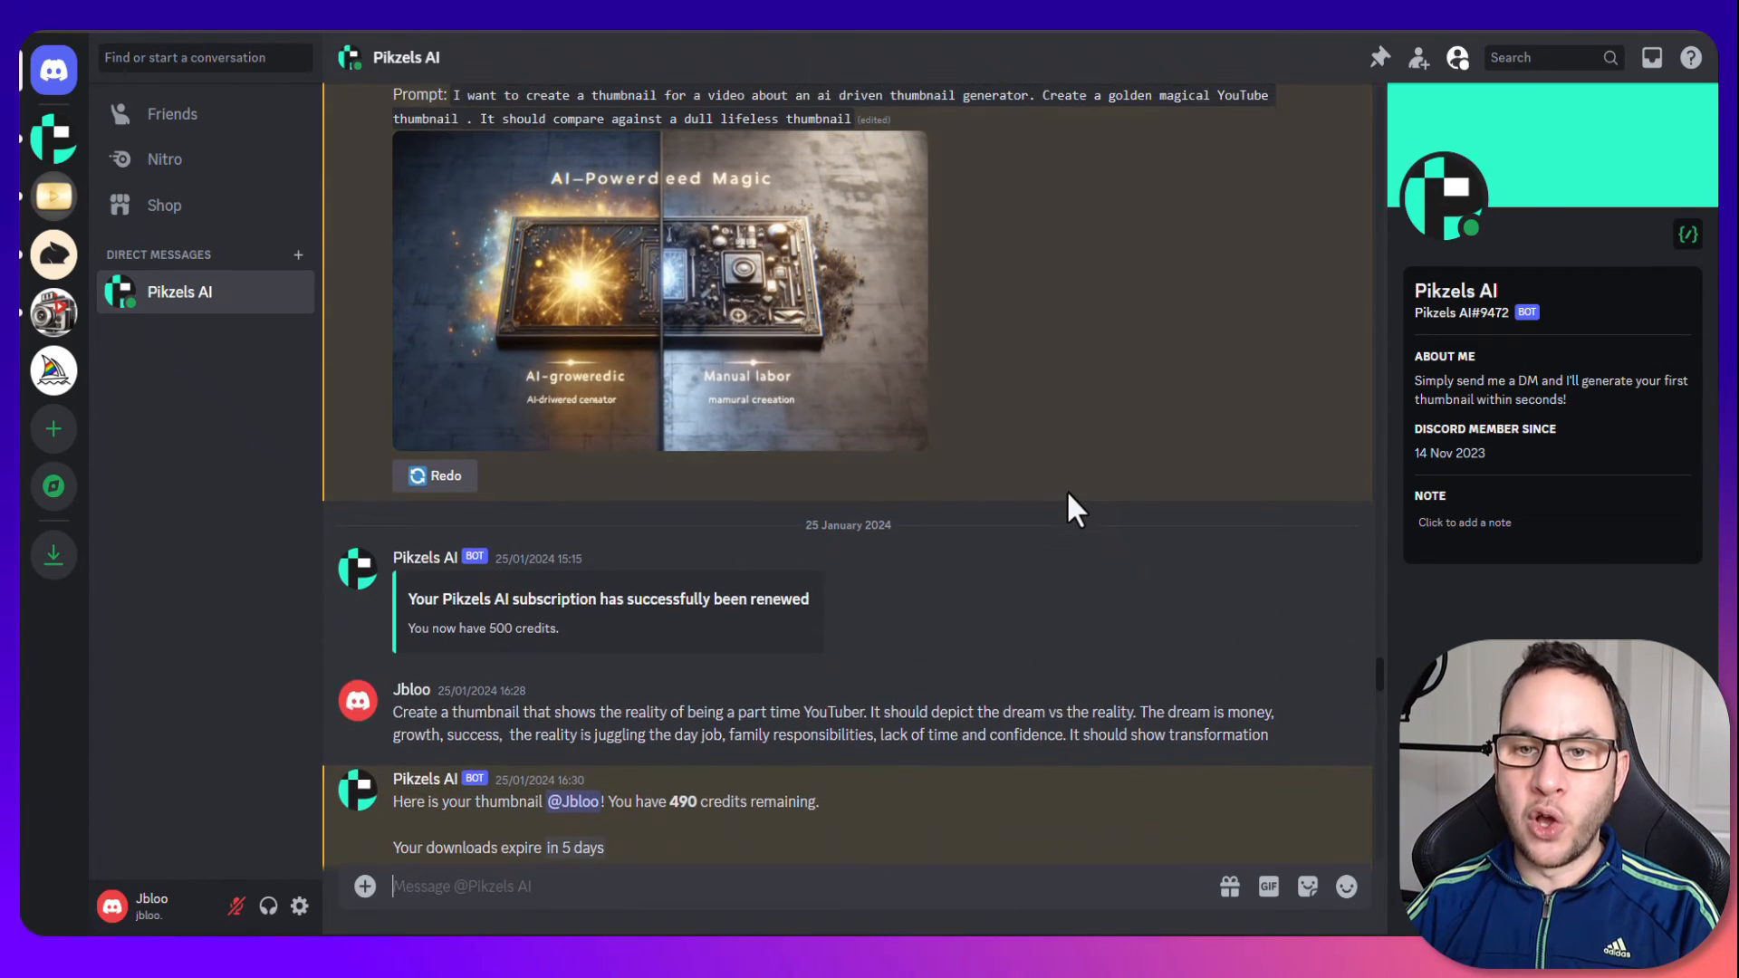
scroll(up, 3)
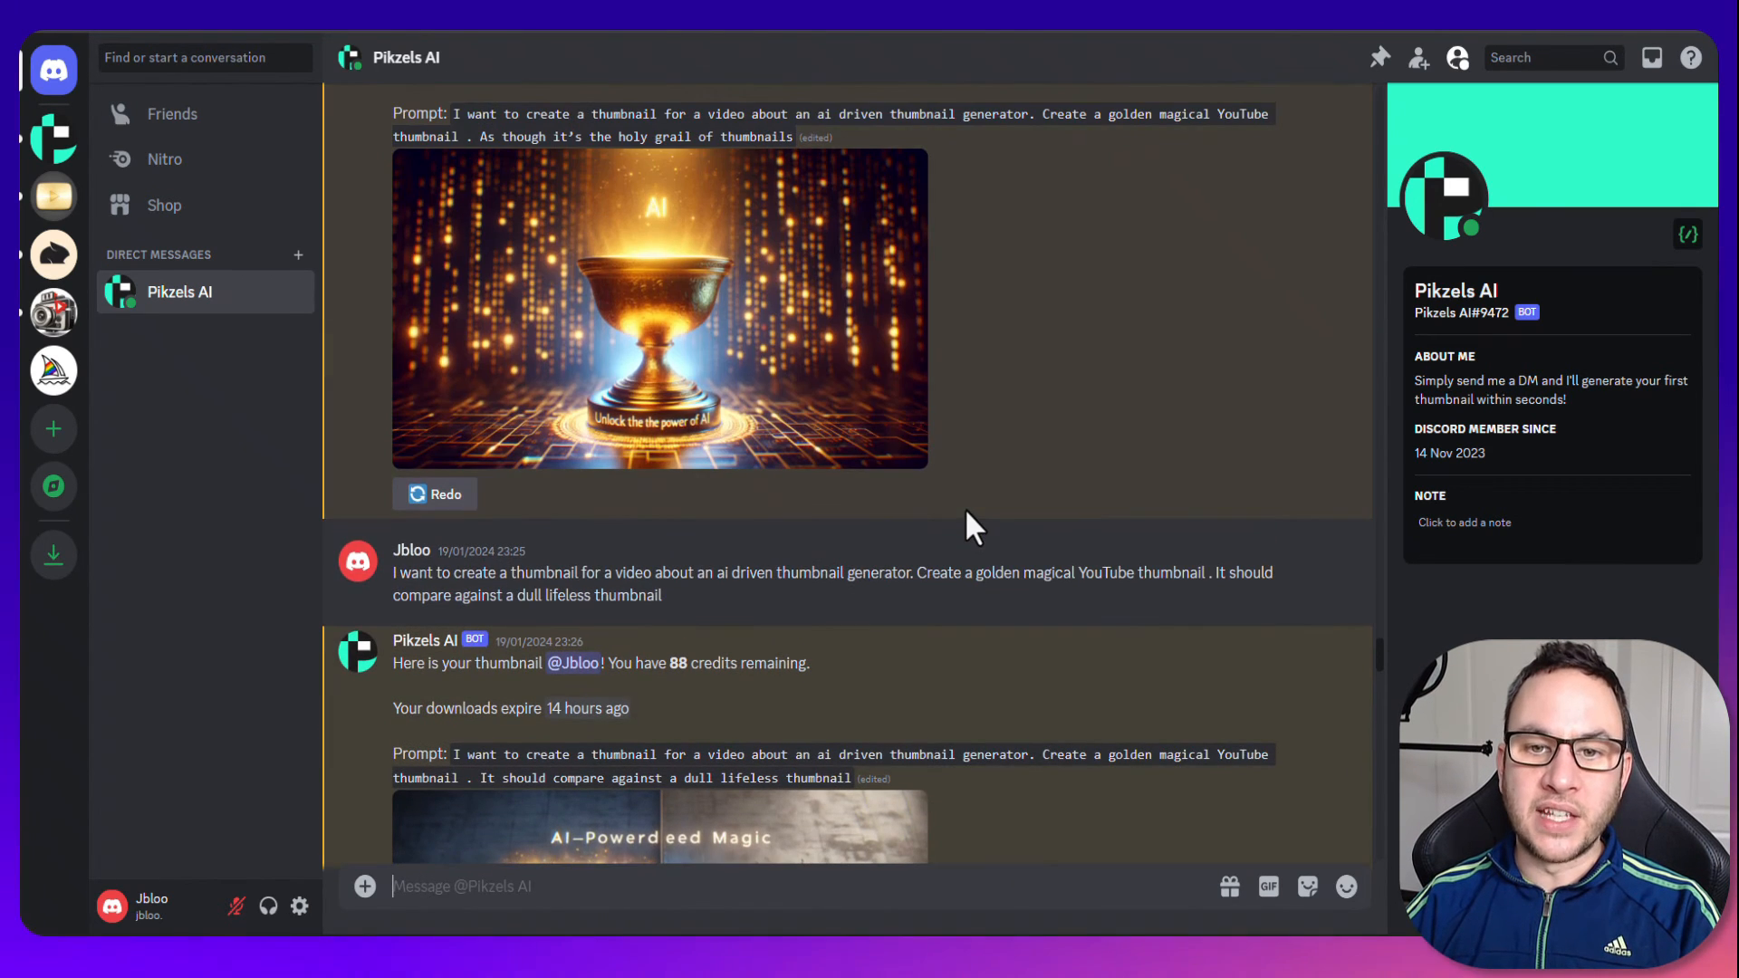
scroll(down, 3)
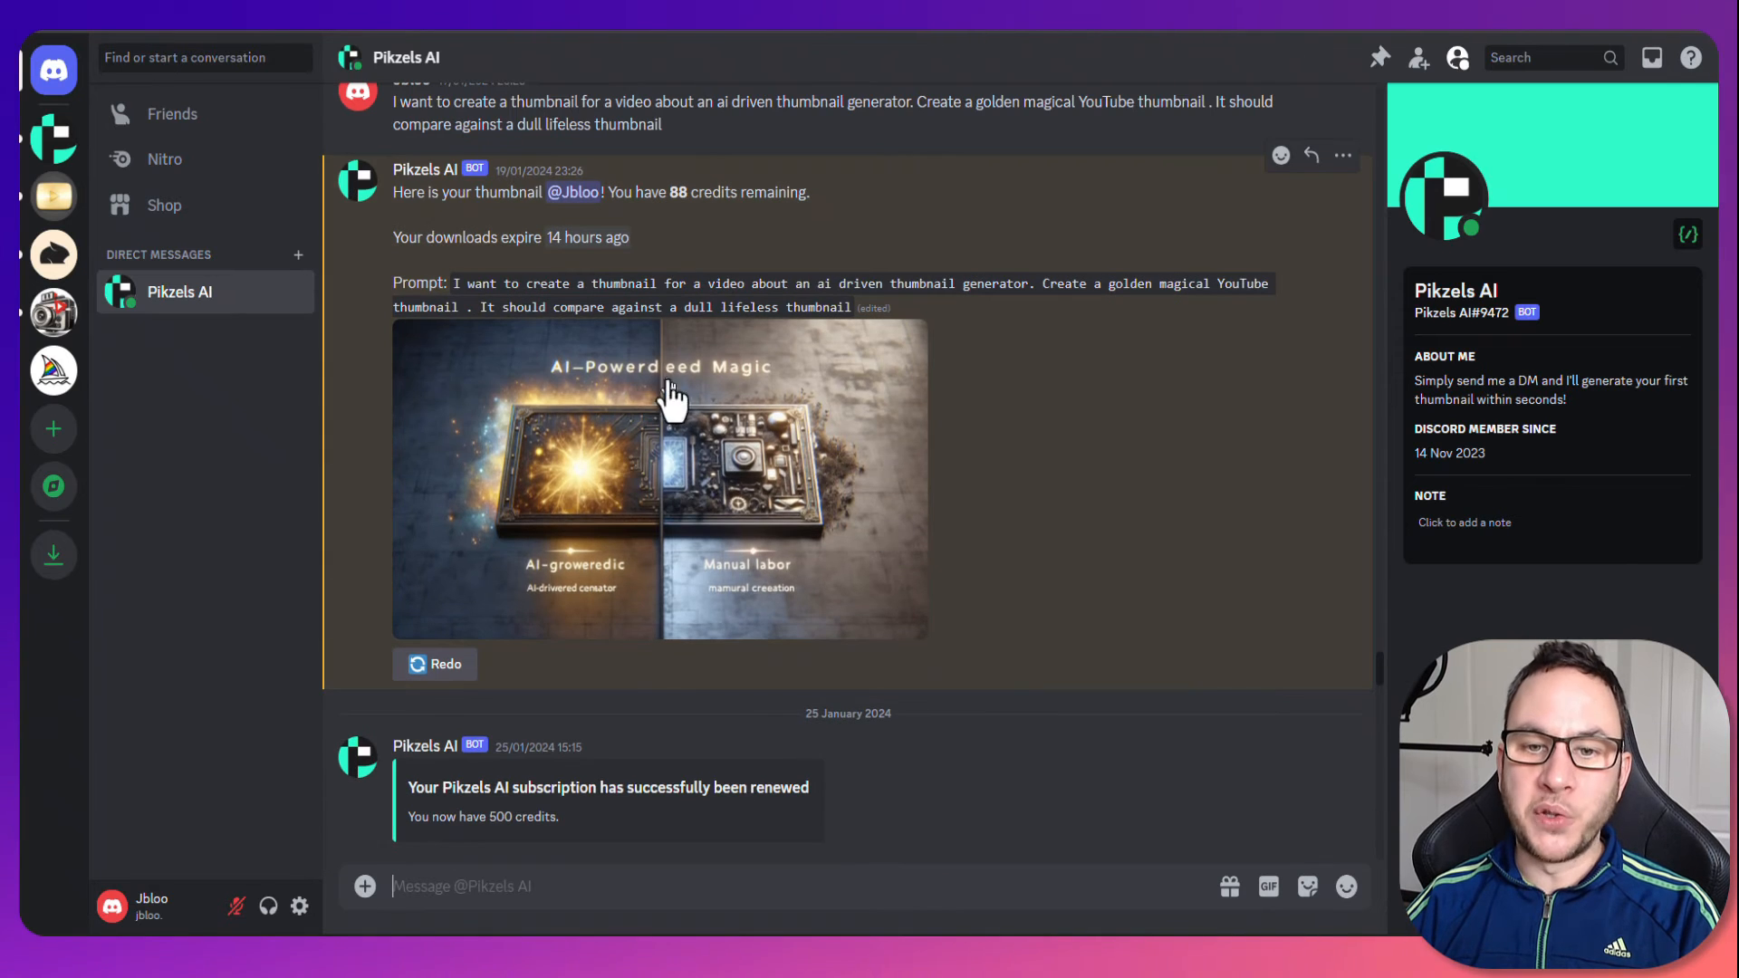
scroll(up, 3)
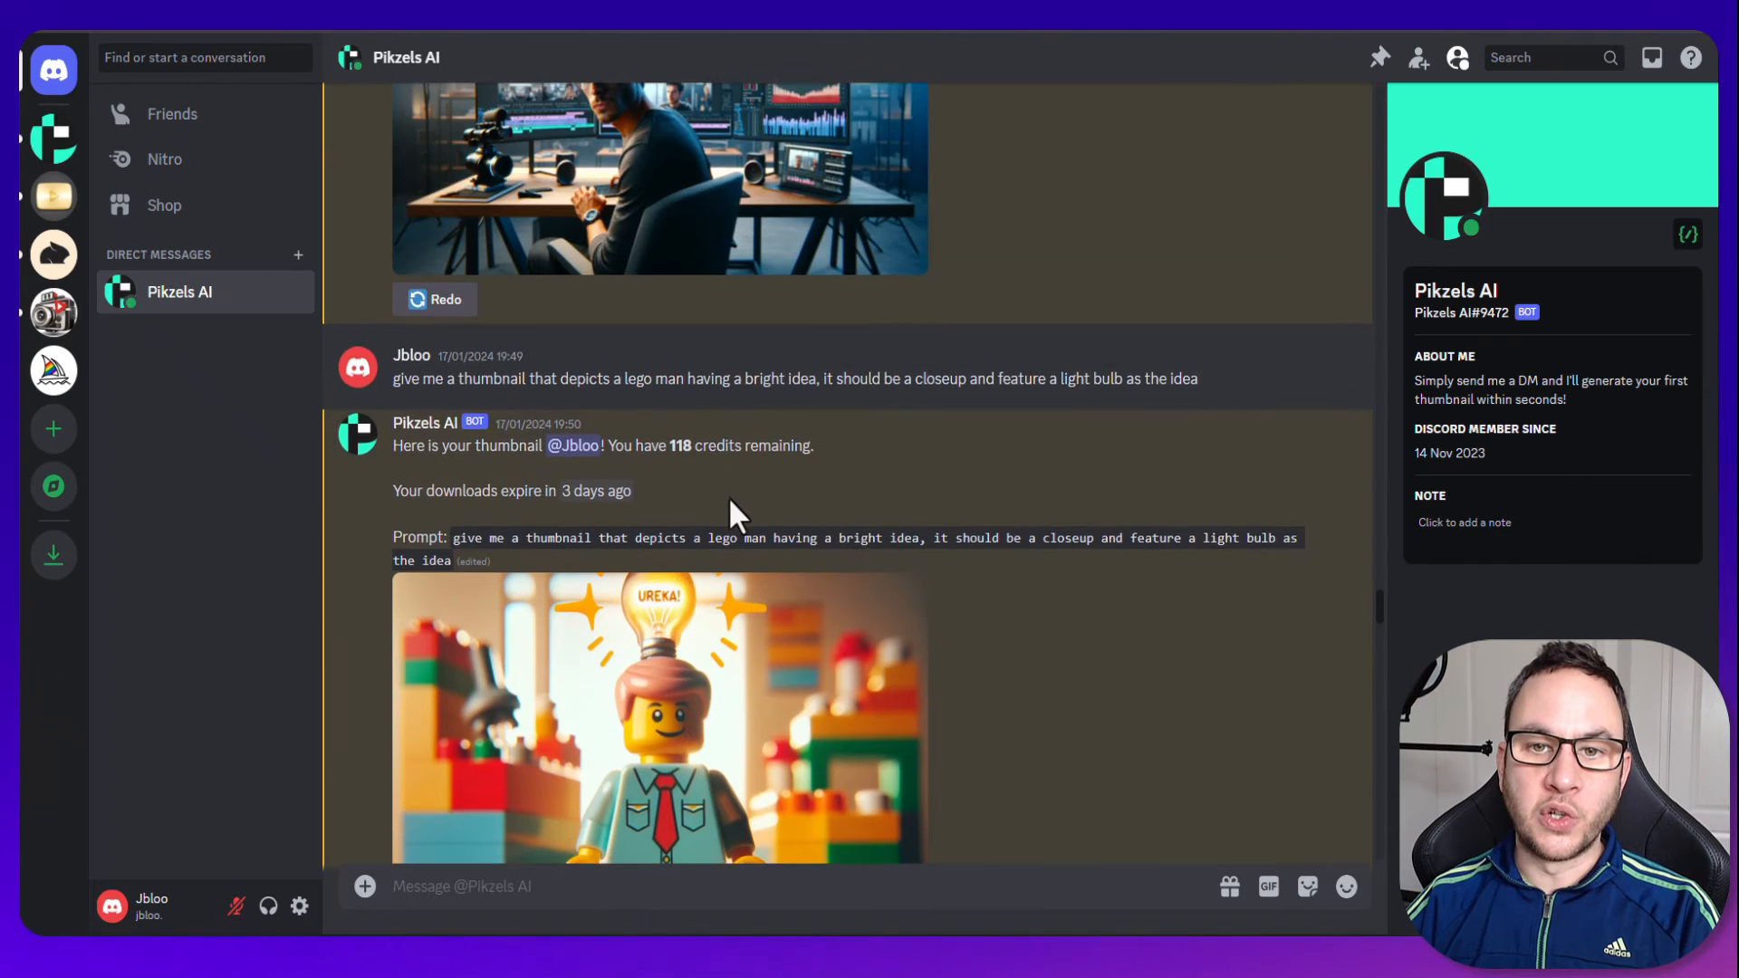
scroll(up, 3)
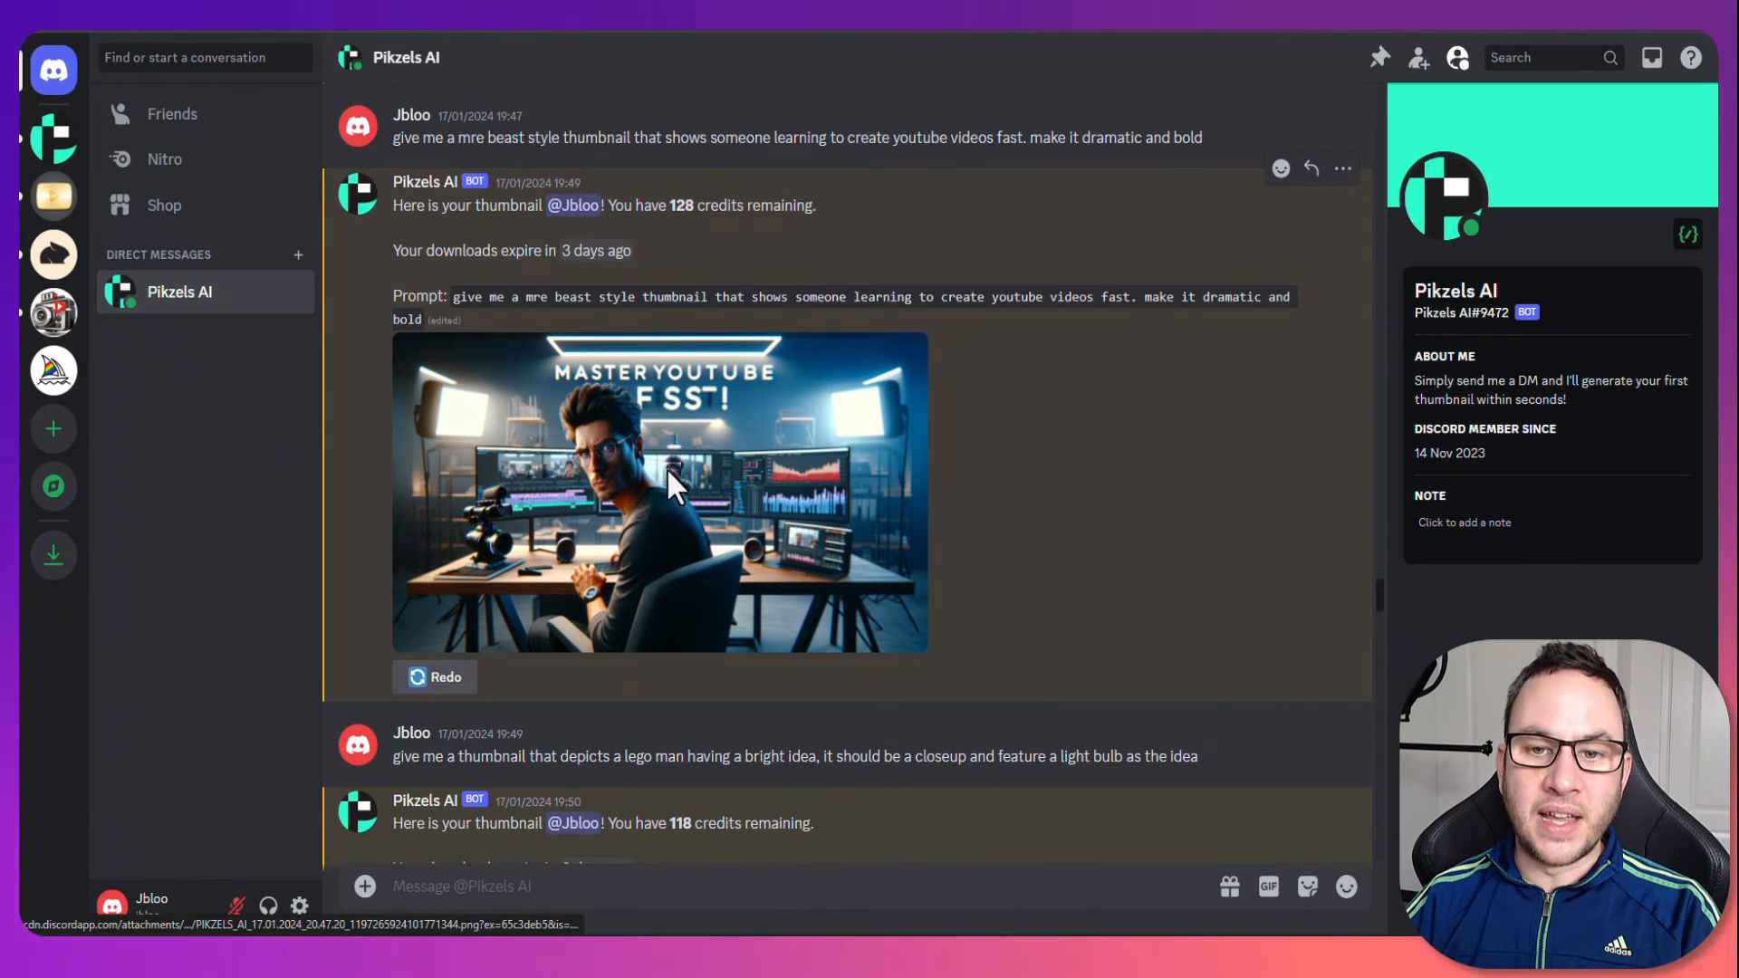
scroll(up, 3)
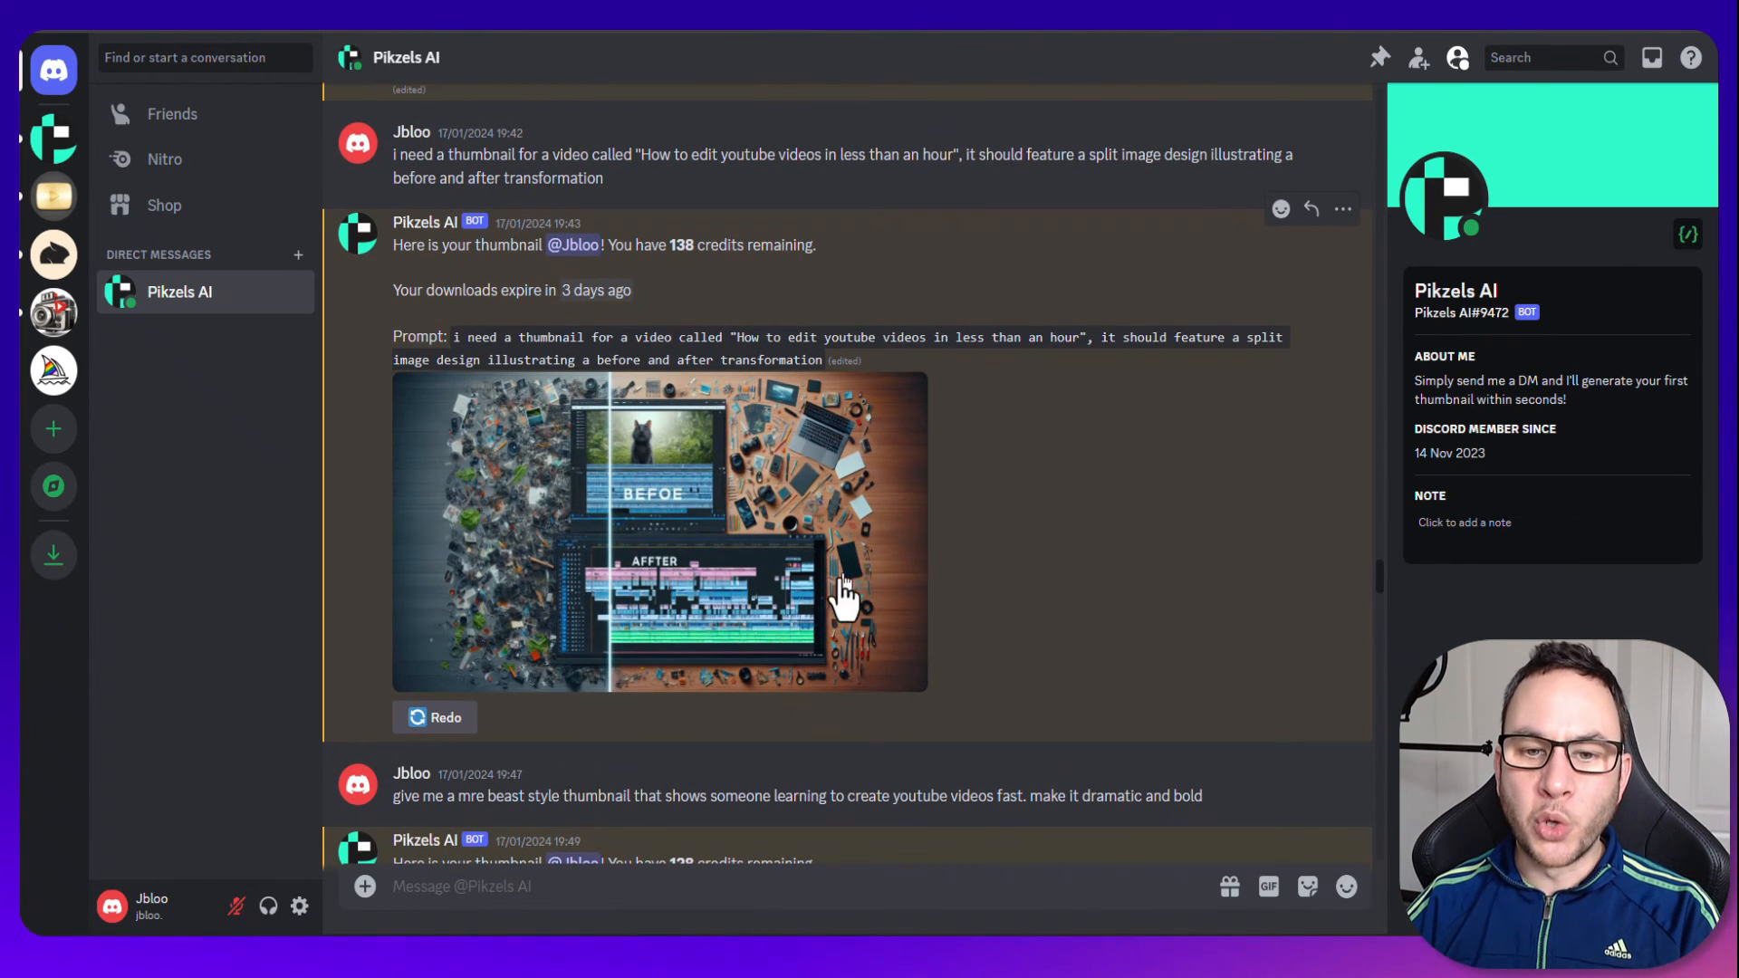
scroll(up, 3)
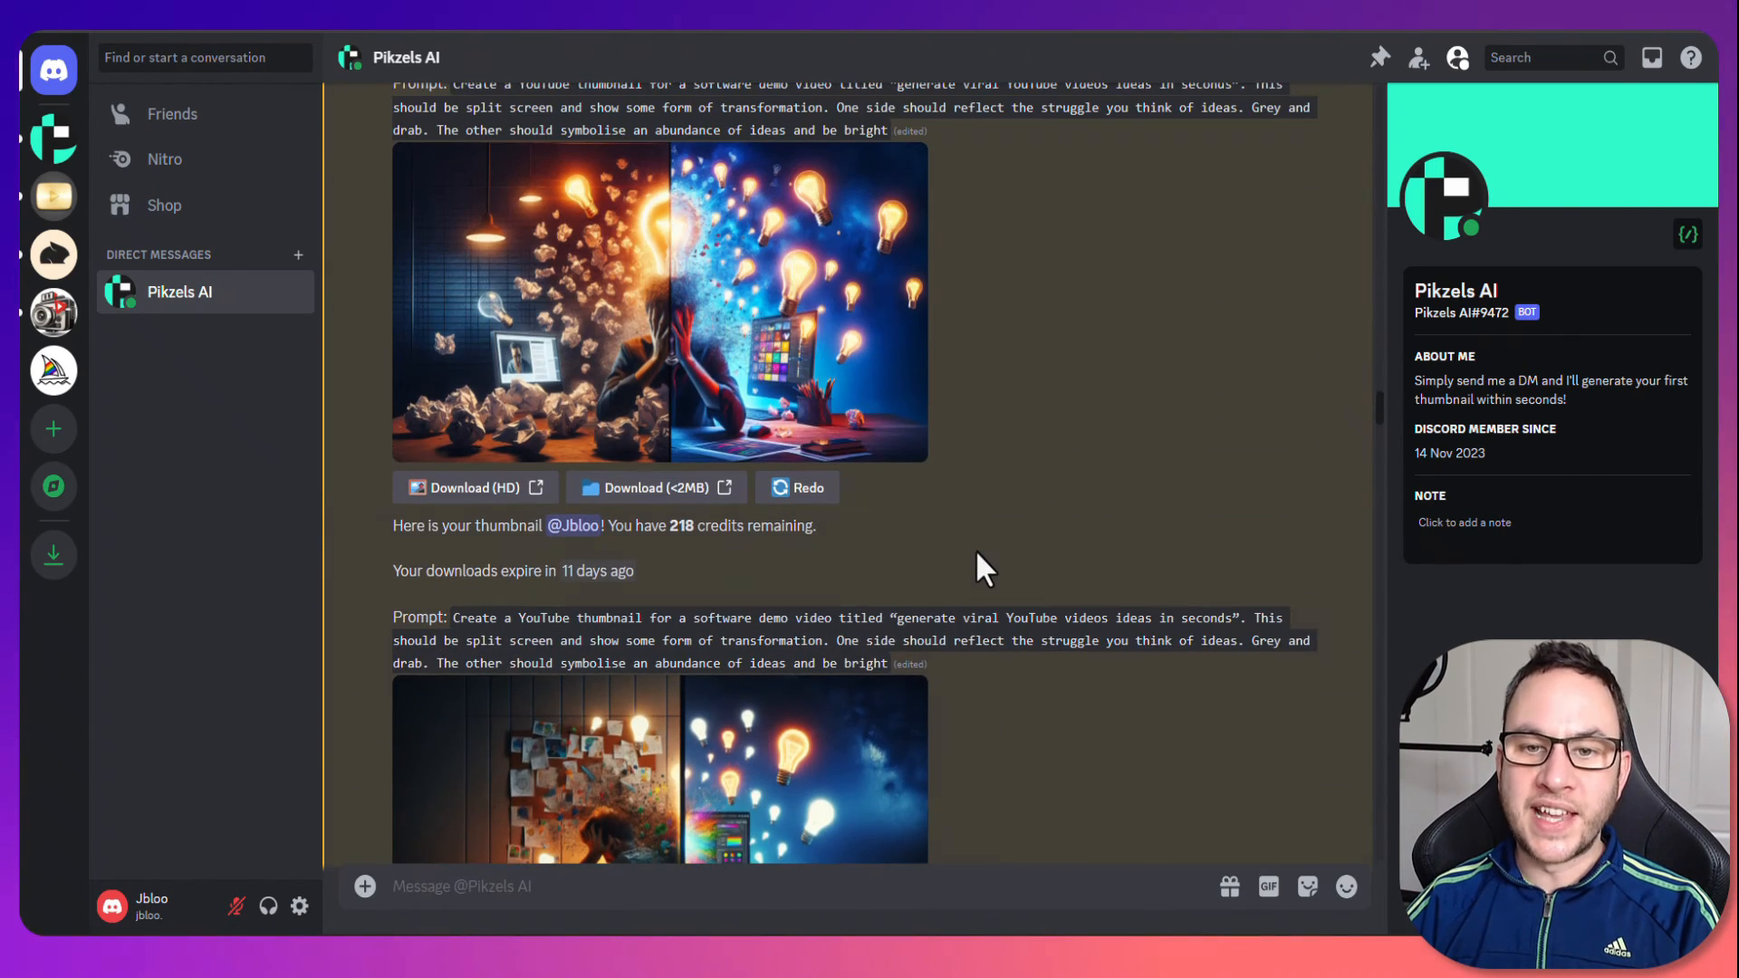
scroll(up, 3)
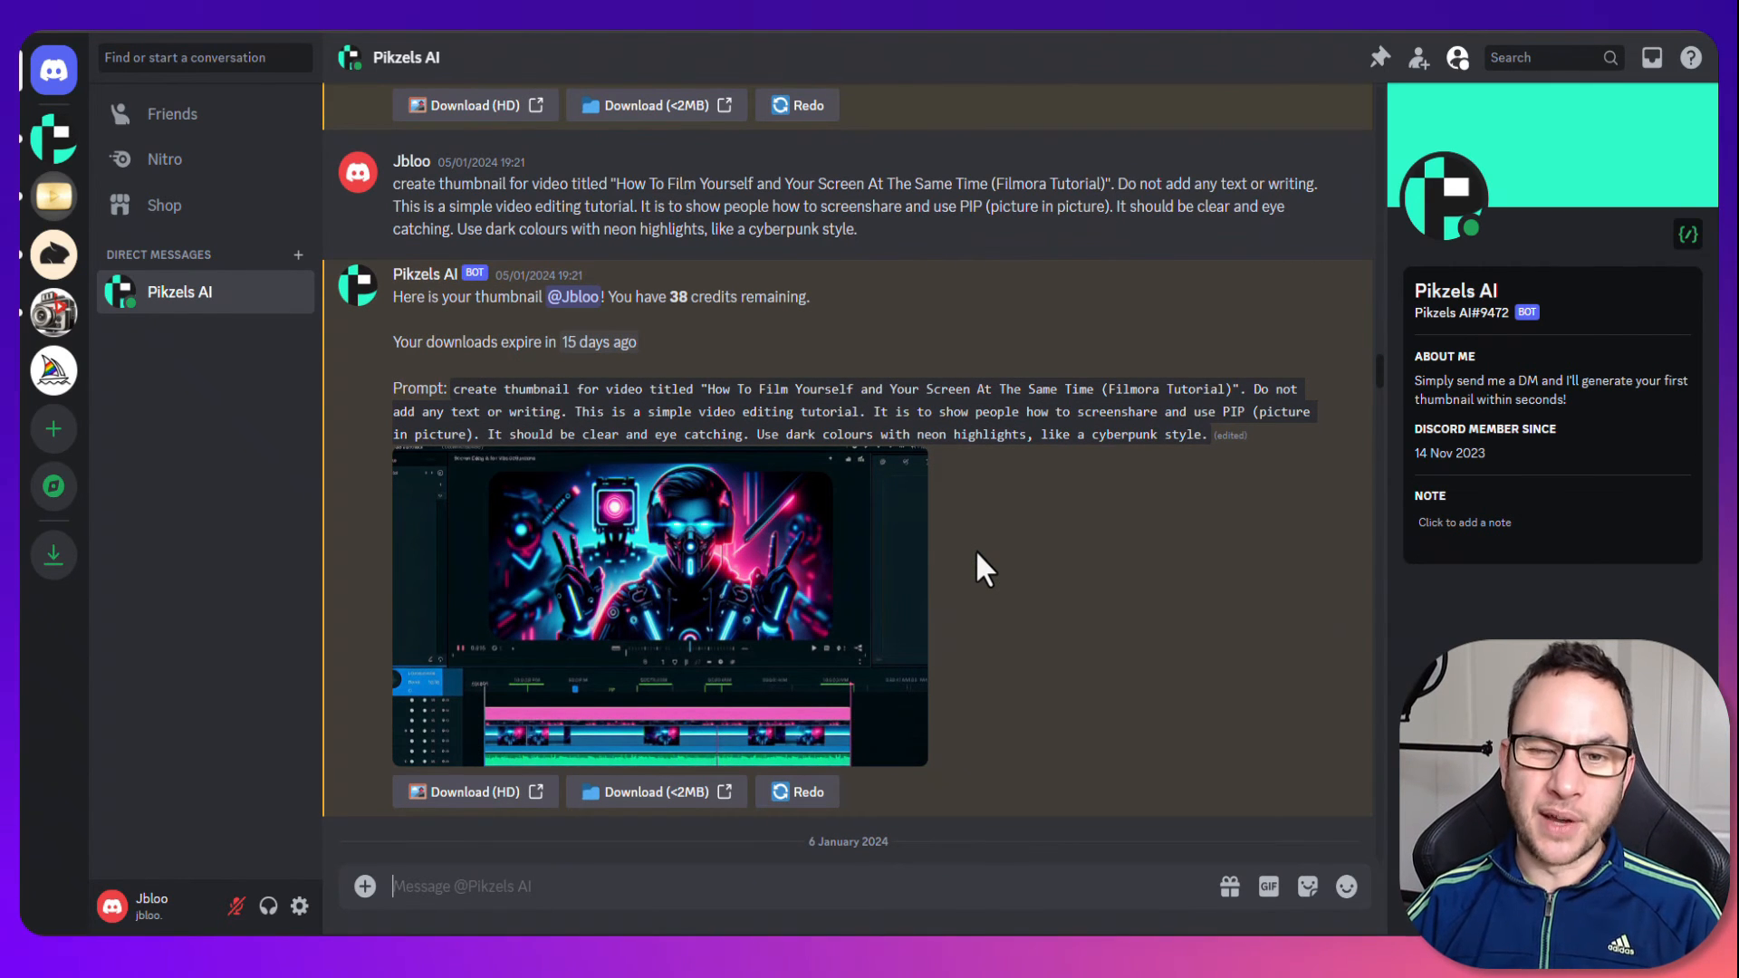
Scroll further back past the December Filmora and Secret AI Tool thumbnails to the 27/12/2023 poor-vs-amazing quality split thumbnail.
scroll(up, 3)
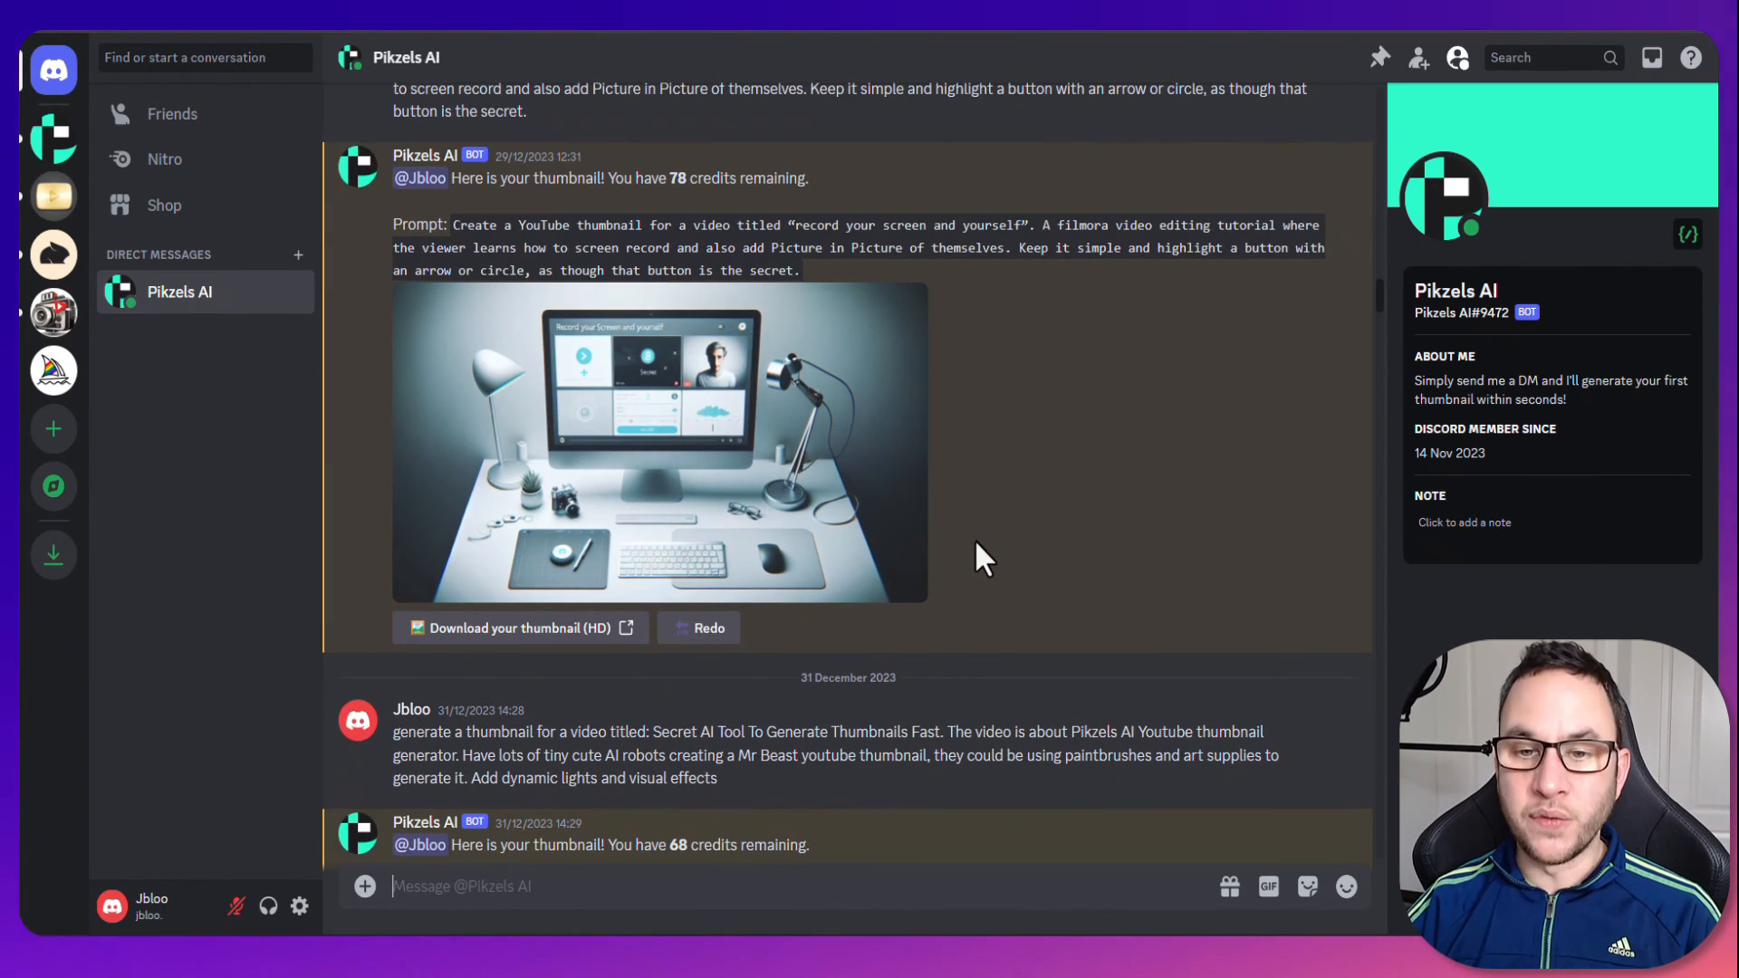
scroll(up, 3)
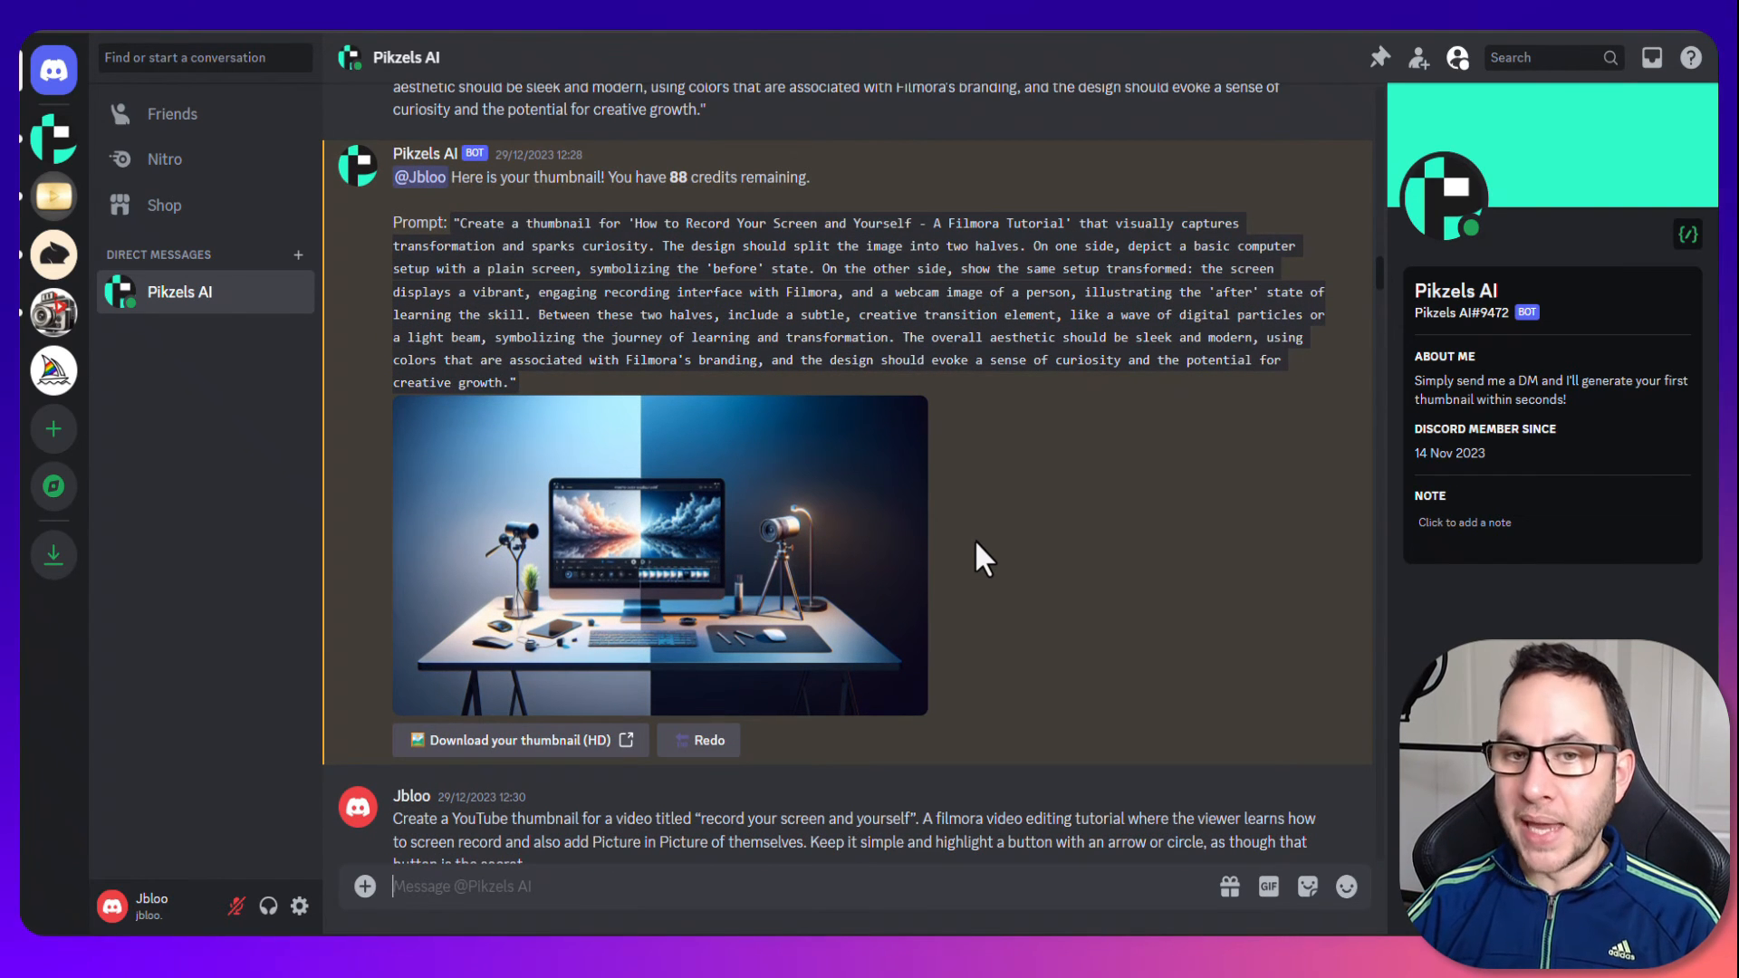
mouse_move(974, 530)
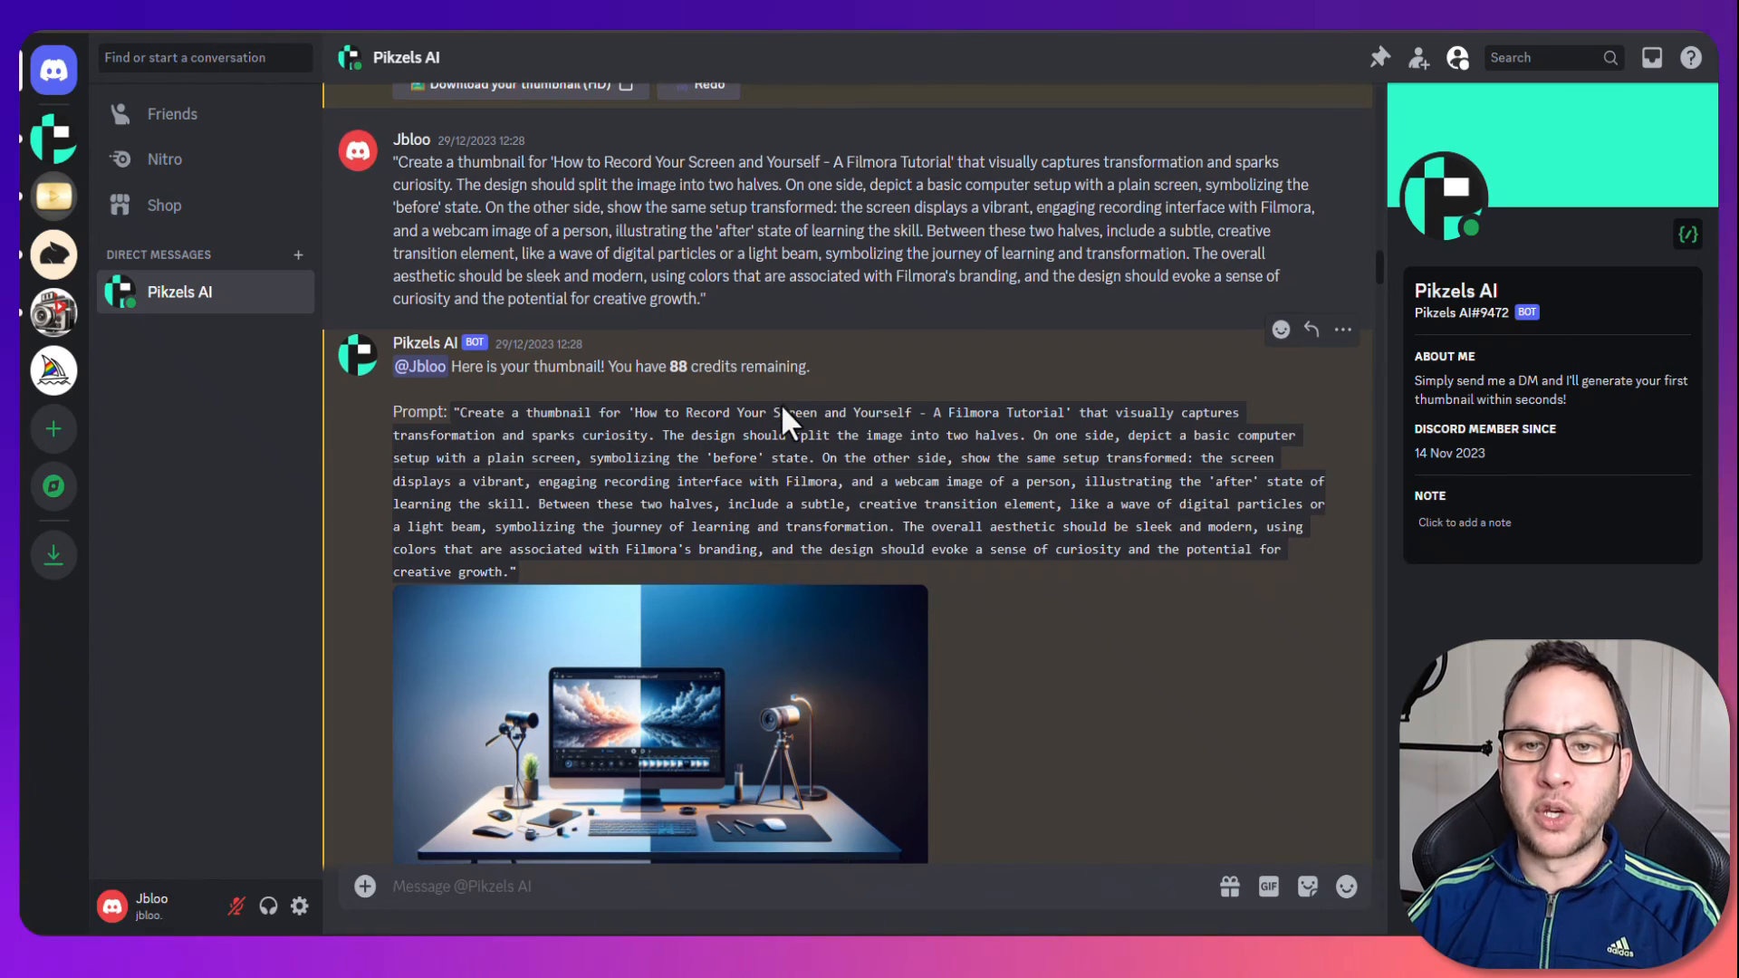
scroll(up, 3)
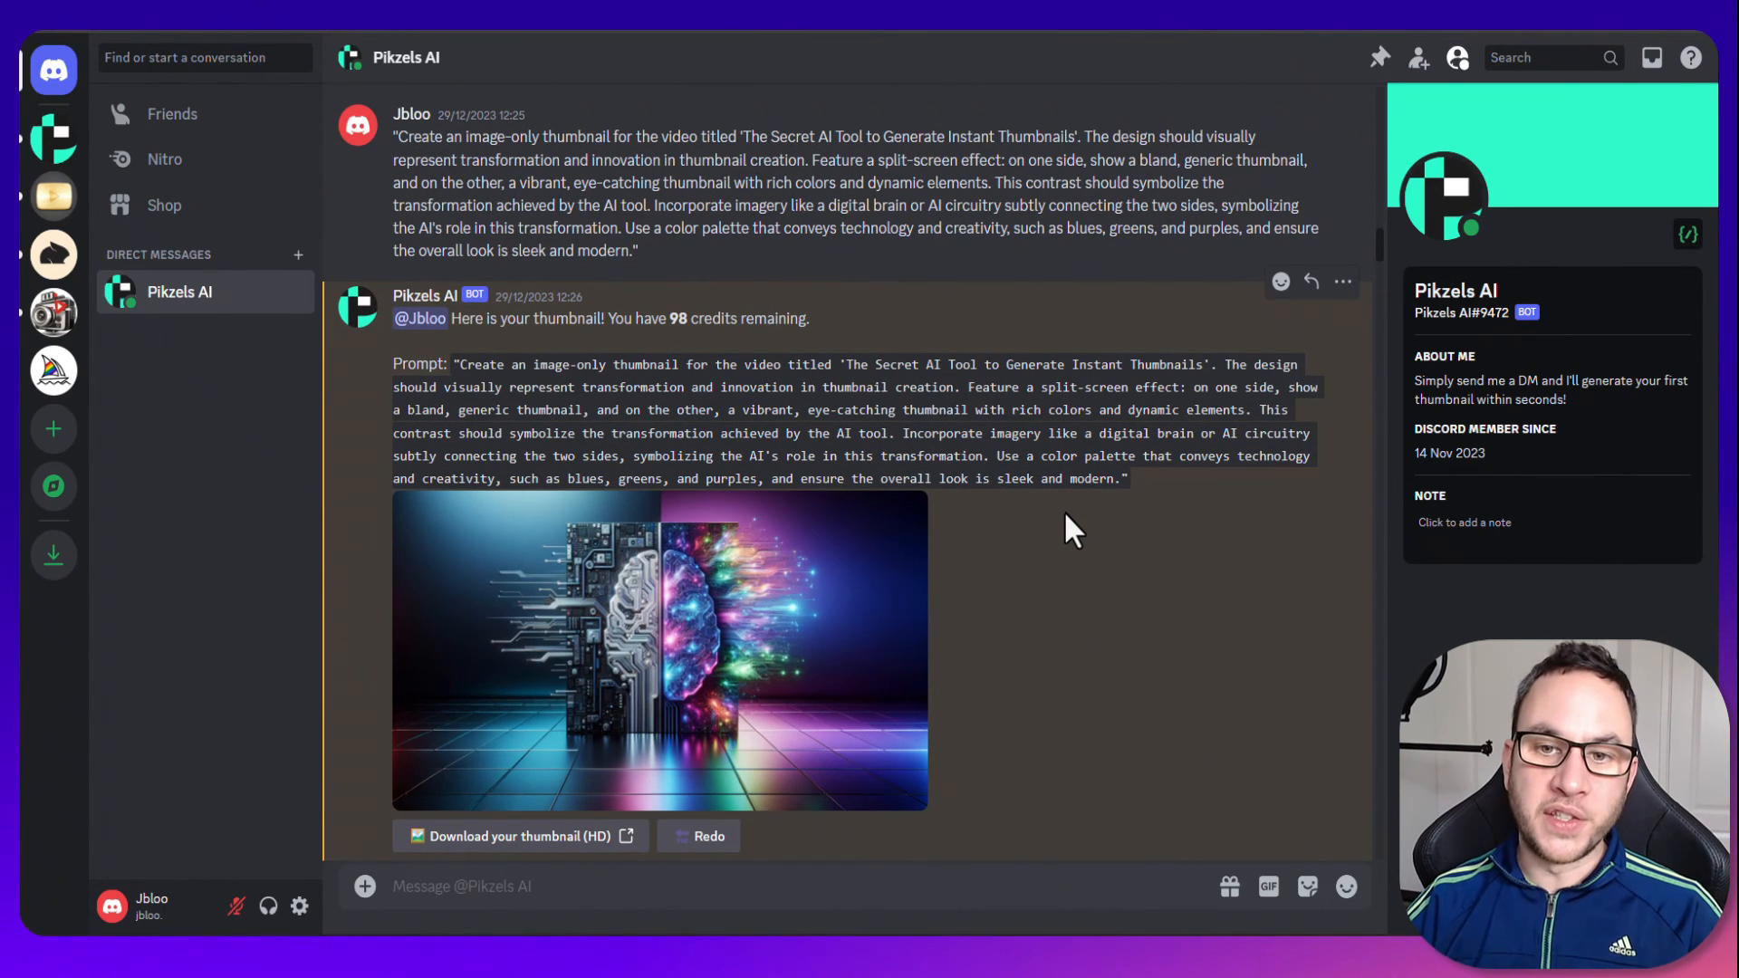
scroll(down, 3)
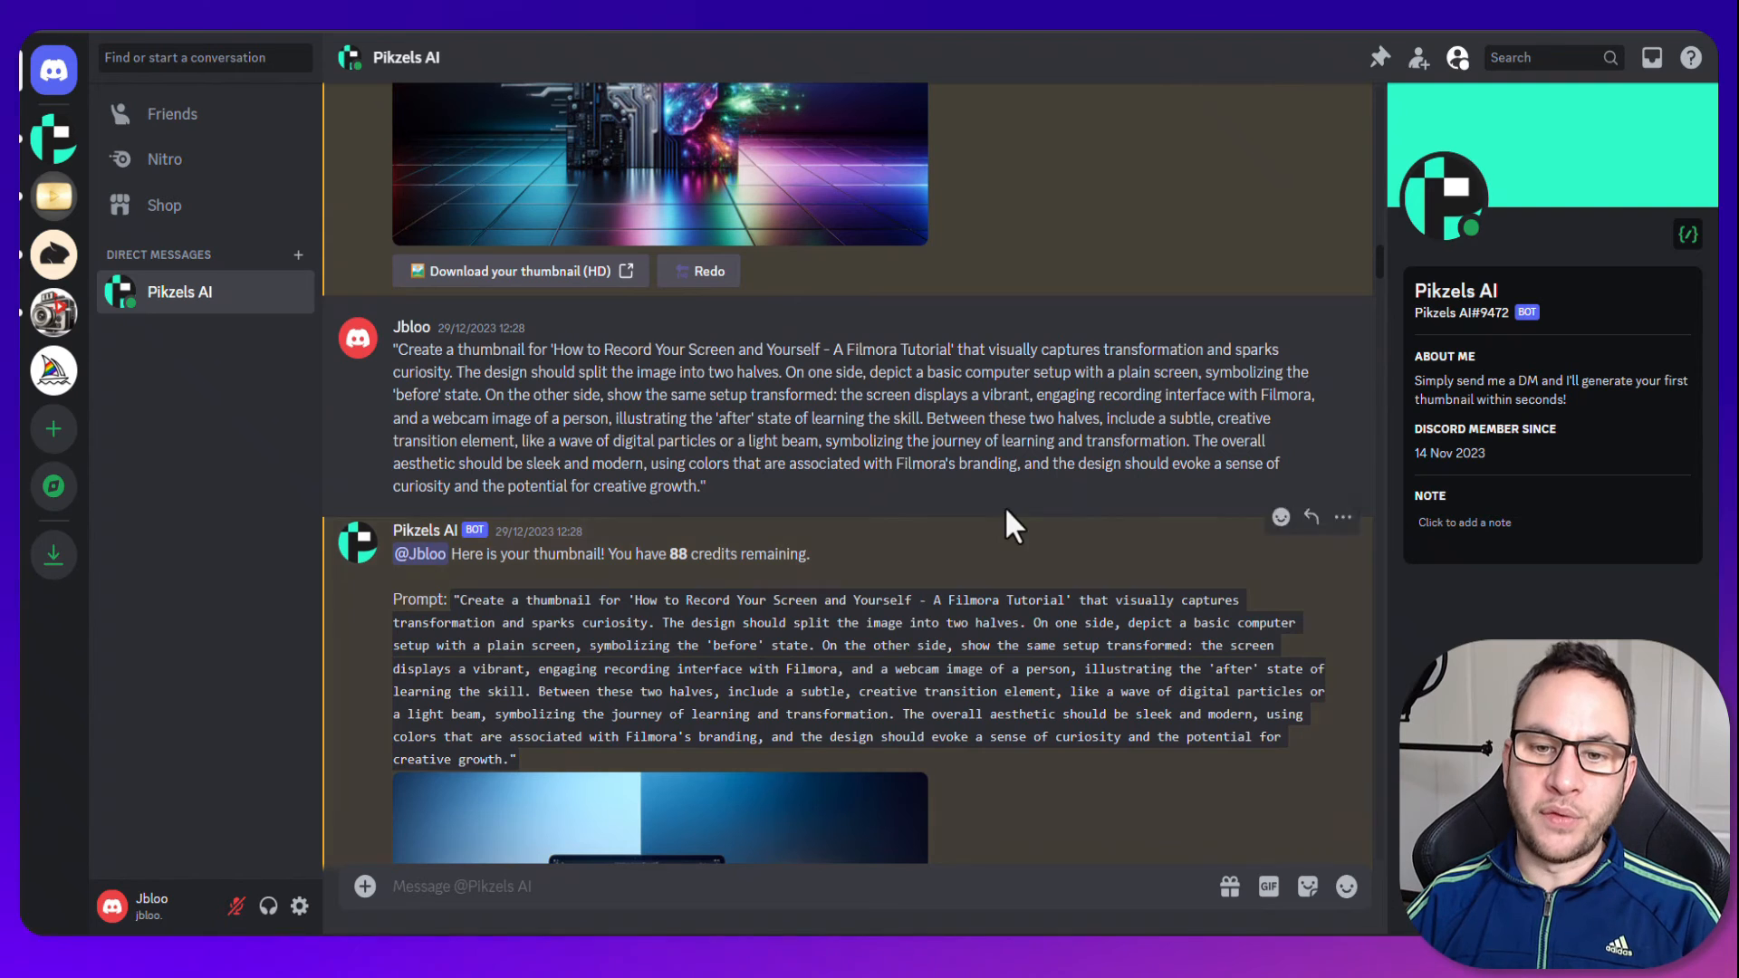
mouse_move(810, 511)
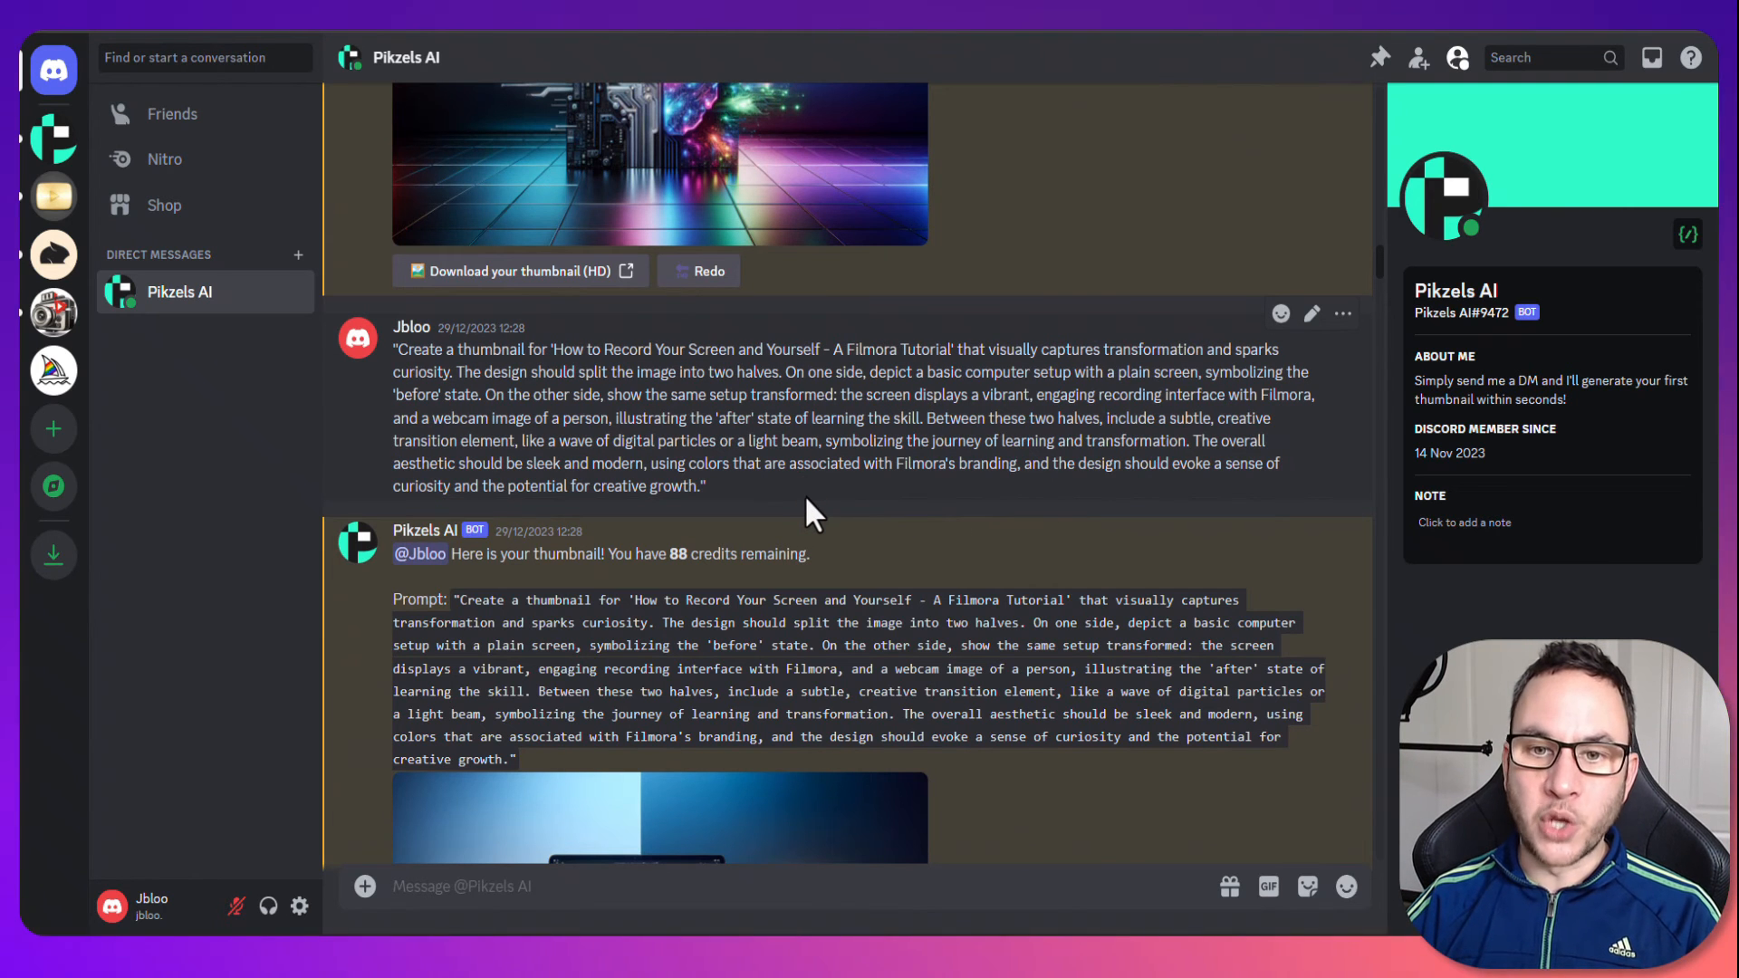
scroll(up, 3)
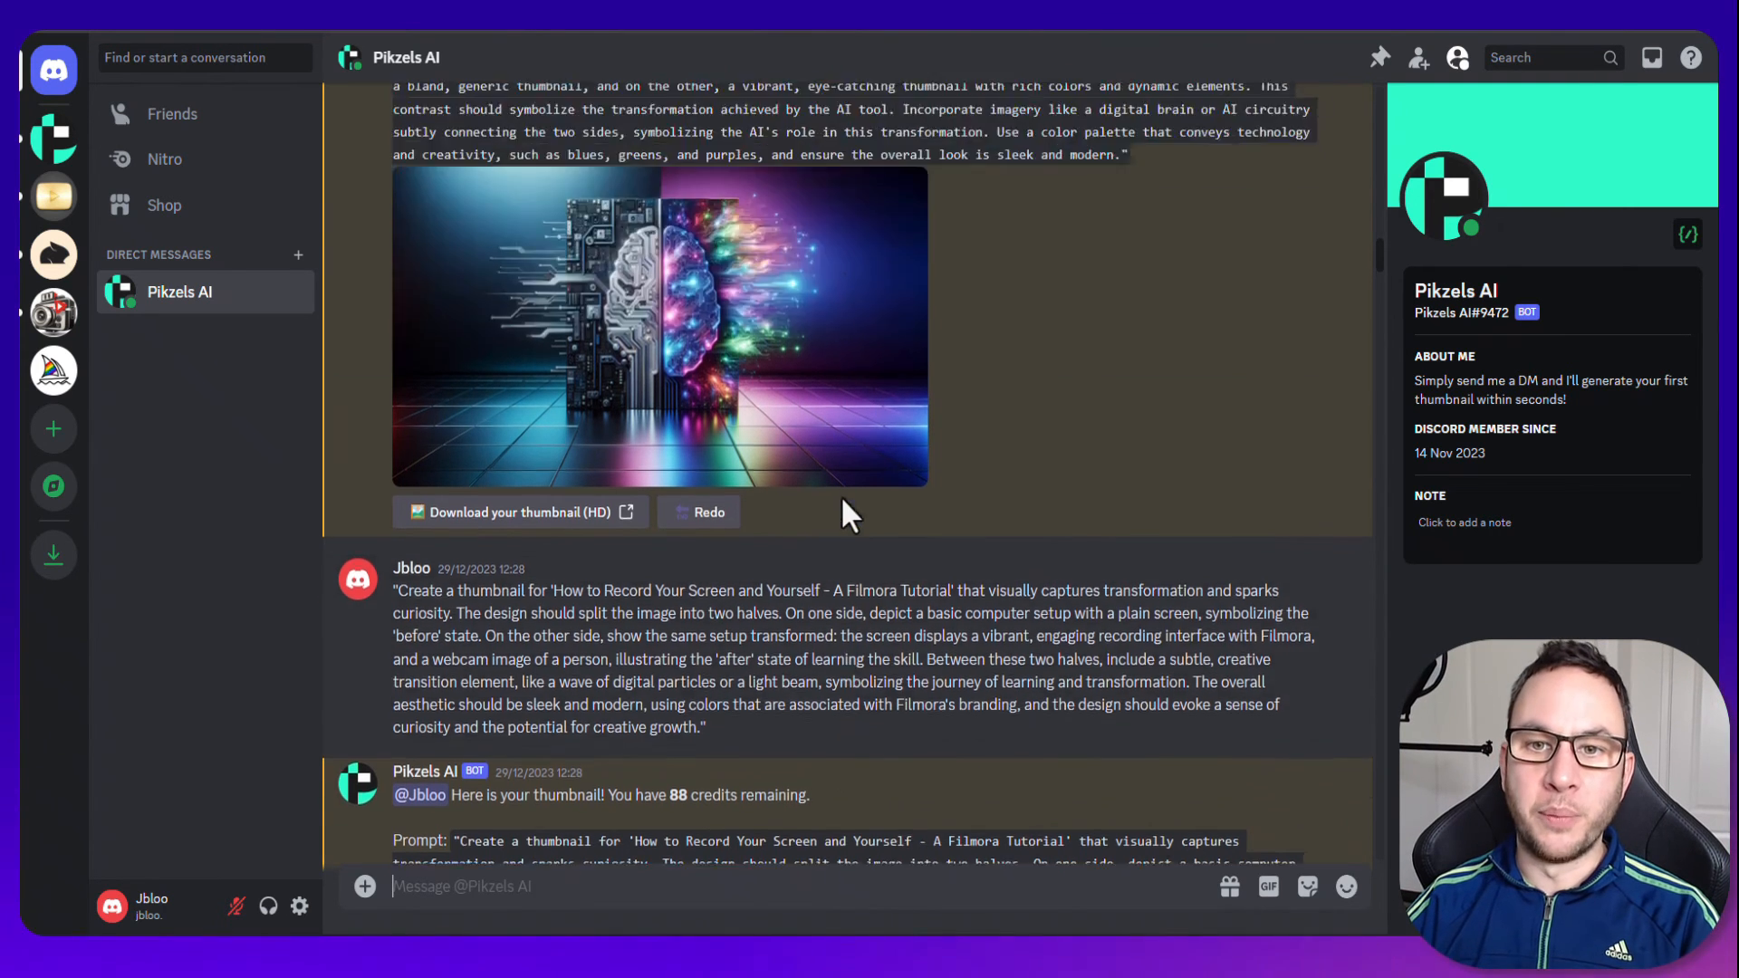
scroll(up, 3)
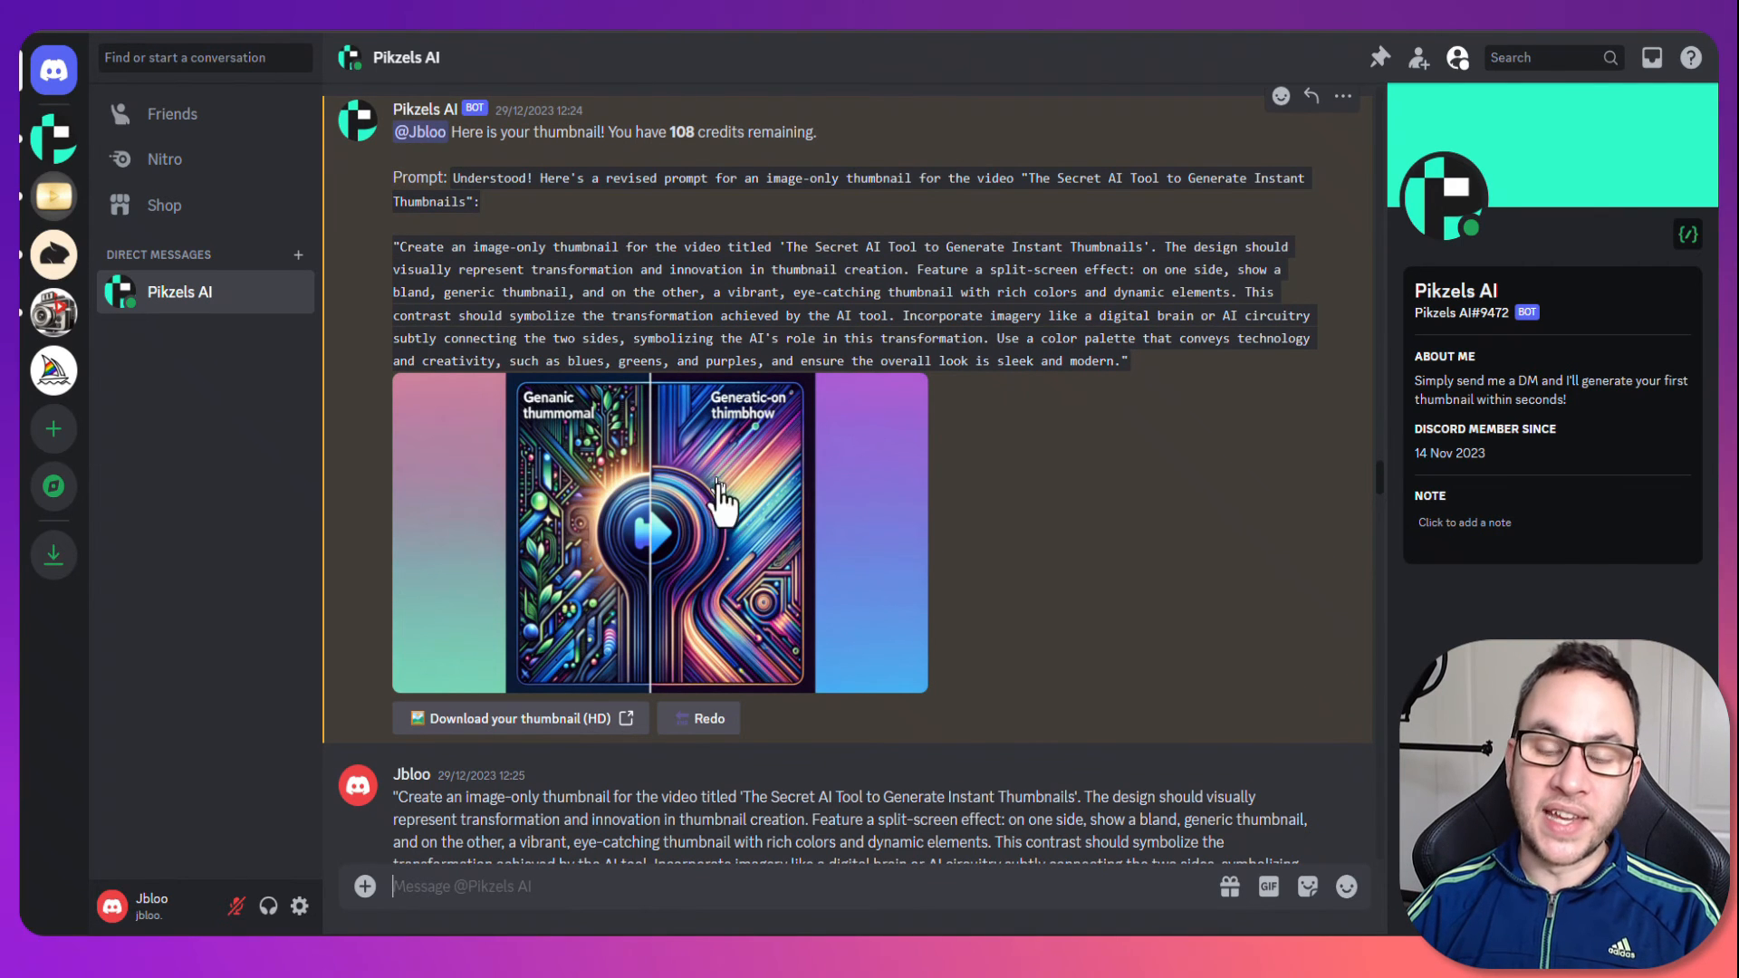
mouse_move(842, 487)
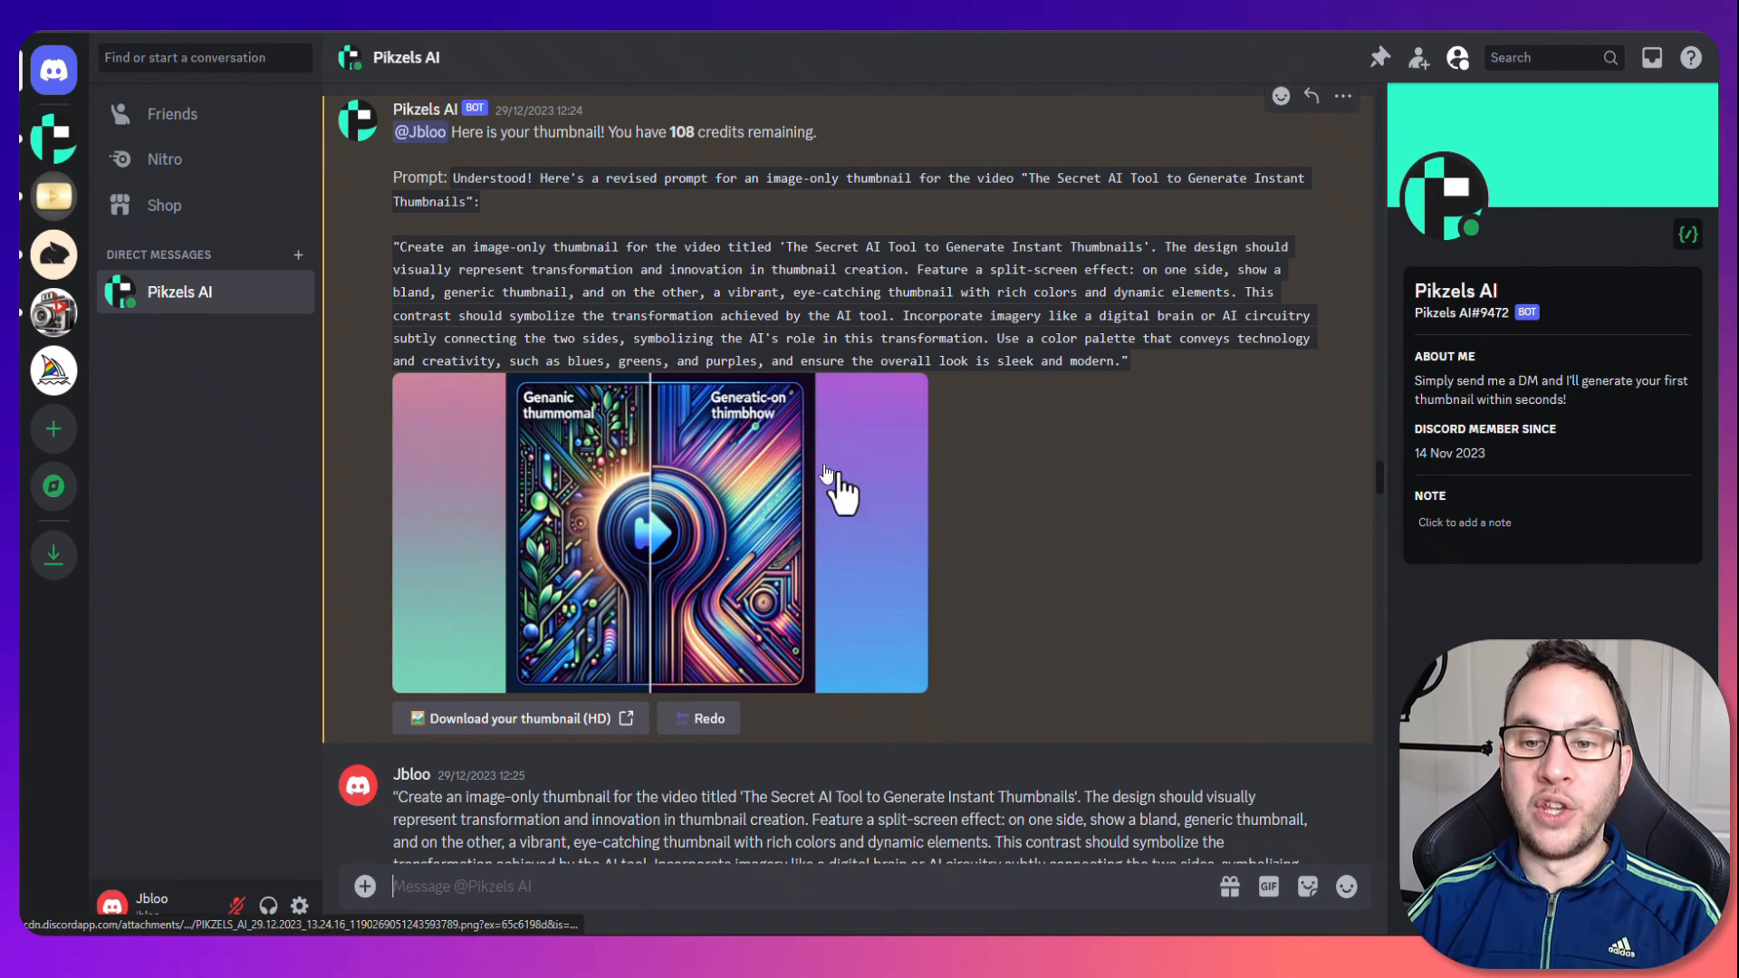
mouse_move(976, 565)
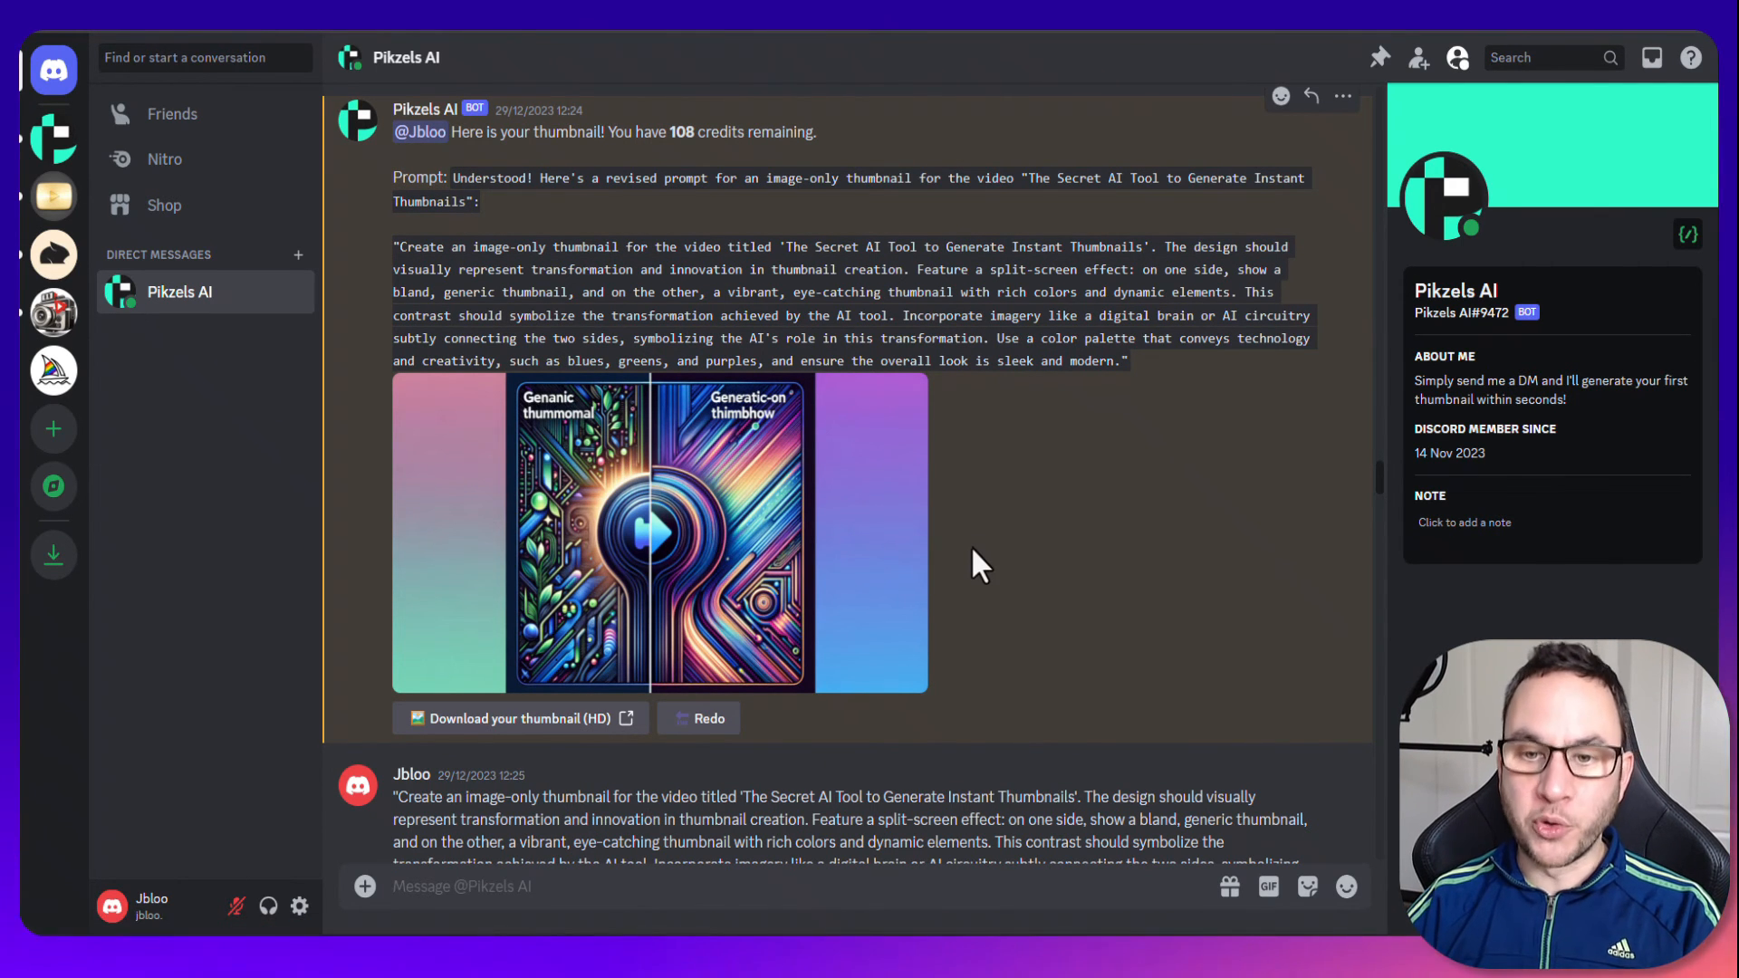
mouse_move(998, 591)
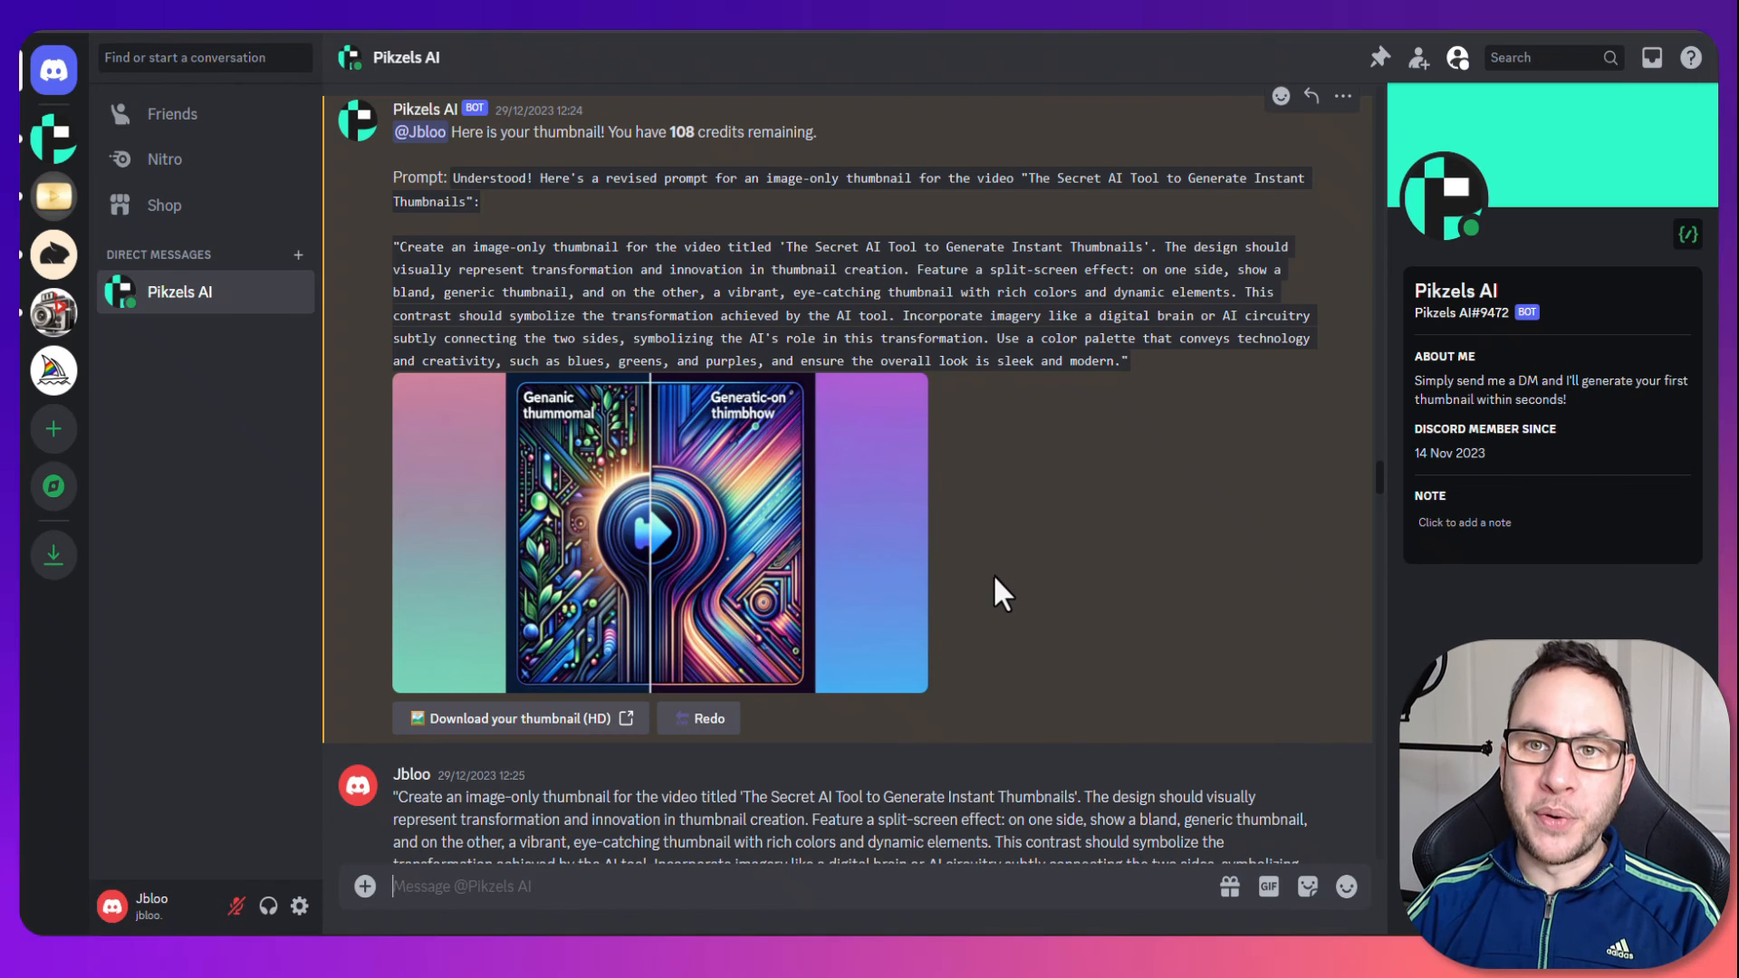
scroll(down, 3)
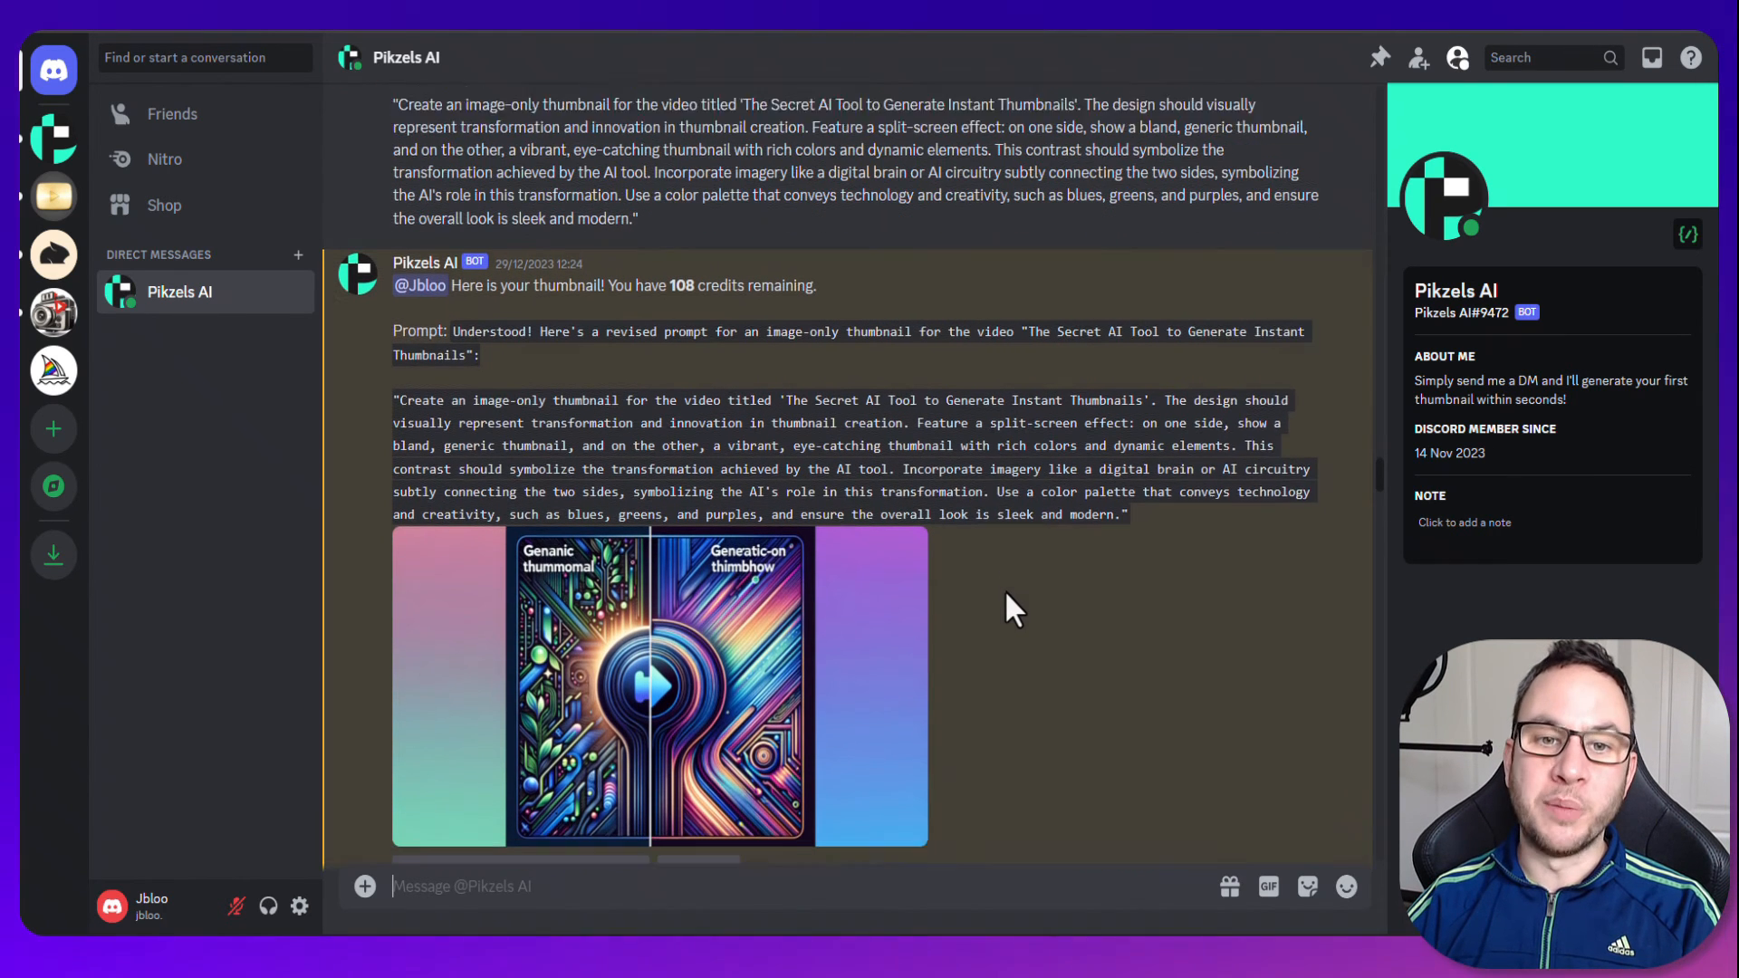
scroll(down, 3)
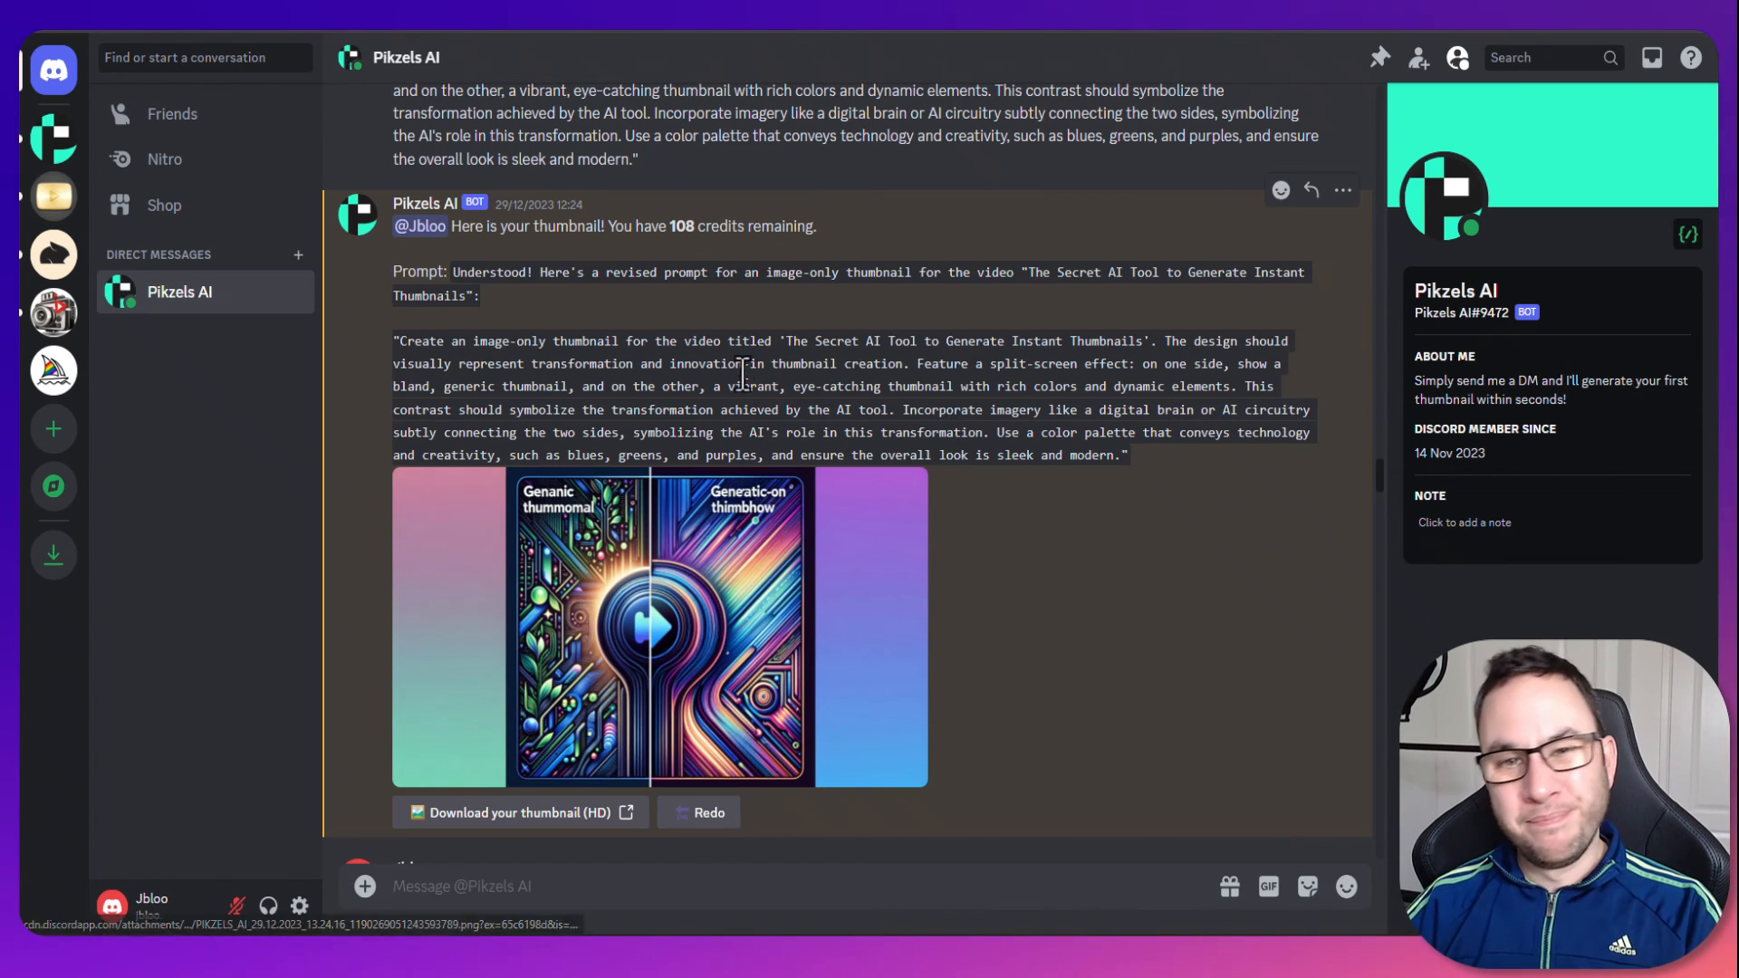
scroll(up, 3)
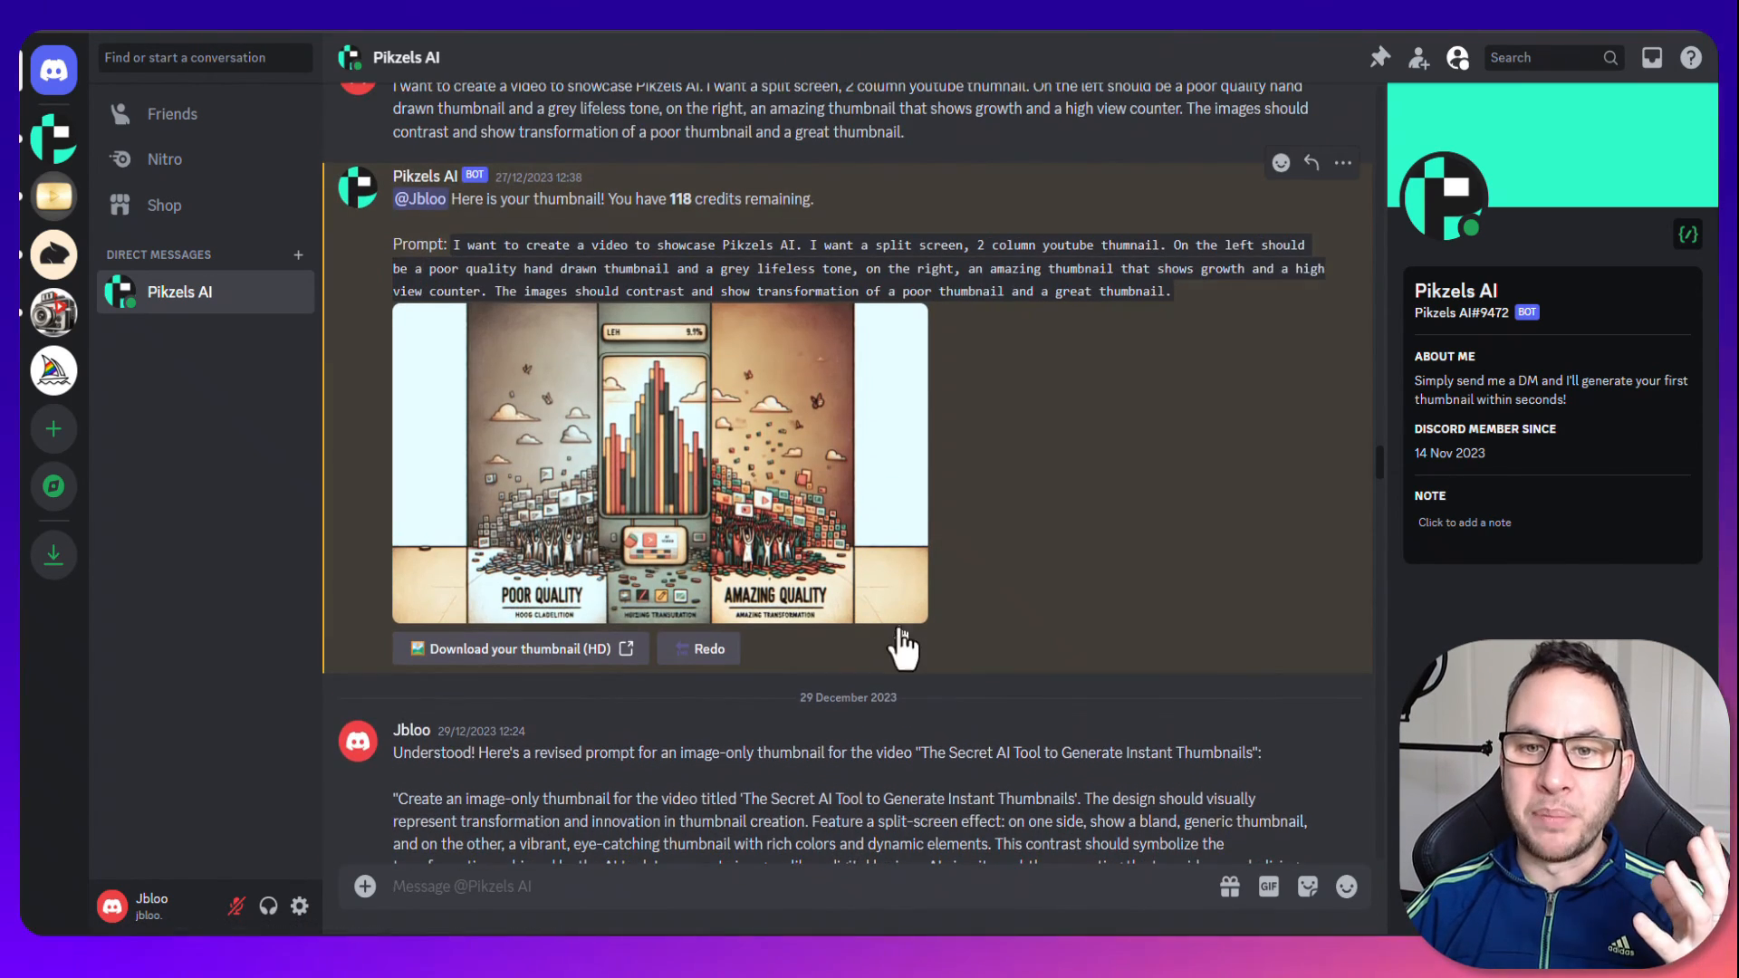